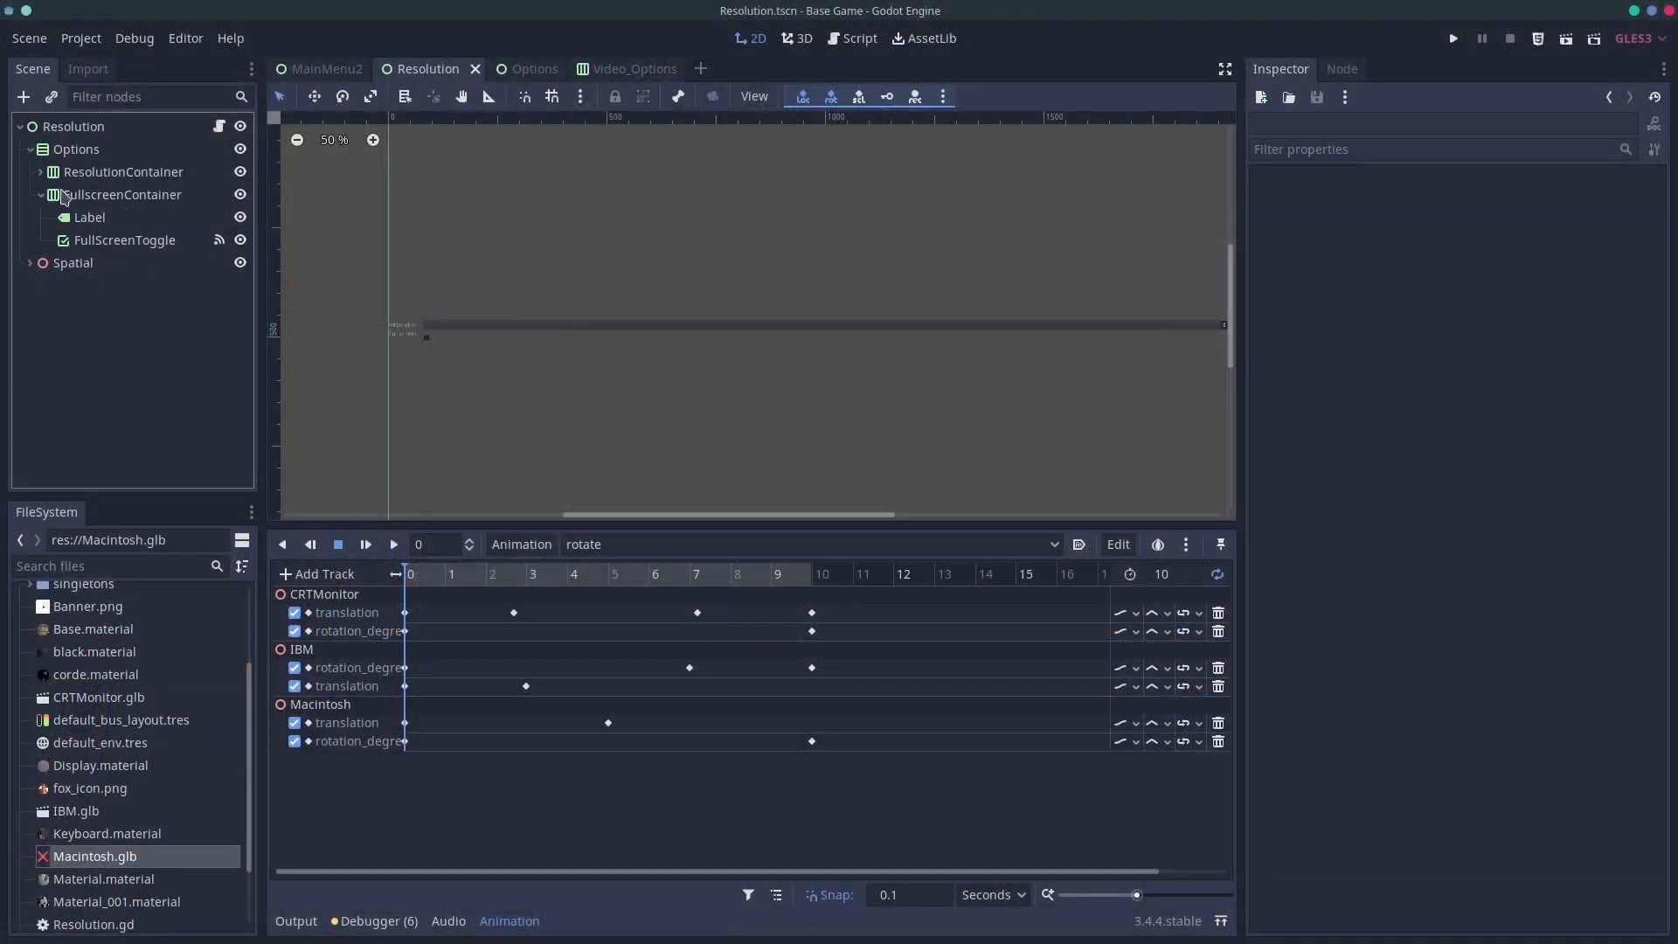
Review the existing fullscreen label, Options container and Spatial node
{"action": "left_click", "coordinate": [89, 216]}
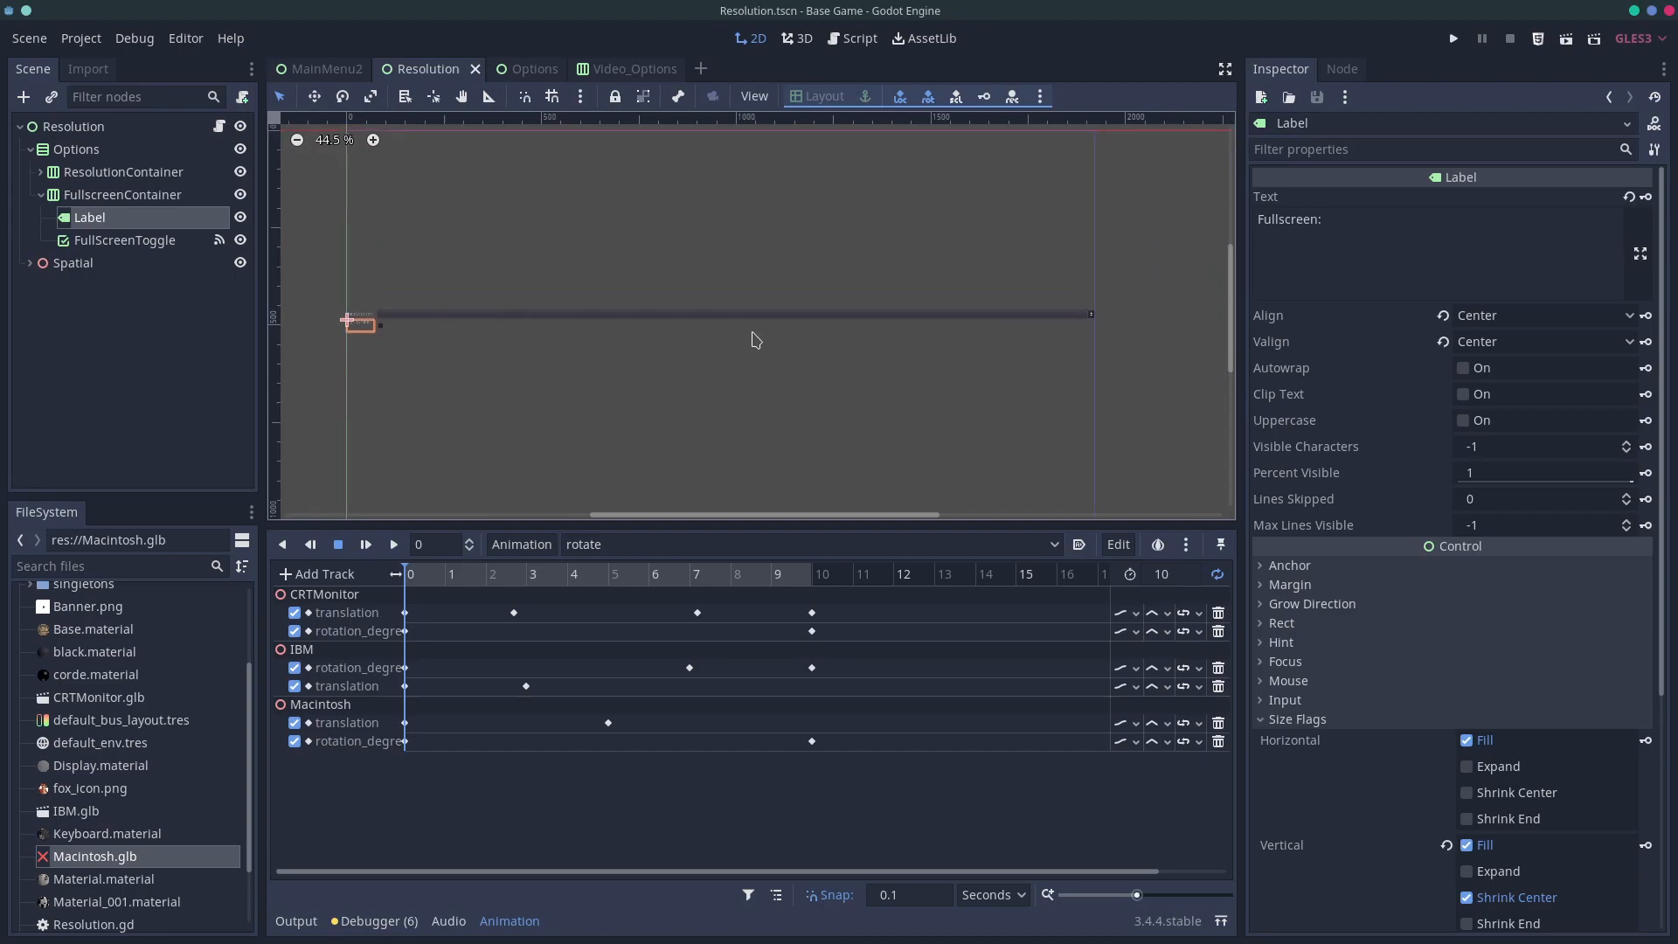
{"action": "left_click", "coordinate": [77, 148]}
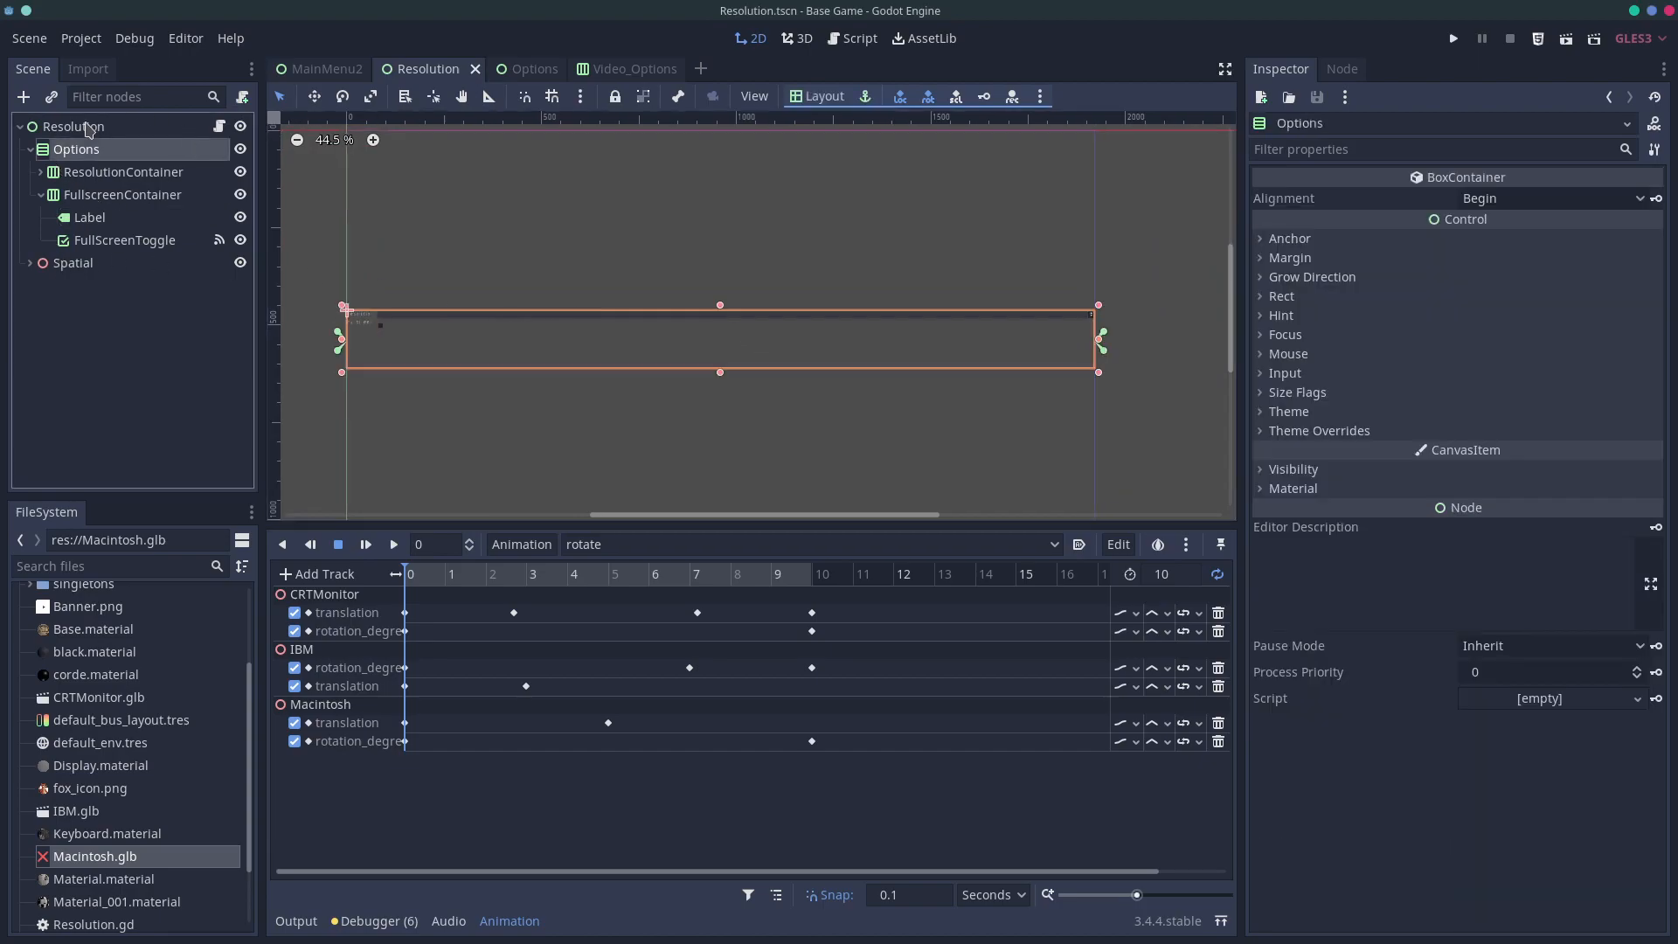
{"action": "left_click", "coordinate": [32, 262]}
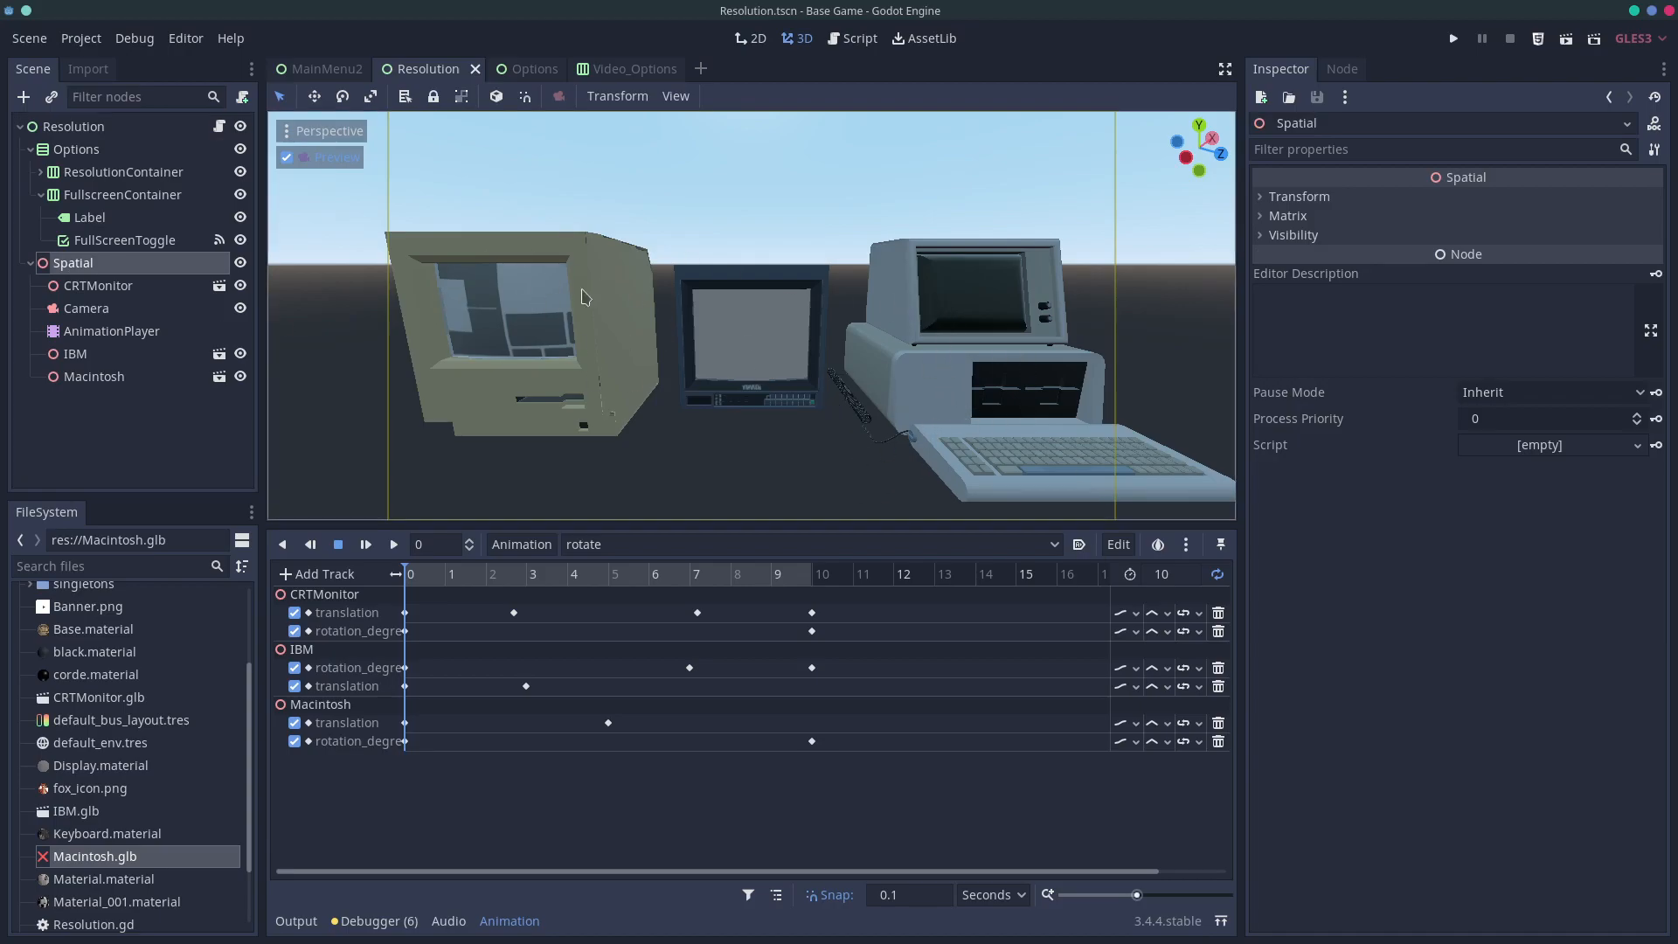
{"action": "mouse_move", "coordinate": [665, 250]}
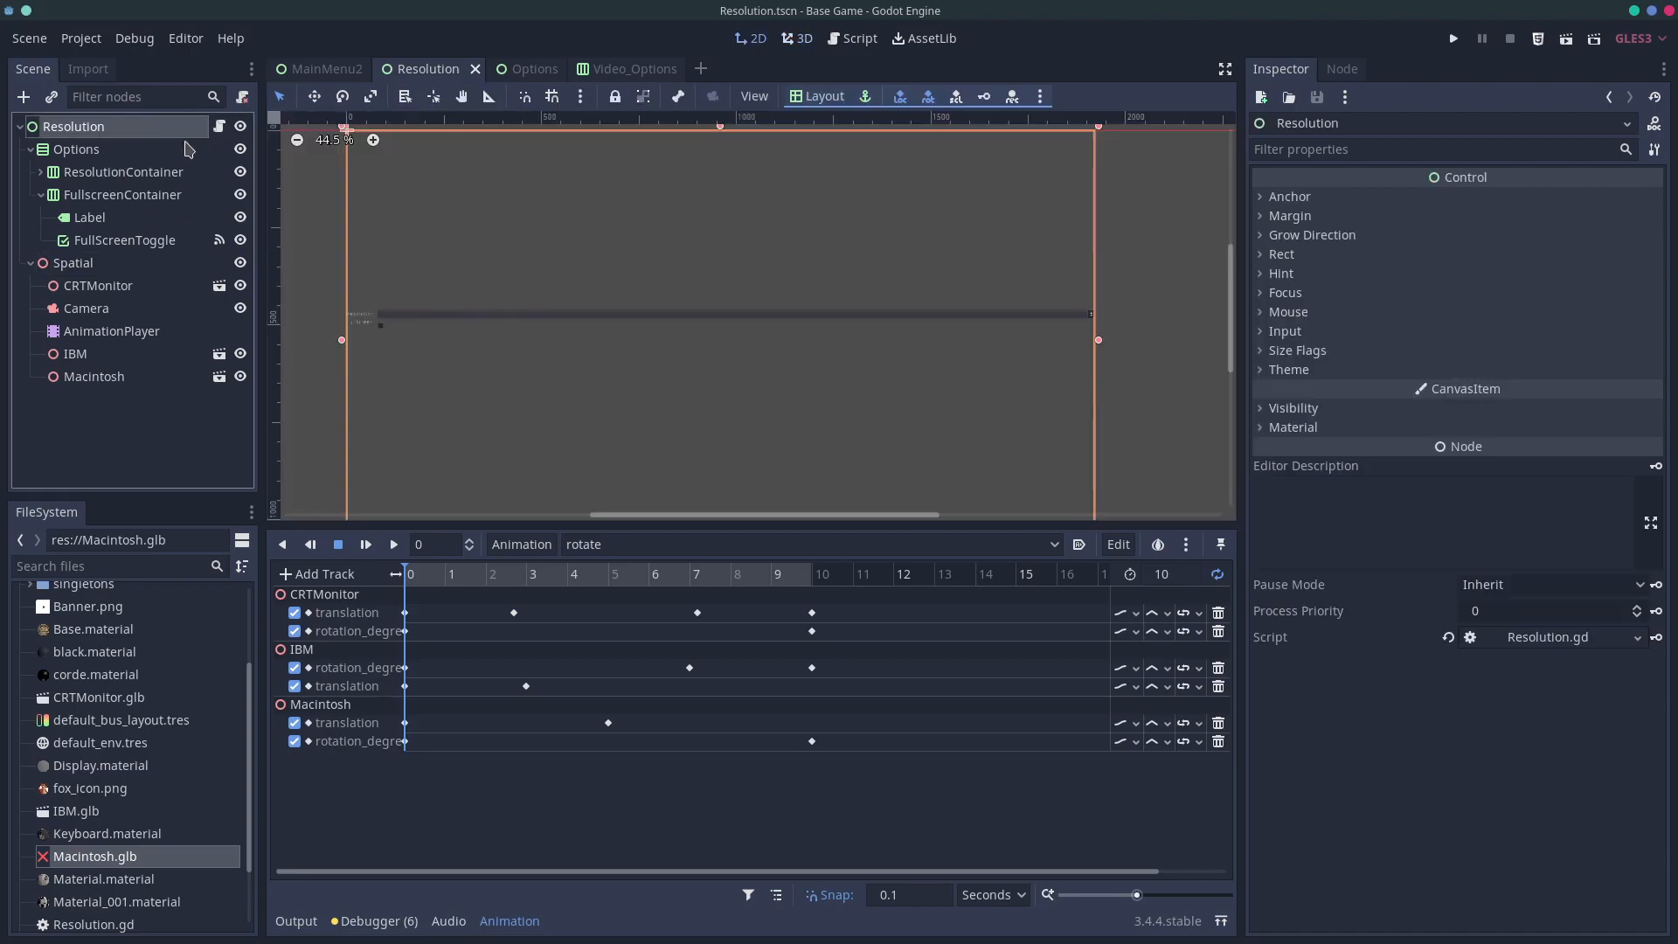
{"action": "mouse_move", "coordinate": [187, 151]}
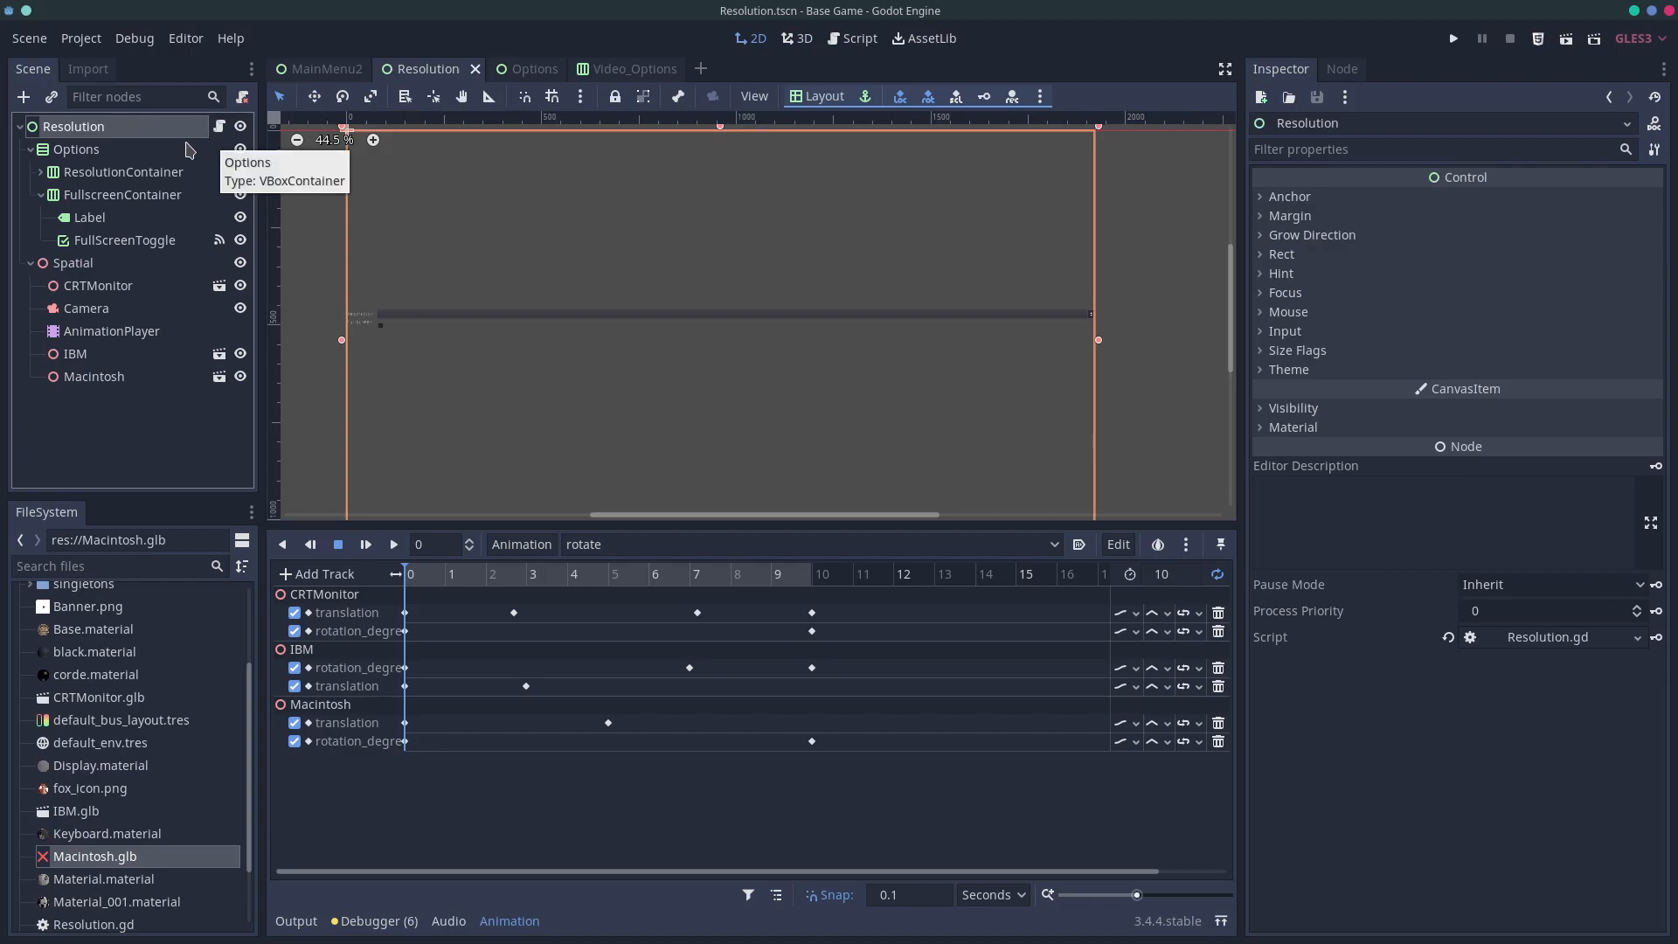
{"action": "mouse_move", "coordinate": [155, 139]}
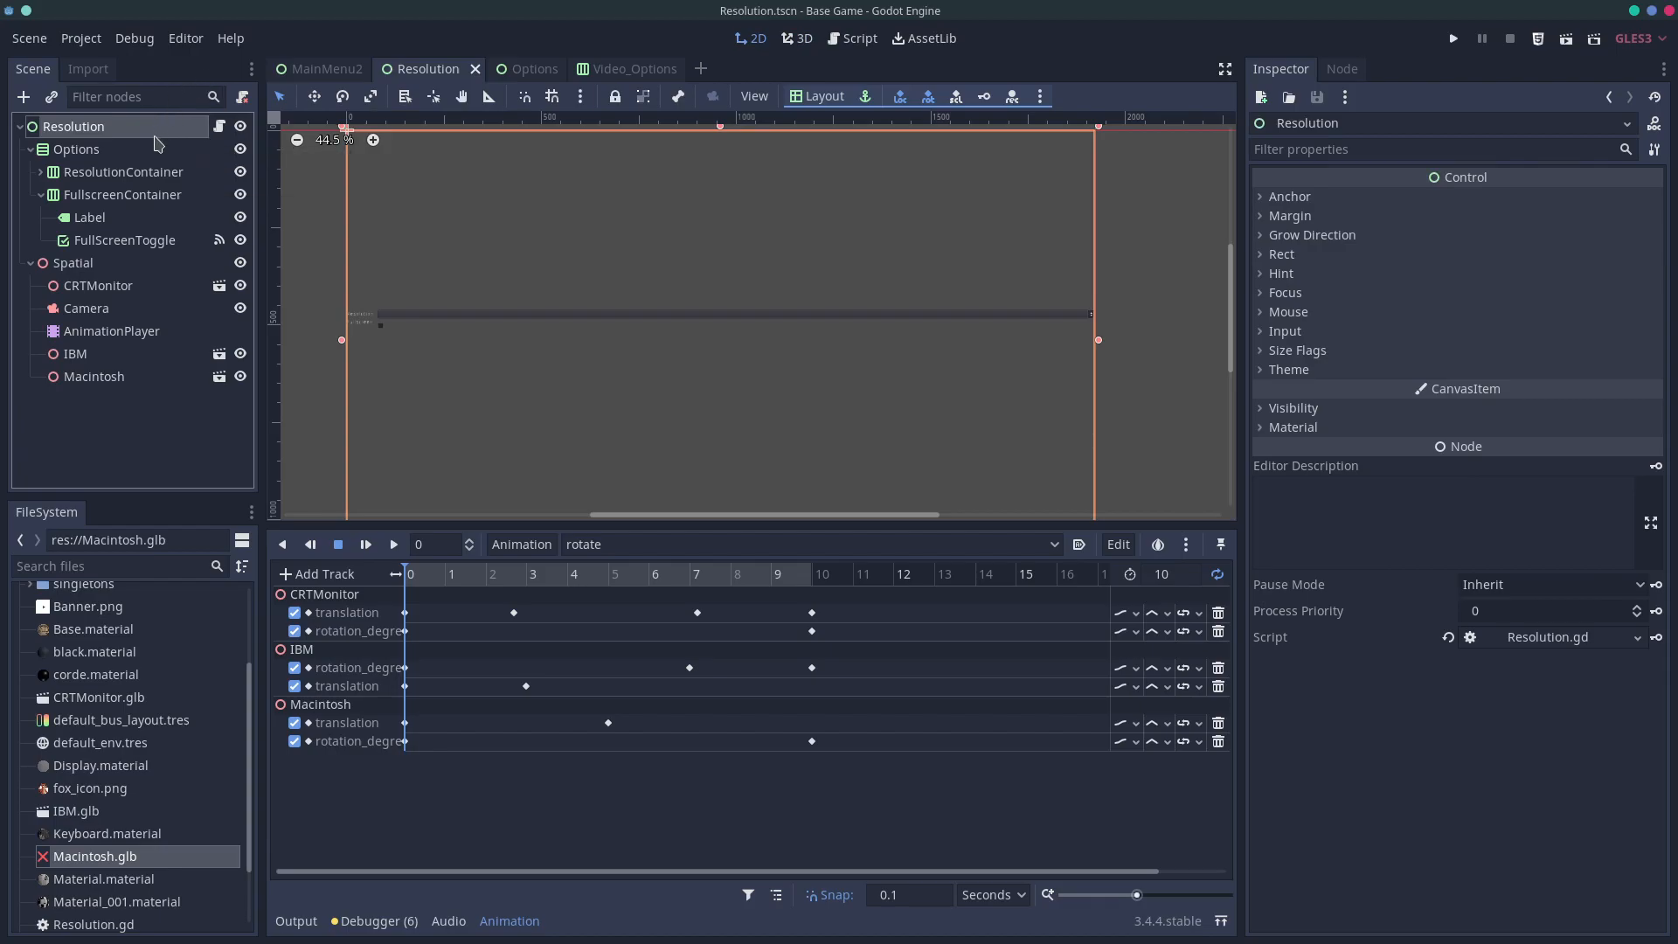
Add an HBoxContainer under Options and rename it FXAAContainer
{"action": "left_click", "coordinate": [76, 148]}
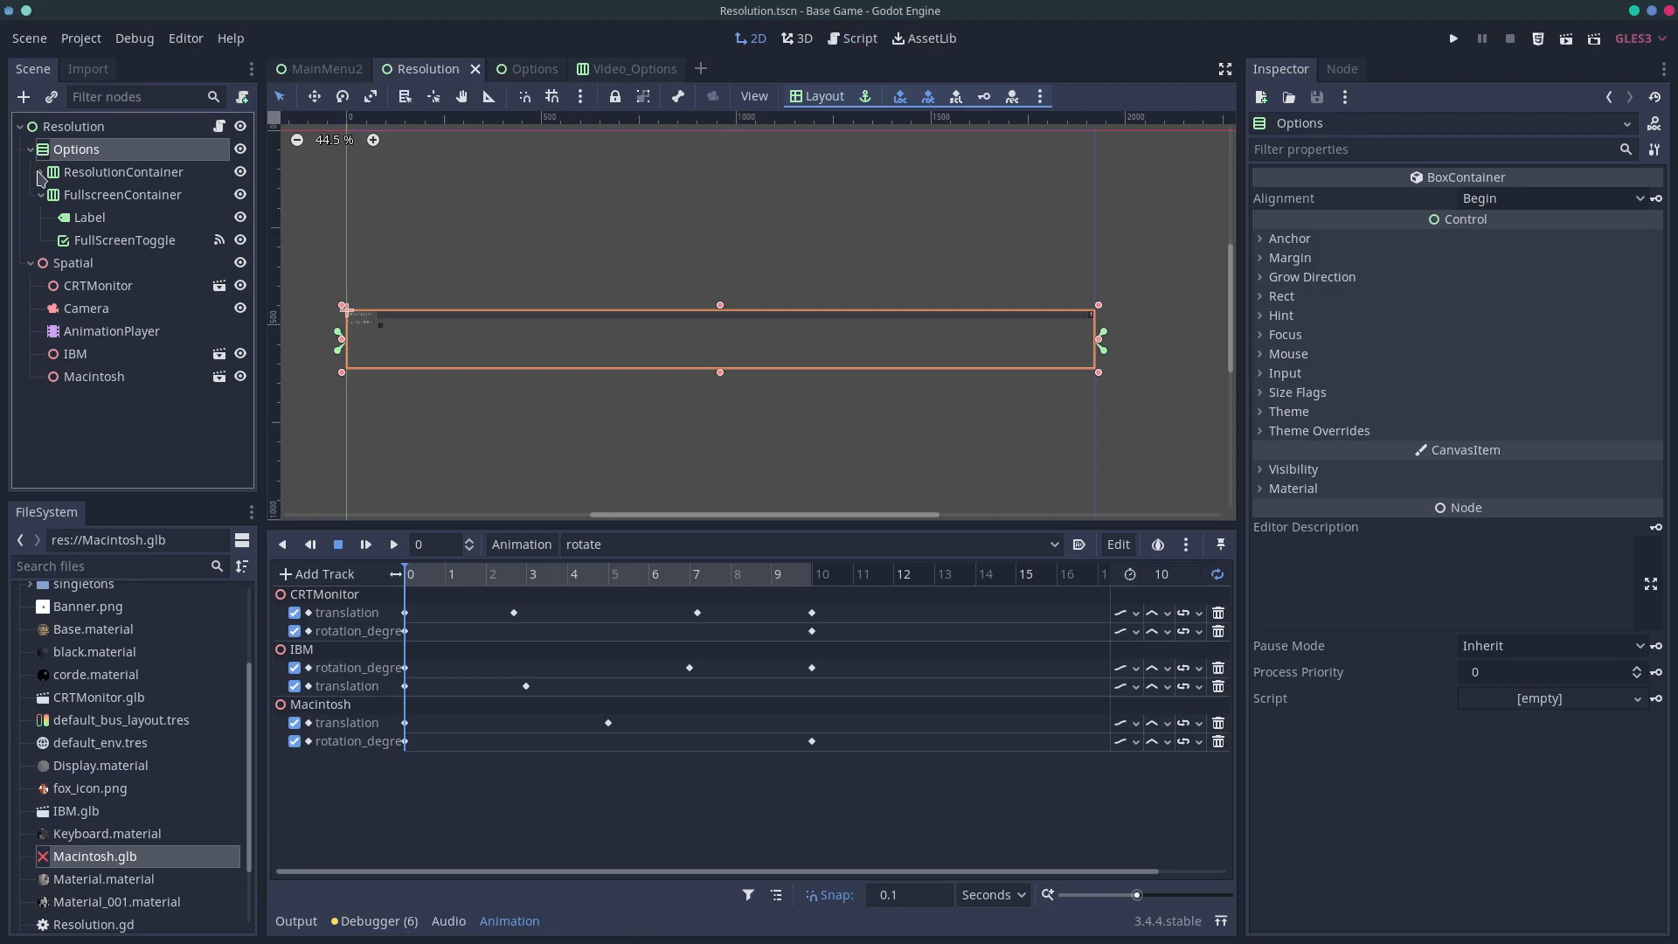
{"action": "type", "text": "animat"}
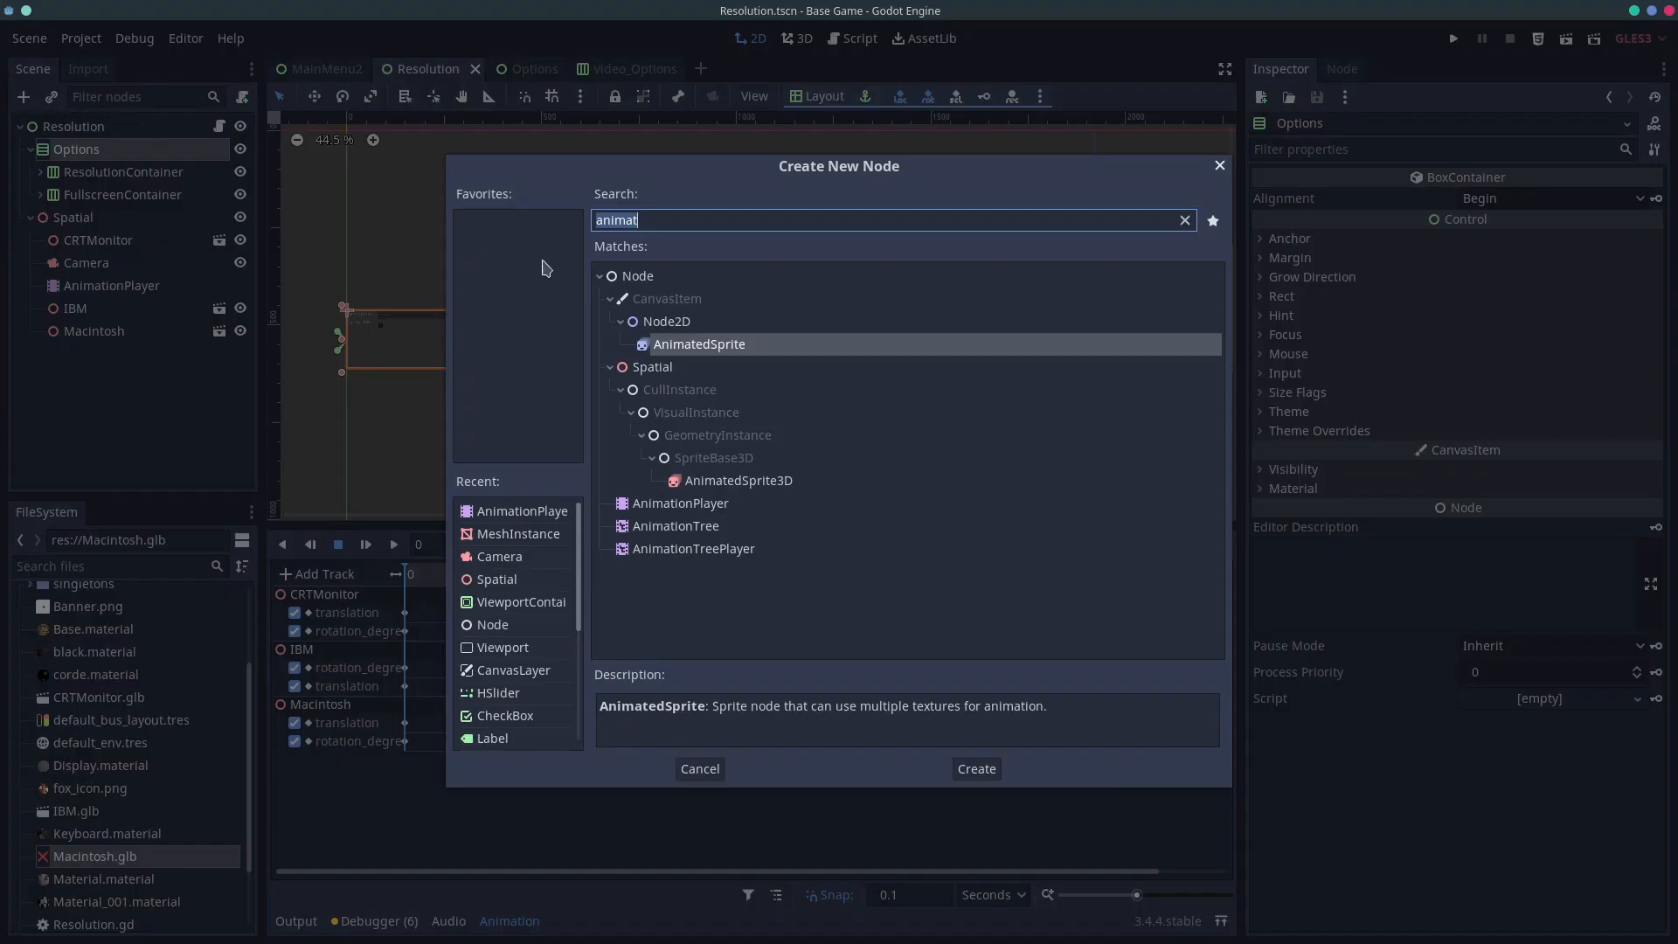
{"action": "type", "text": "hb"}
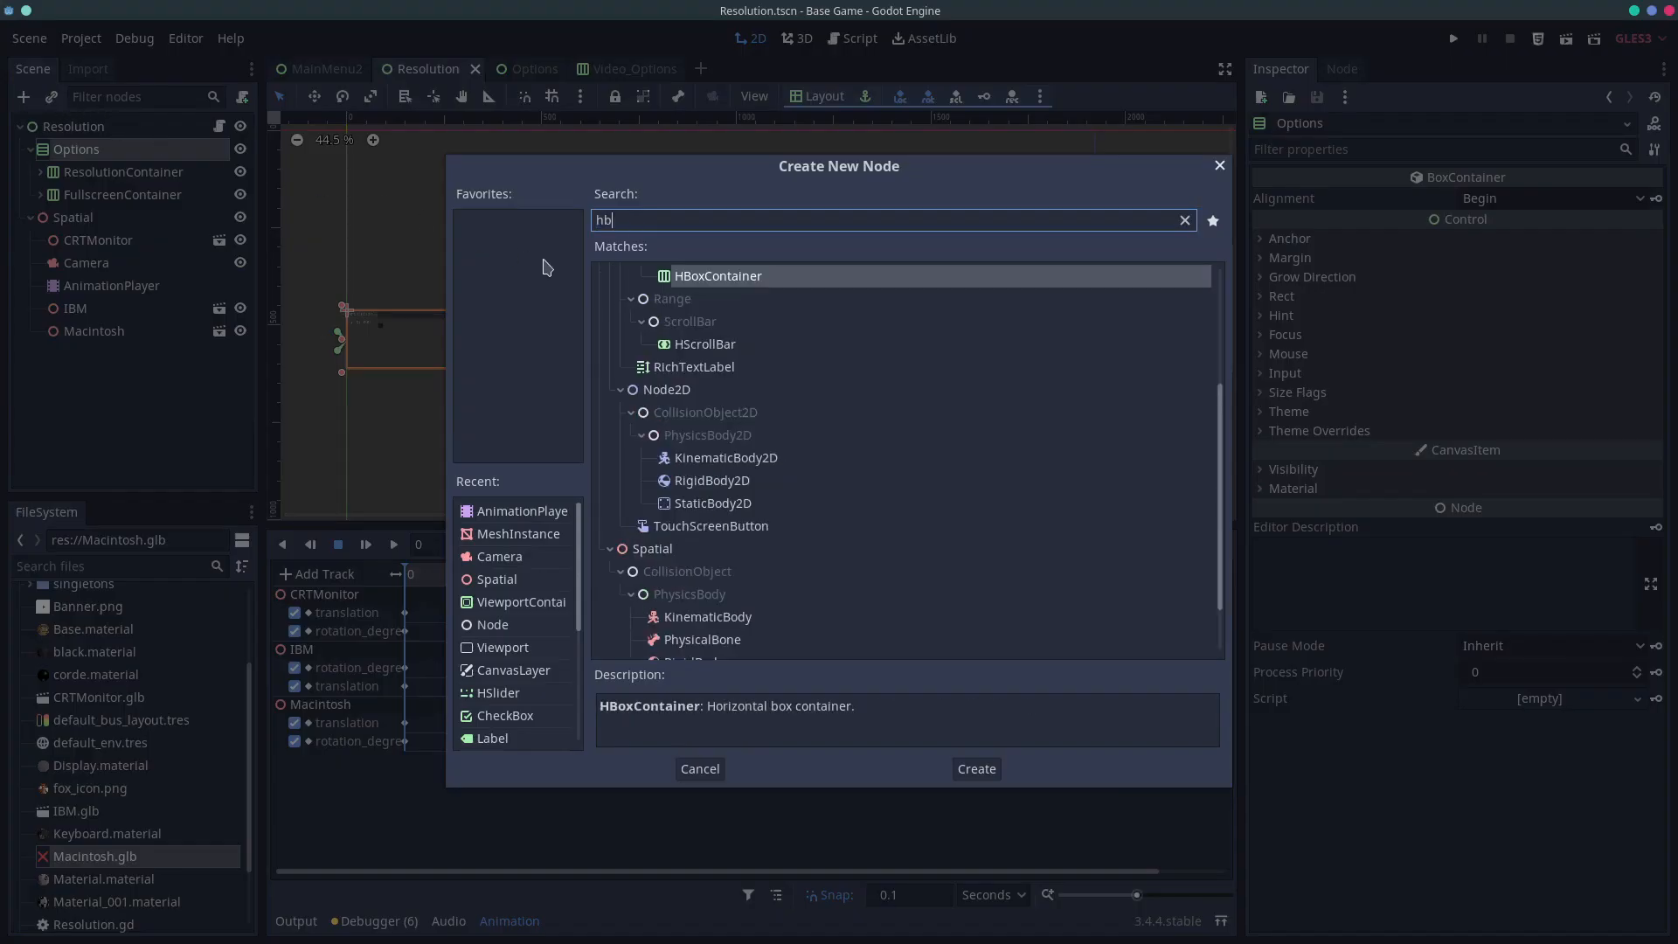
{"action": "left_click", "coordinate": [976, 768]}
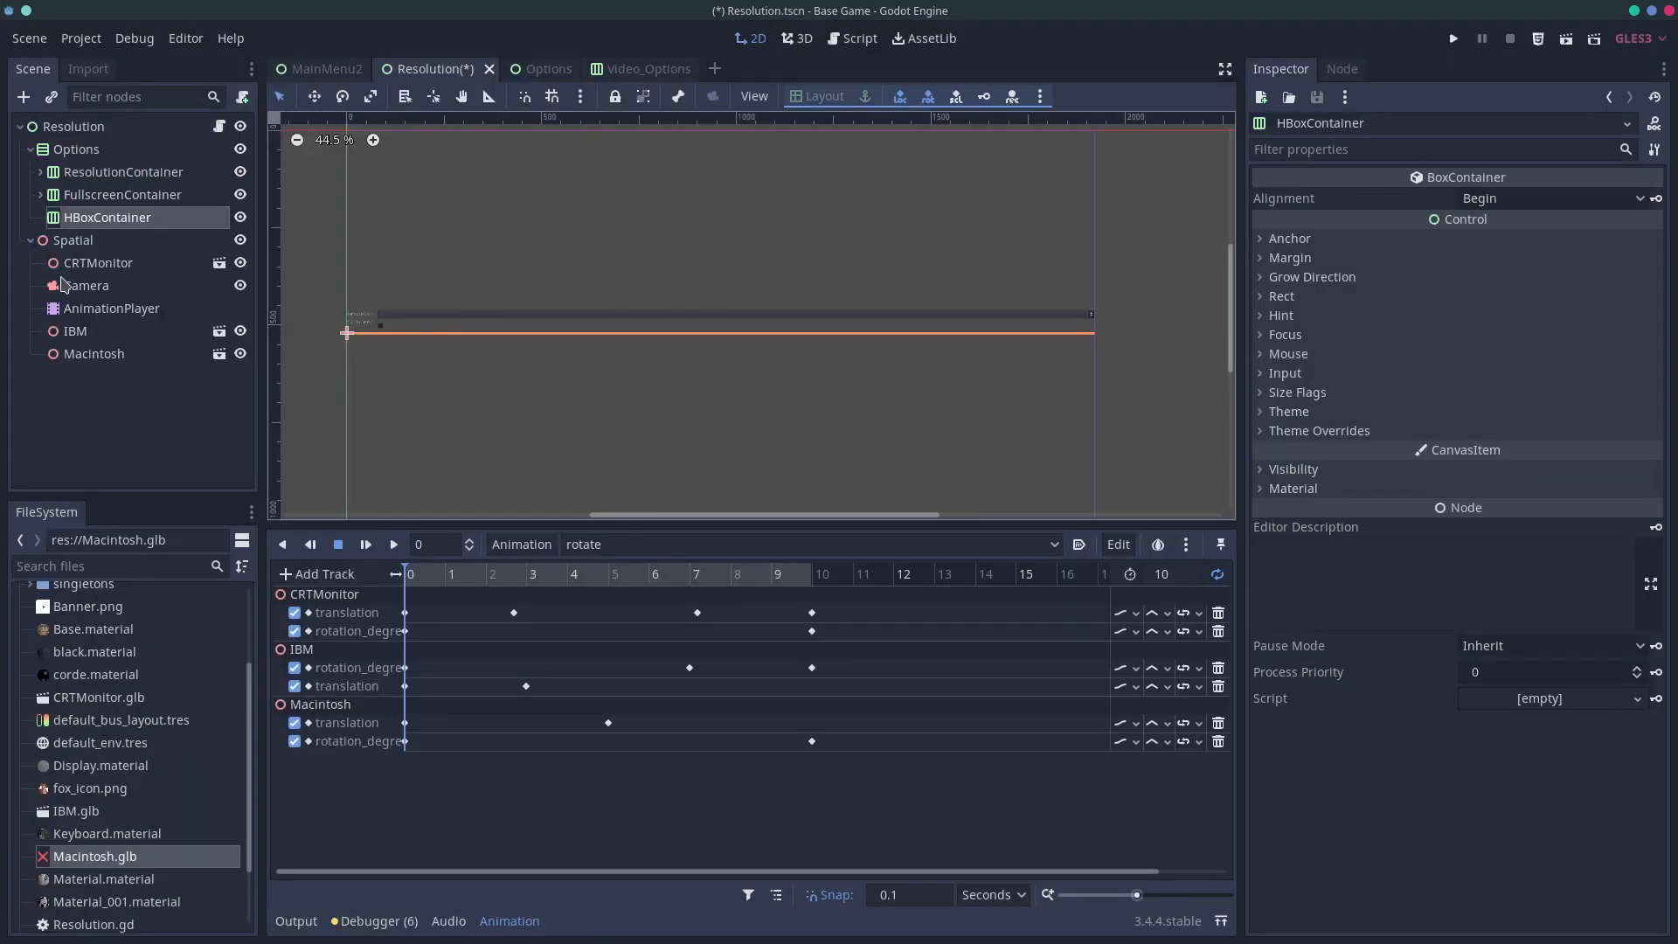
{"action": "double_click", "coordinate": [107, 217]}
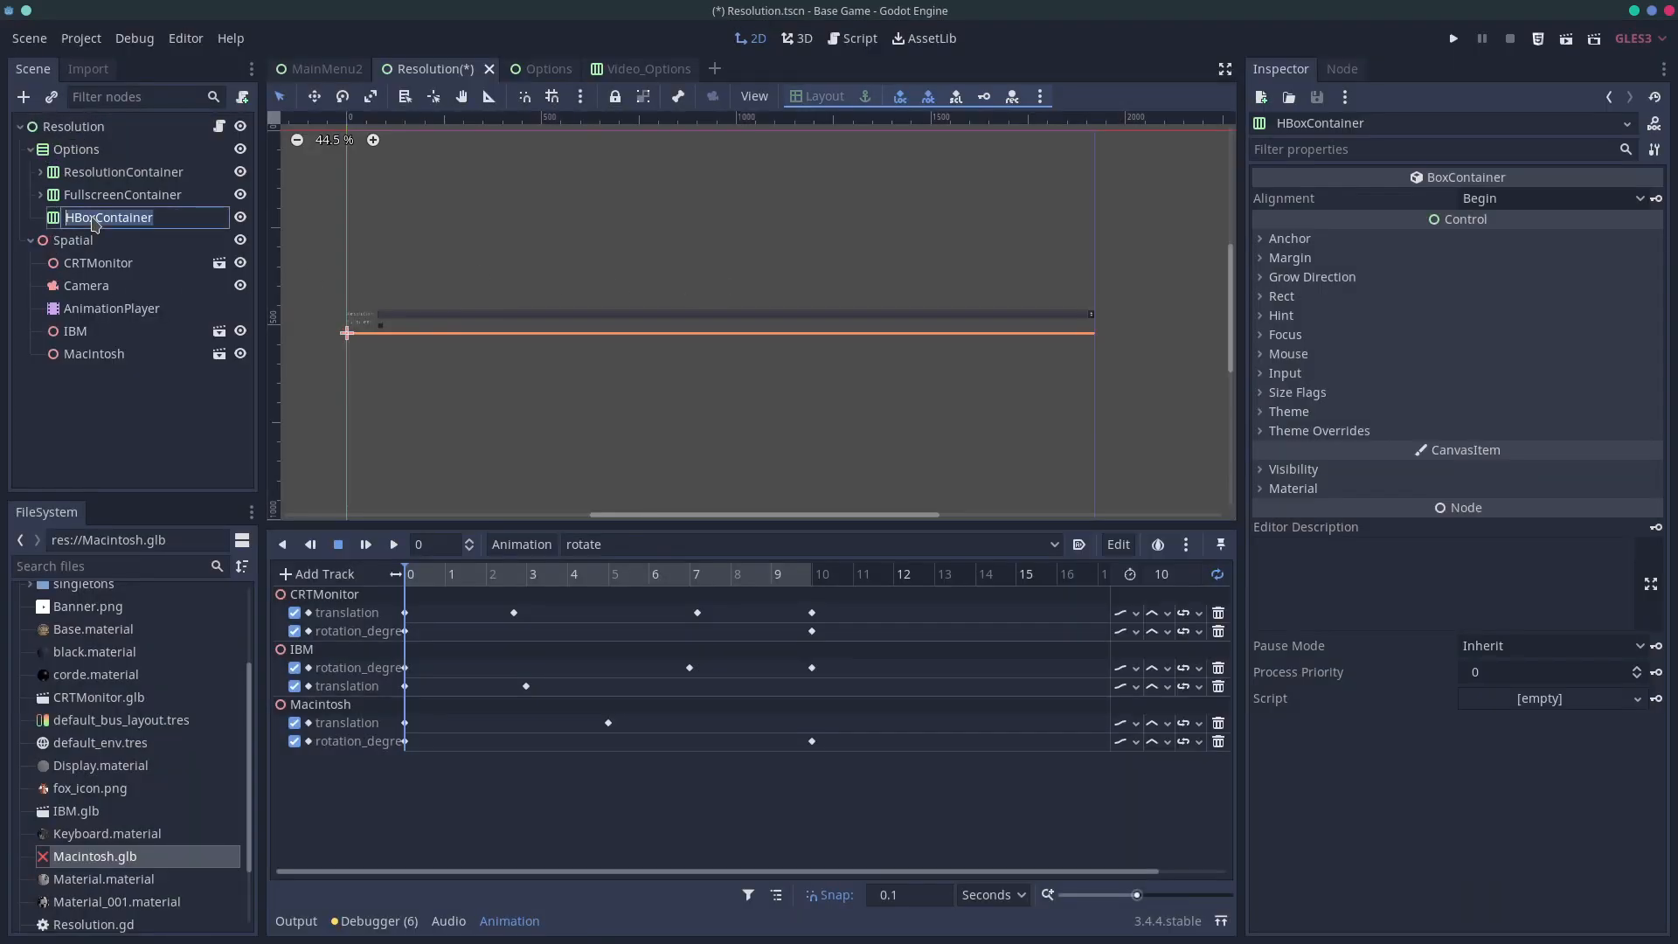
{"action": "type", "text": "FXAAC"}
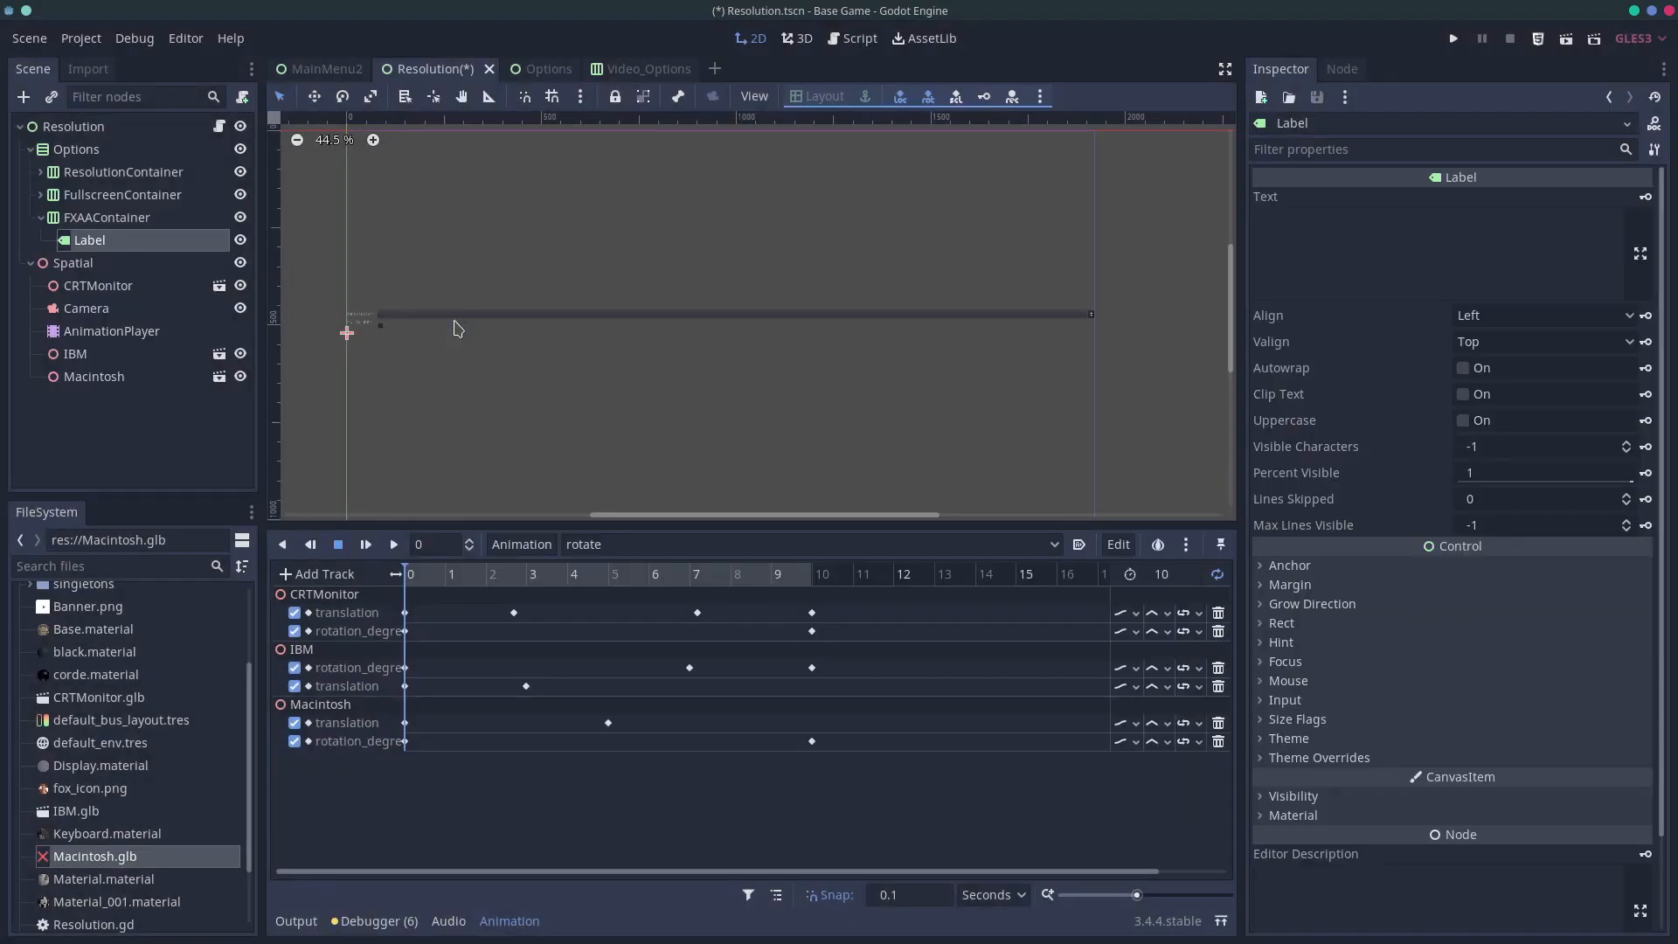
Add a CheckBox to FXAAContainer and set the Label's text to FXAA:
{"action": "left_click", "coordinate": [24, 97]}
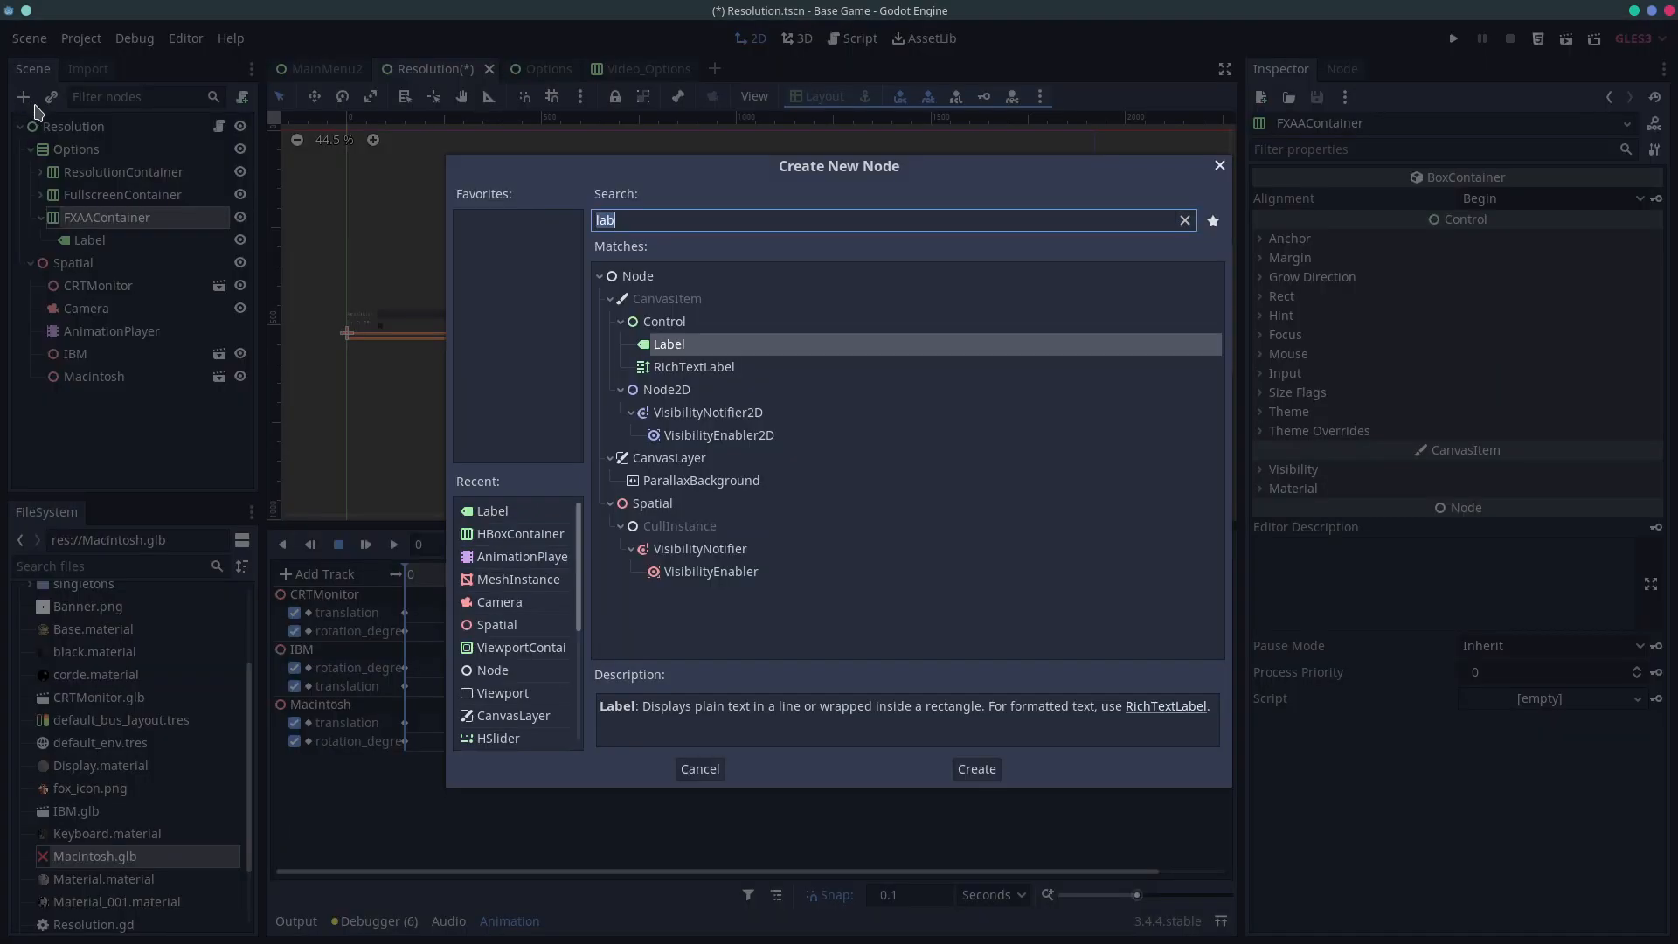
{"action": "mouse_move", "coordinate": [57, 118]}
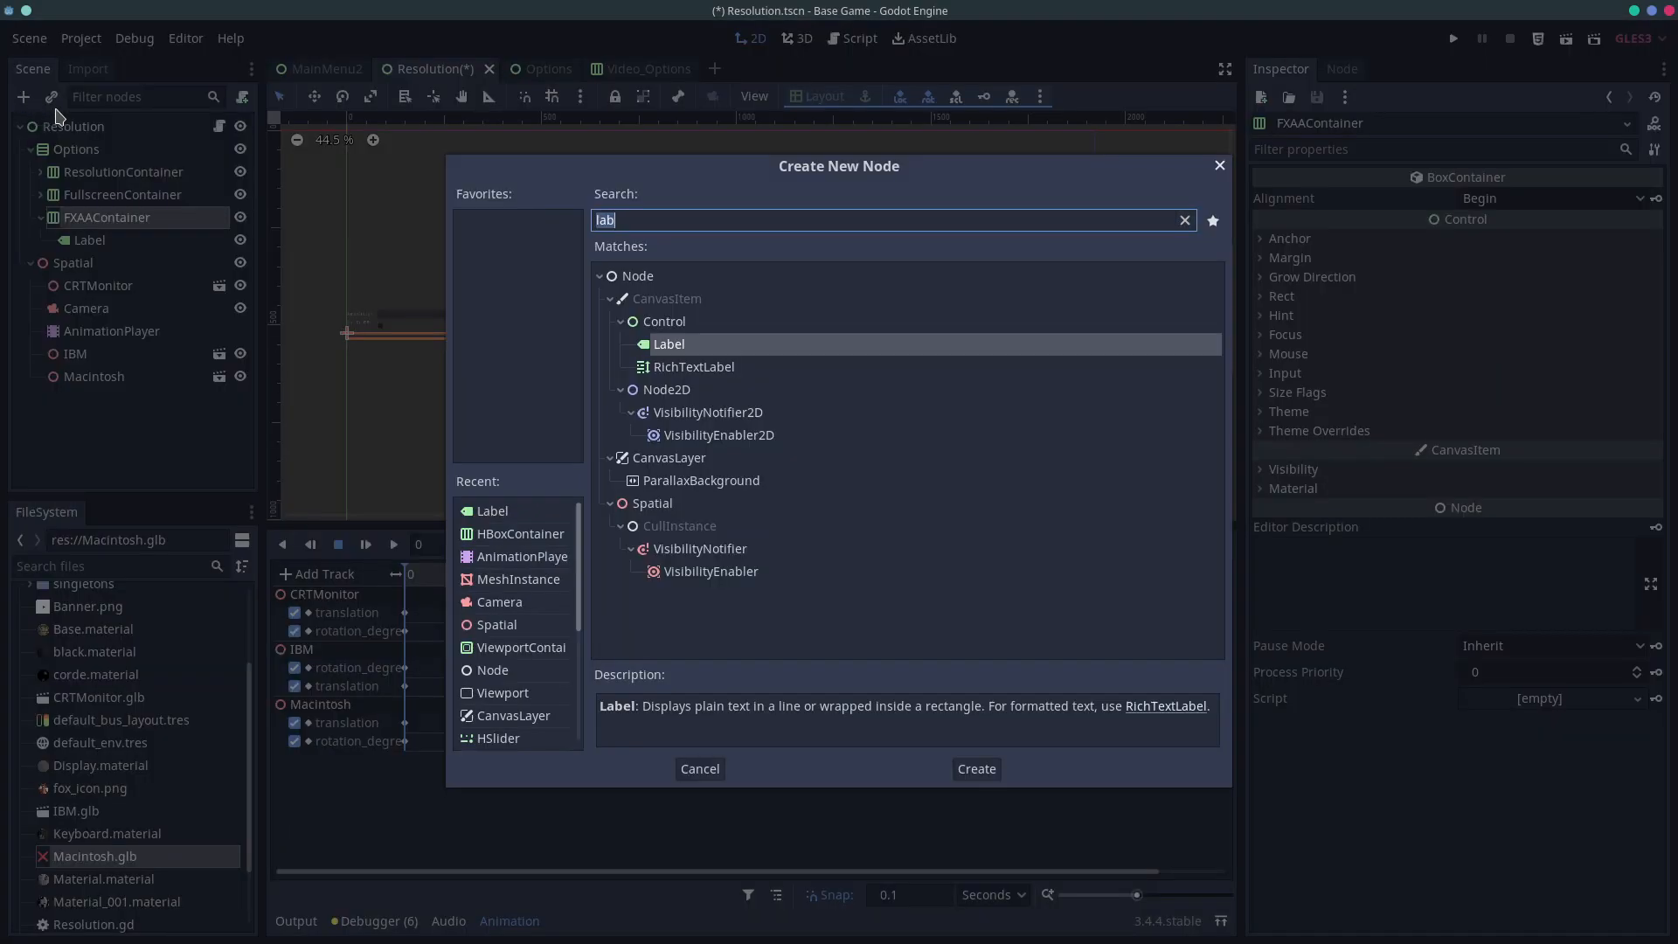
{"action": "type", "text": "chec"}
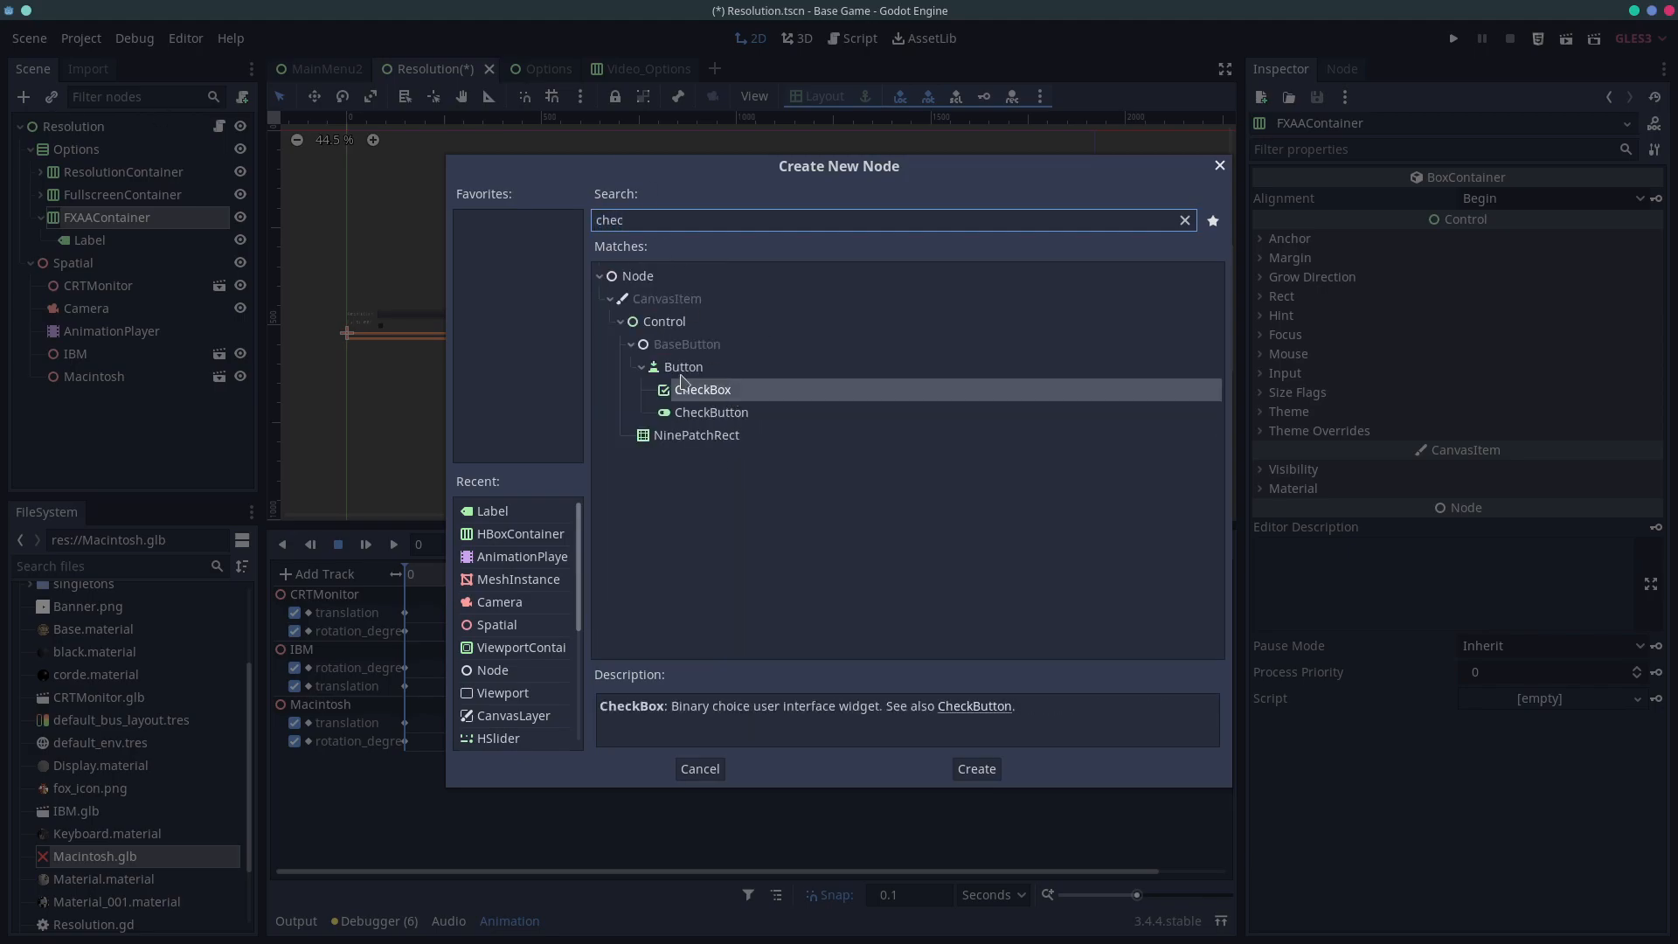
{"action": "left_click", "coordinate": [977, 768]}
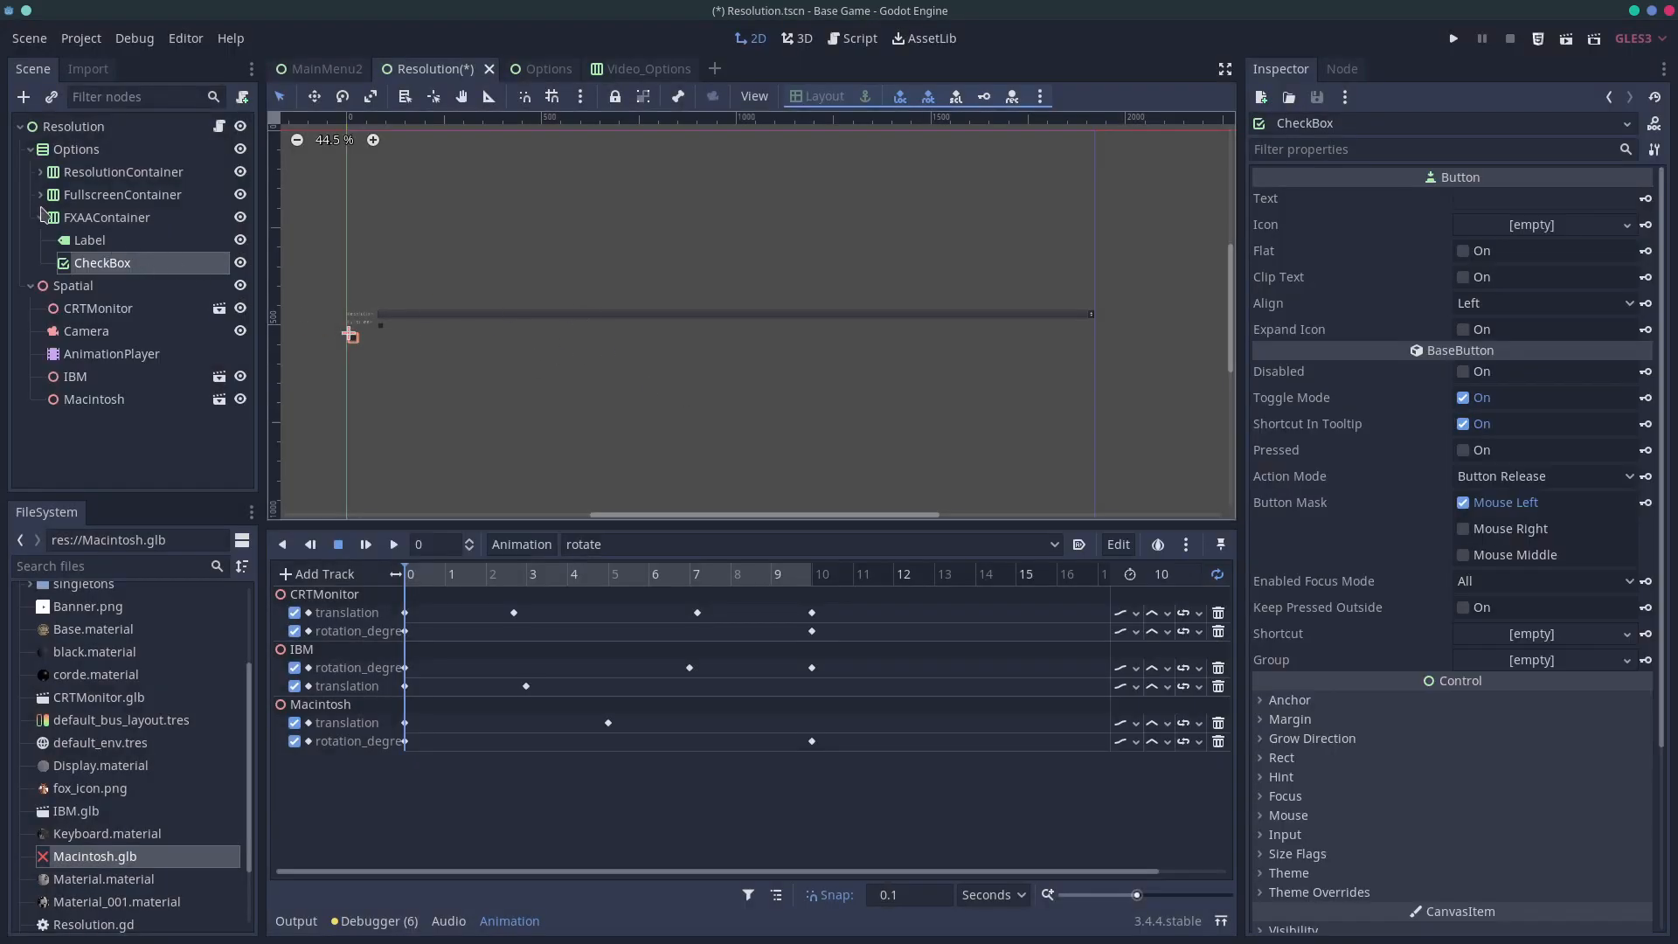
{"action": "left_click", "coordinate": [89, 239]}
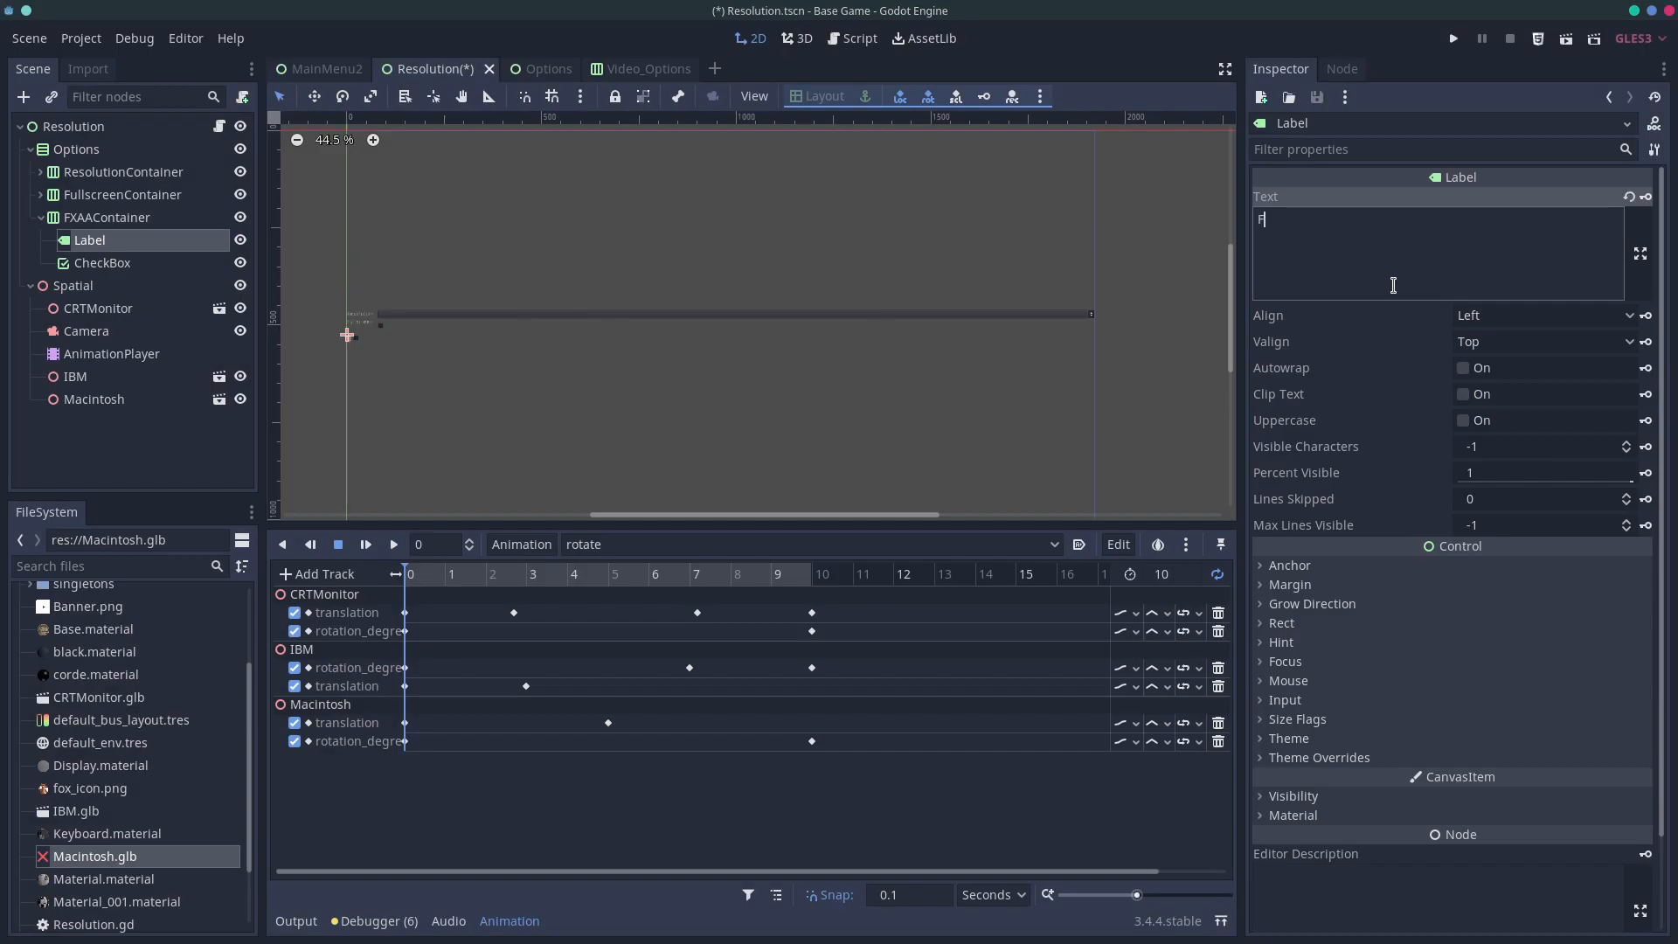
{"action": "type", "text": "XAA:"}
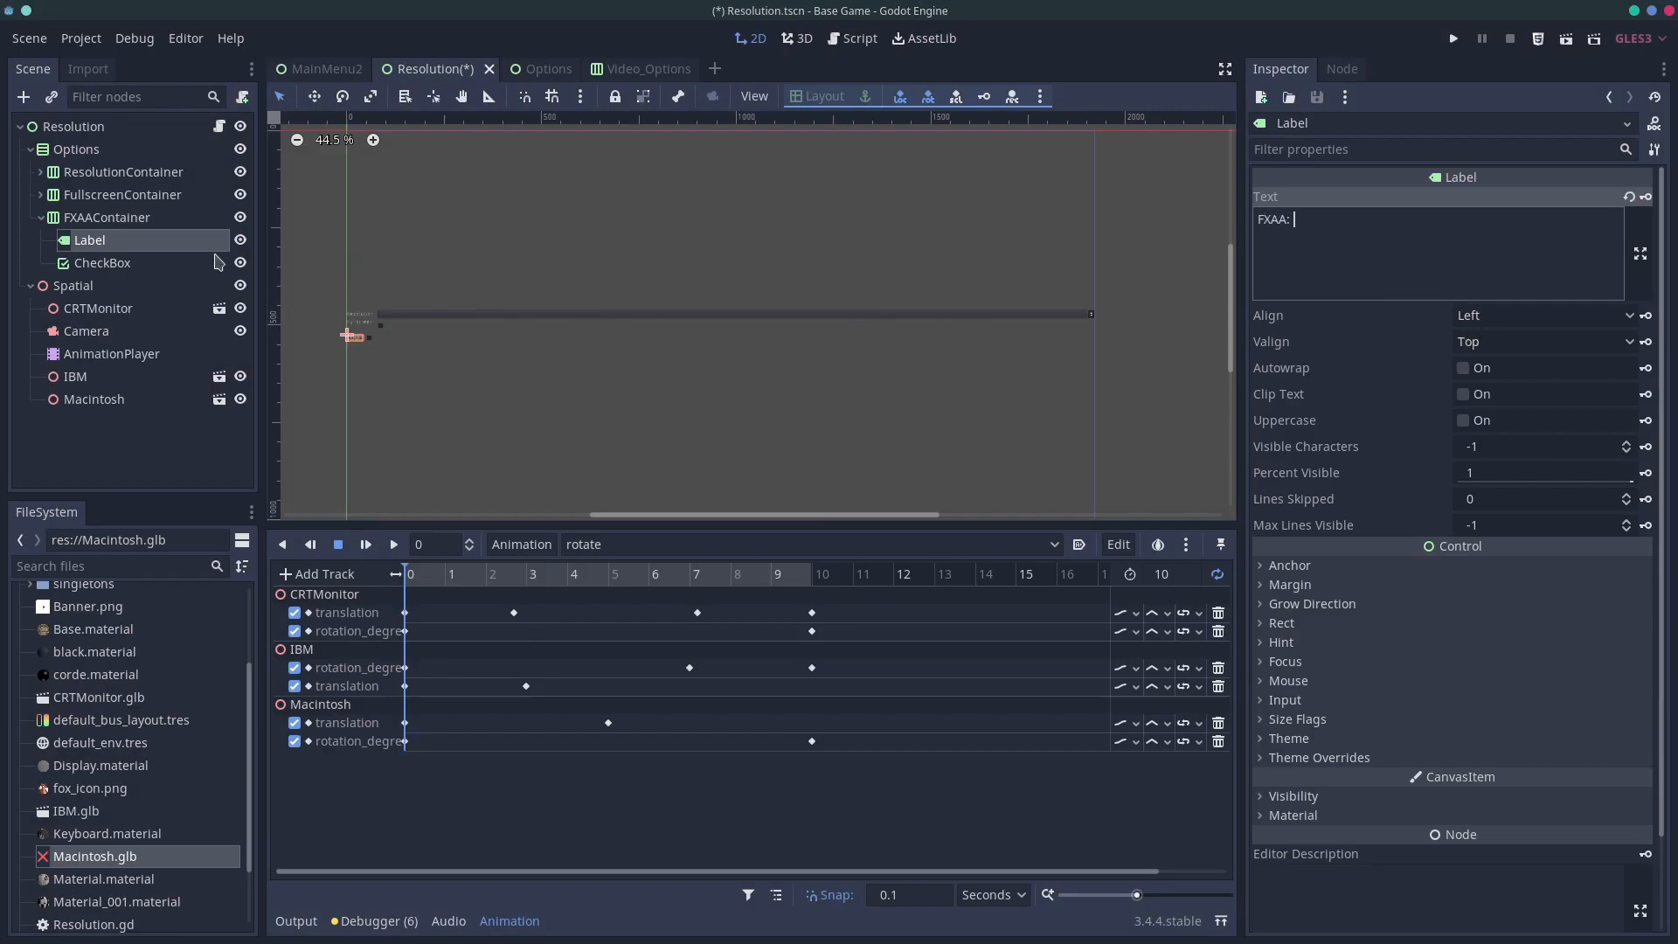
Try giving the CheckBox its own text, leave it blank and reselect FXAAContainer
{"action": "left_click", "coordinate": [102, 262]}
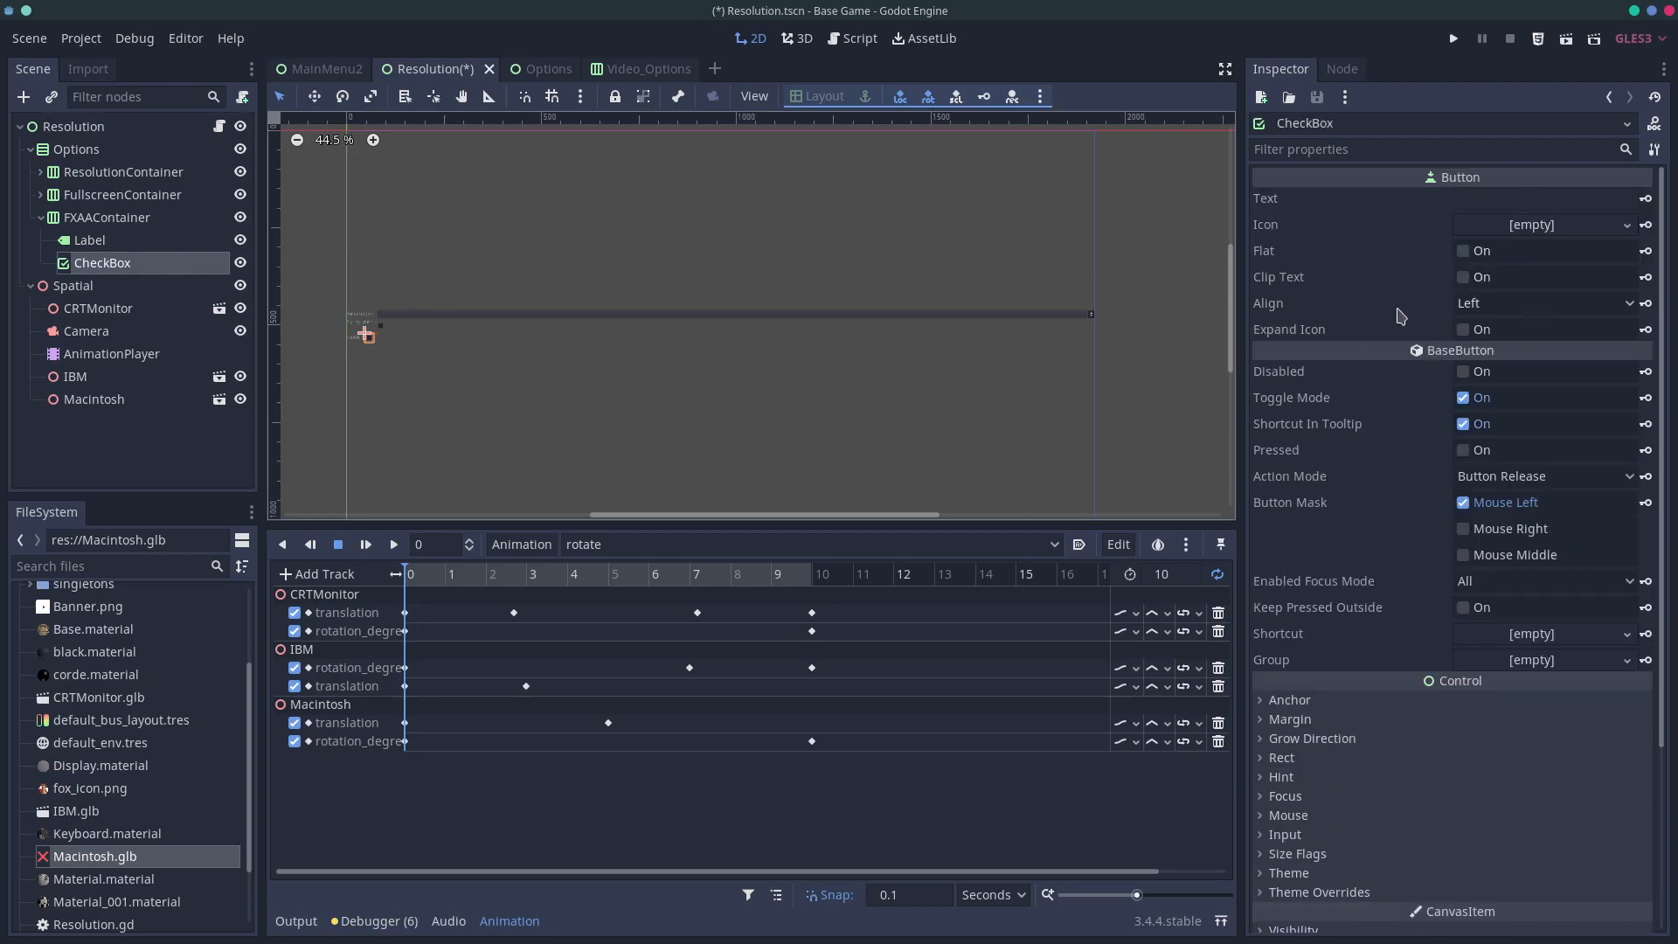
{"action": "left_click", "coordinate": [1545, 199]}
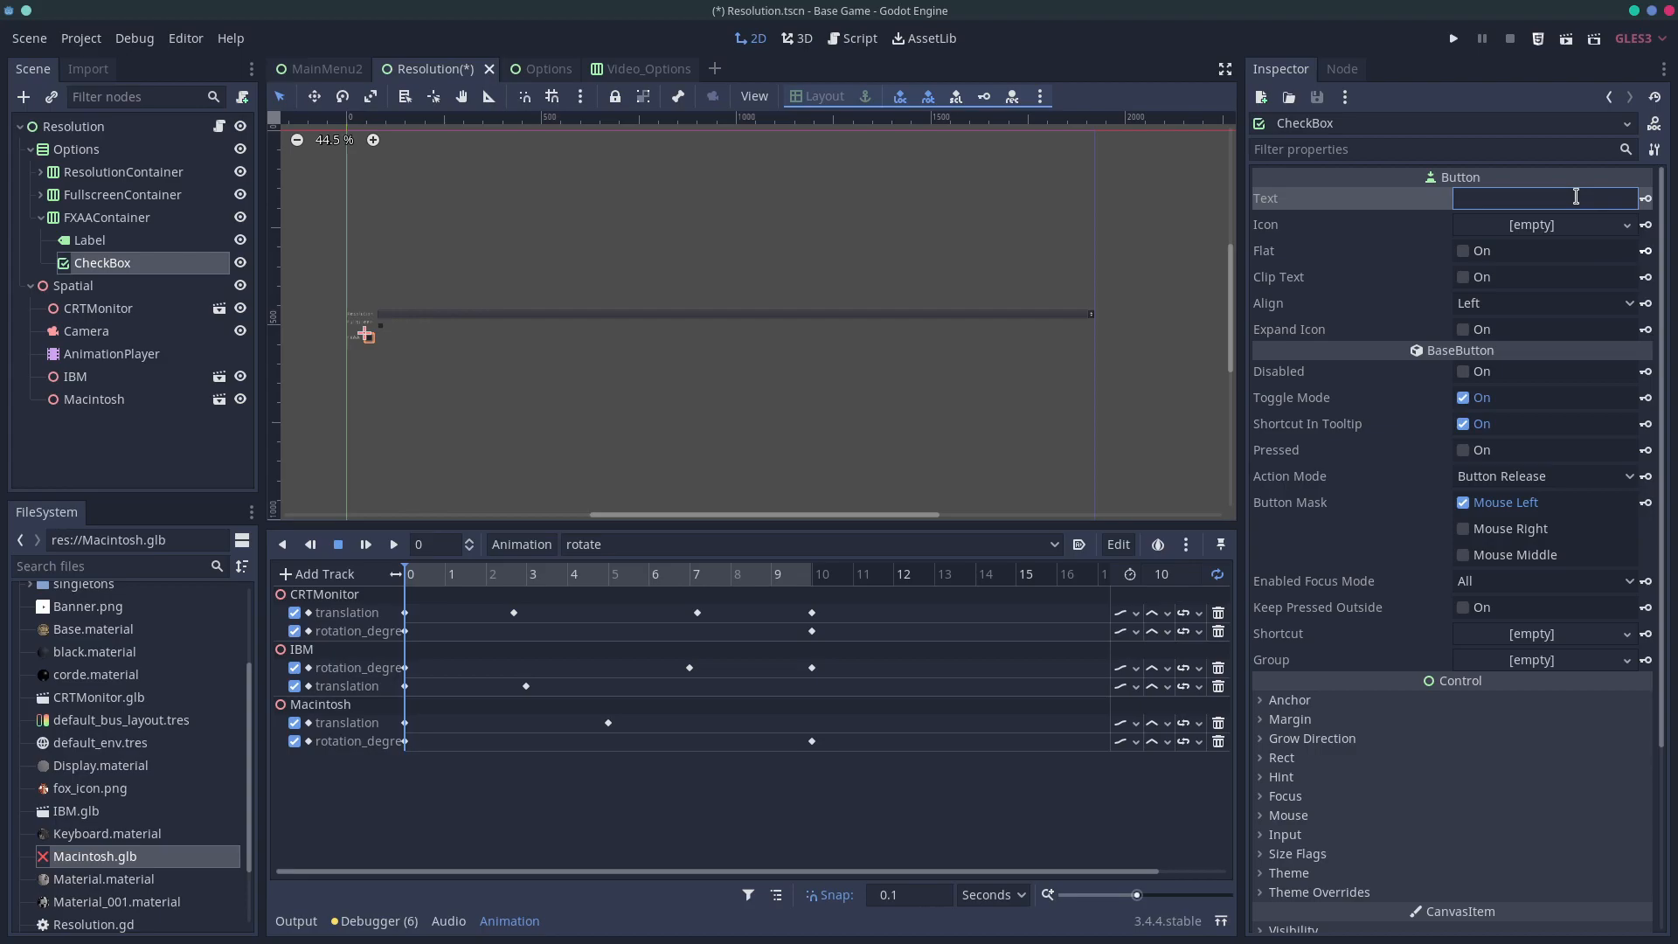
{"action": "type", "text": "FAXX"}
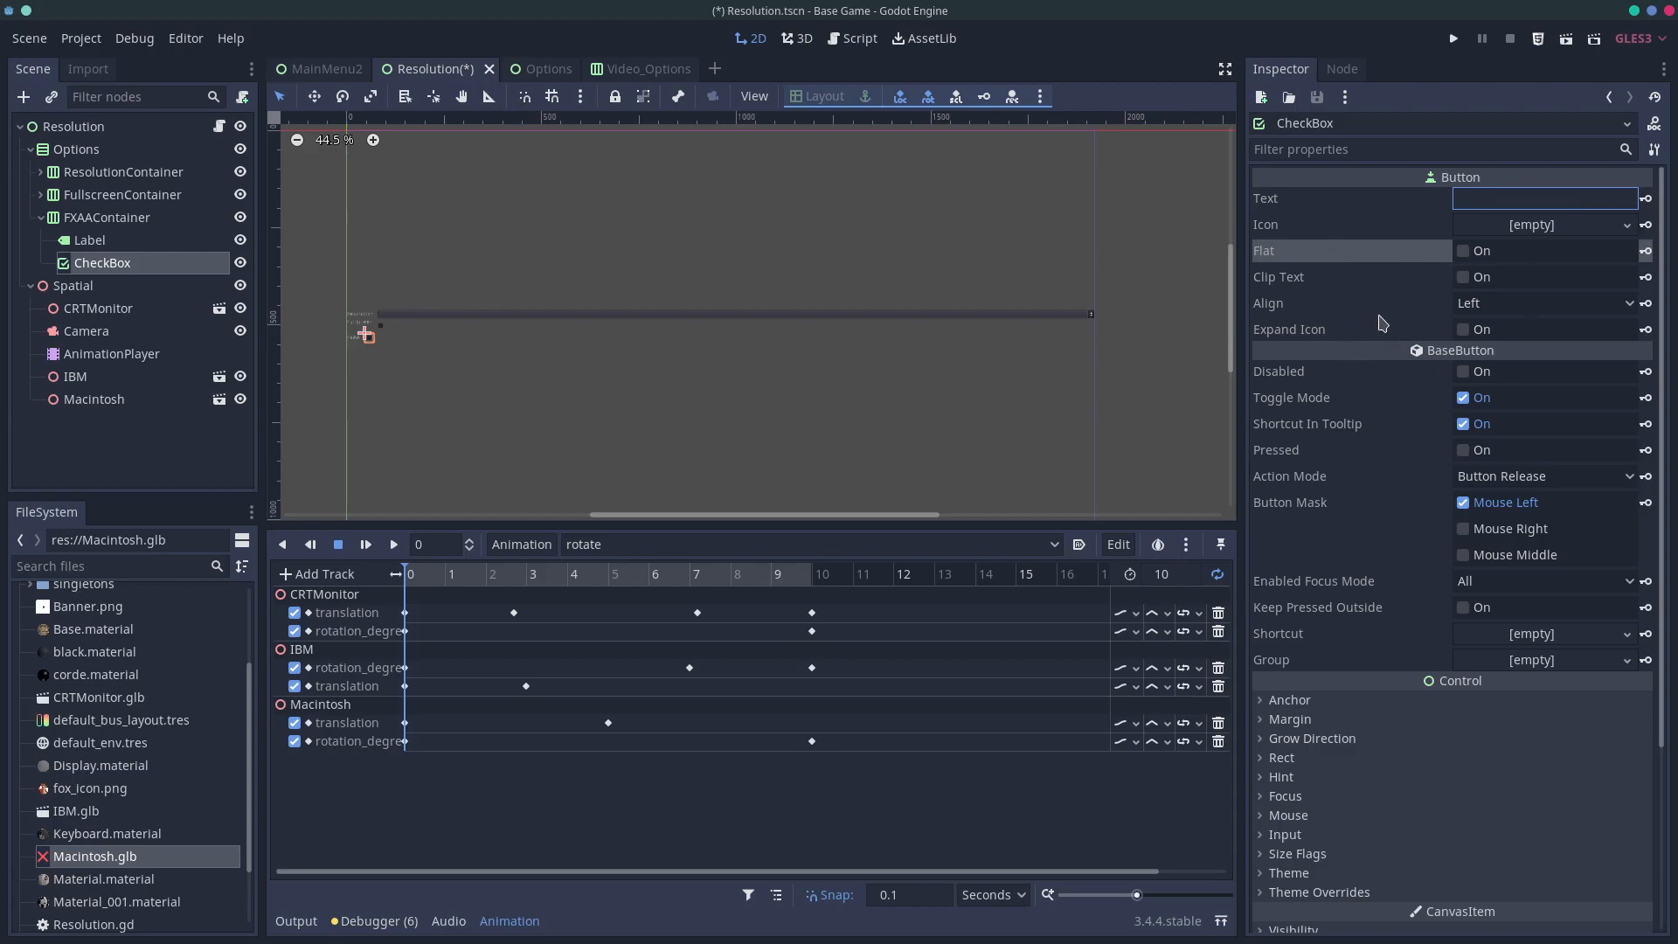
{"action": "mouse_move", "coordinate": [1385, 392]}
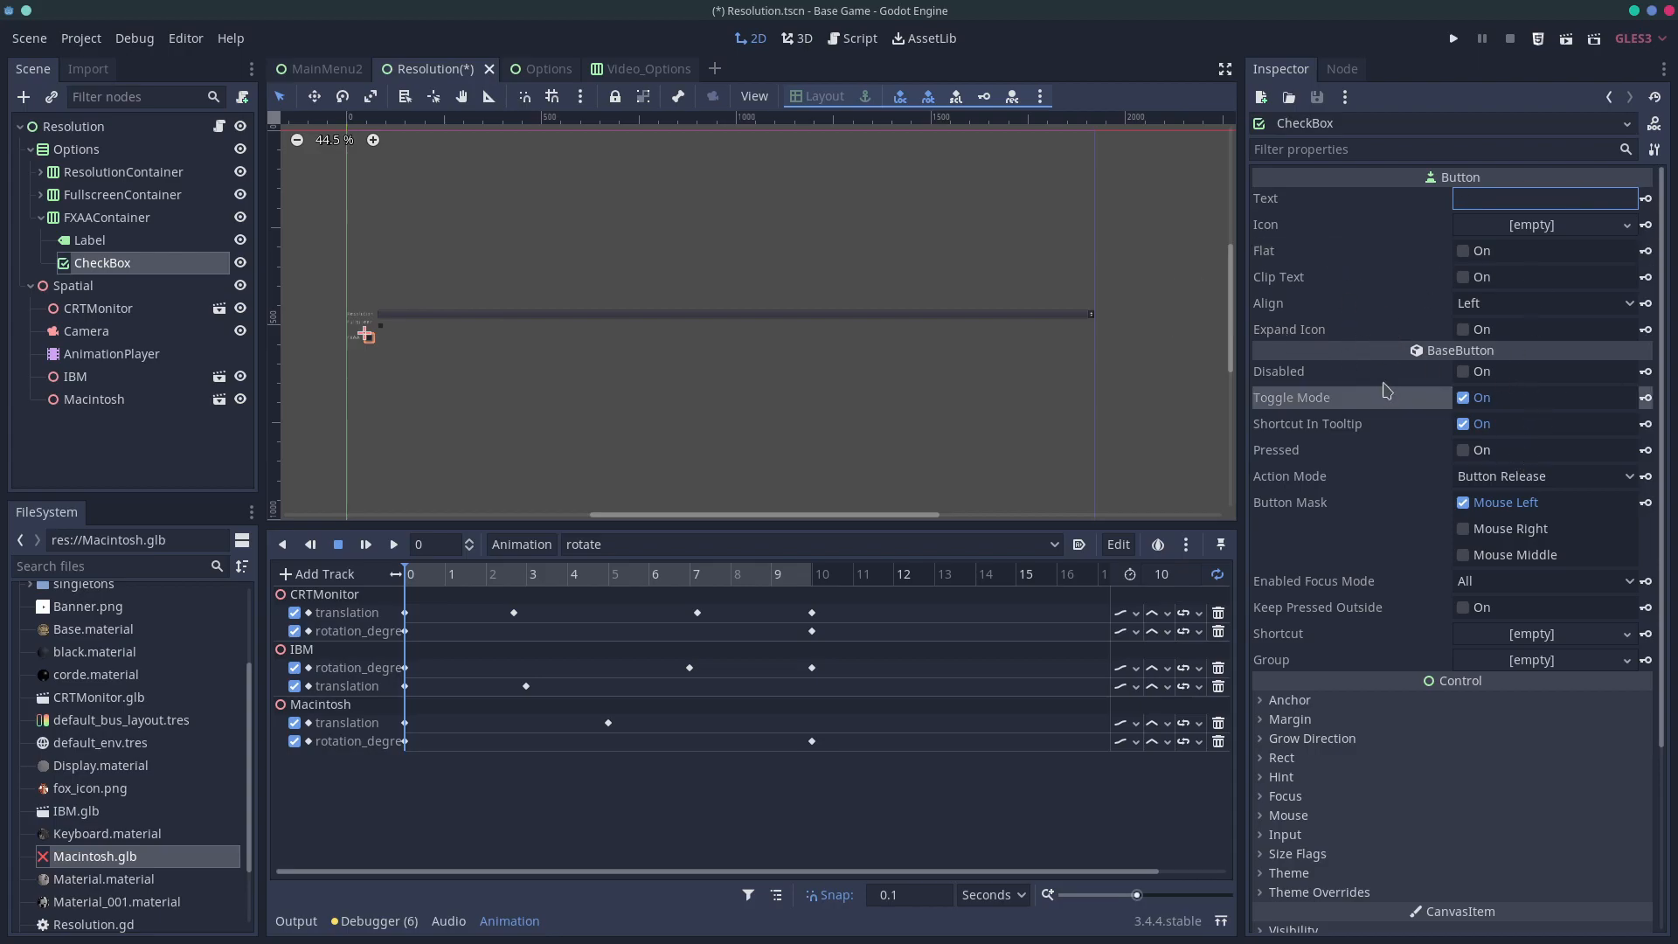
{"action": "mouse_move", "coordinate": [1379, 439]}
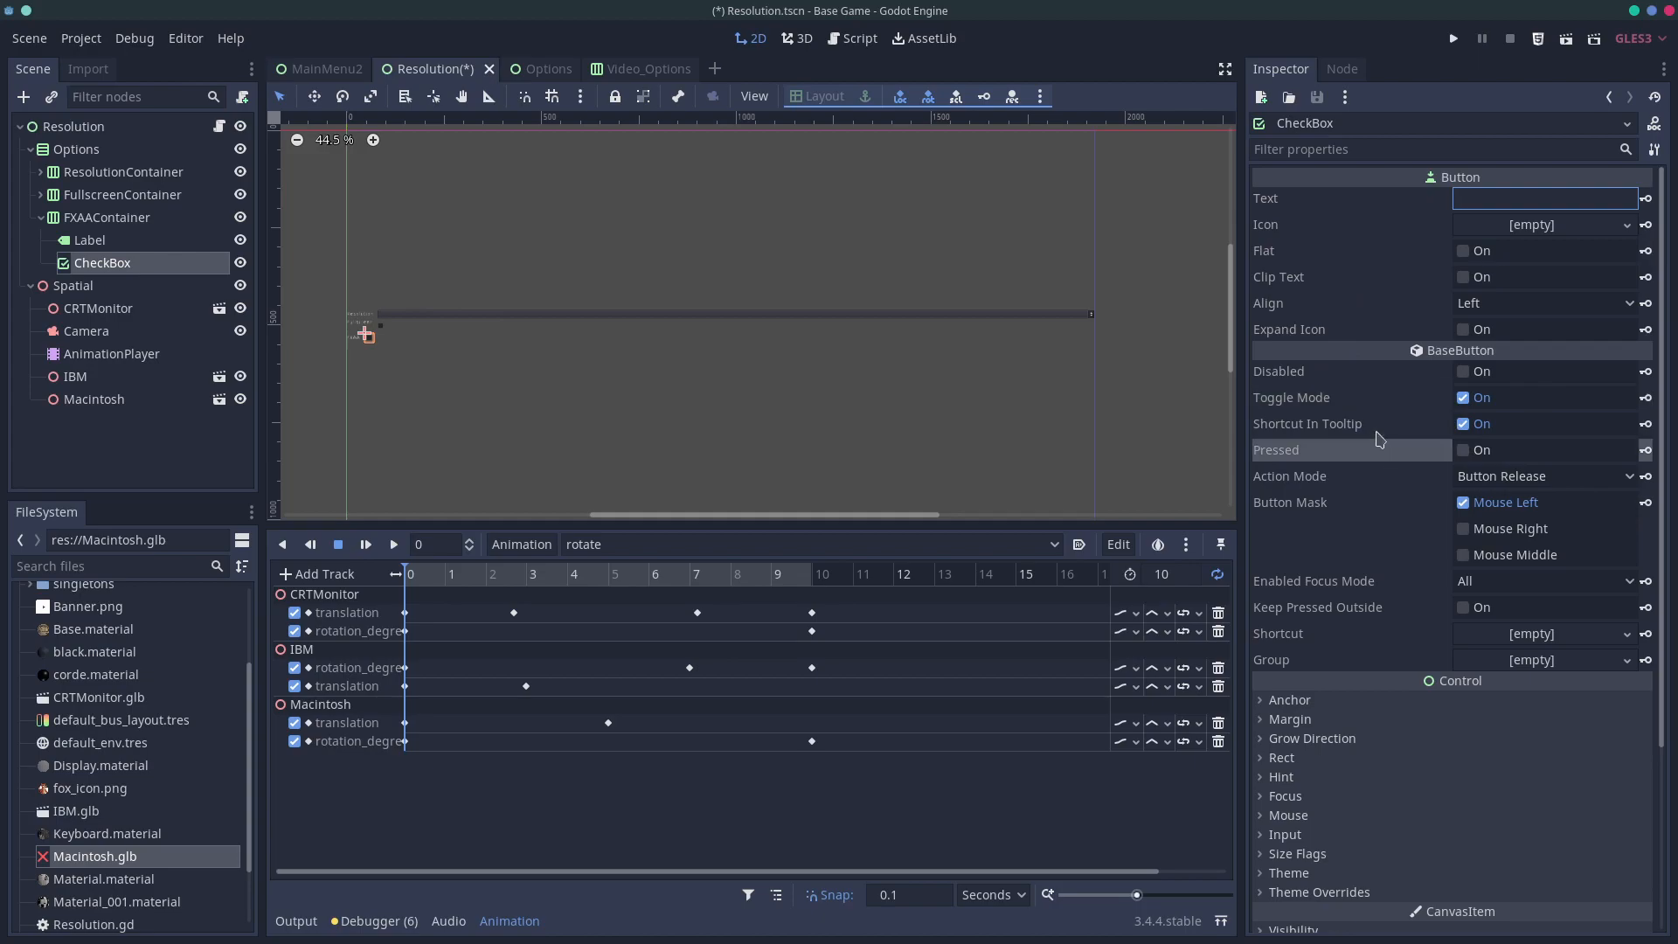
{"action": "left_click", "coordinate": [107, 217]}
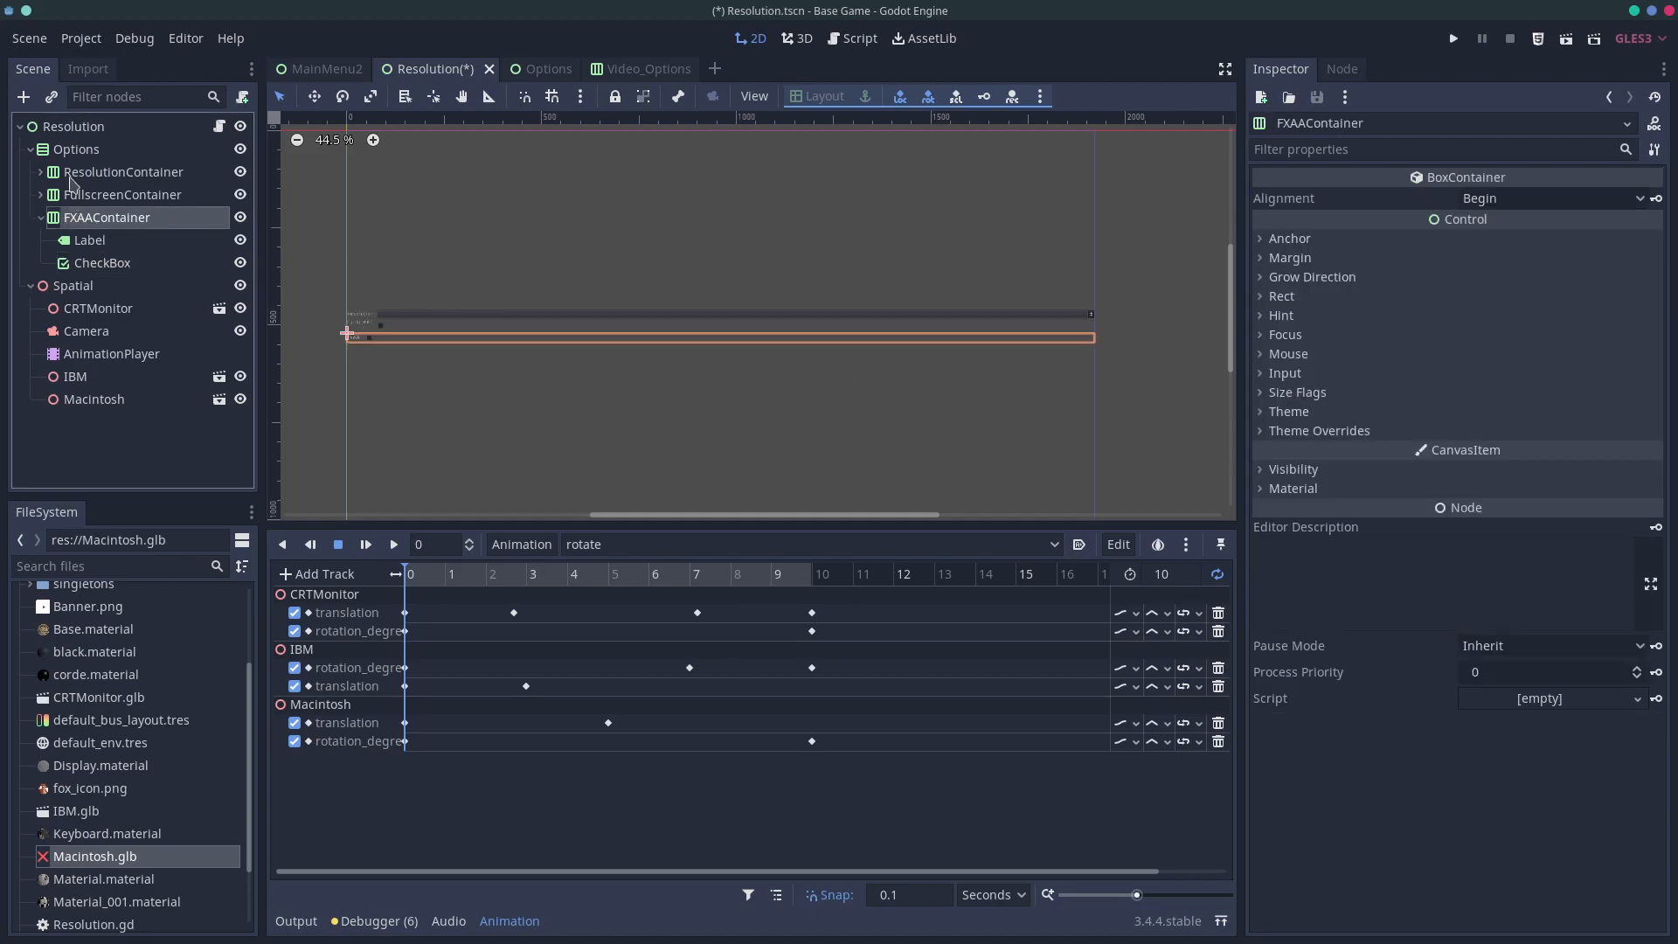
Rename the duplicated FXAAContainer2 row to VsyncContainer
{"action": "left_click", "coordinate": [77, 149]}
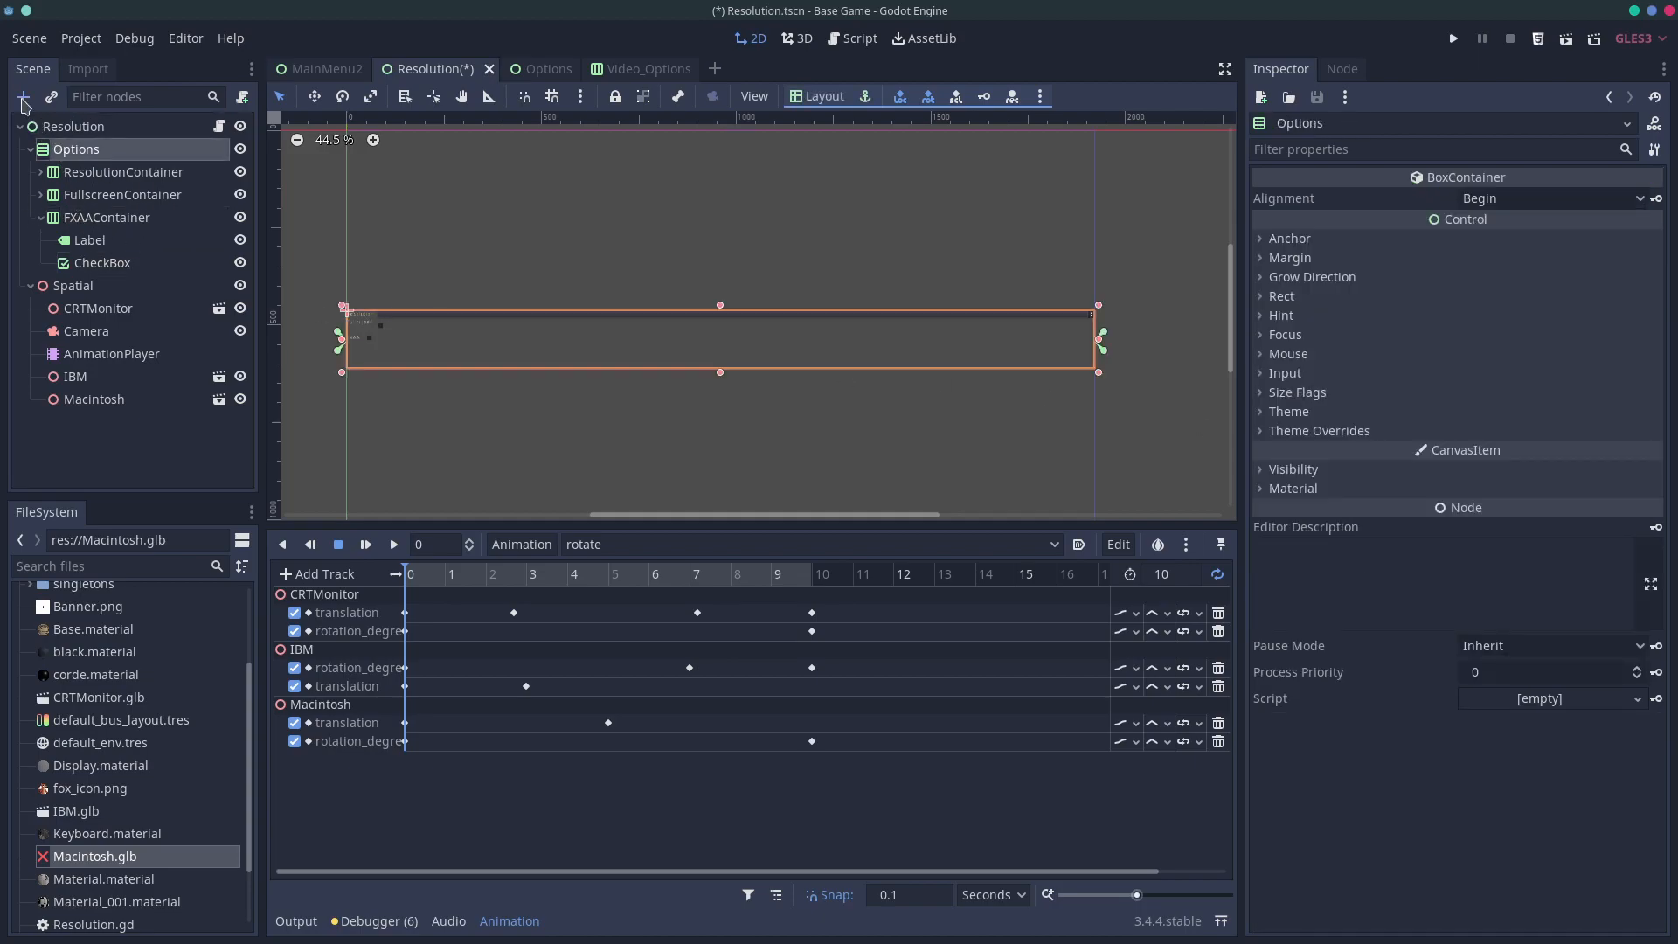
{"action": "left_click", "coordinate": [25, 97]}
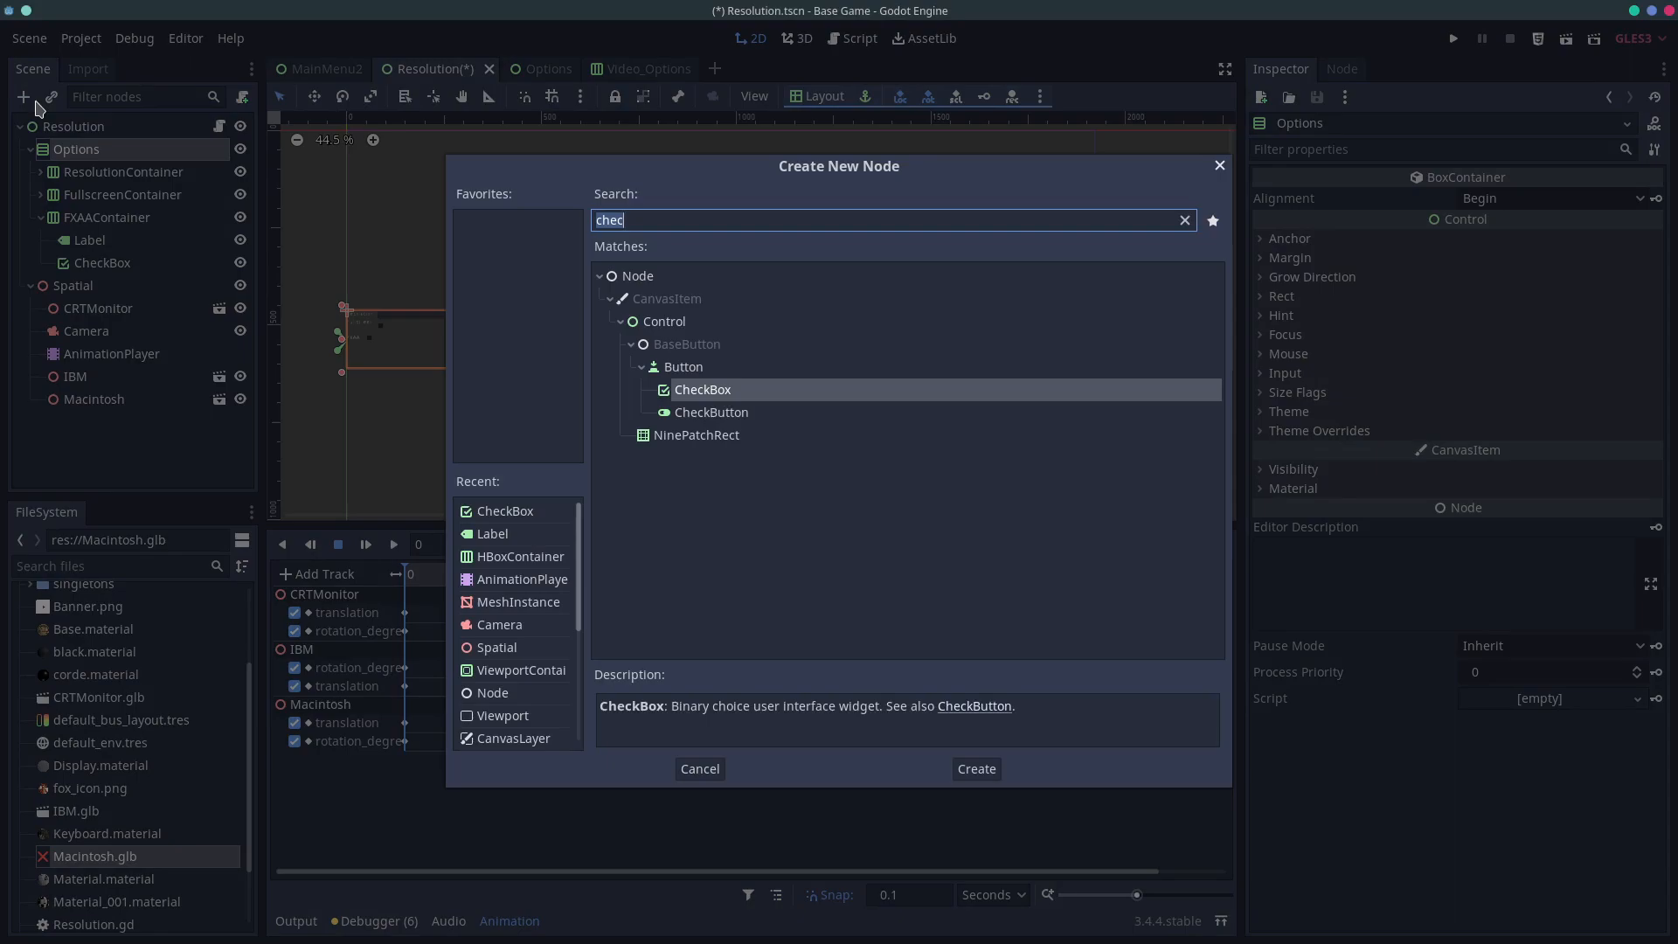
{"action": "mouse_move", "coordinate": [55, 105]}
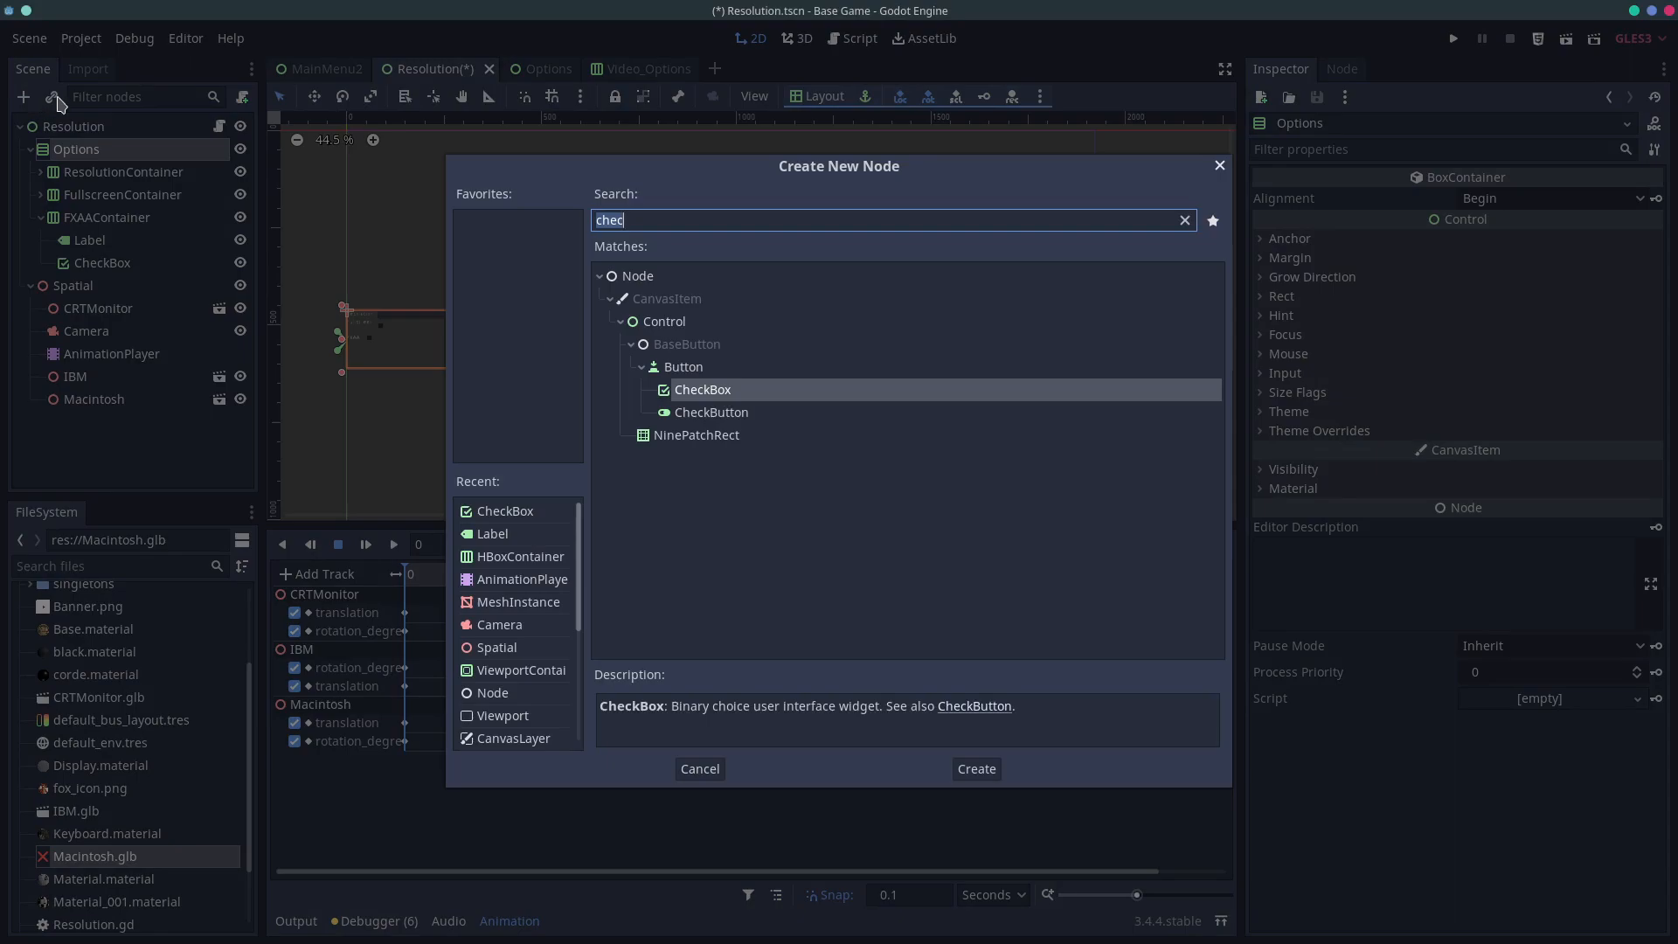
{"action": "left_click", "coordinate": [700, 768]}
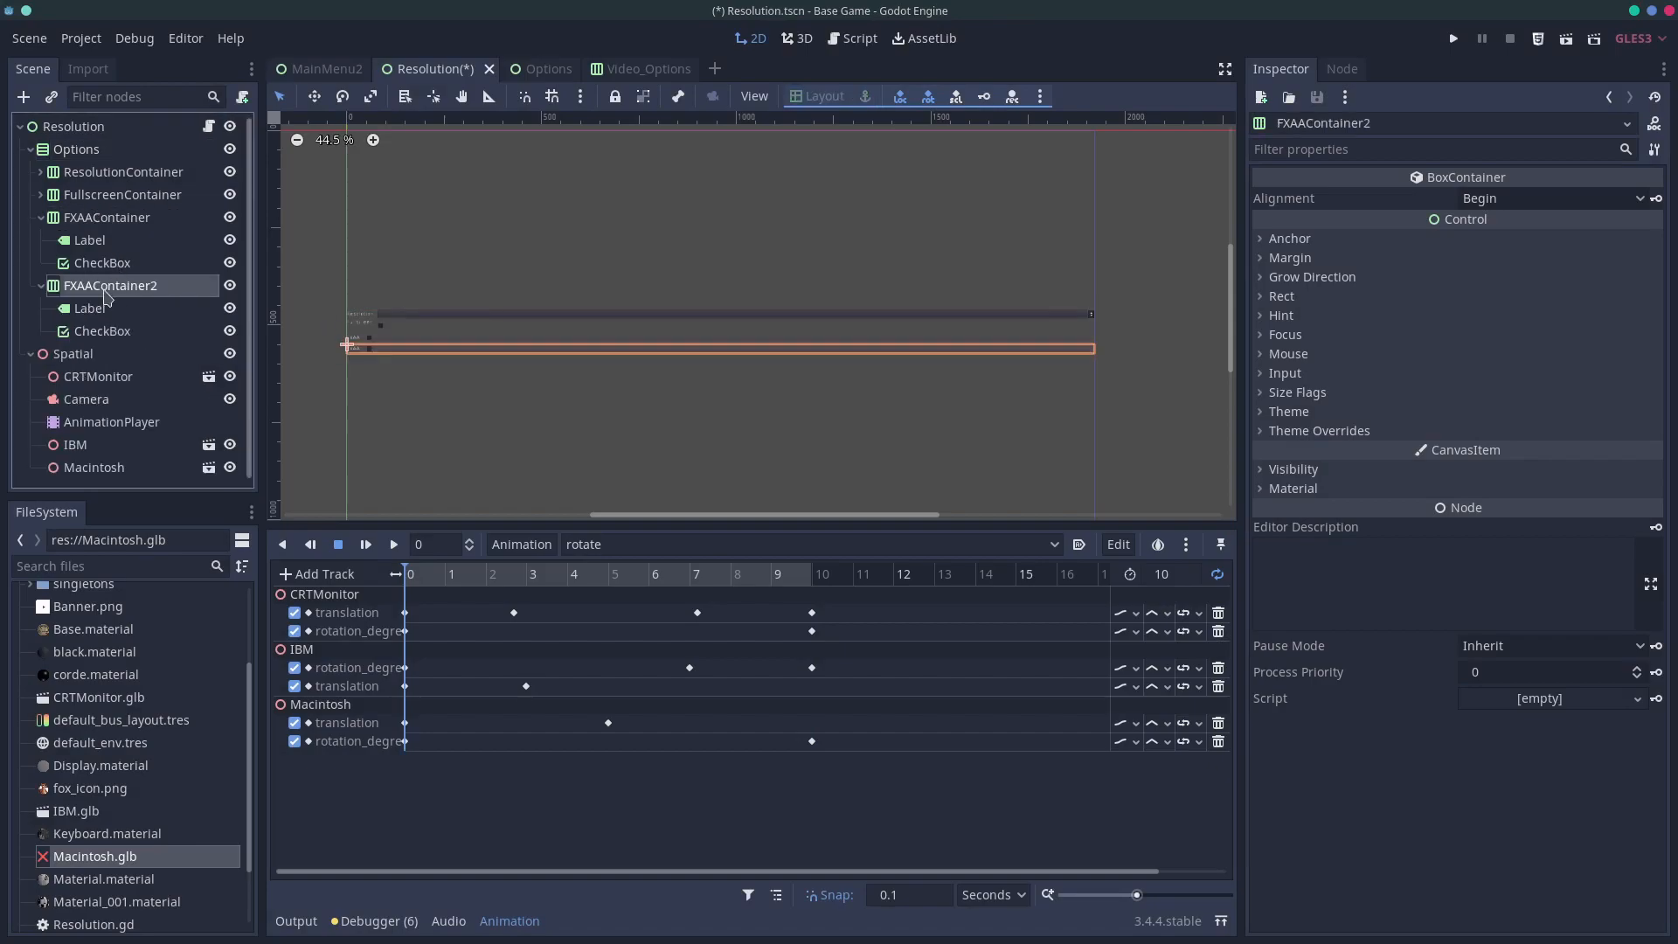
{"action": "double_click", "coordinate": [111, 285]}
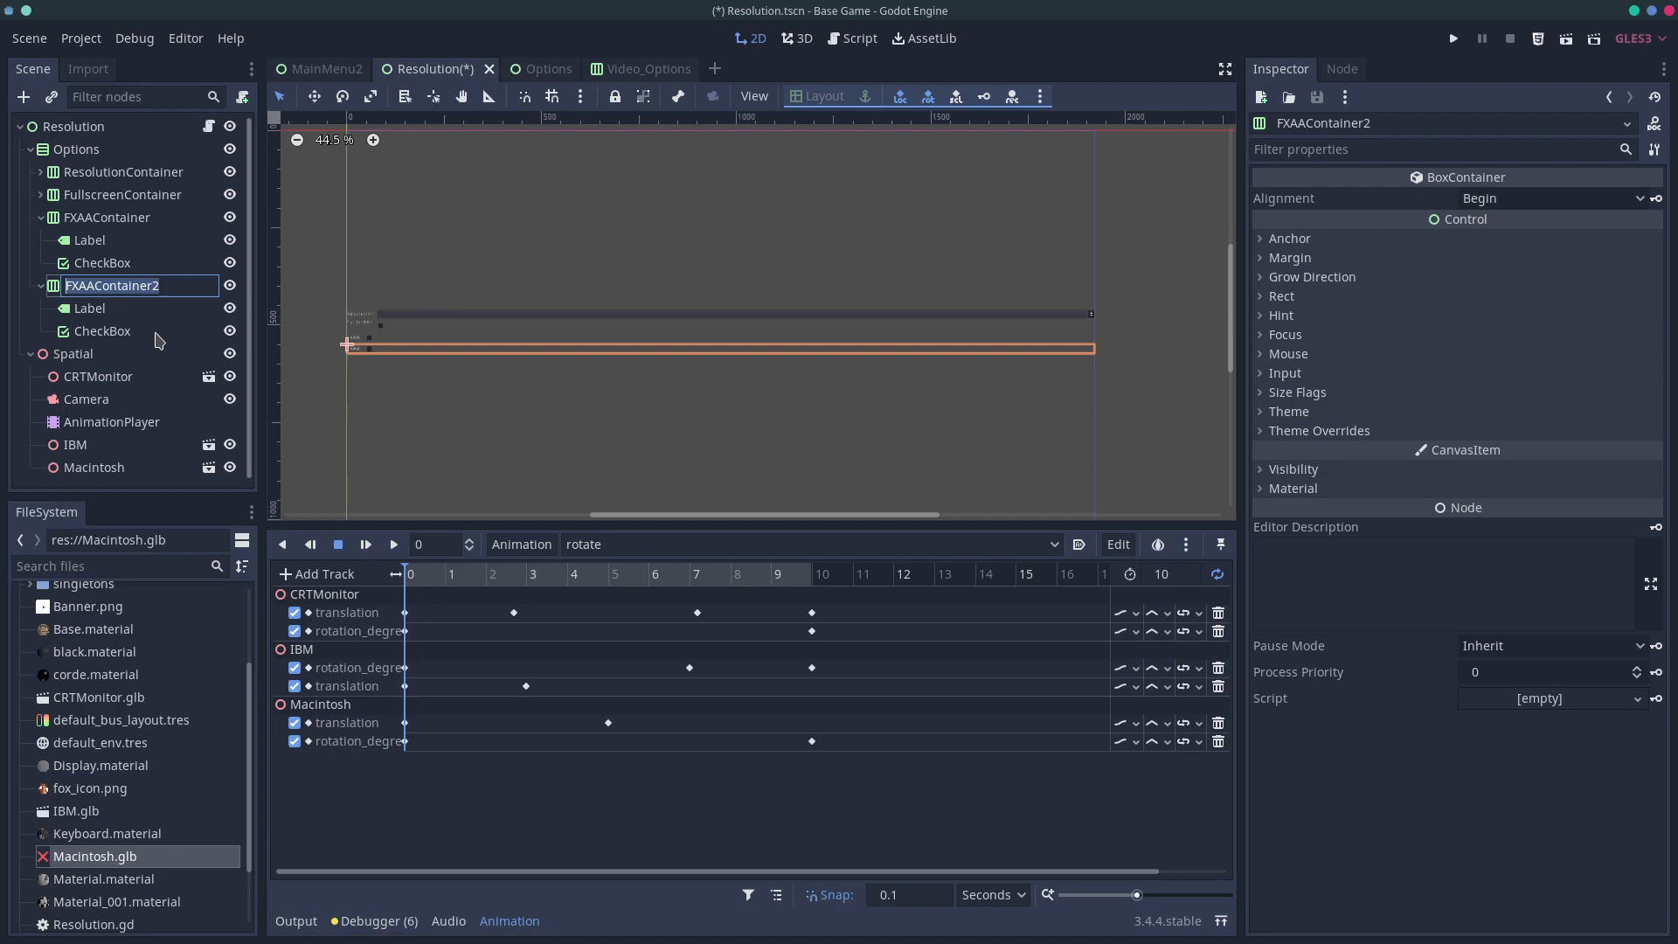
{"action": "type", "text": "V"}
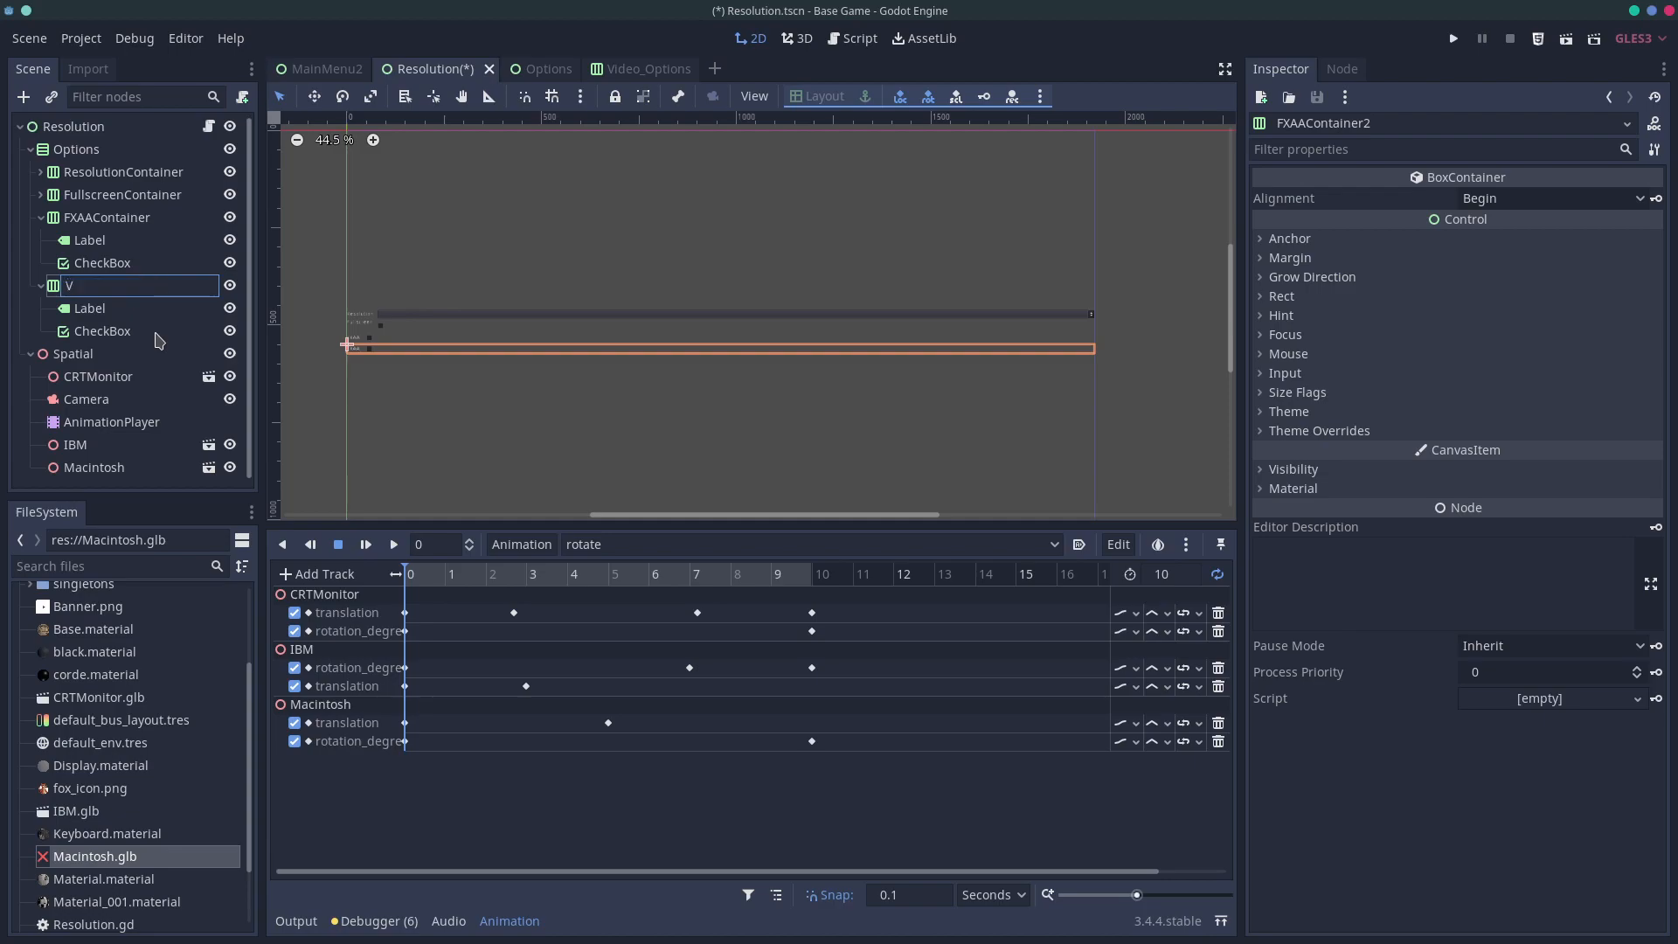
{"action": "type", "text": "syb"}
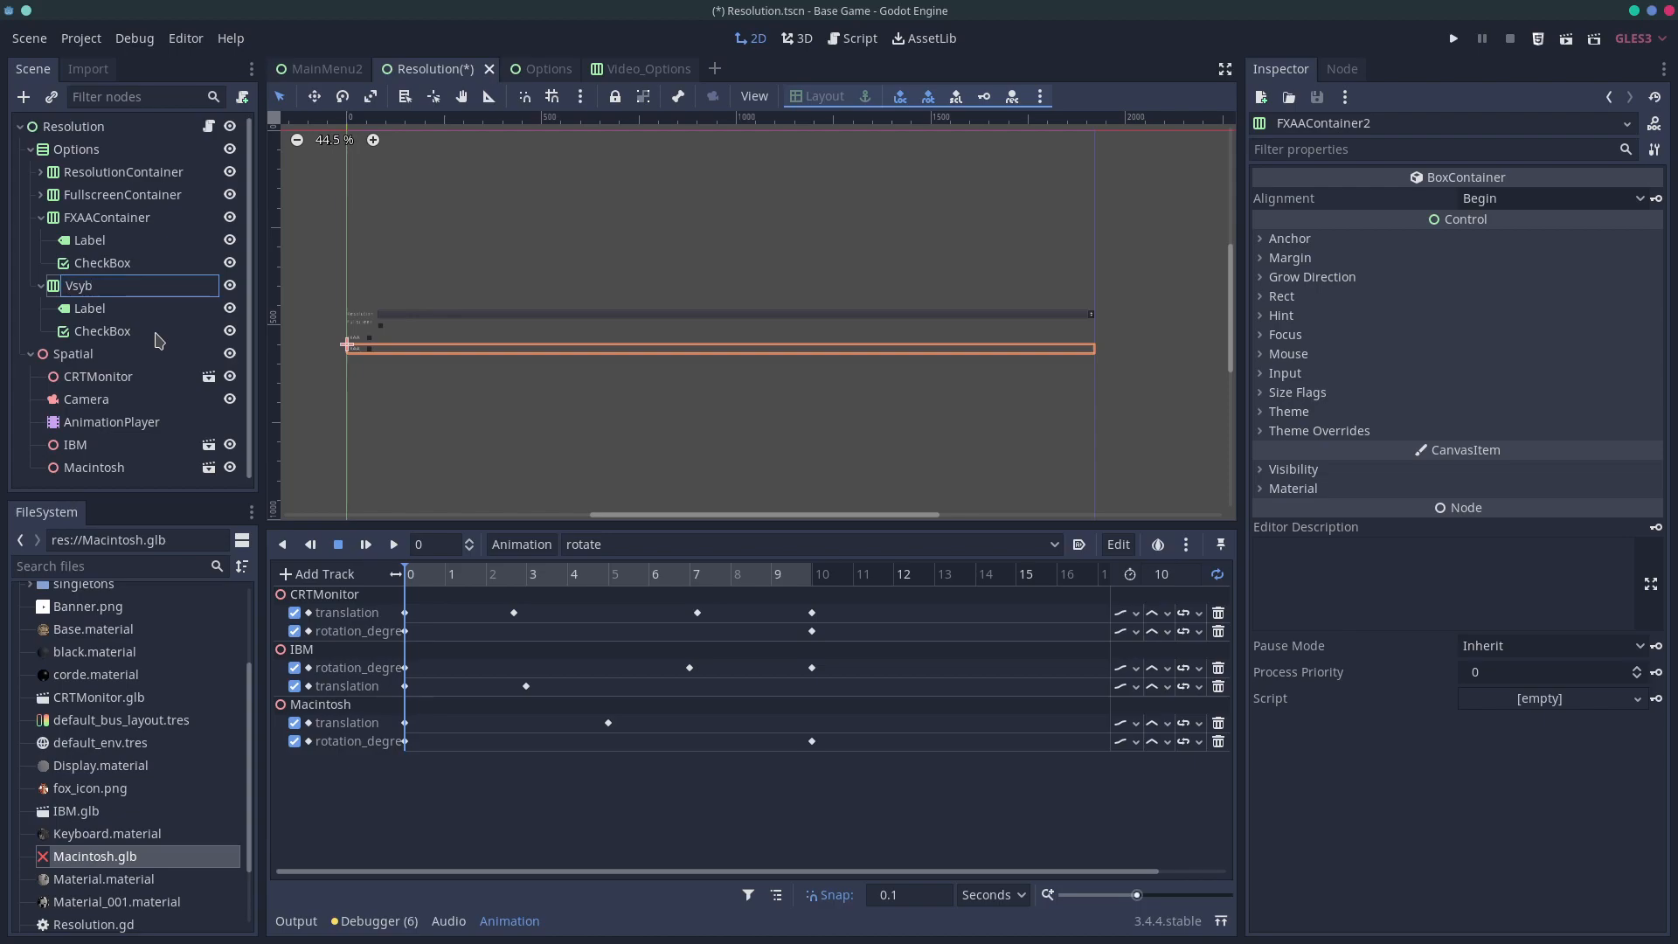
{"action": "type", "text": "sync Con"}
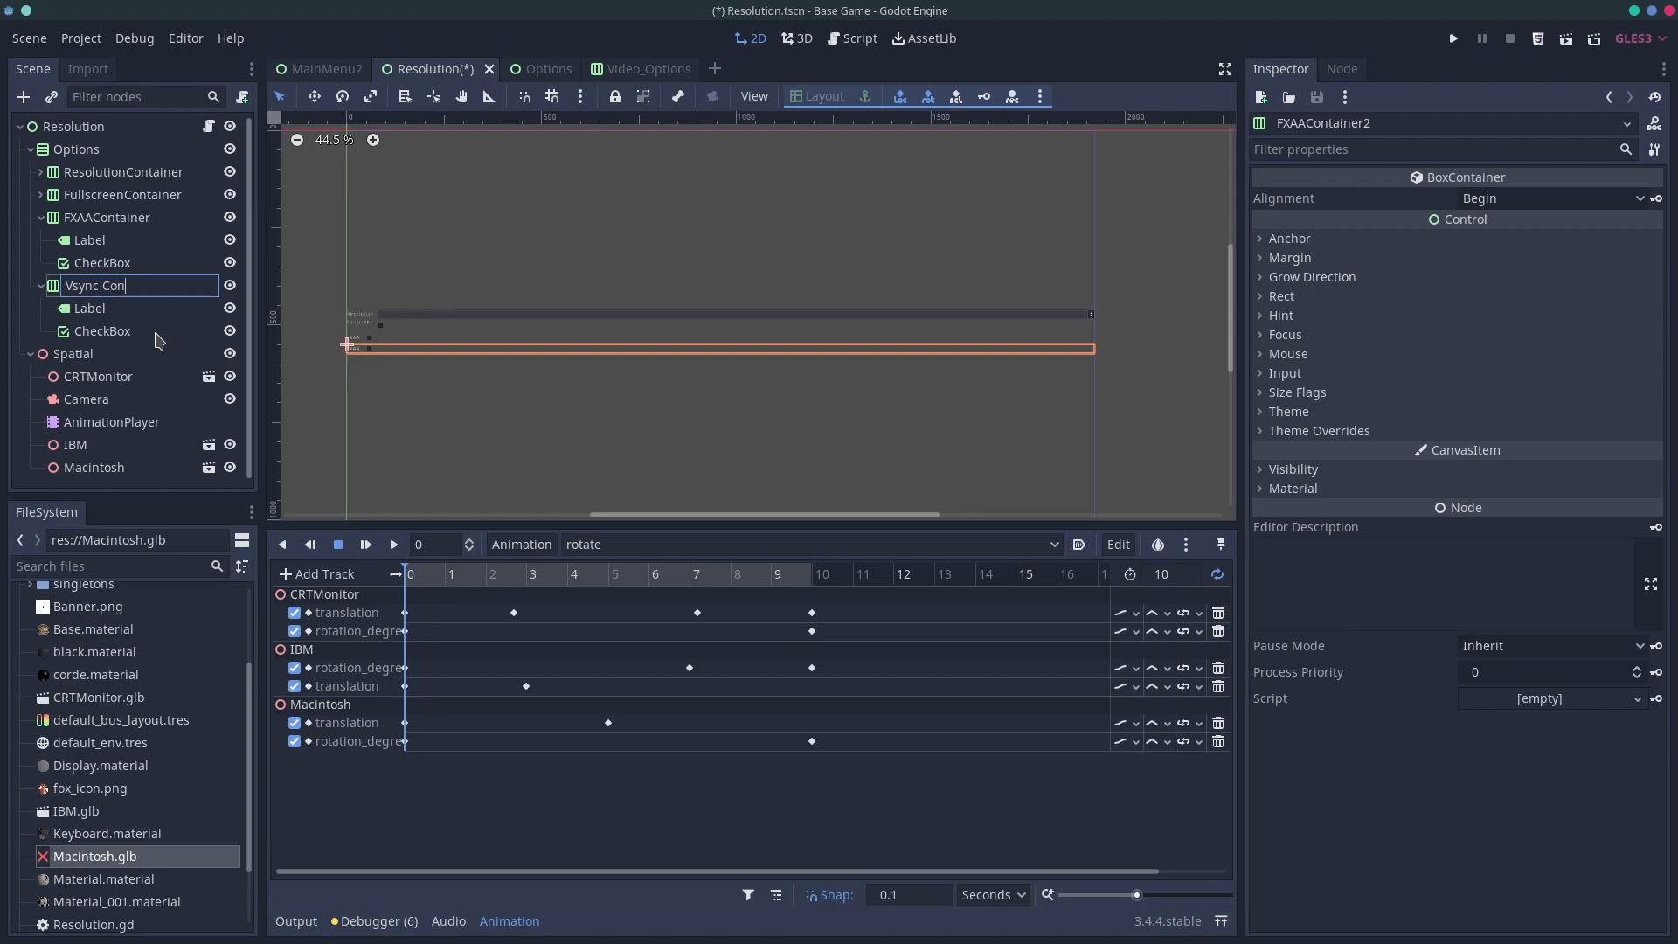
{"action": "type", "text": "VsyncContainer"}
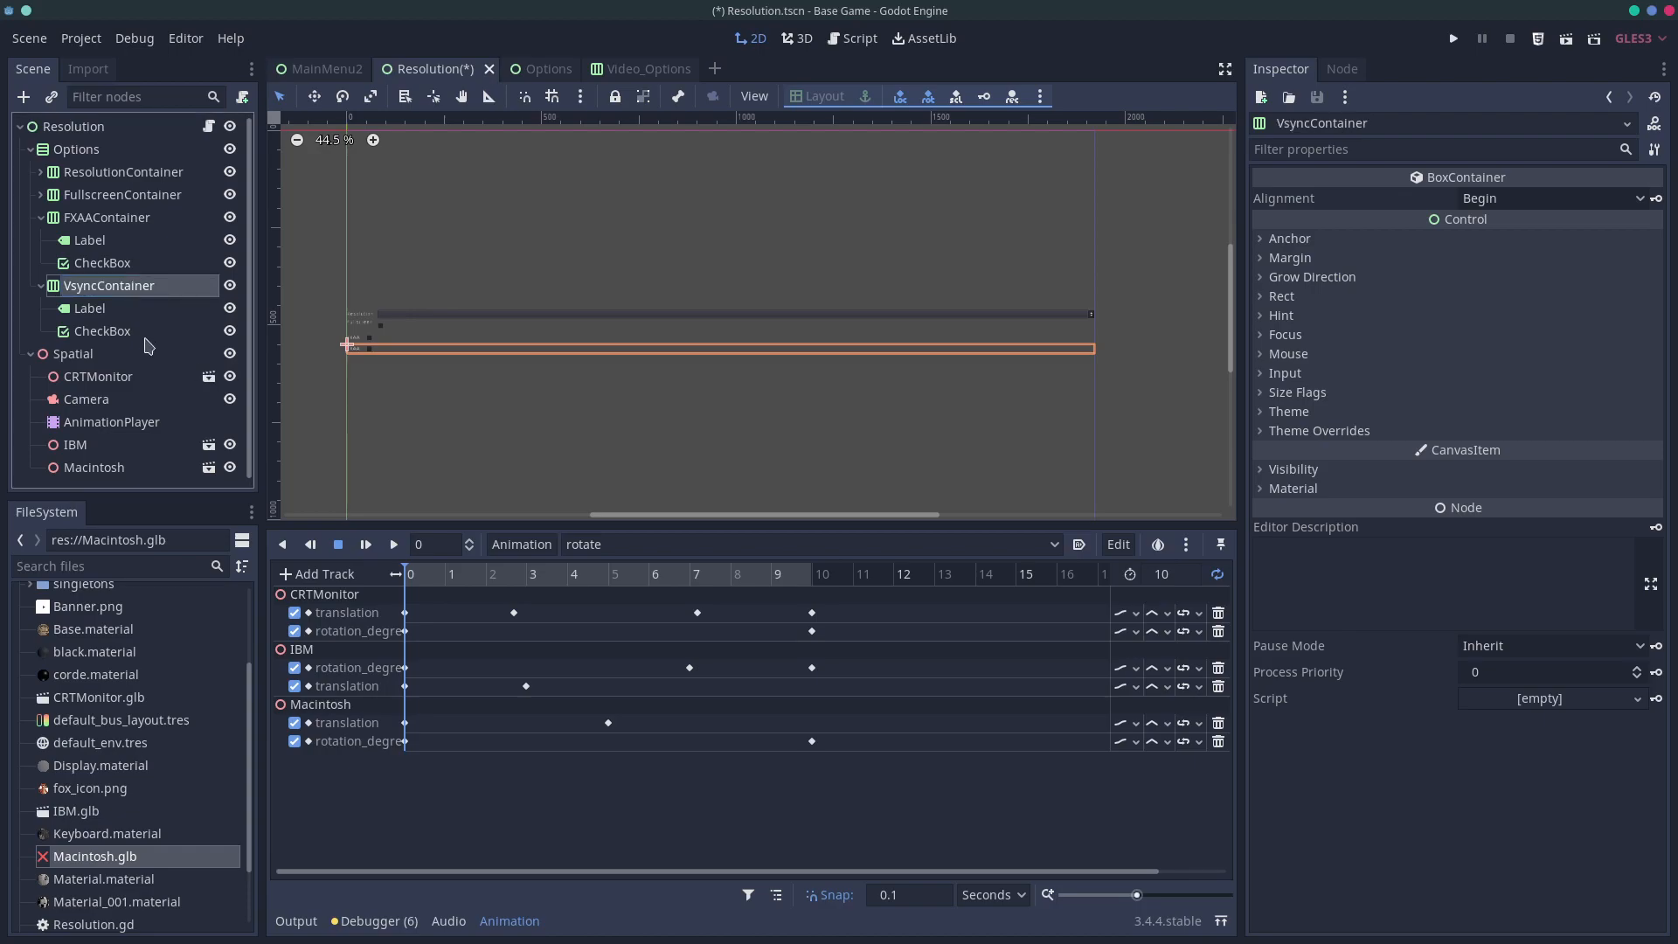
Set the Vsync row's Label text to VSYNC and duplicate the row
{"action": "left_click", "coordinate": [88, 308]}
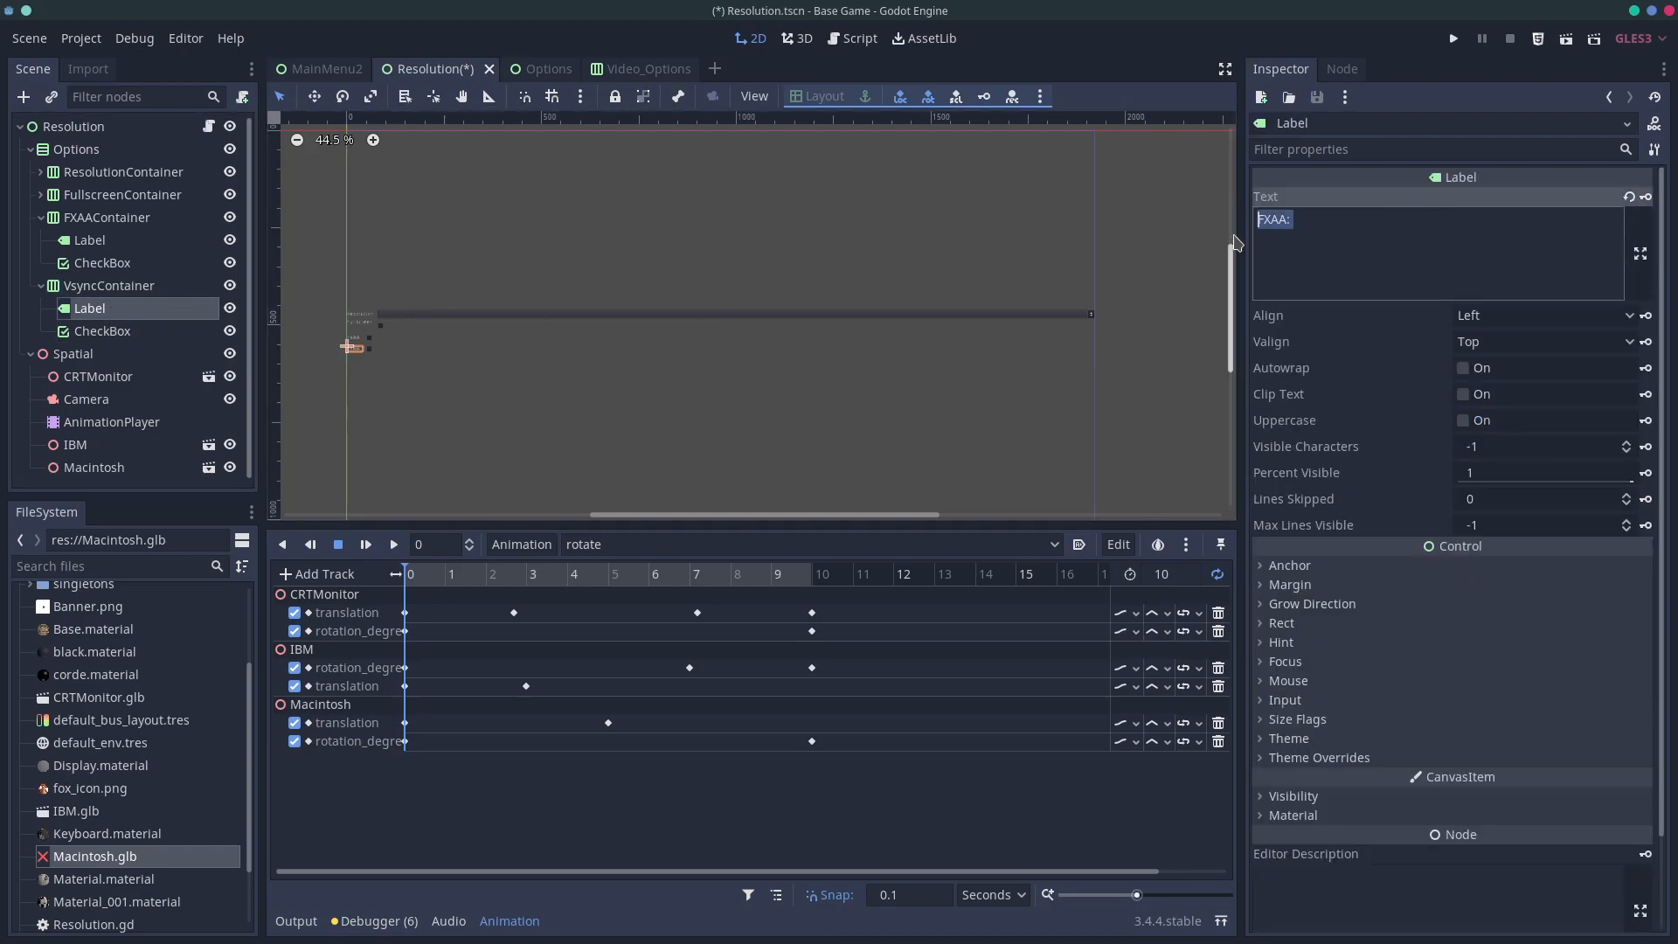
{"action": "type", "text": "VCYNC:"}
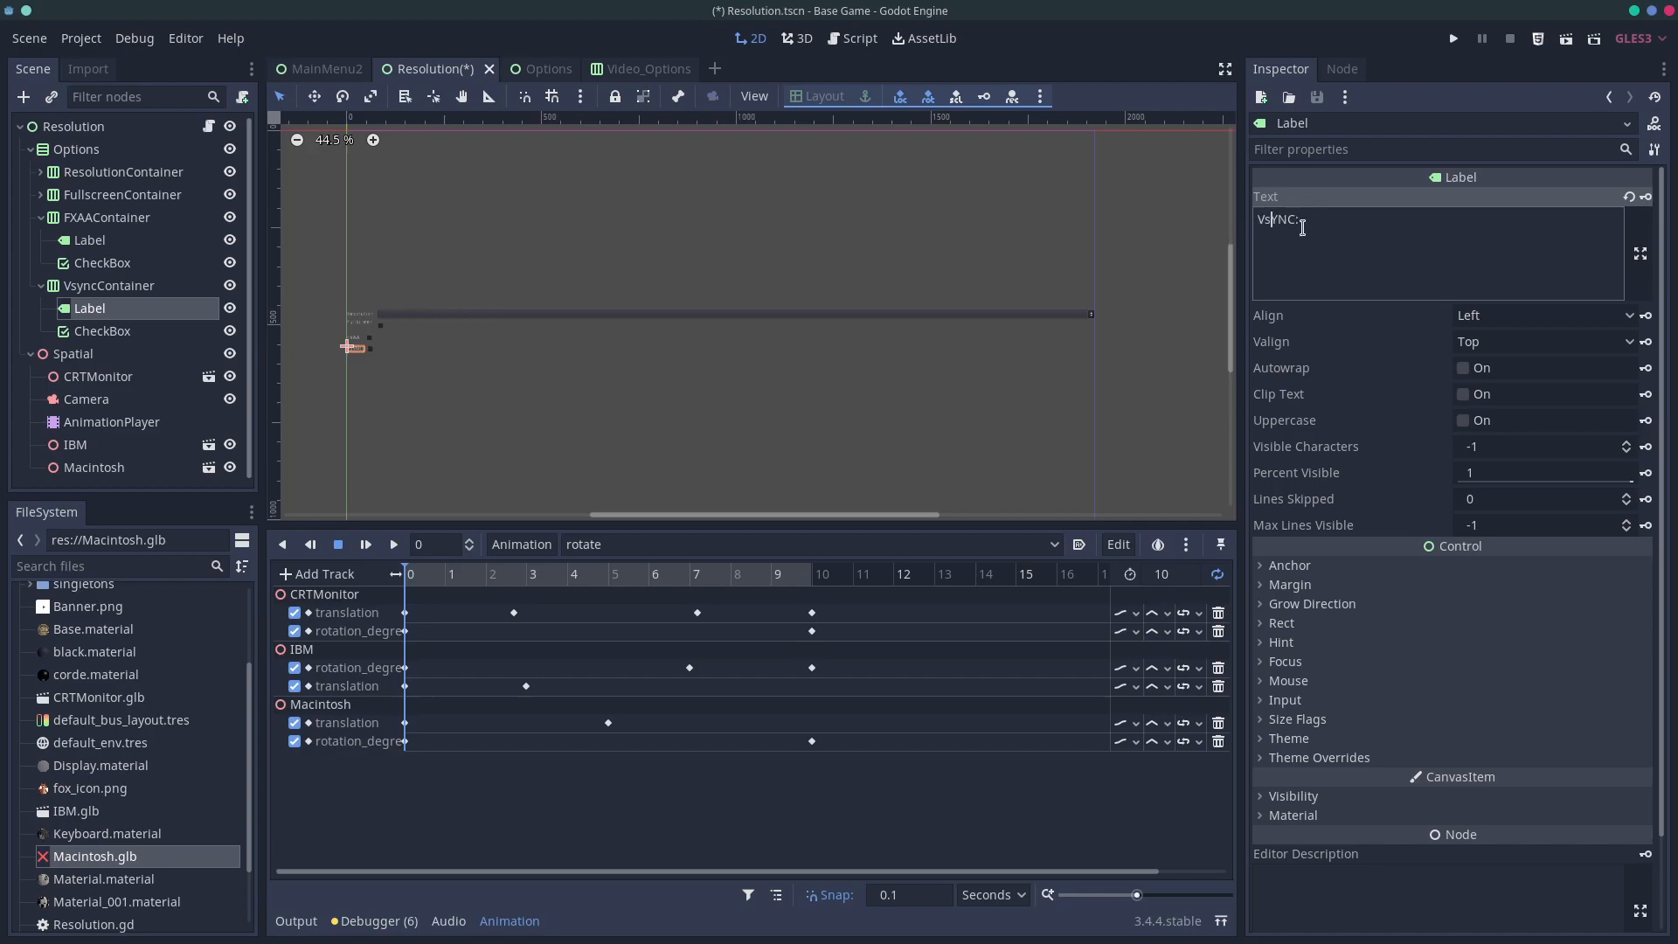
{"action": "left_click", "coordinate": [102, 330]}
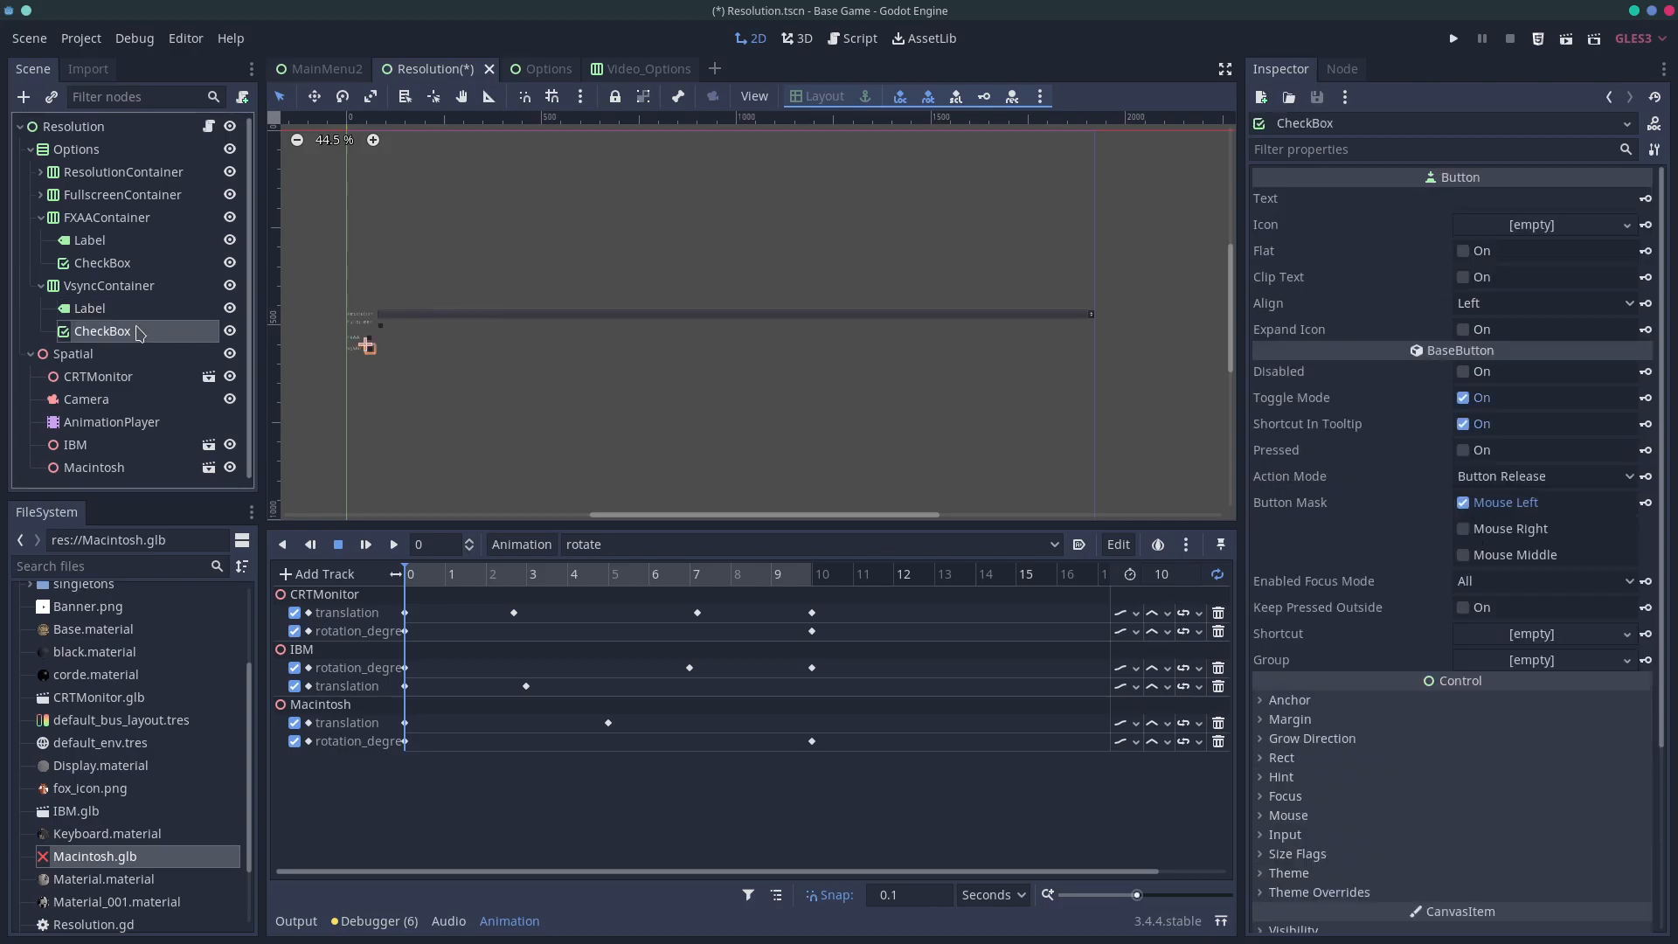
{"action": "left_click", "coordinate": [108, 285]}
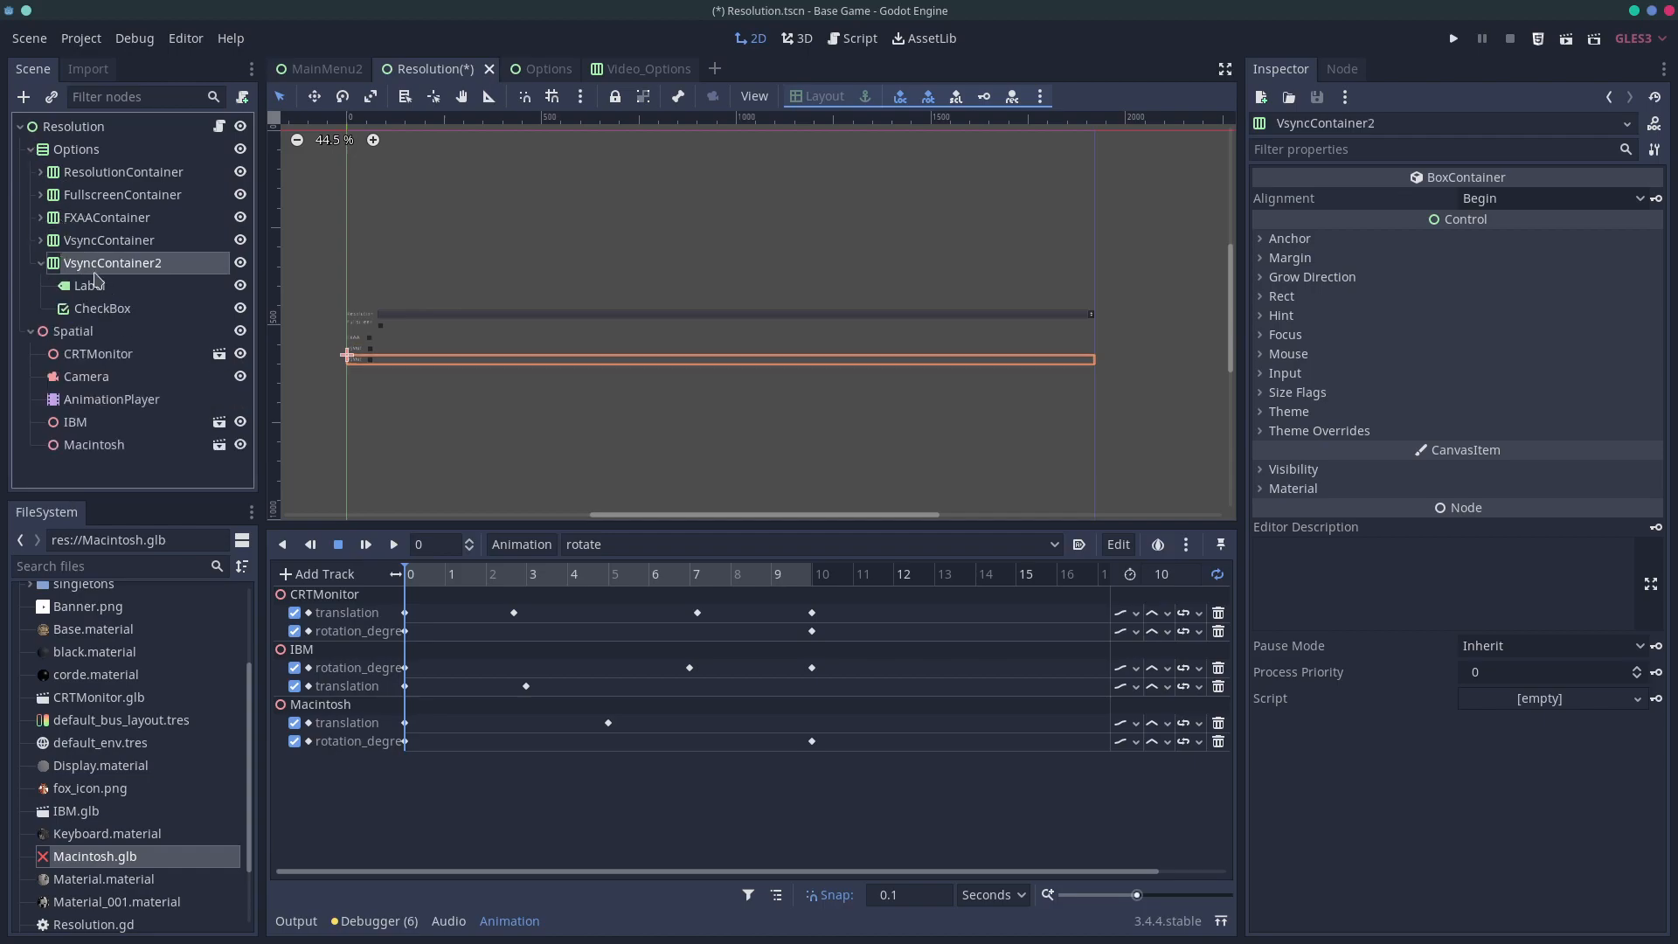
Rename the copy to MSAA, set its label to MSAA and select its CheckBox for removal
{"action": "double_click", "coordinate": [112, 262]}
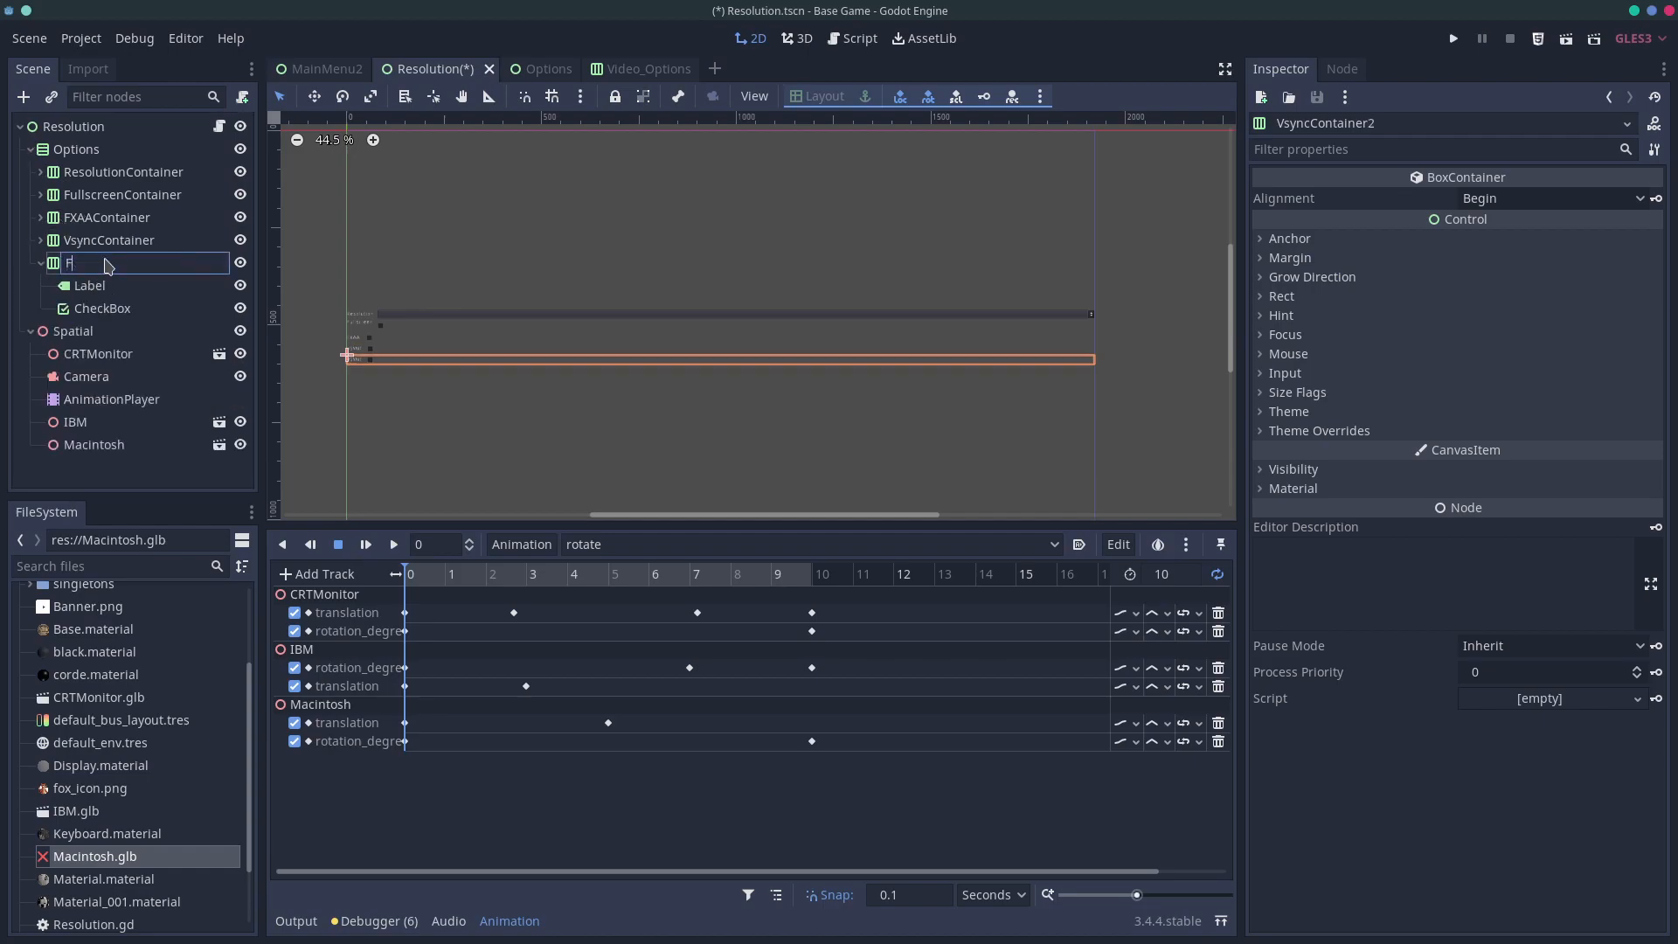
{"action": "type", "text": "MSAA"}
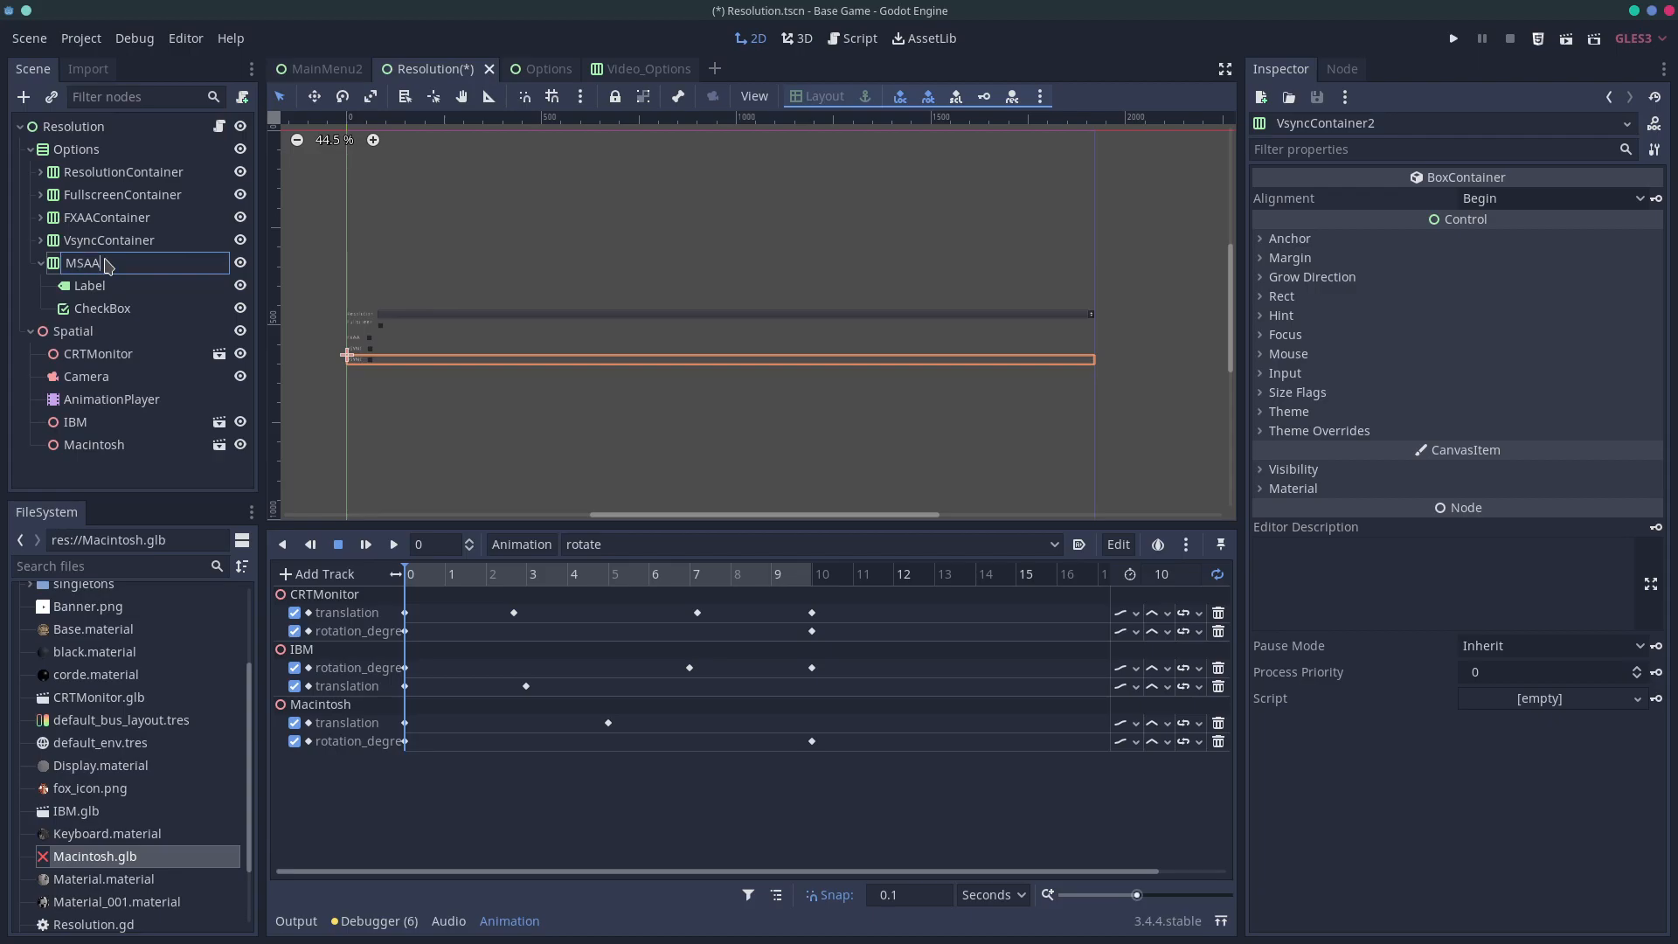
{"action": "left_click", "coordinate": [89, 285]}
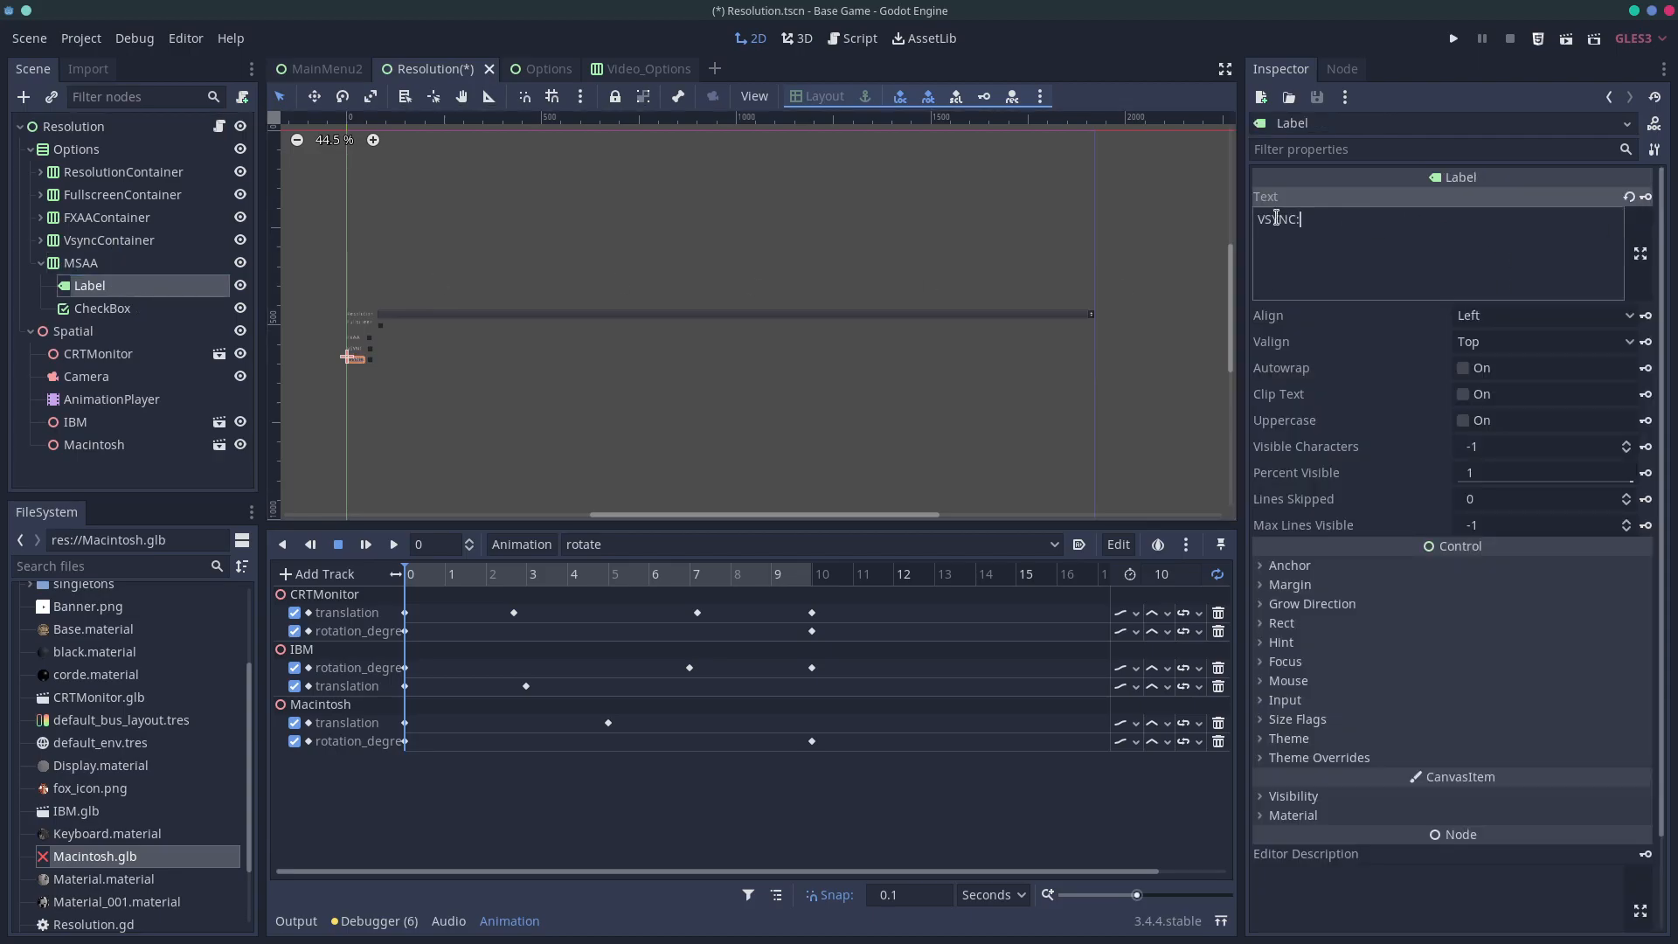
{"action": "type", "text": "MSAA"}
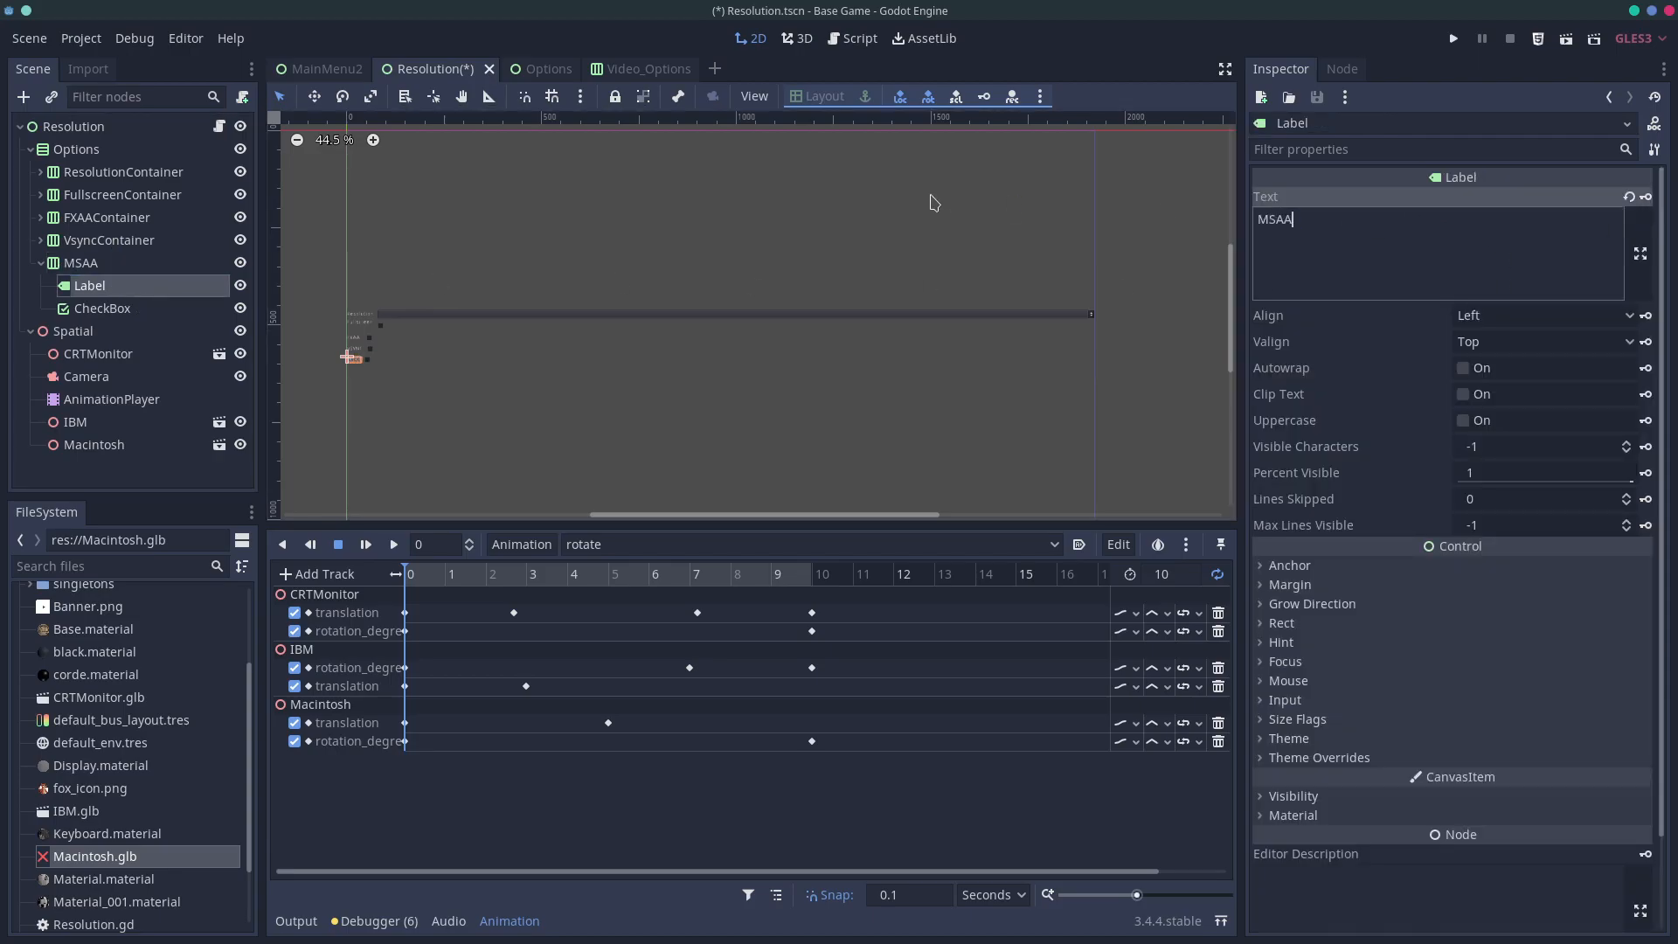
{"action": "left_click", "coordinate": [102, 308]}
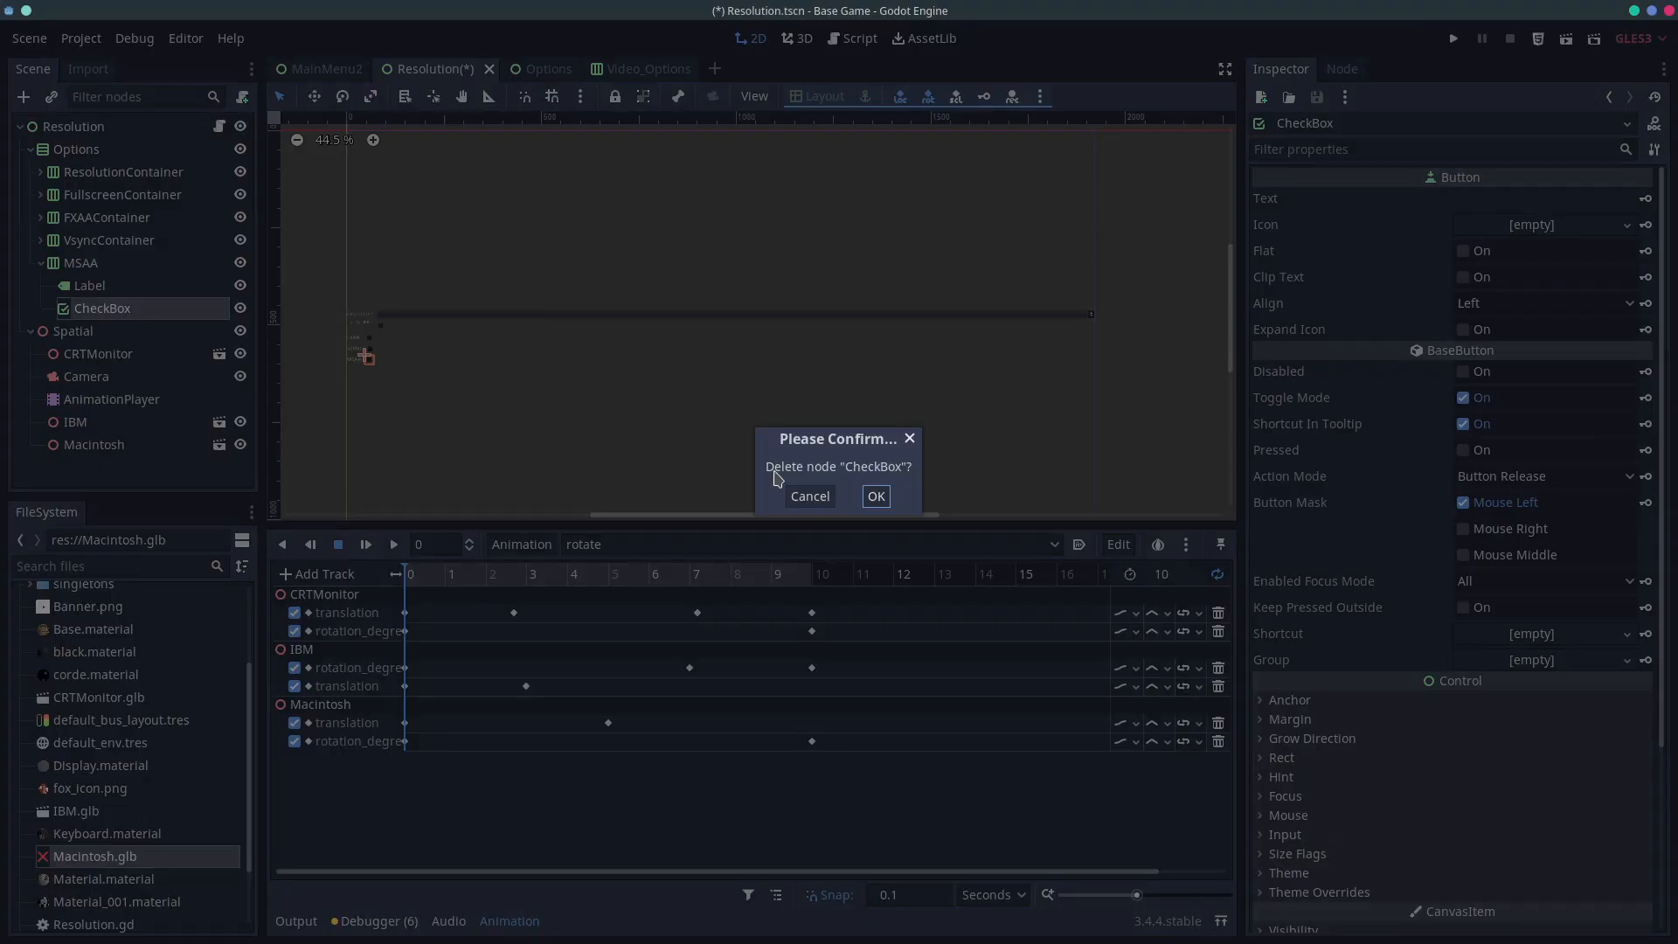
Delete the MSAA checkbox and add an HSlider in its place
{"action": "left_click", "coordinate": [875, 495]}
{"action": "type", "text": "sl"}
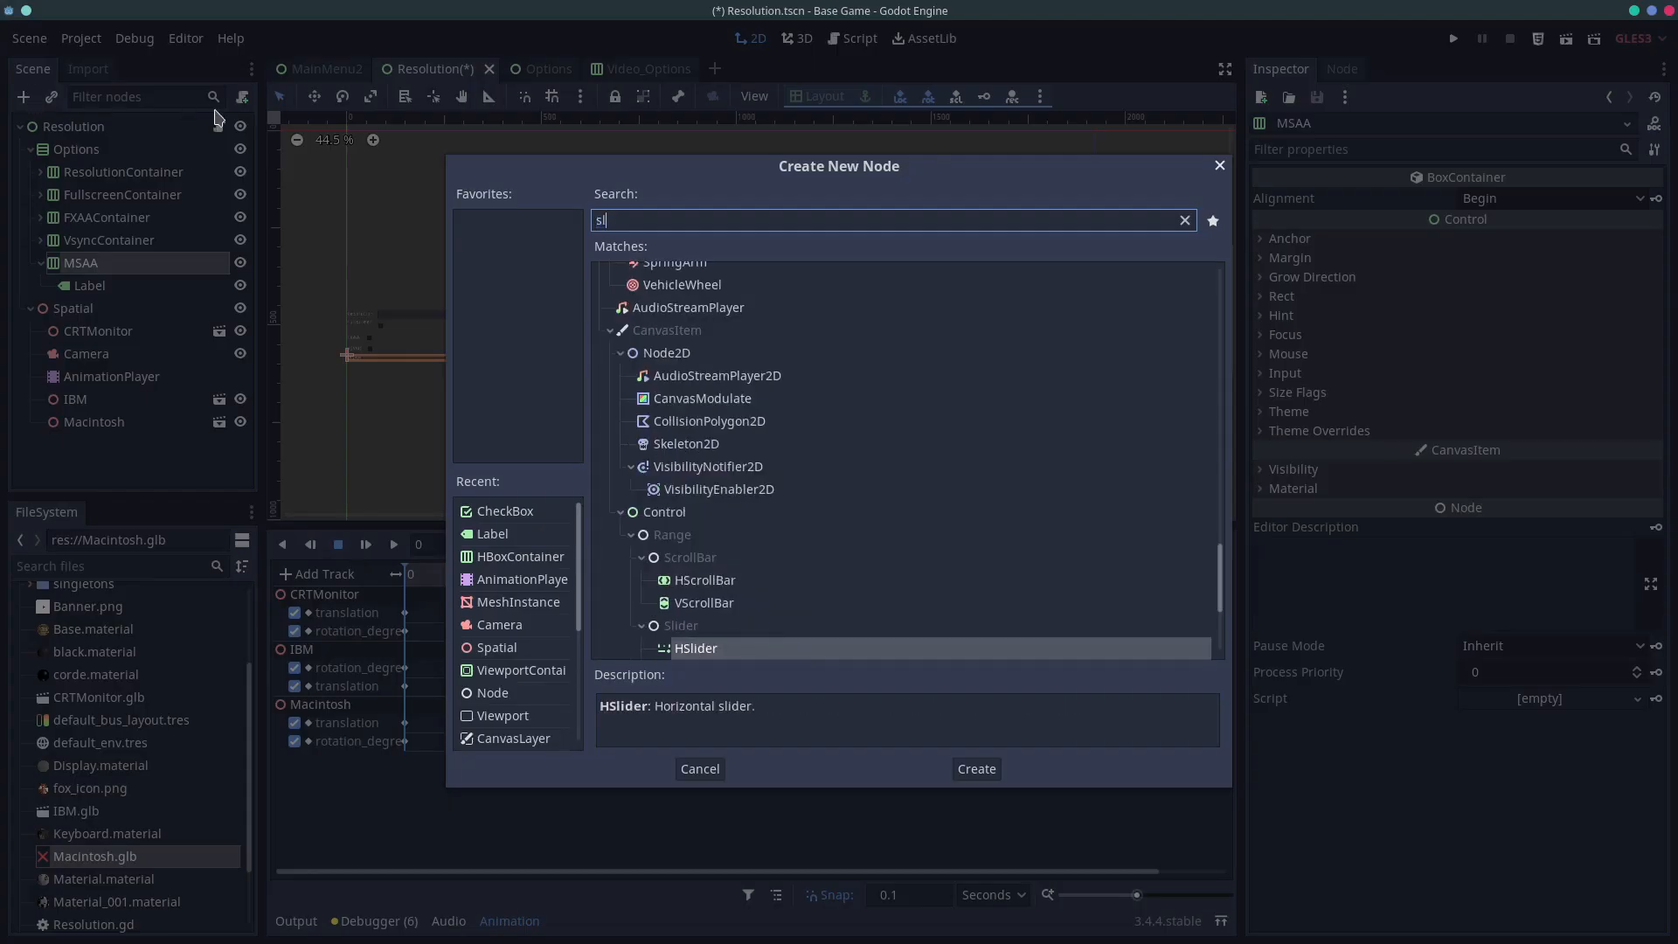
{"action": "type", "text": "h"}
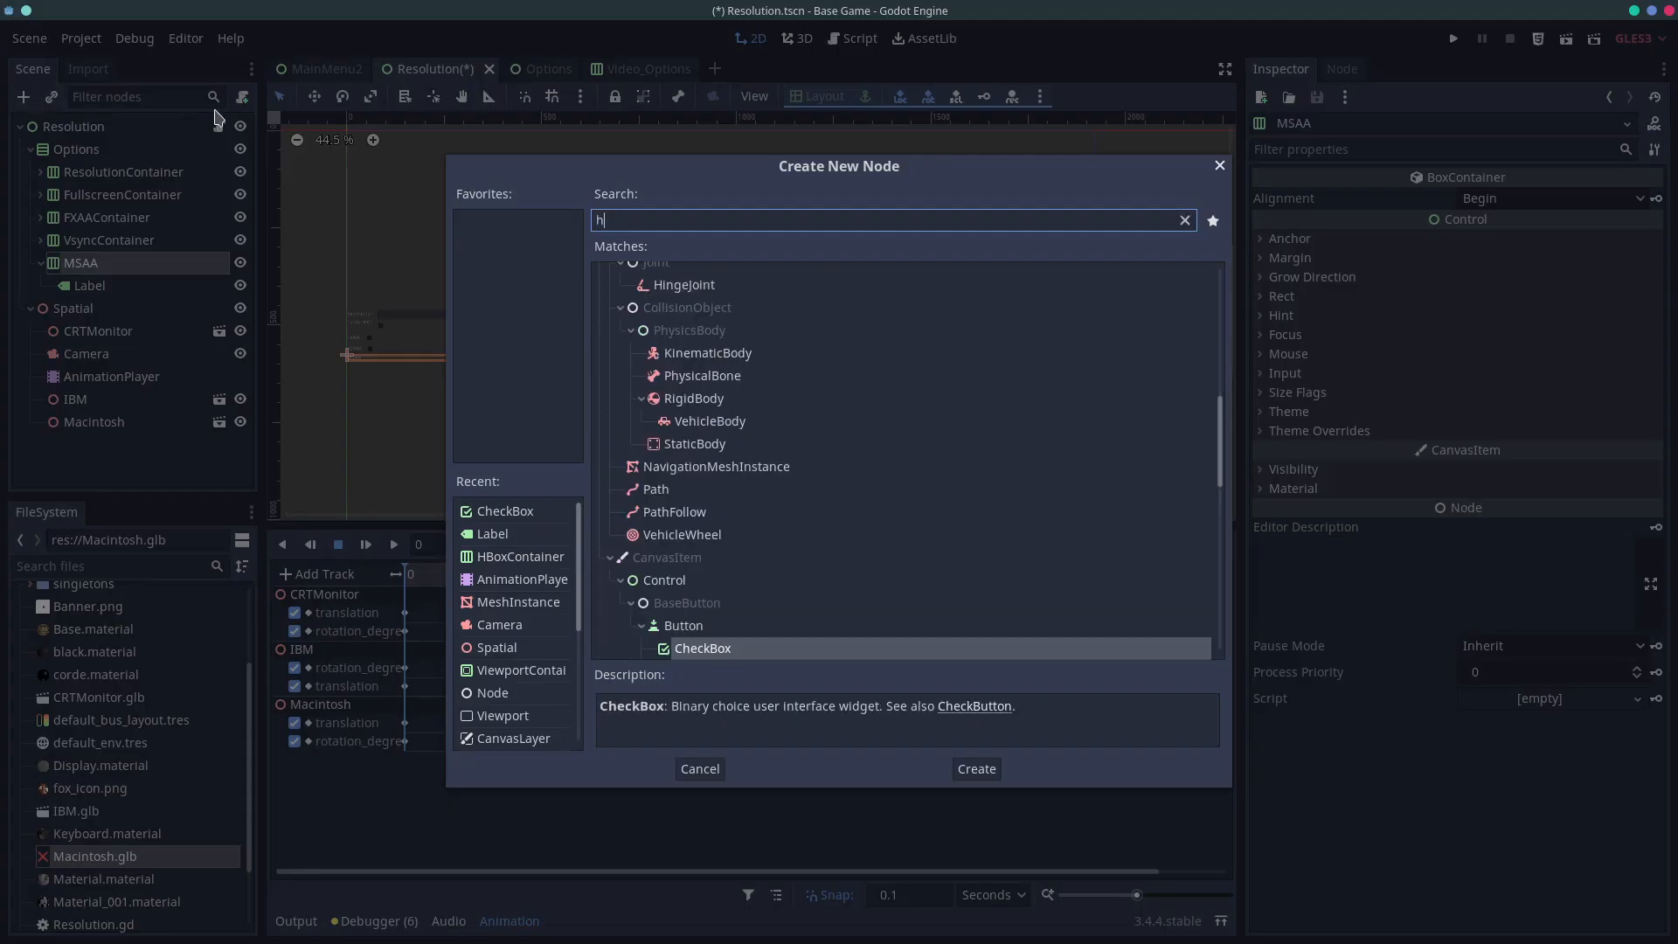
{"action": "type", "text": "s"}
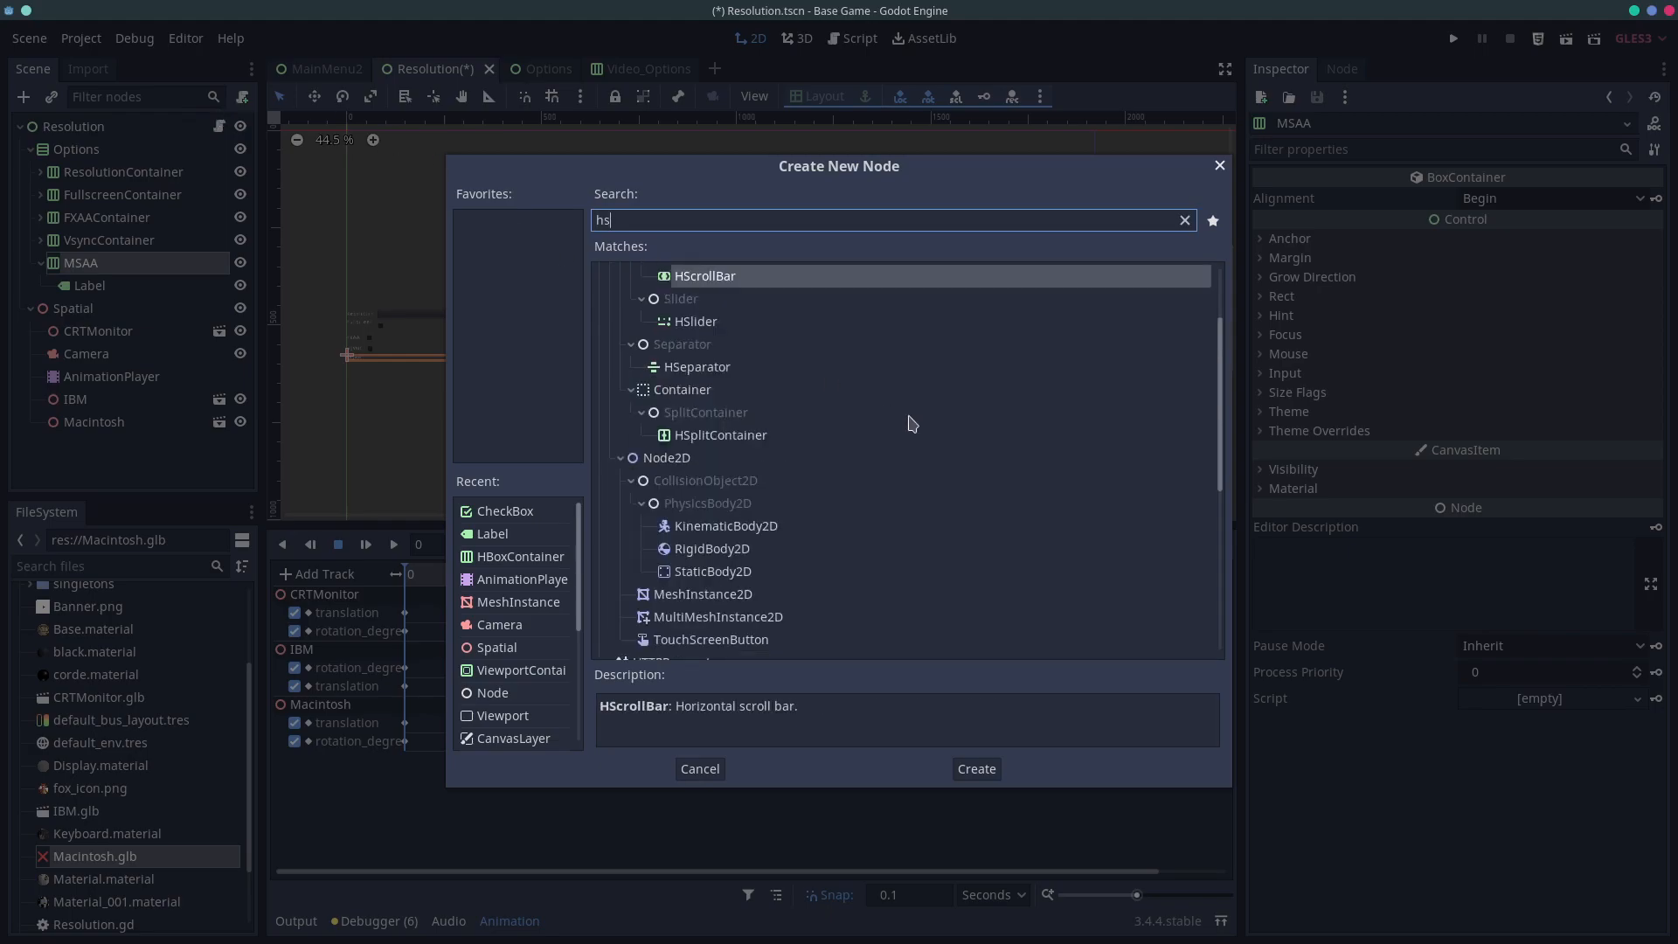
{"action": "left_click", "coordinate": [976, 768]}
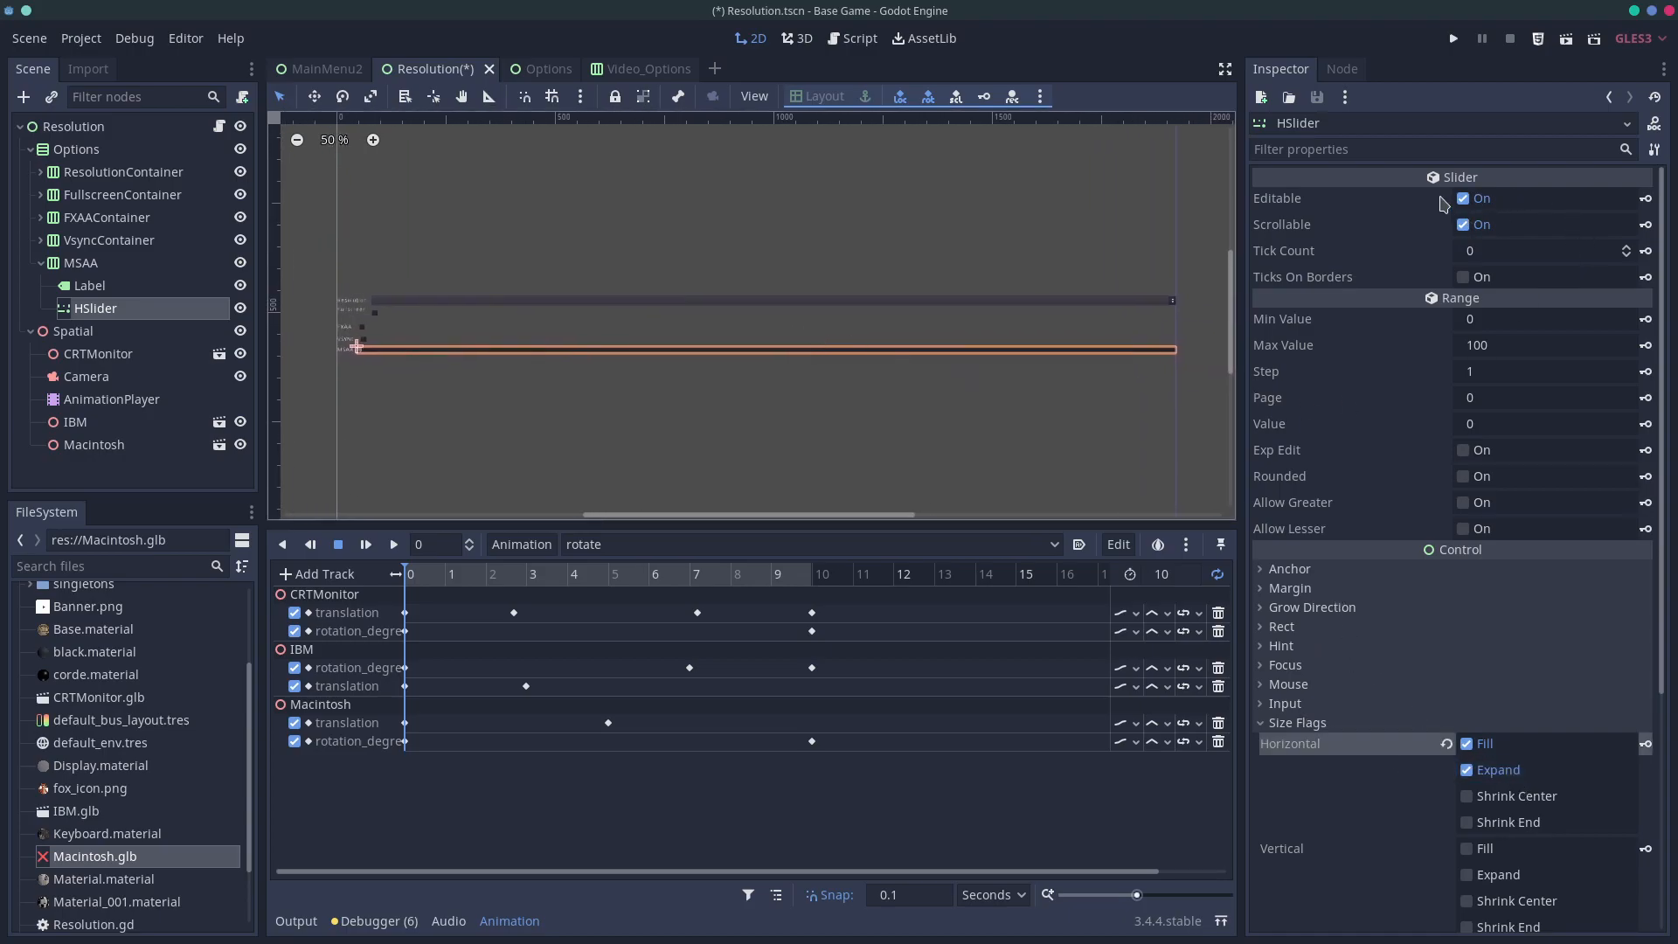
Give the slider tick count 4 with ticks on borders and max value 4
{"action": "left_click", "coordinate": [1545, 251]}
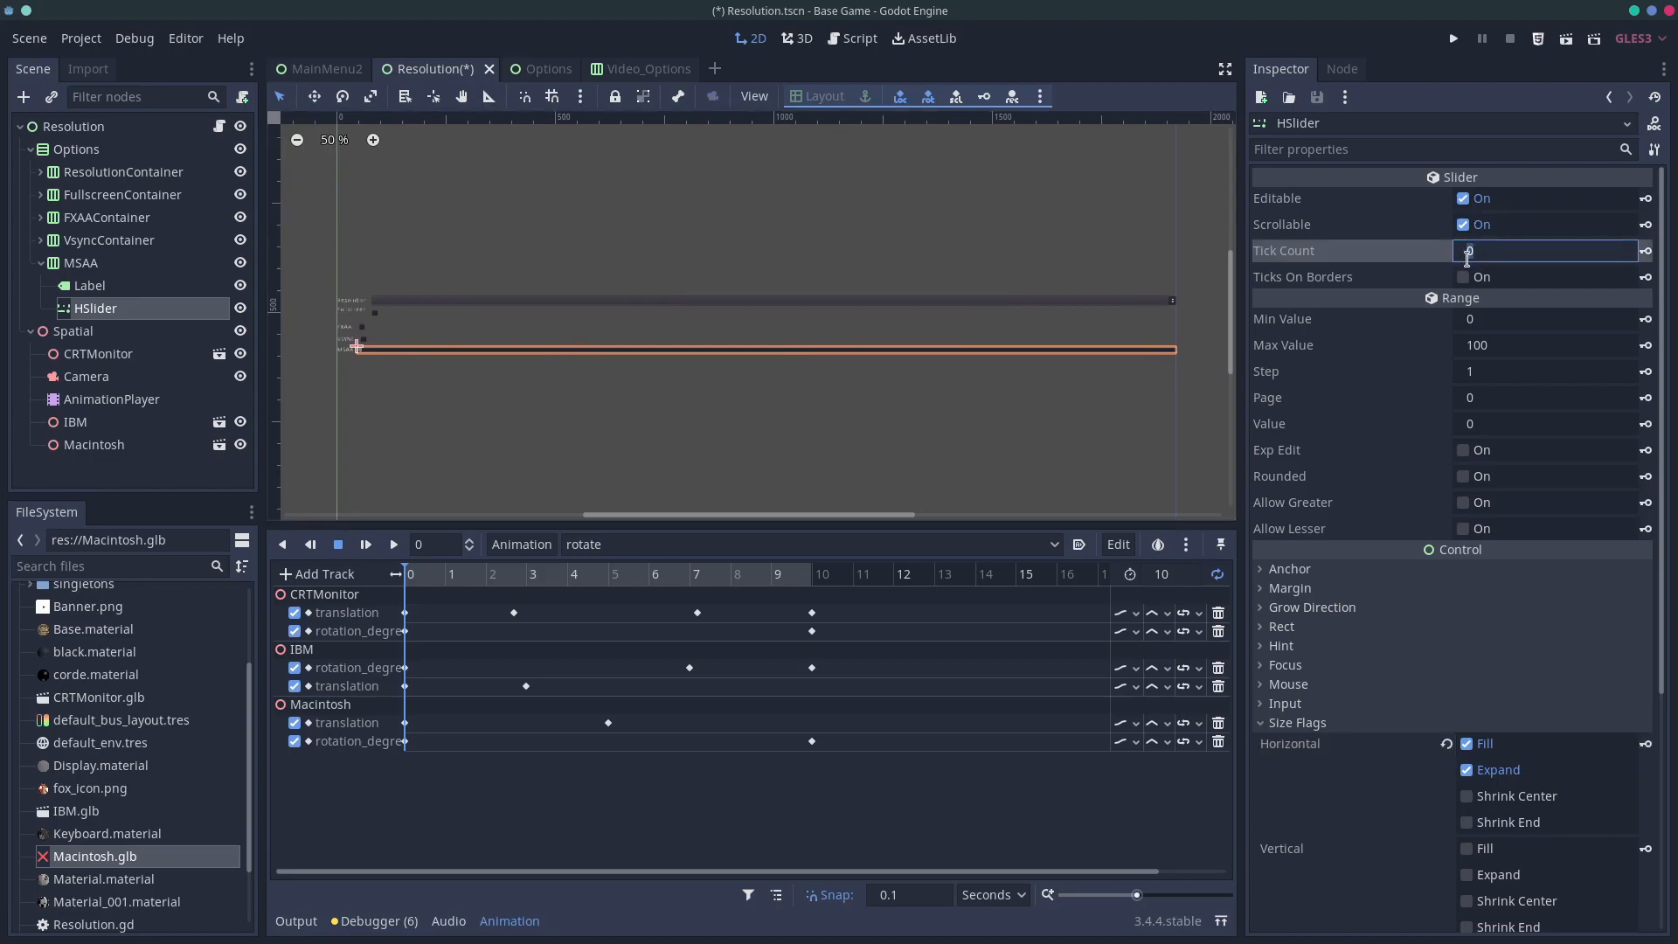
{"action": "type", "text": "4"}
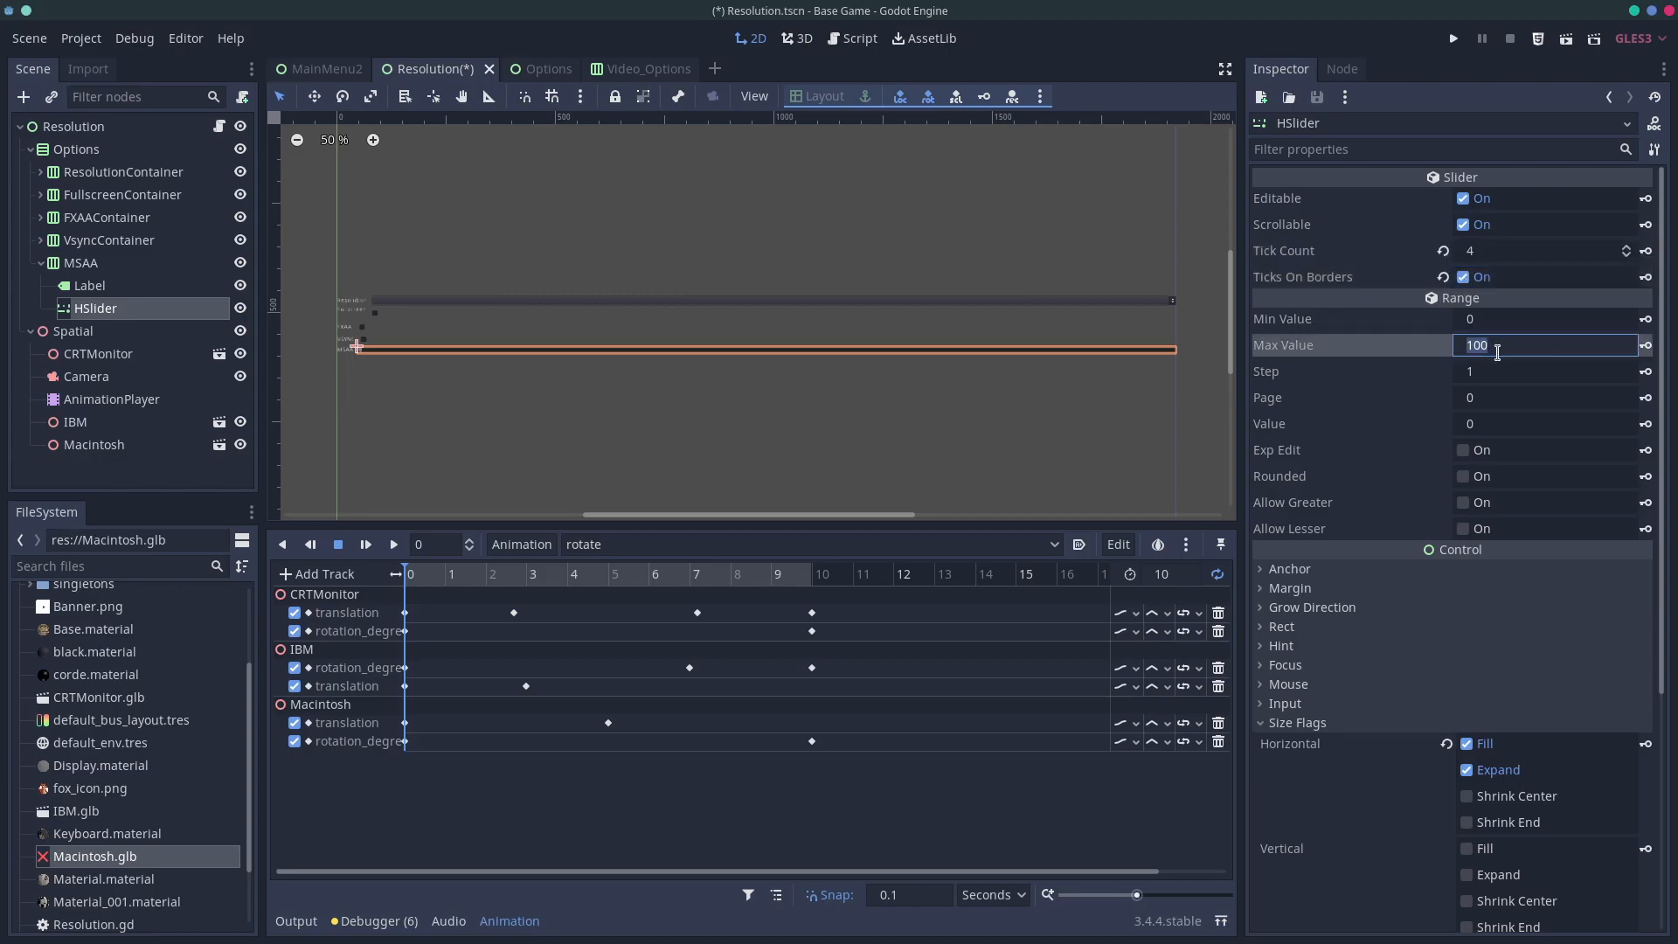
{"action": "type", "text": "4"}
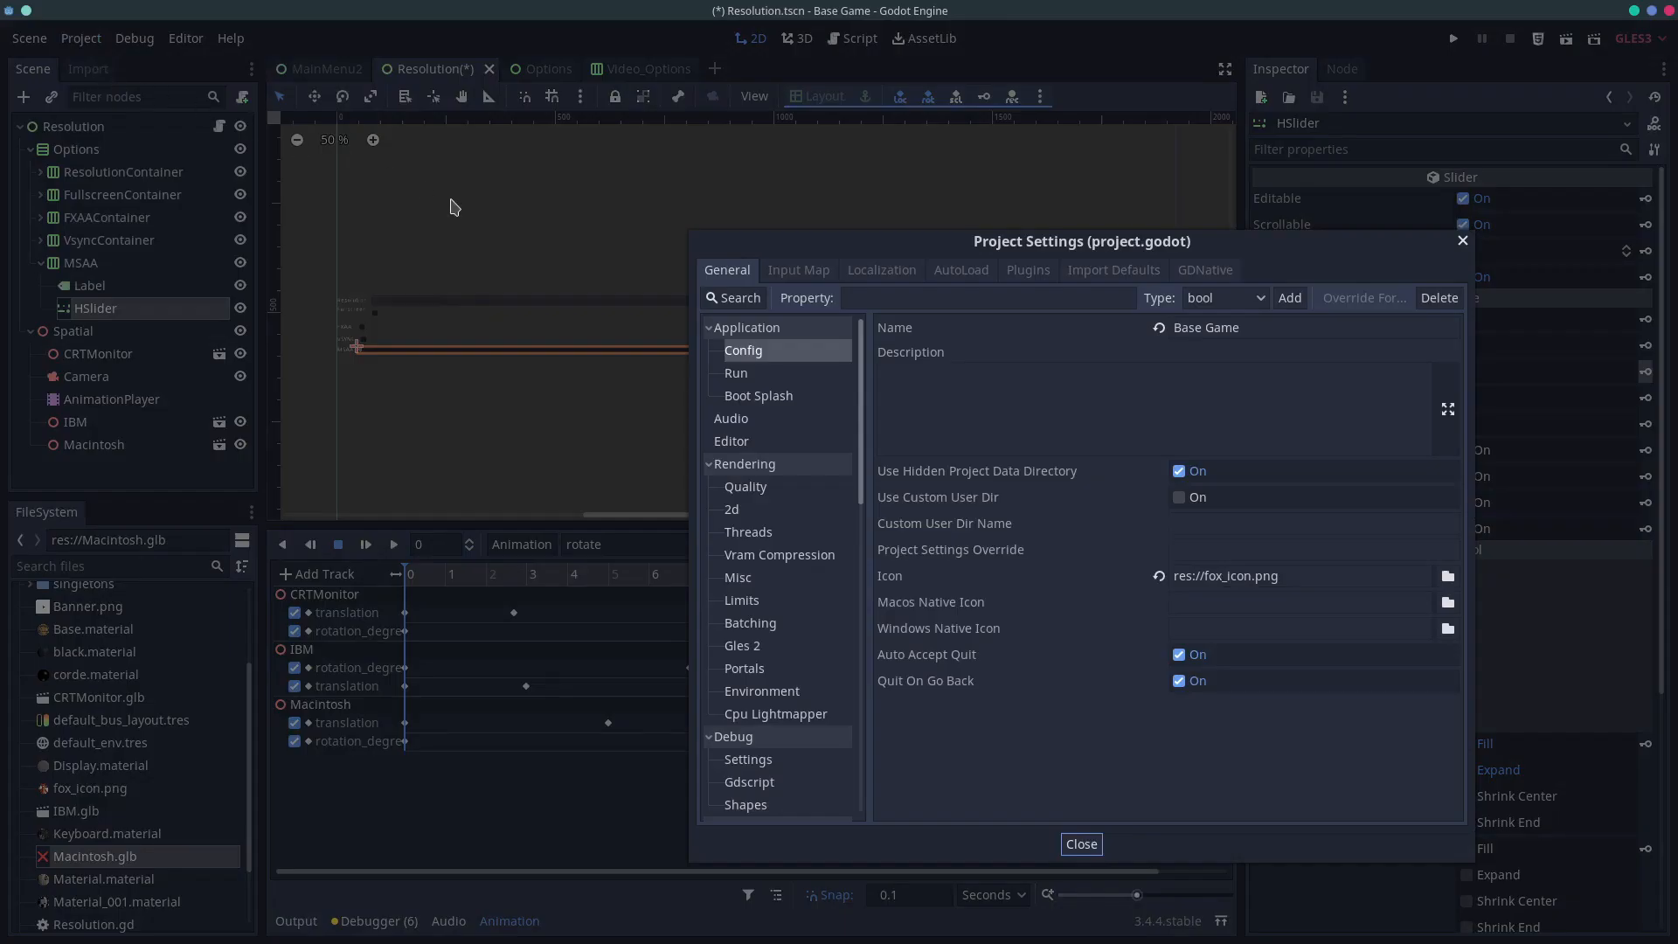
Show the Rendering > Quality page in Project Settings where Msaa is Disabled
{"action": "scroll", "scroll_direction": "down", "scroll_amount": 3}
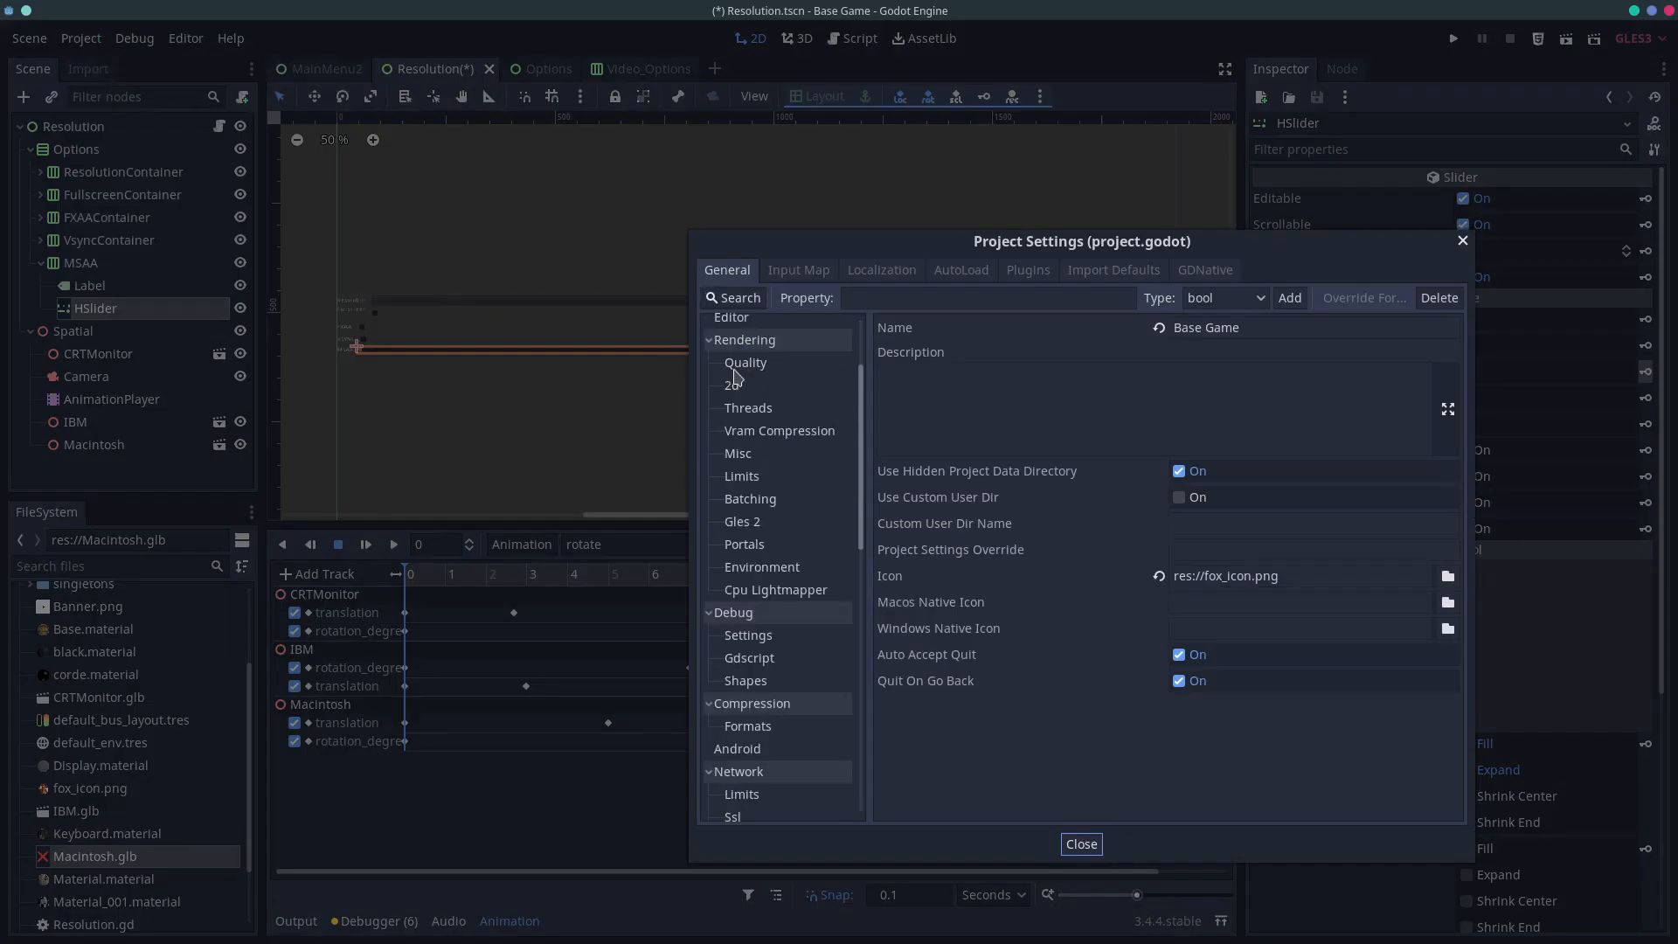
{"action": "left_click", "coordinate": [746, 362]}
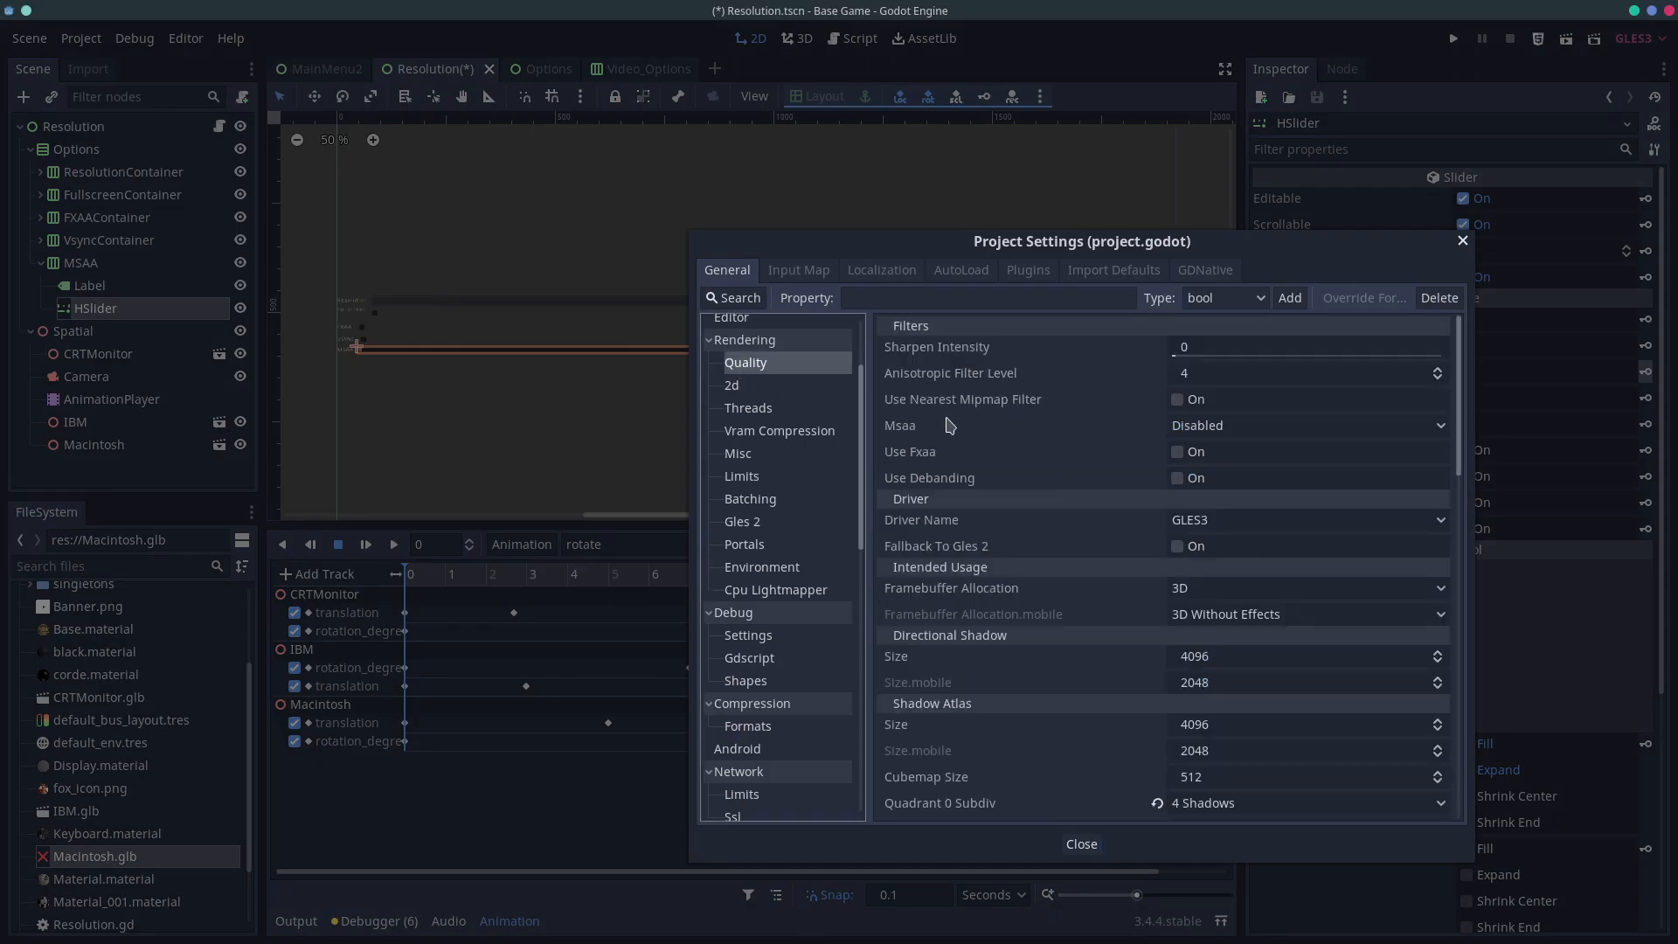
{"action": "mouse_move", "coordinate": [1463, 248]}
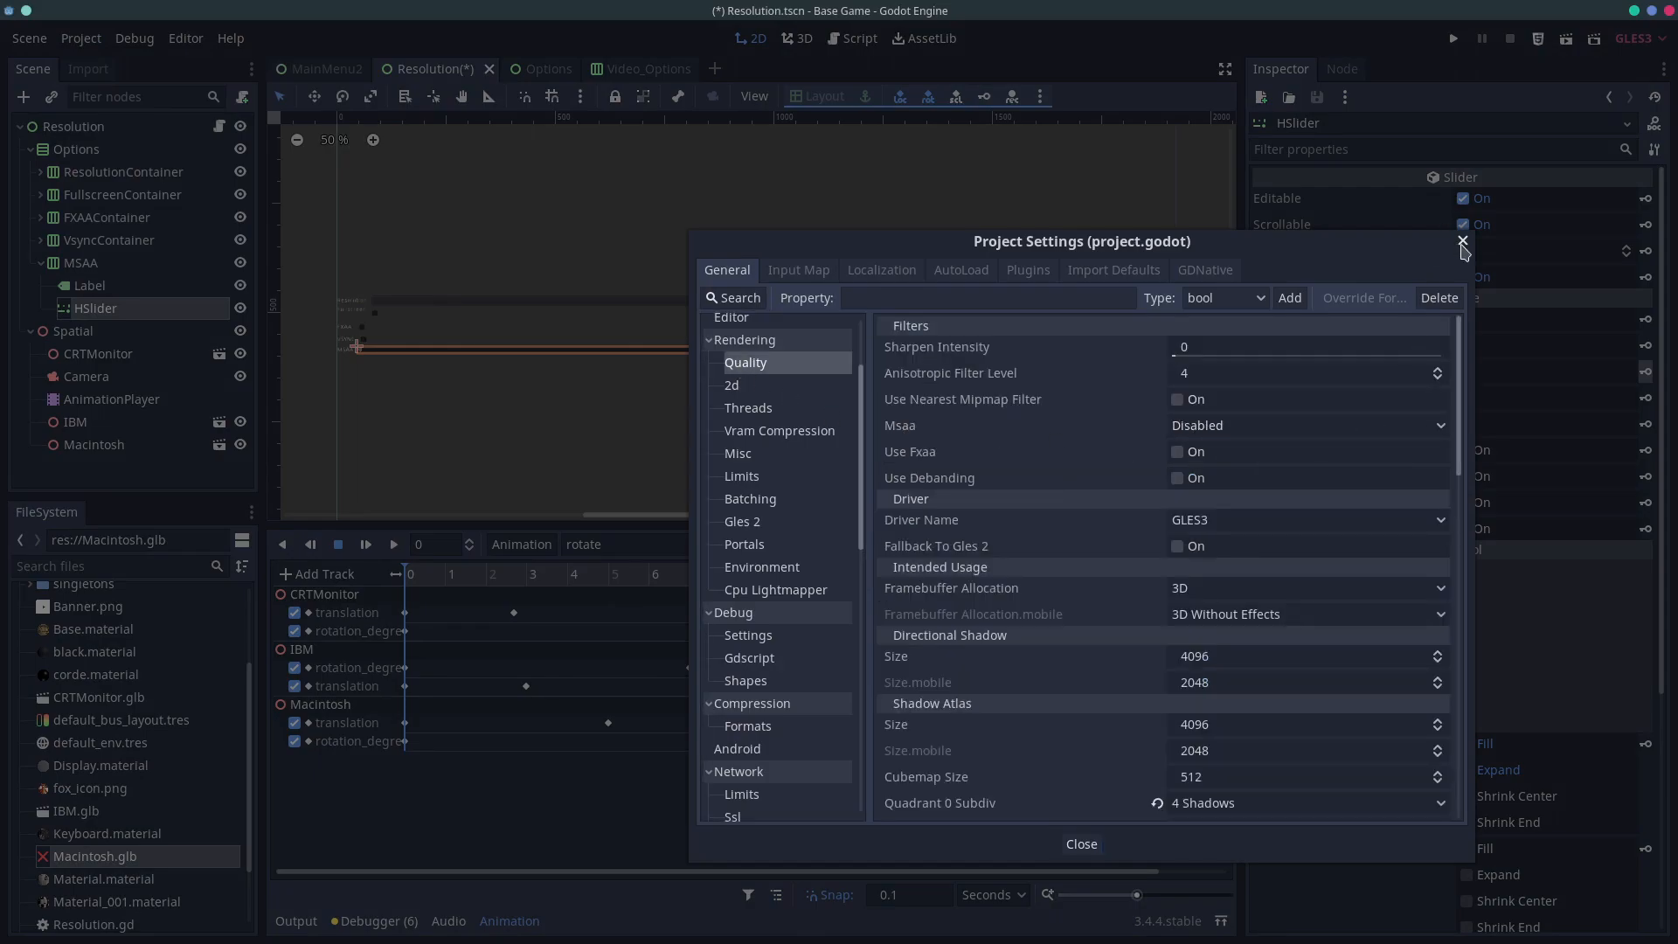
Close Project Settings and select the HSlider node back in the scene
{"action": "left_click", "coordinate": [1462, 240]}
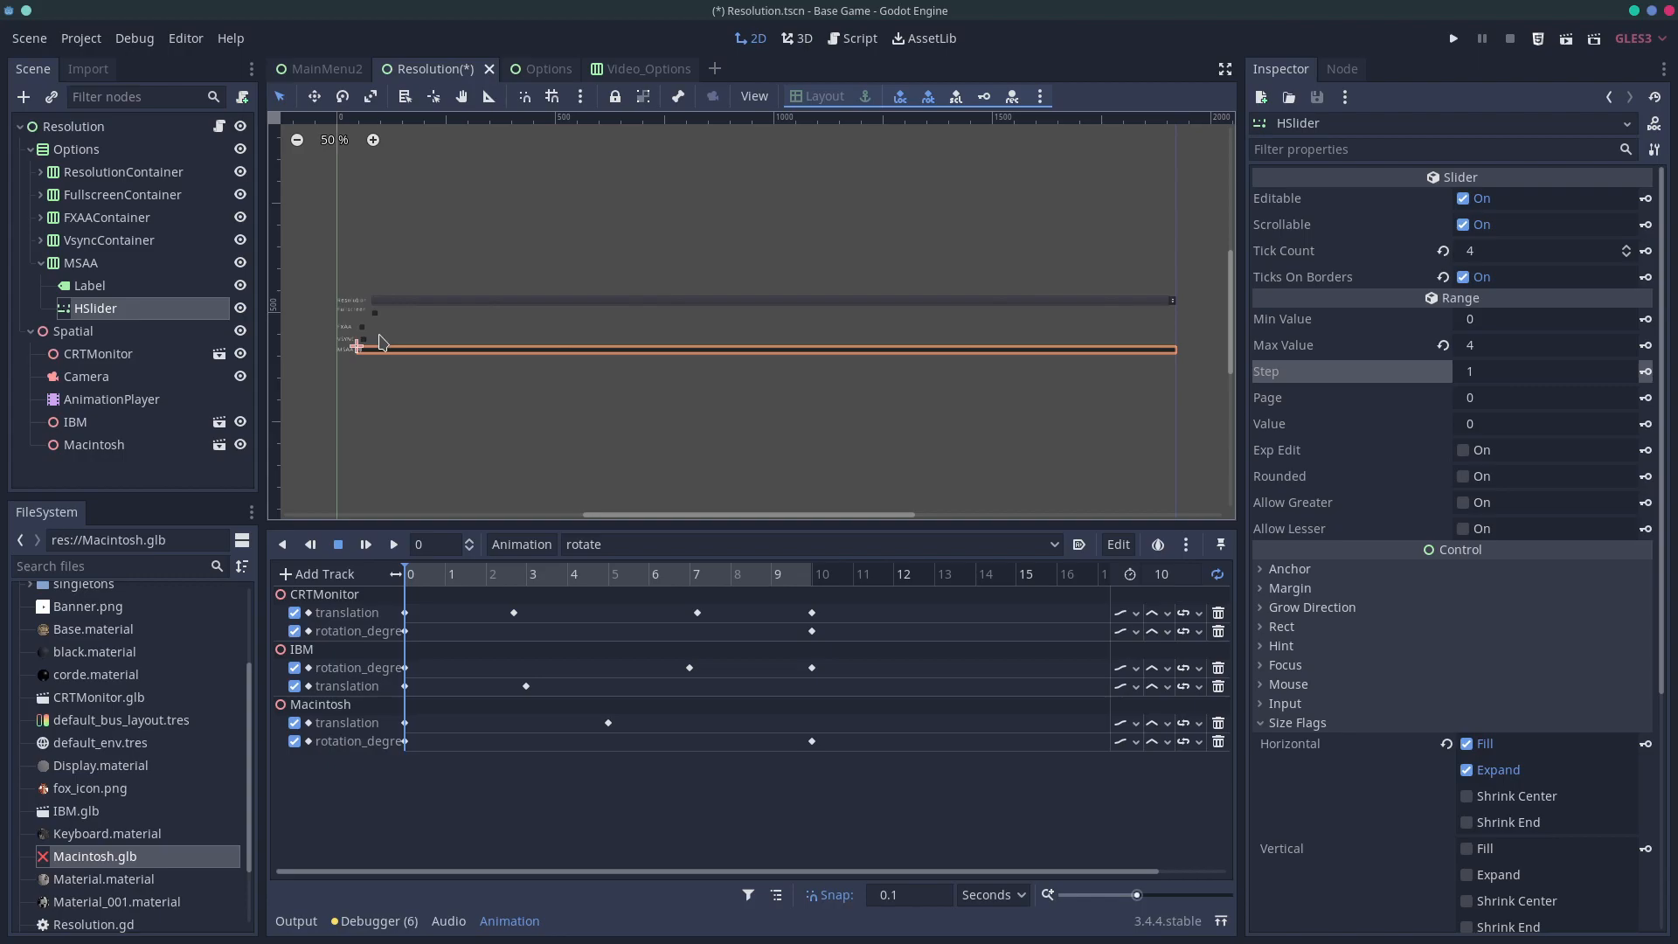
{"action": "mouse_move", "coordinate": [301, 353]}
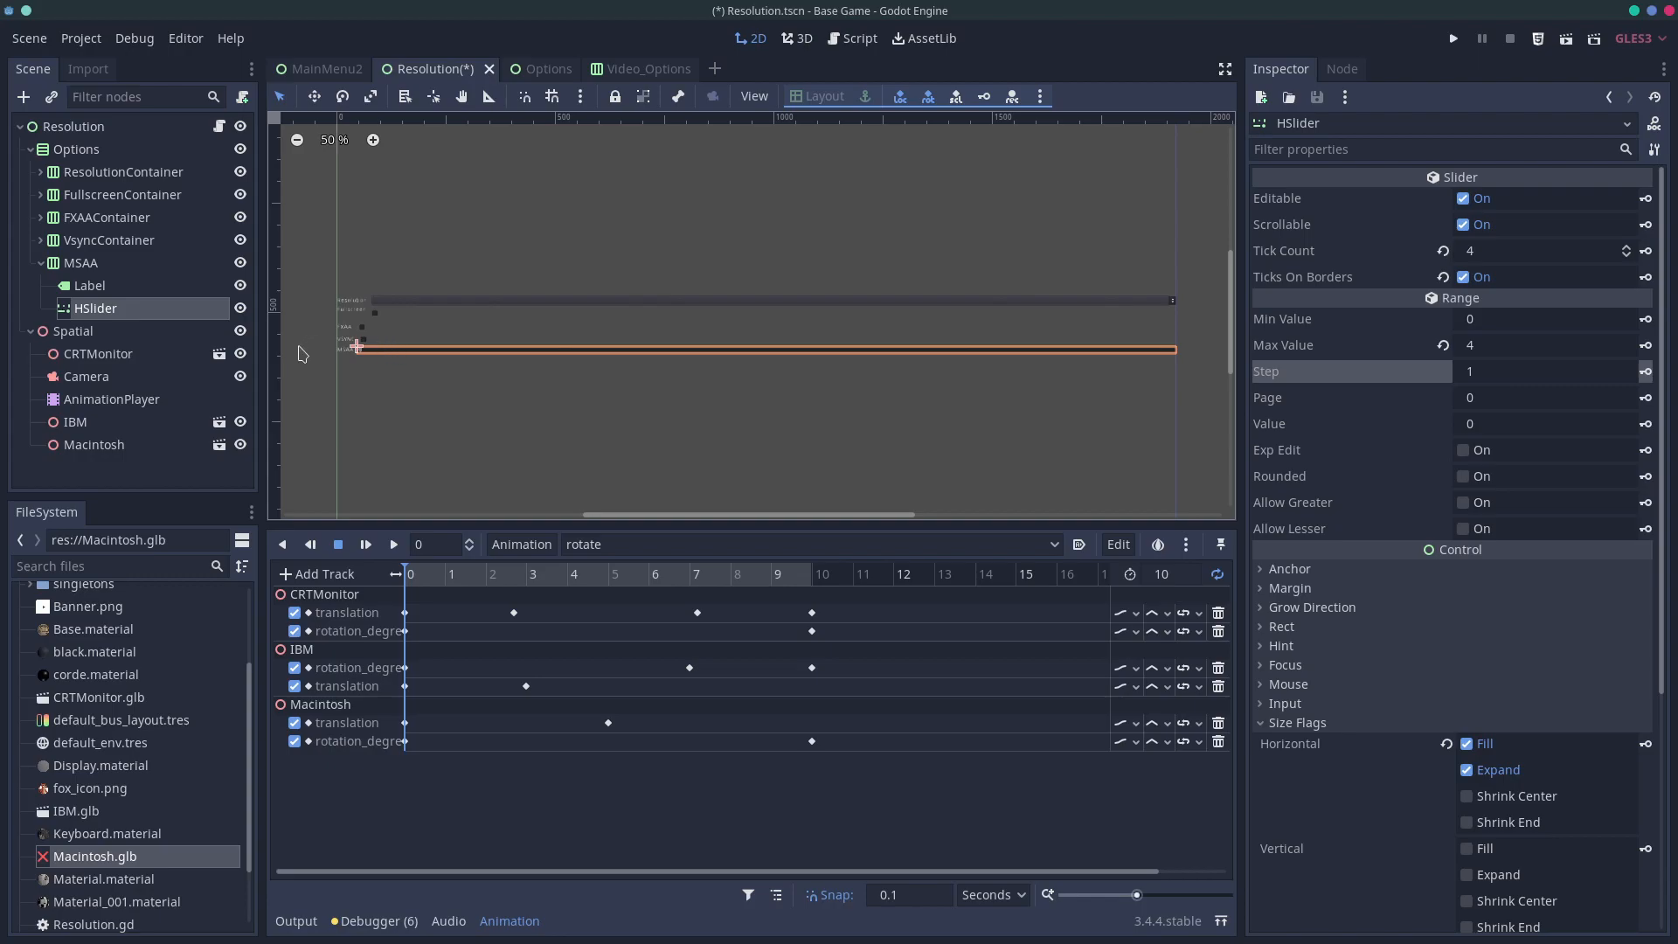
{"action": "mouse_move", "coordinate": [370, 330]}
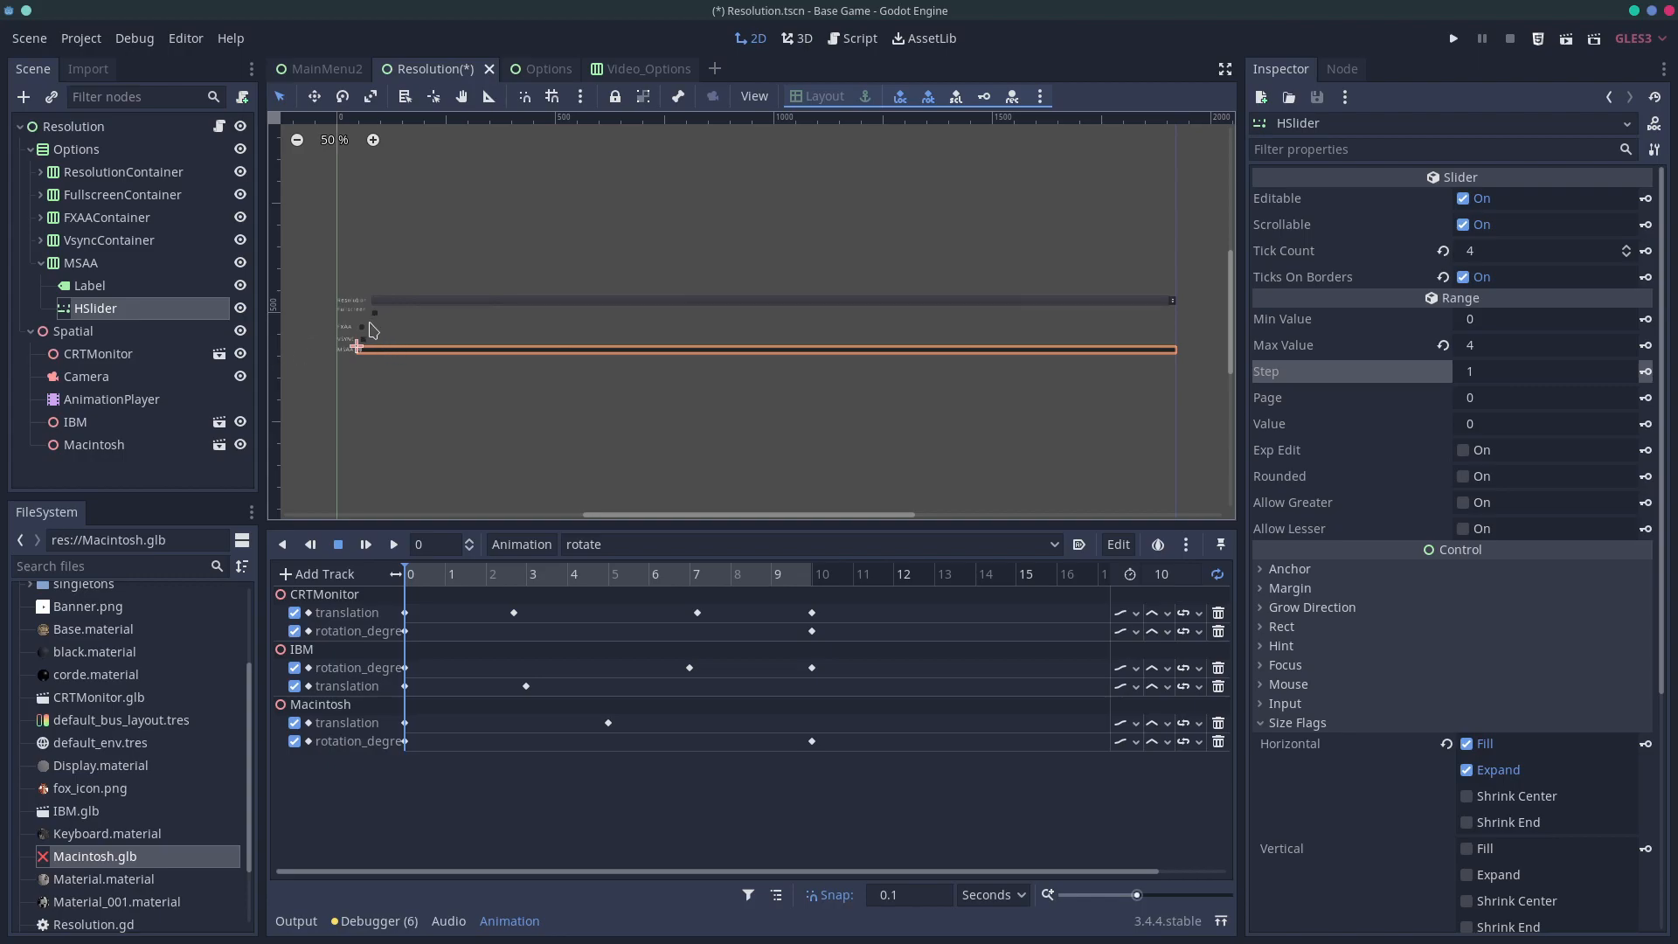
{"action": "mouse_move", "coordinate": [1395, 297]}
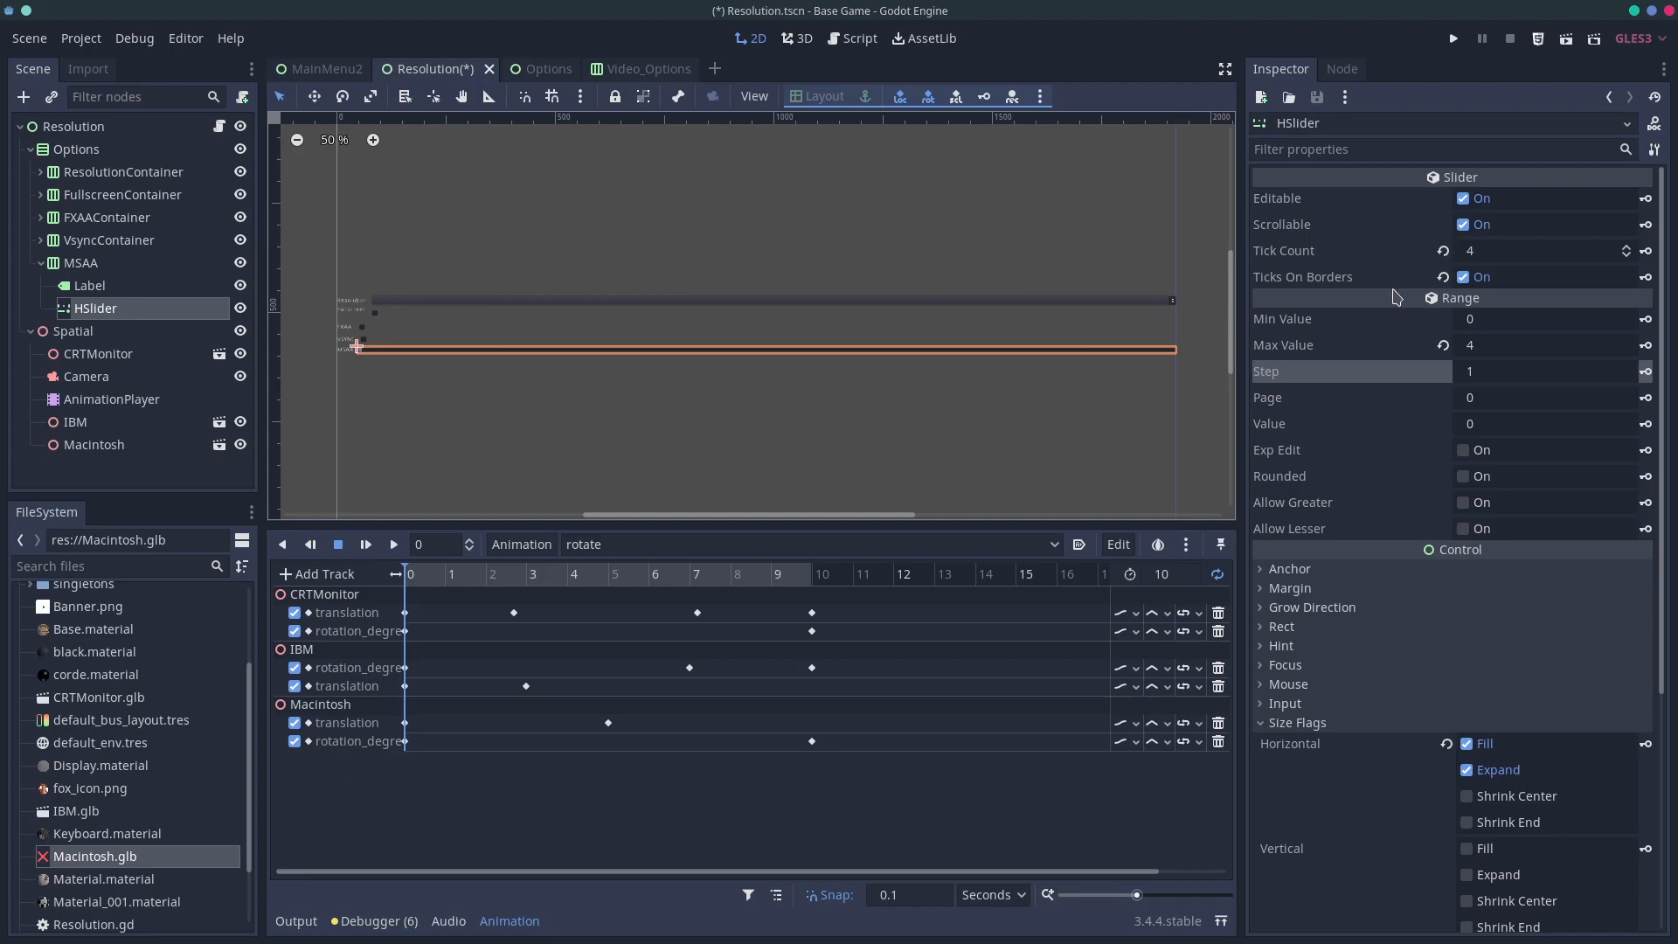
{"action": "mouse_move", "coordinate": [1394, 319]}
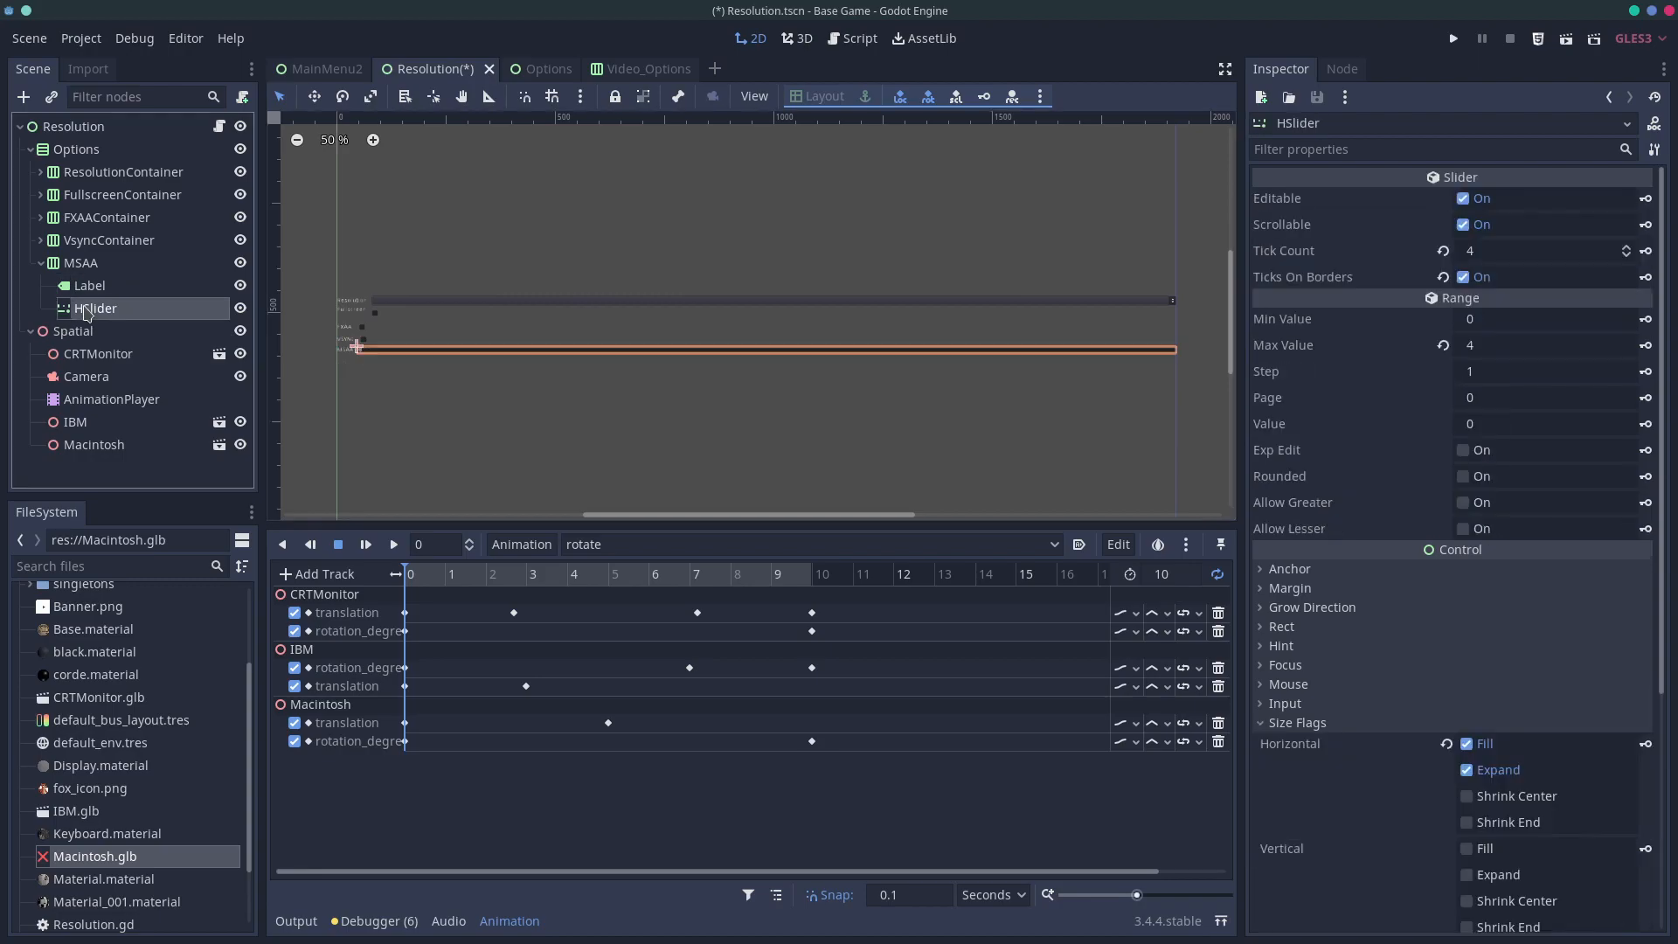
{"action": "left_click", "coordinate": [109, 239]}
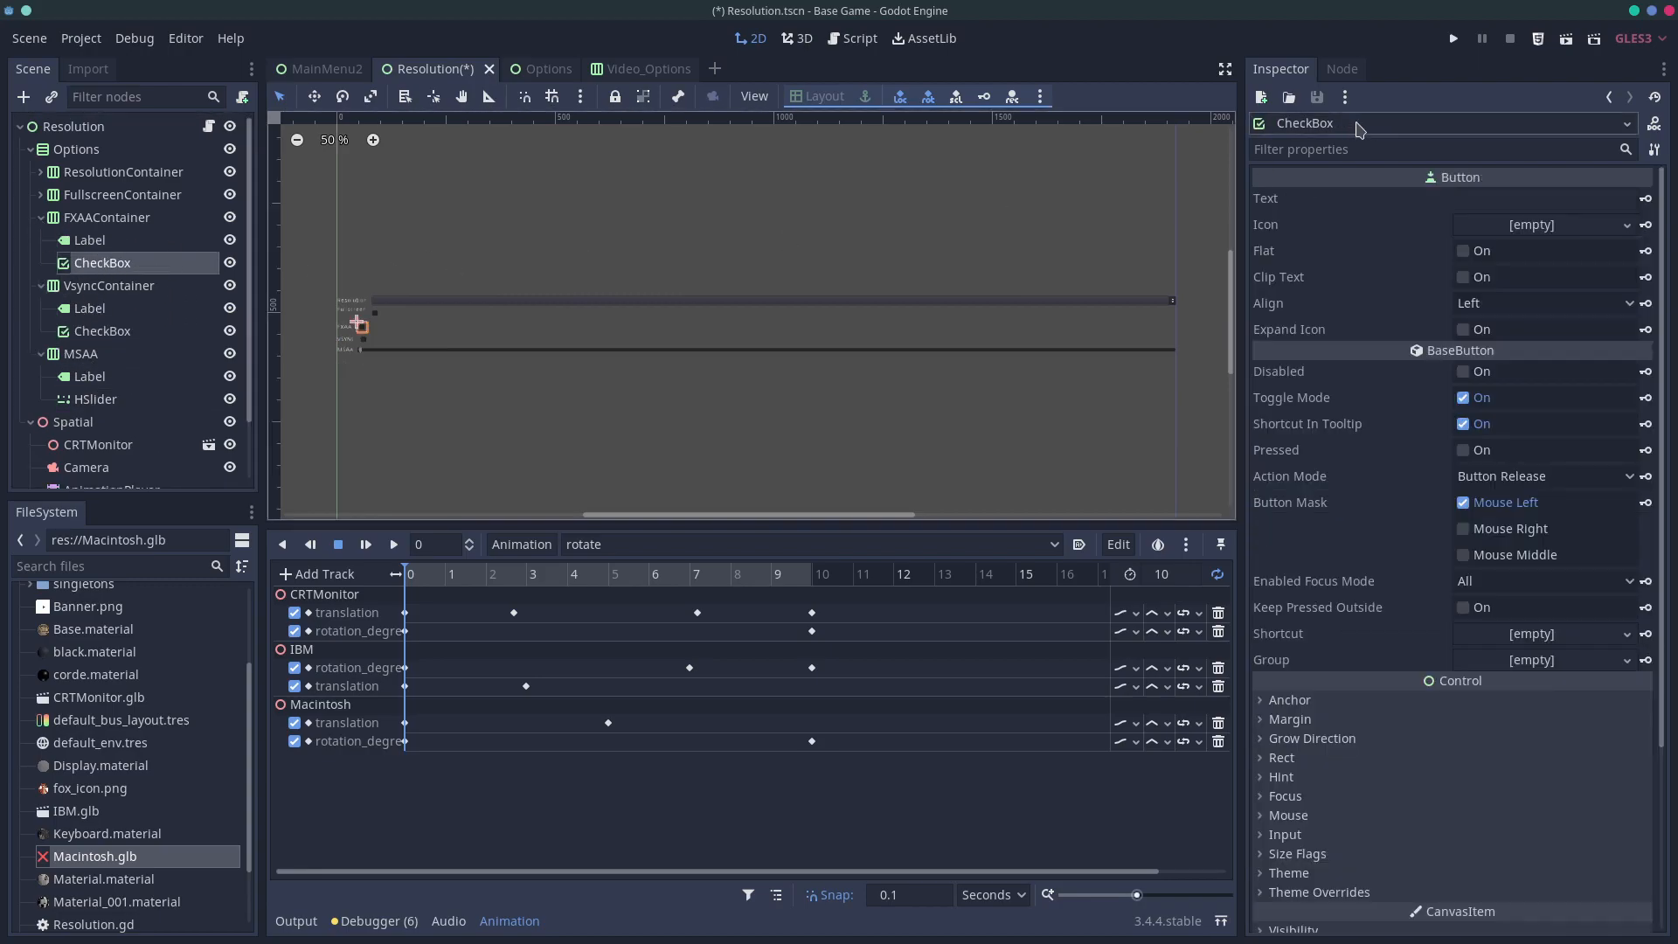
Rename the FXAA checkbox FXAACheck and the VSync checkbox VSYNCHECK
{"action": "double_click", "coordinate": [103, 262]}
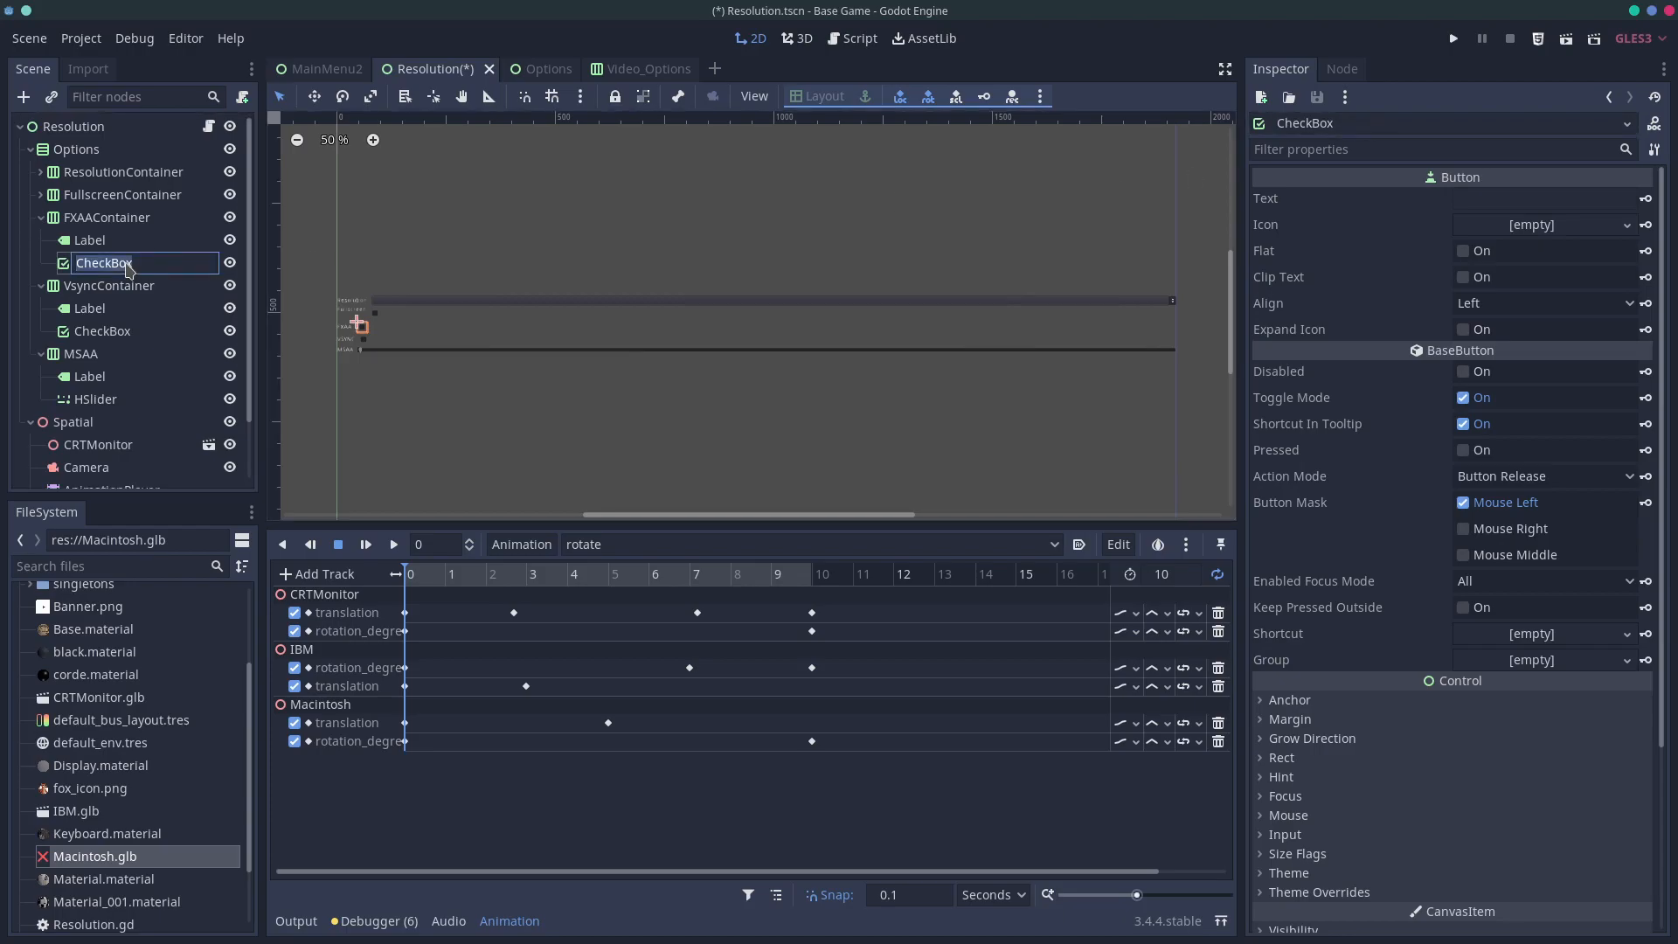
{"action": "type", "text": "FXAA"}
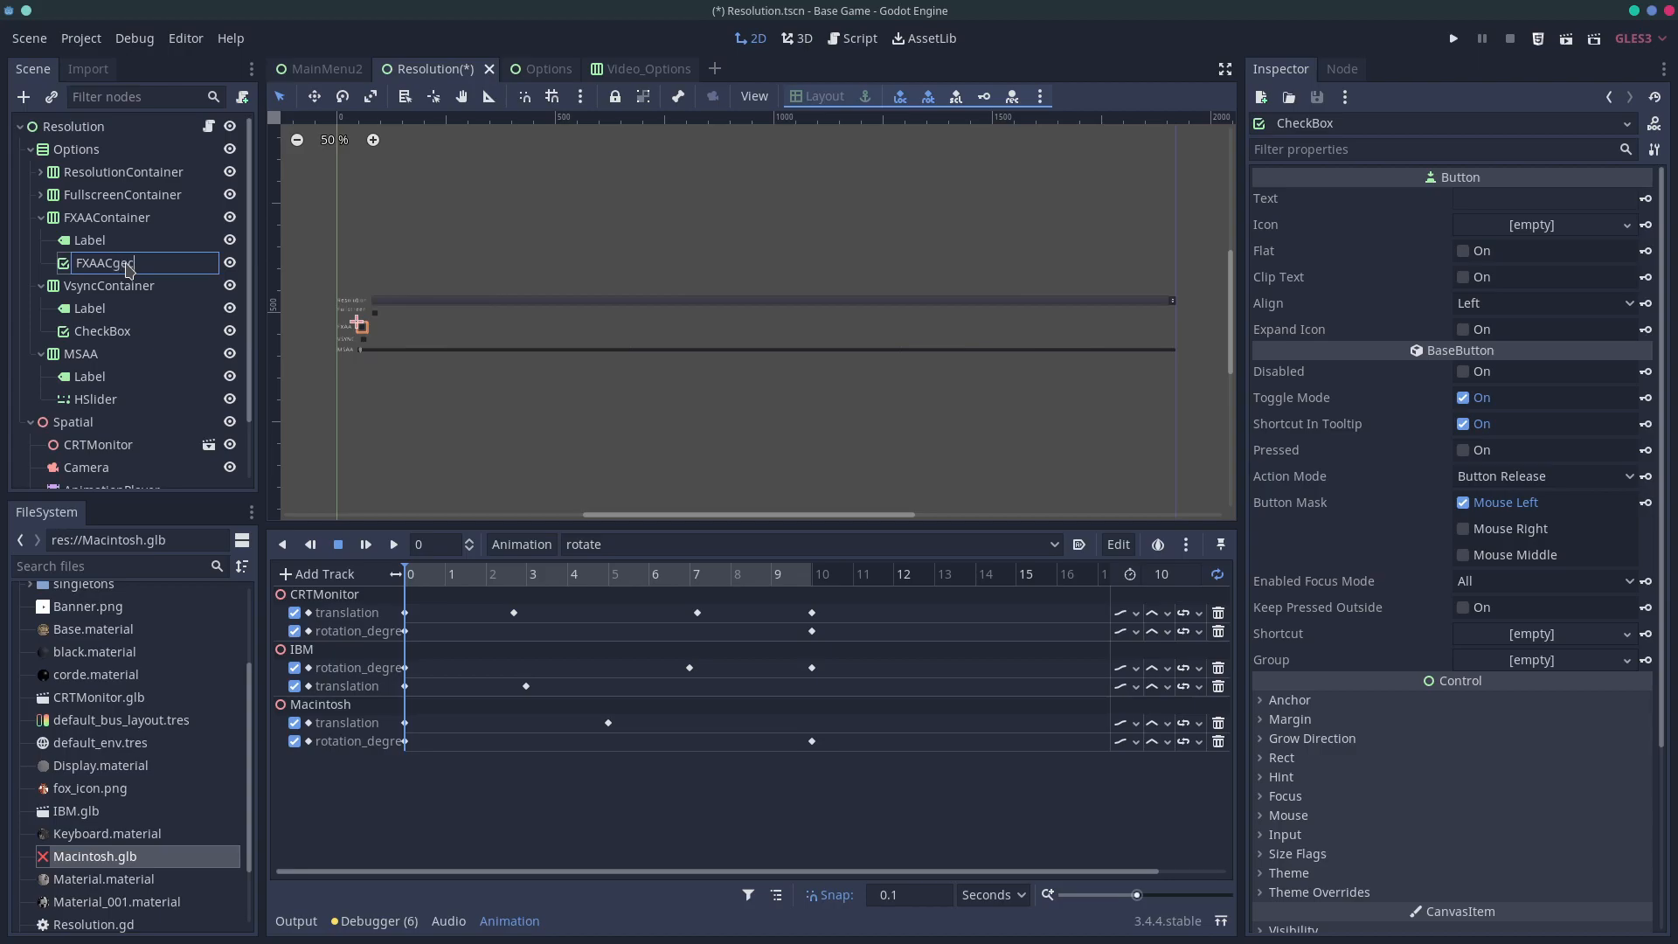
{"action": "type", "text": "FXAACheck"}
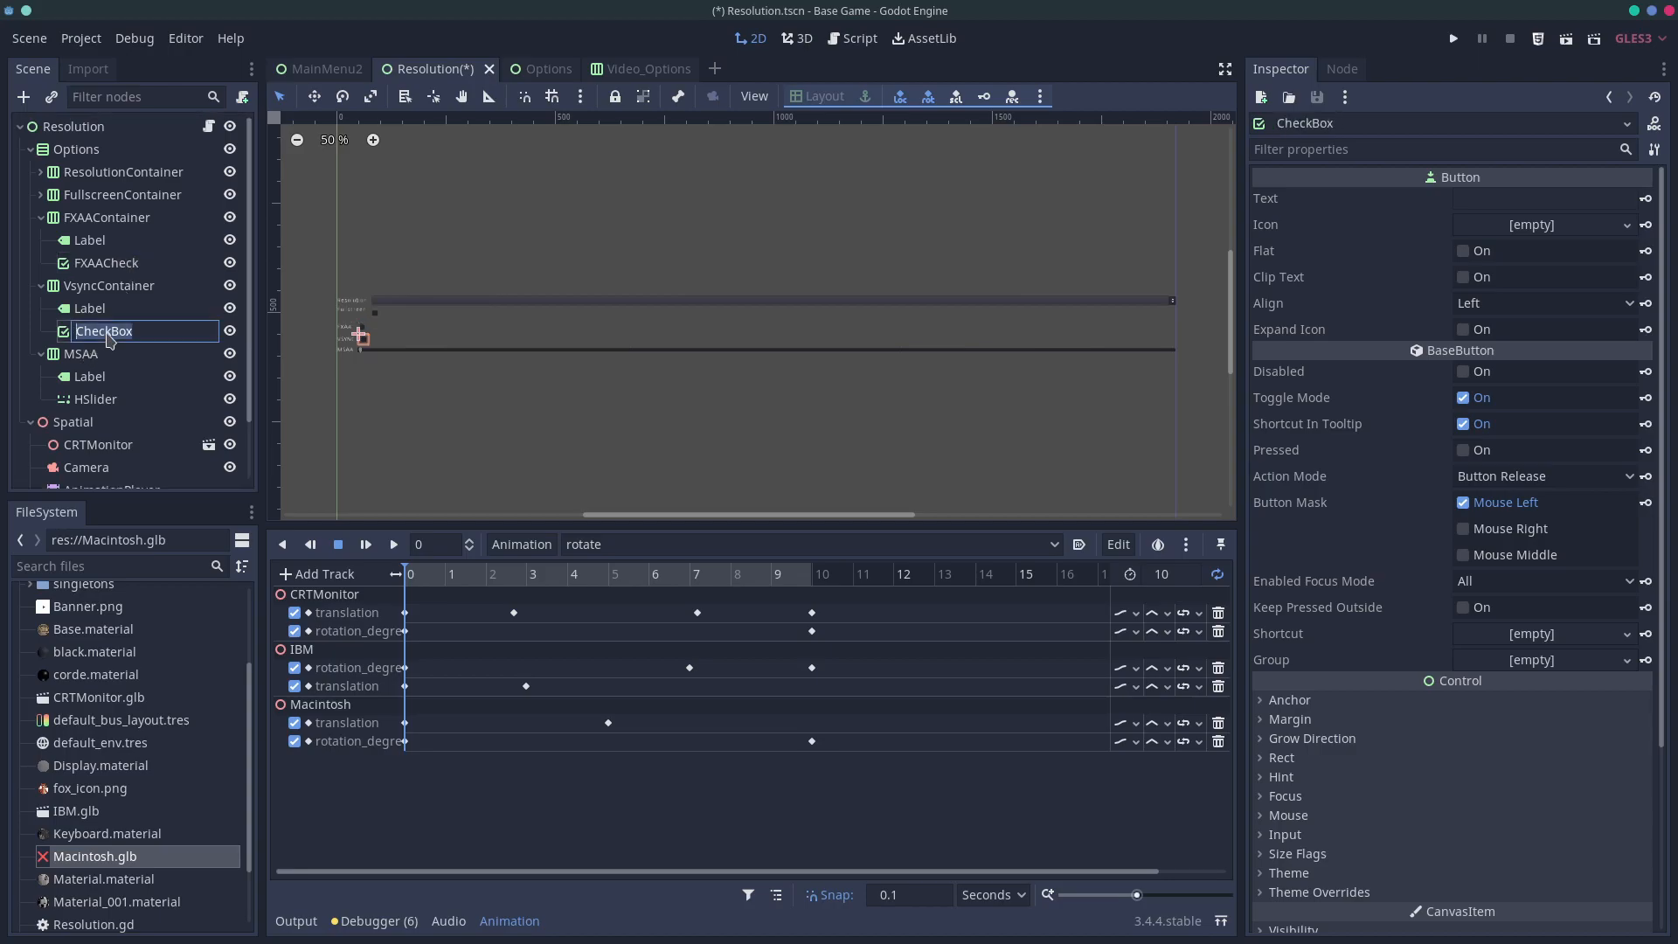
{"action": "type", "text": "VSYNCHECK"}
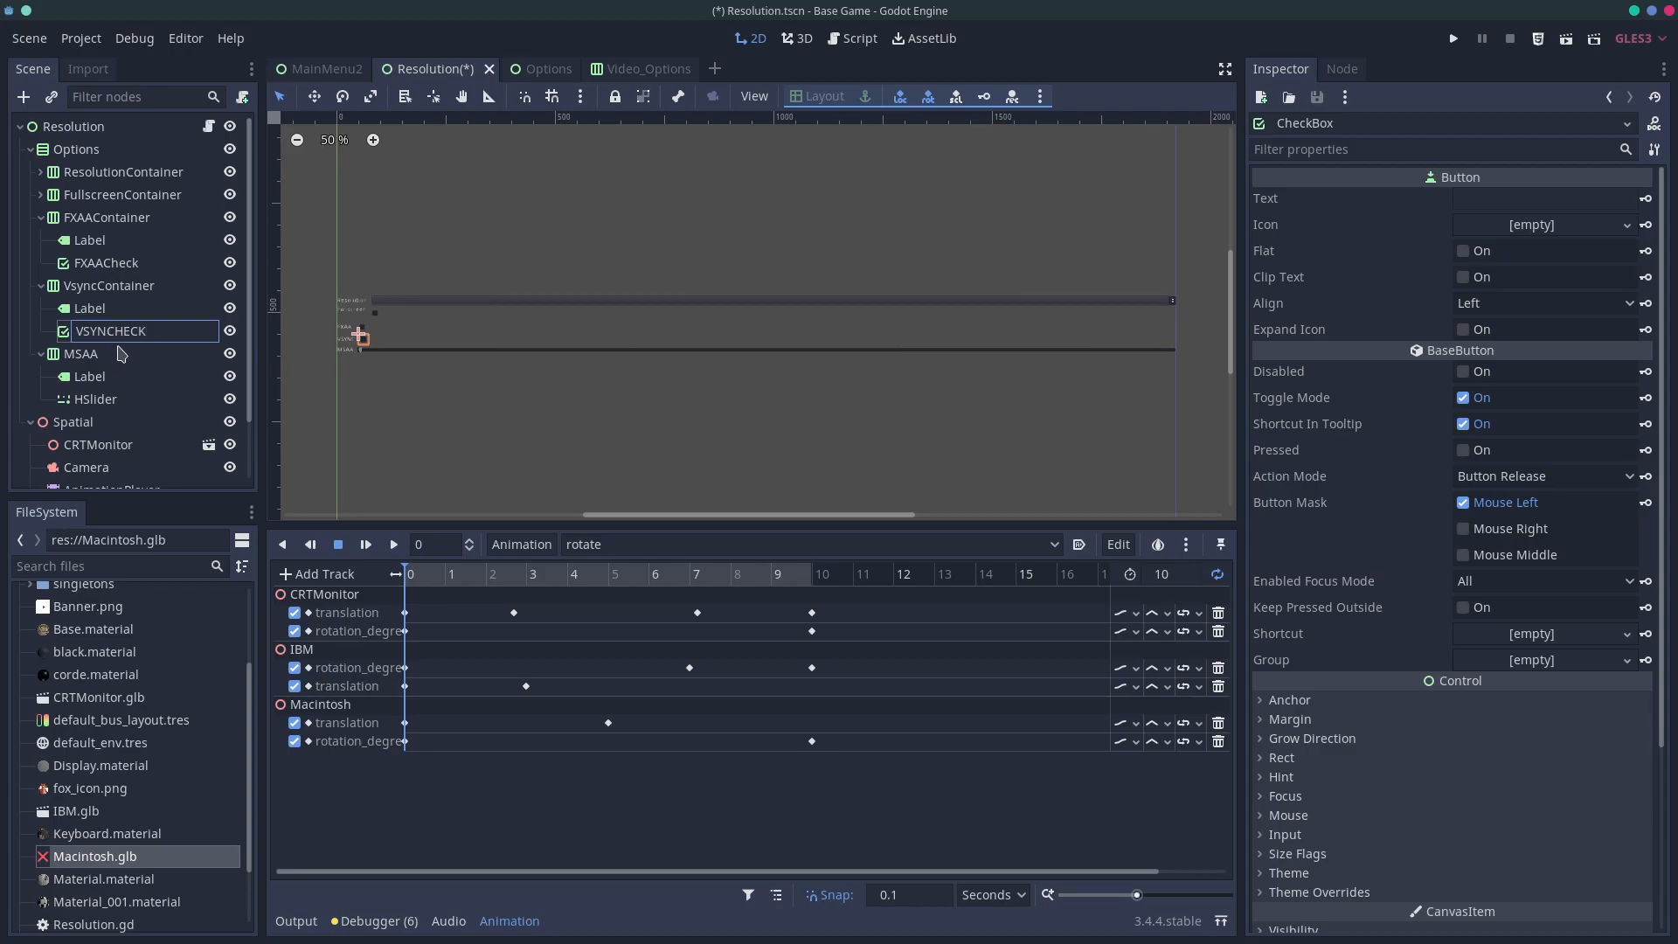
Rename the slider MSAASlider and show its available signals
{"action": "left_click", "coordinate": [96, 398]}
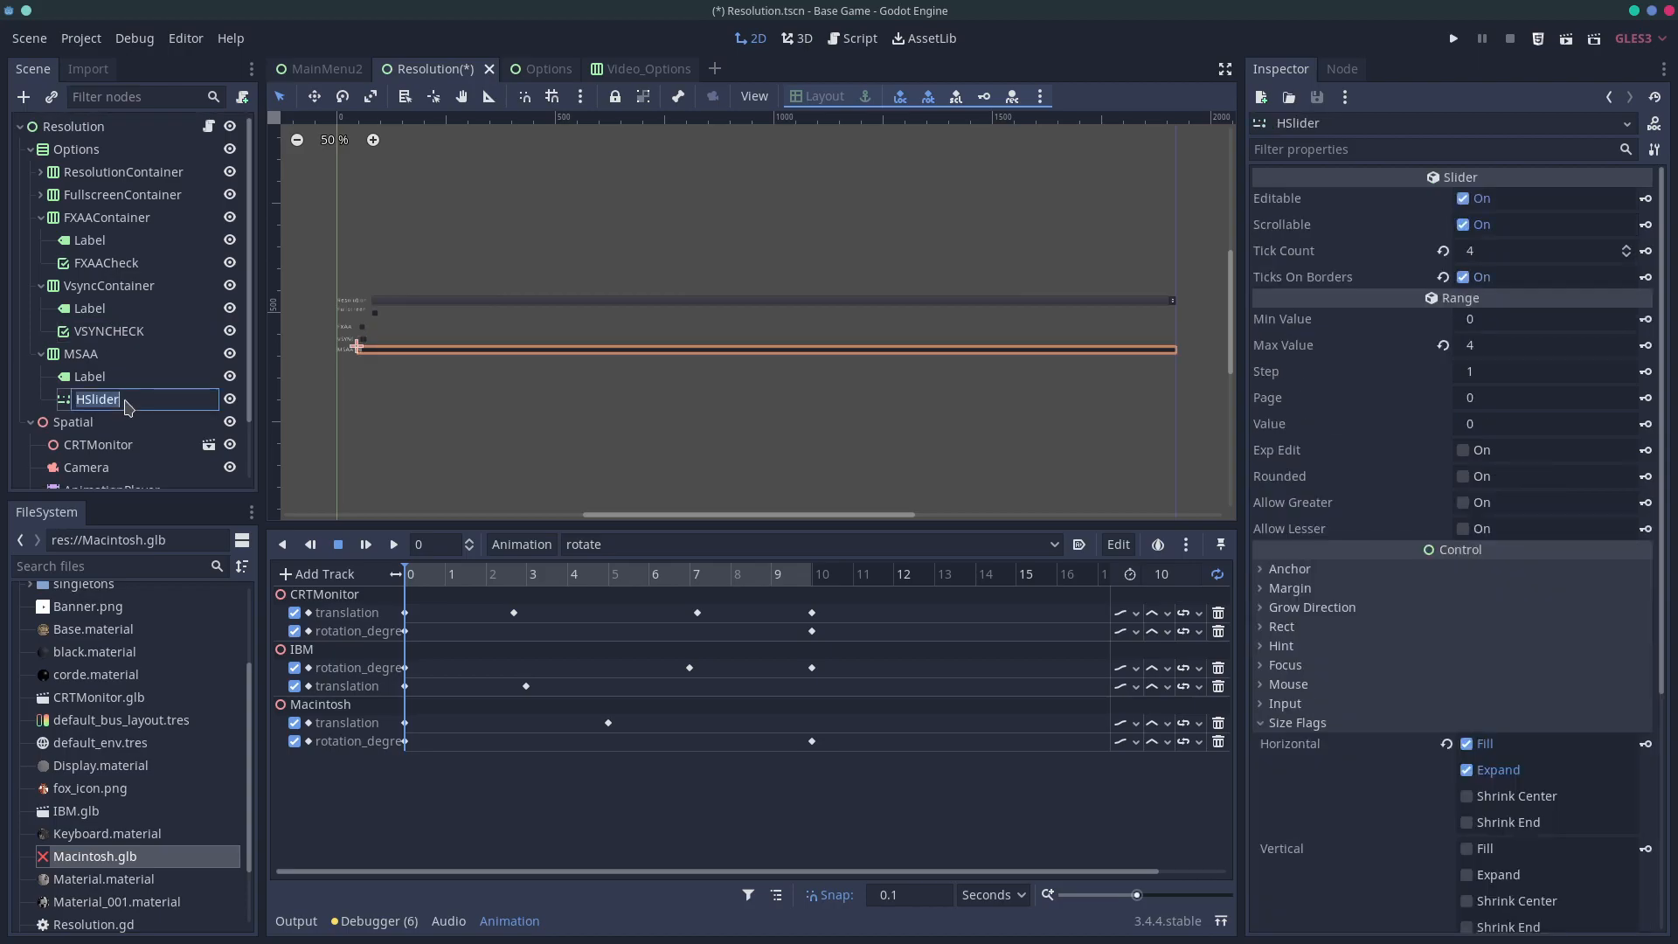
{"action": "type", "text": "MSAAS"}
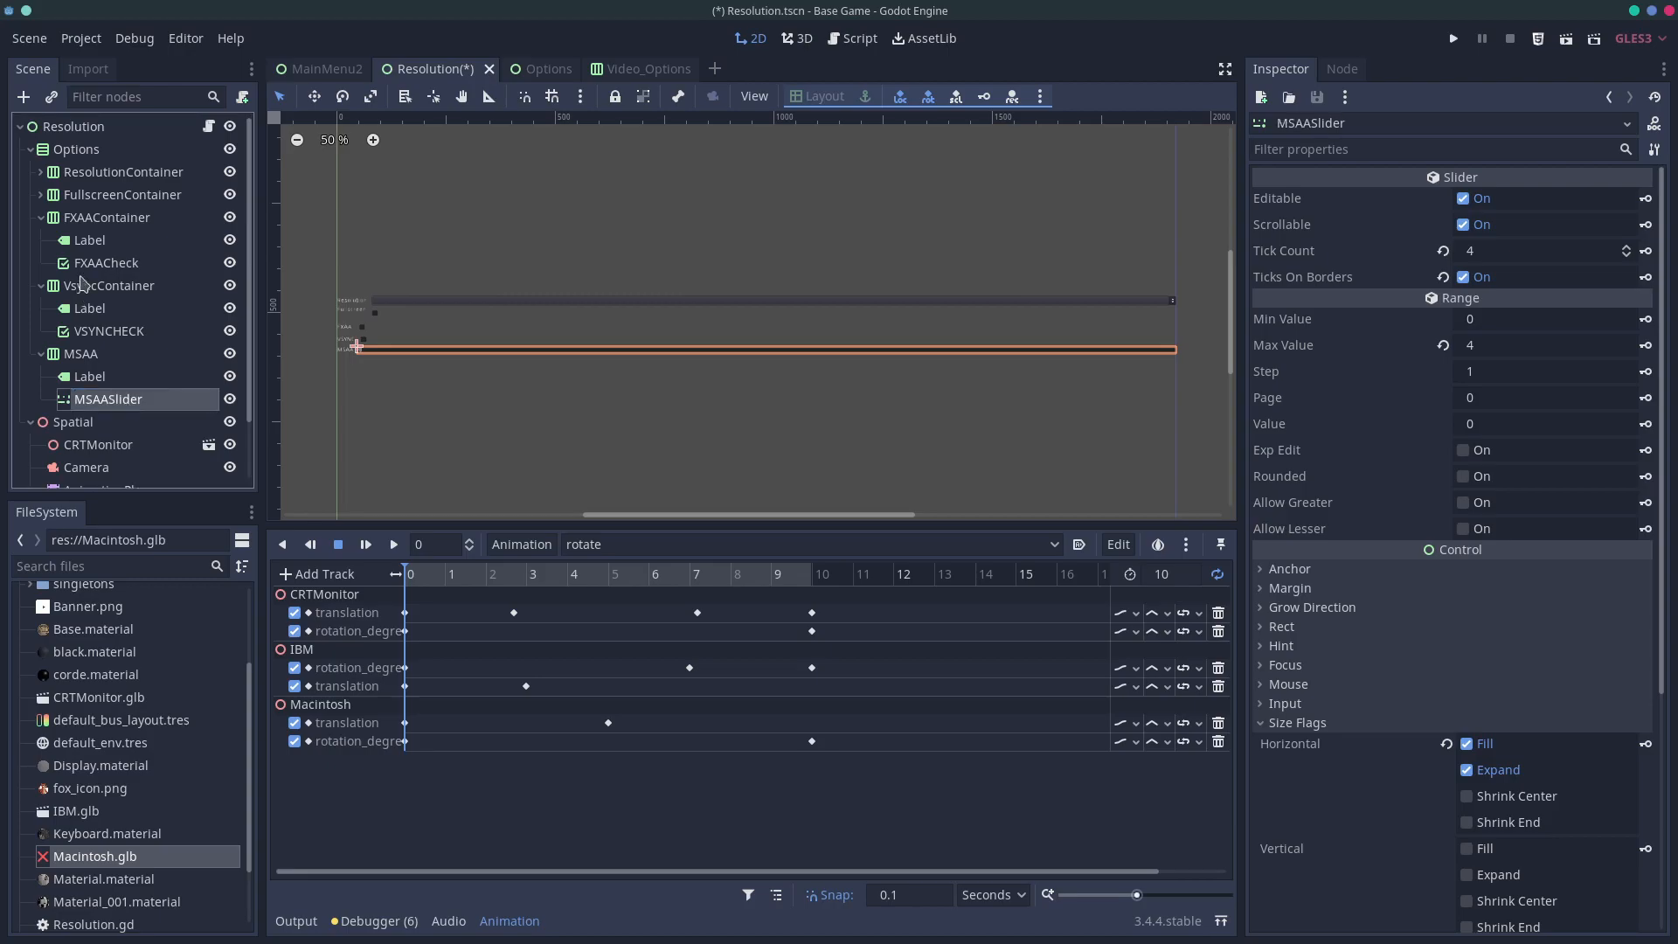
{"action": "left_click", "coordinate": [105, 262]}
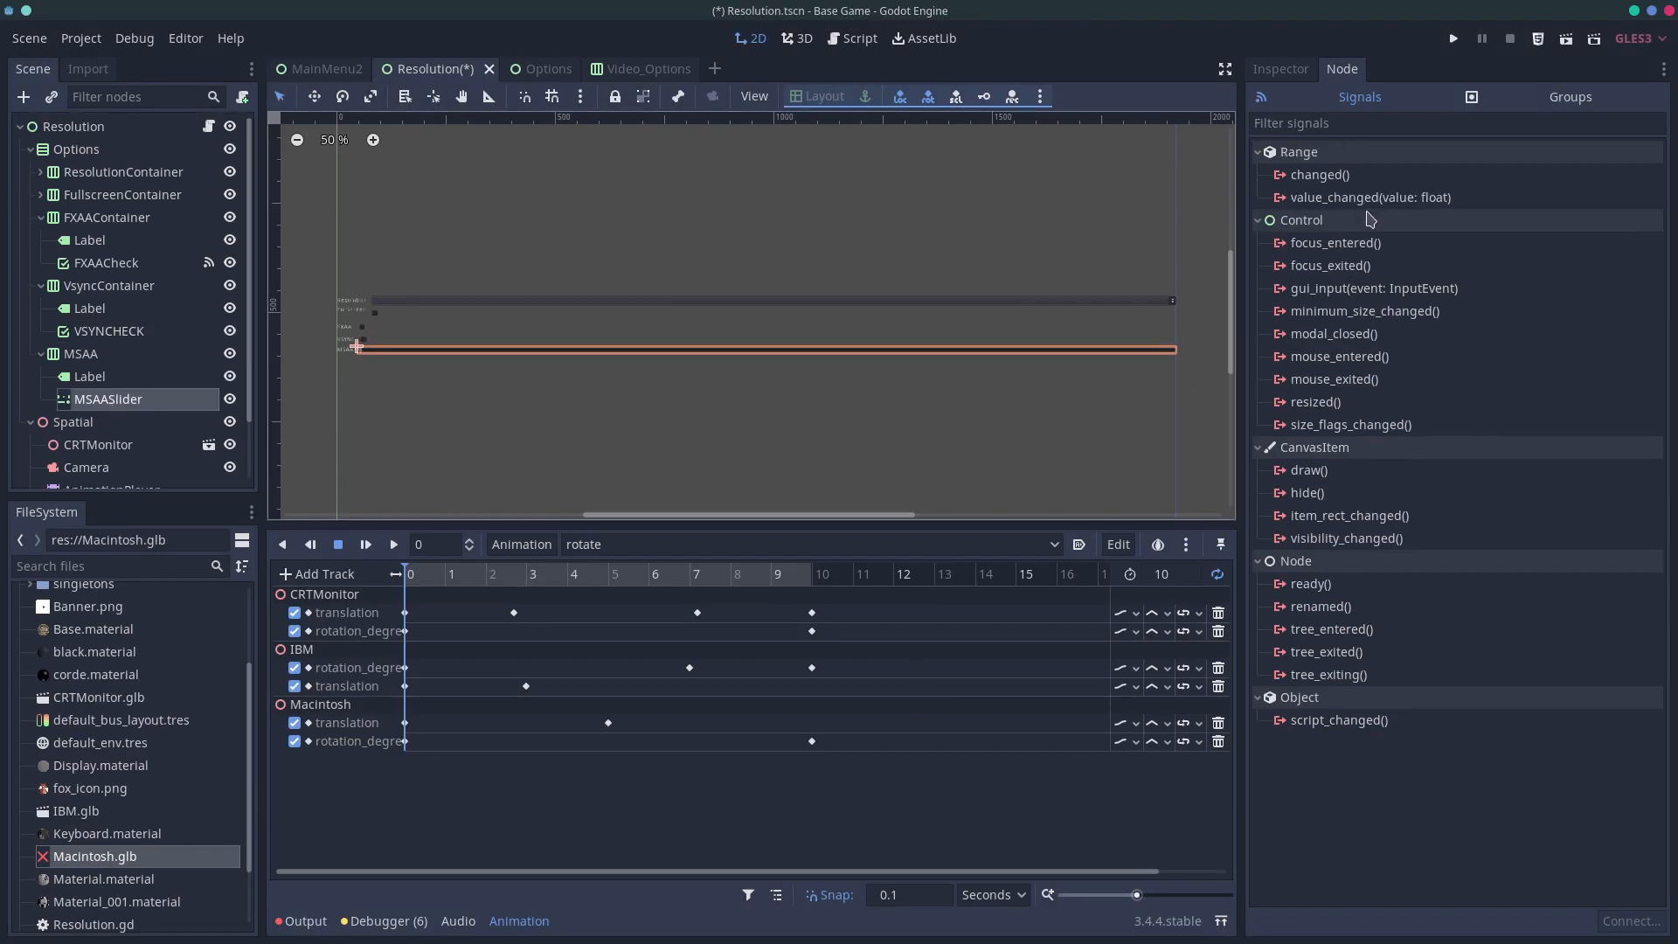
Connect MSAASlider value_changed and VSYNCHECK toggled to new handlers in the Resolution script
{"action": "left_click", "coordinate": [1370, 196]}
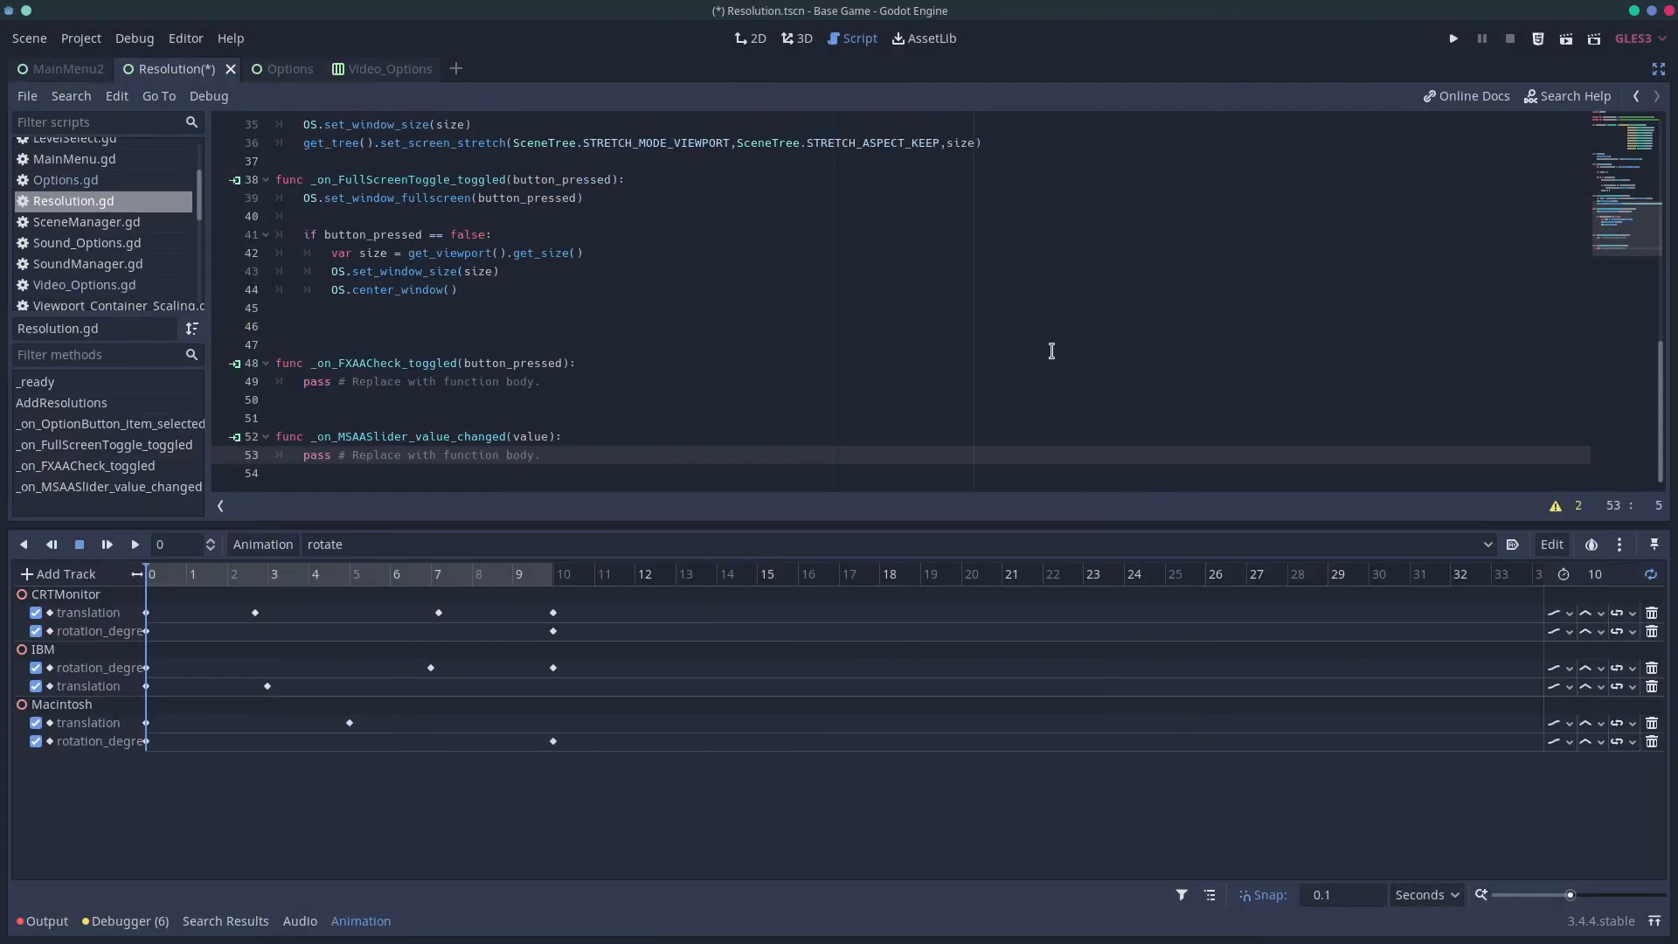
{"action": "mouse_move", "coordinate": [360, 934]}
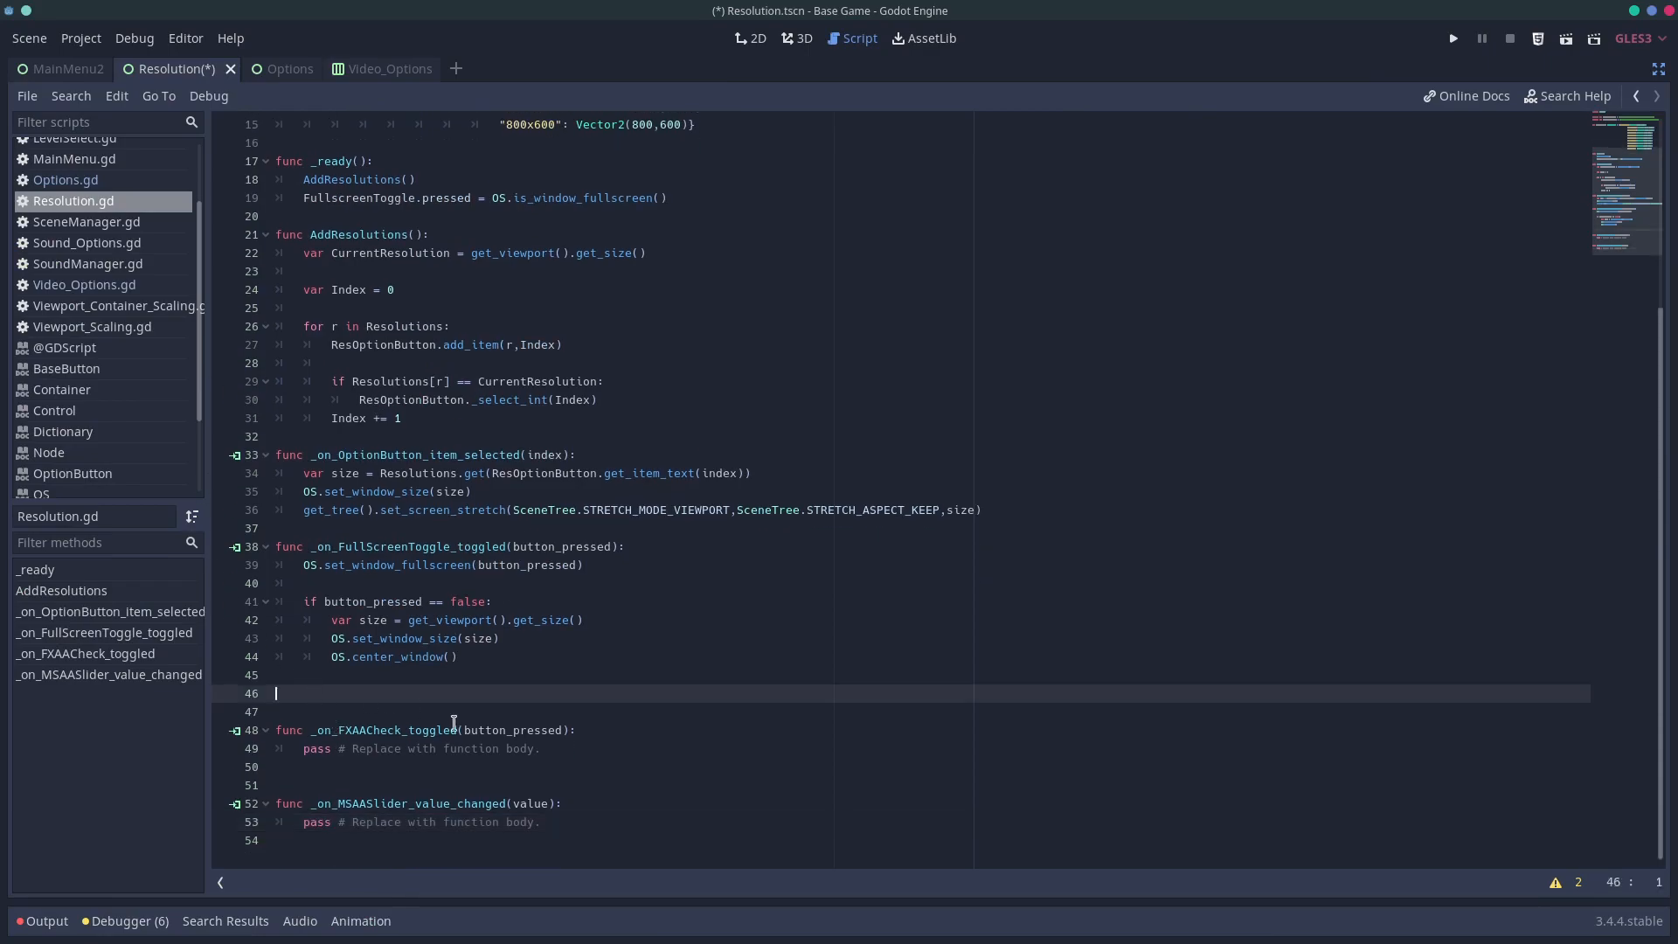
{"action": "key", "text": "Backspace"}
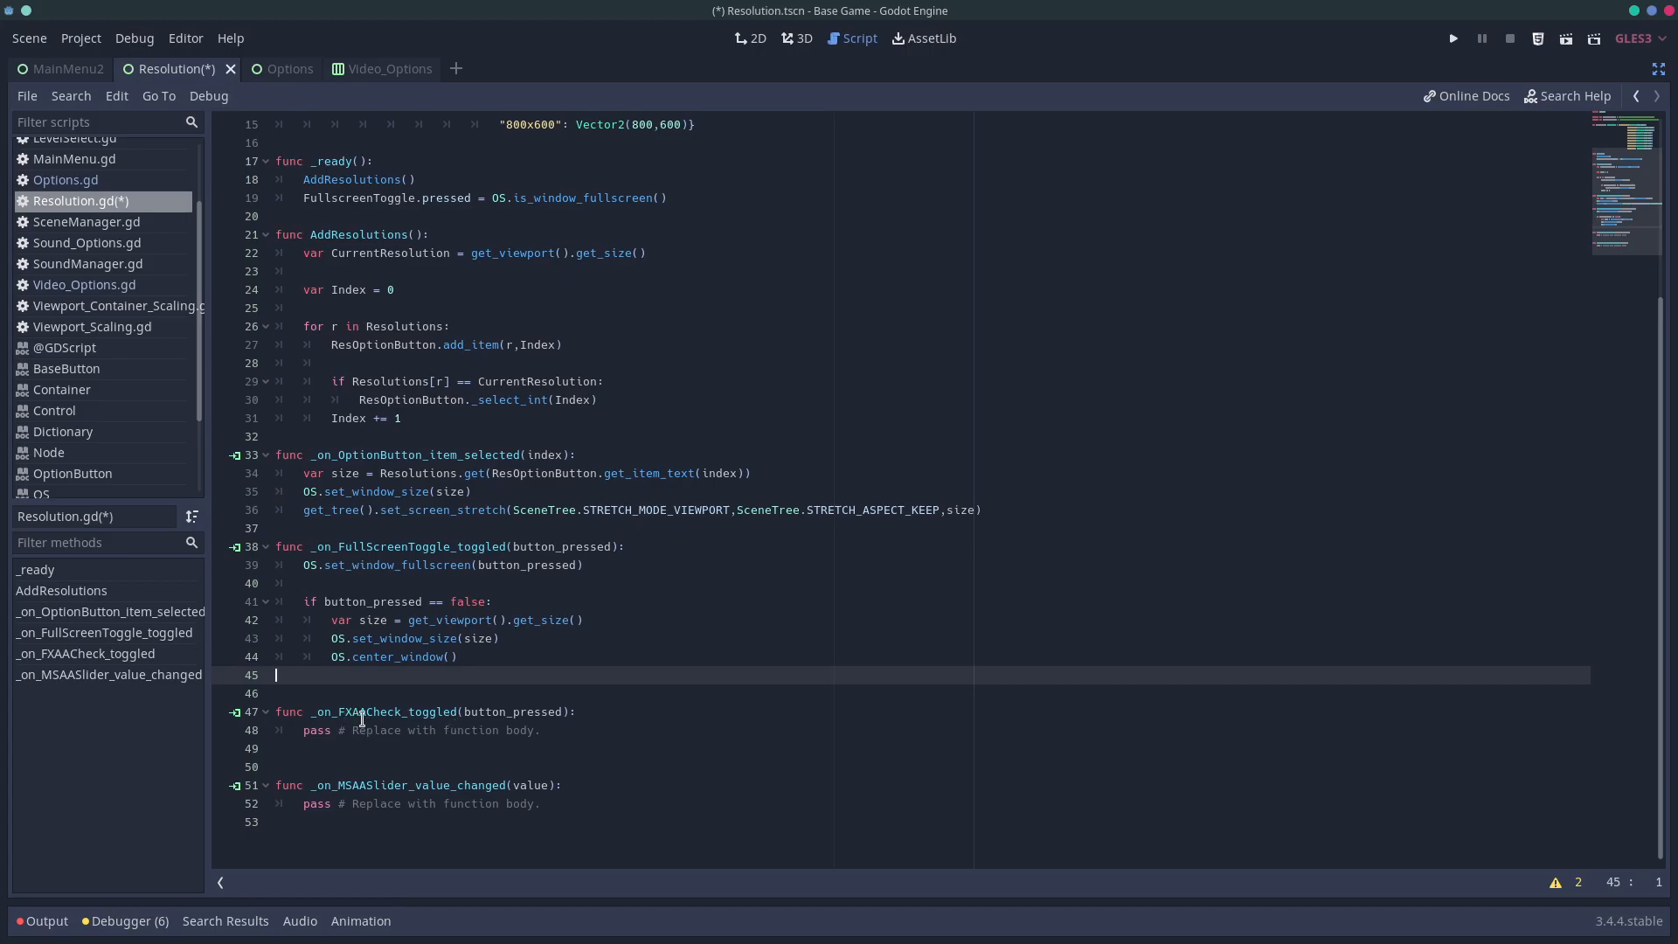
{"action": "left_click", "coordinate": [751, 37]}
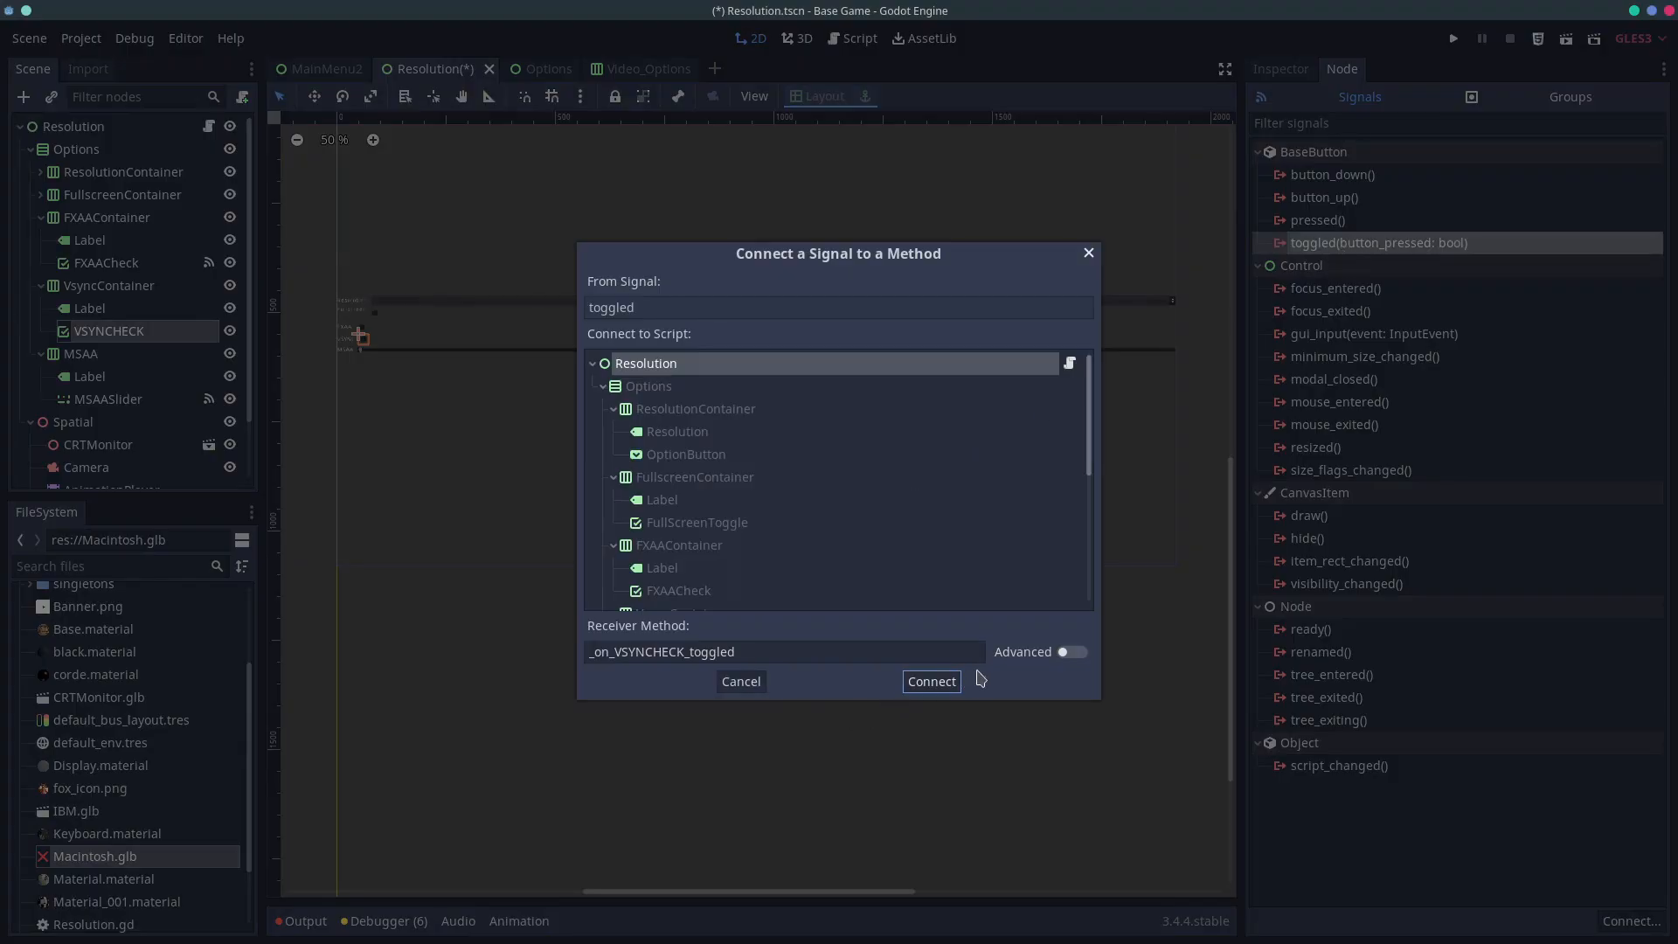
{"action": "left_click", "coordinate": [931, 681]}
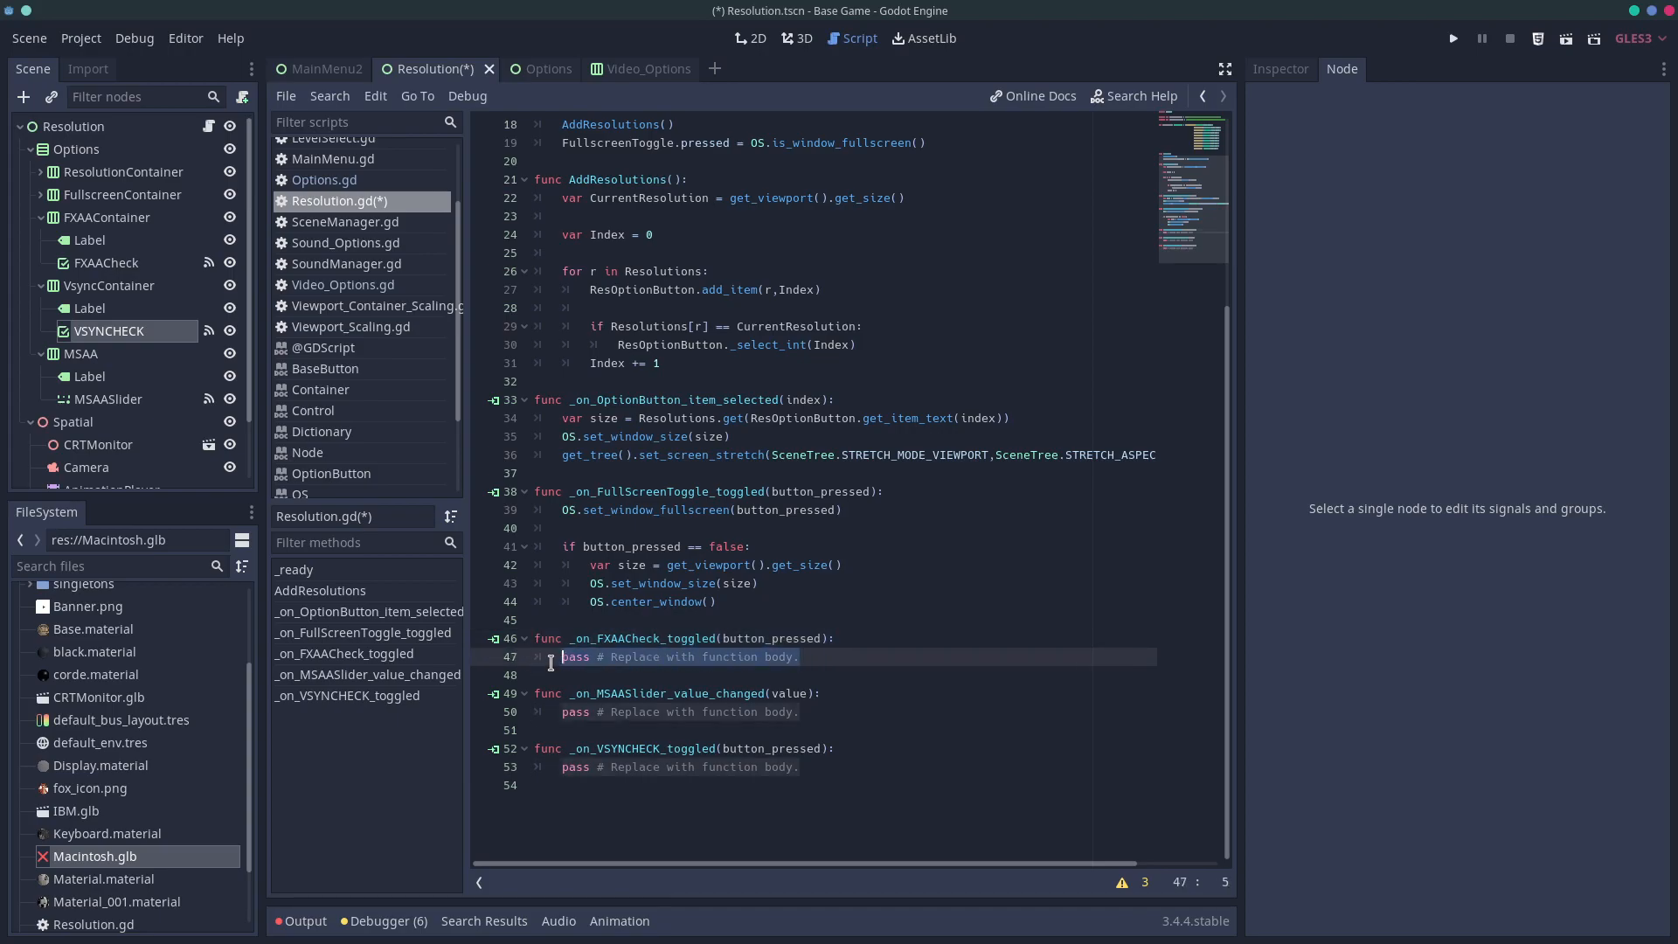
Write get_viewport().set_use_fxaa(button_pressed) in the FXAACheck handler and clear the VSync placeholder
{"action": "type", "text": "get_viewport()."}
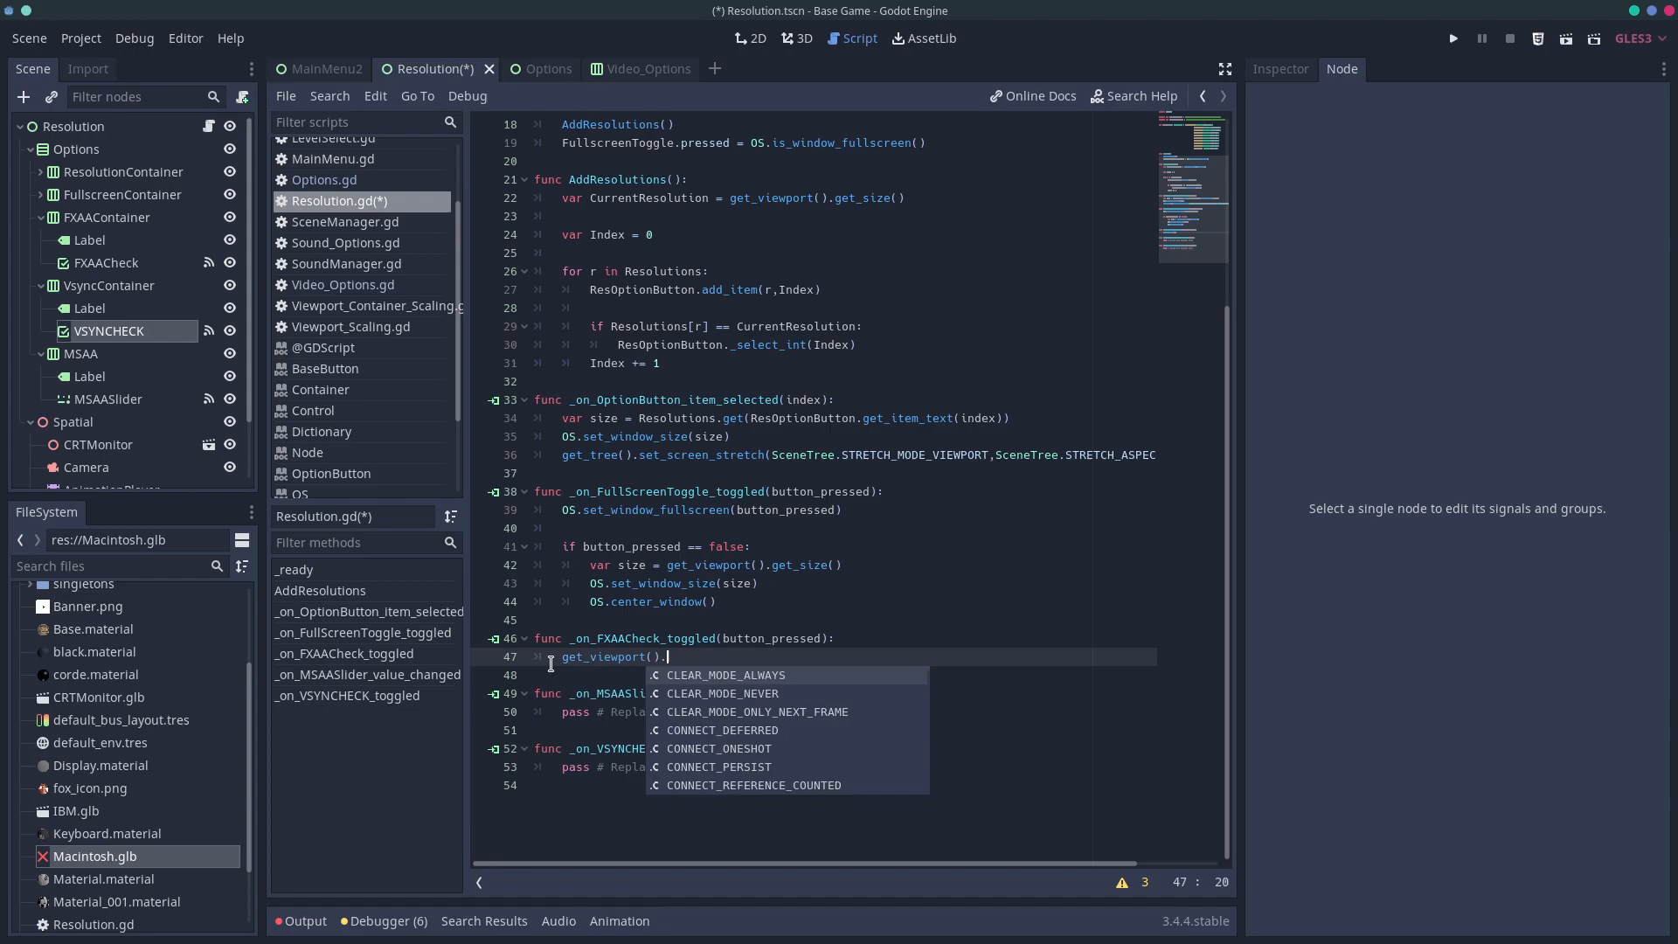
{"action": "type", "text": "set_"}
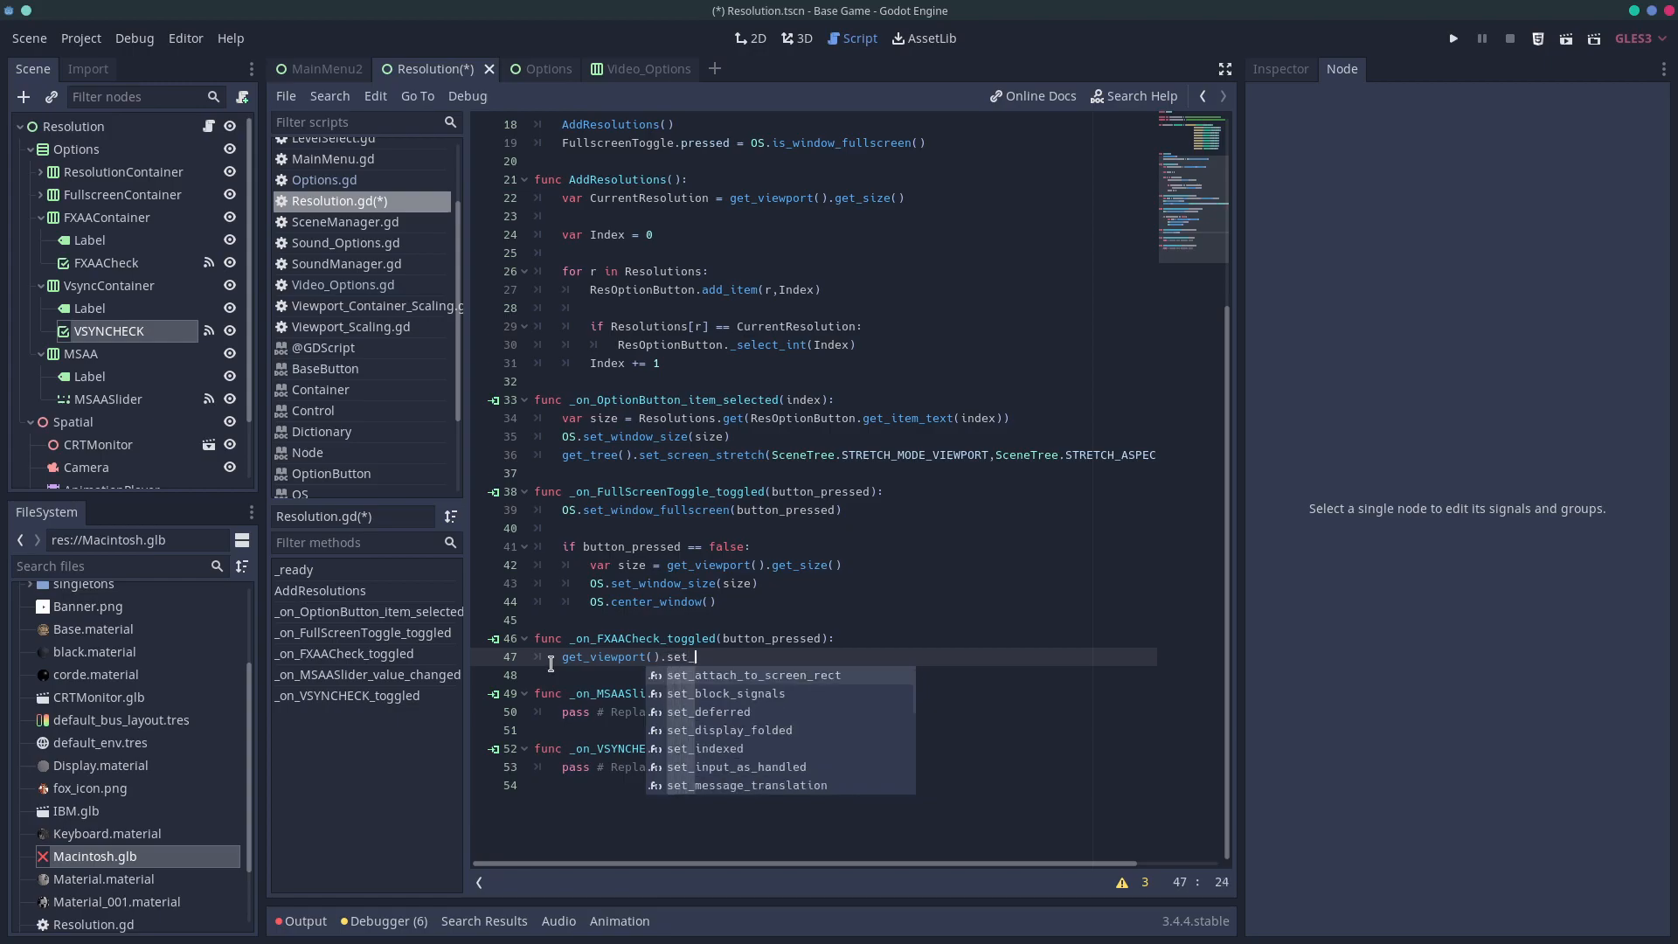
{"action": "type", "text": "use_fx"}
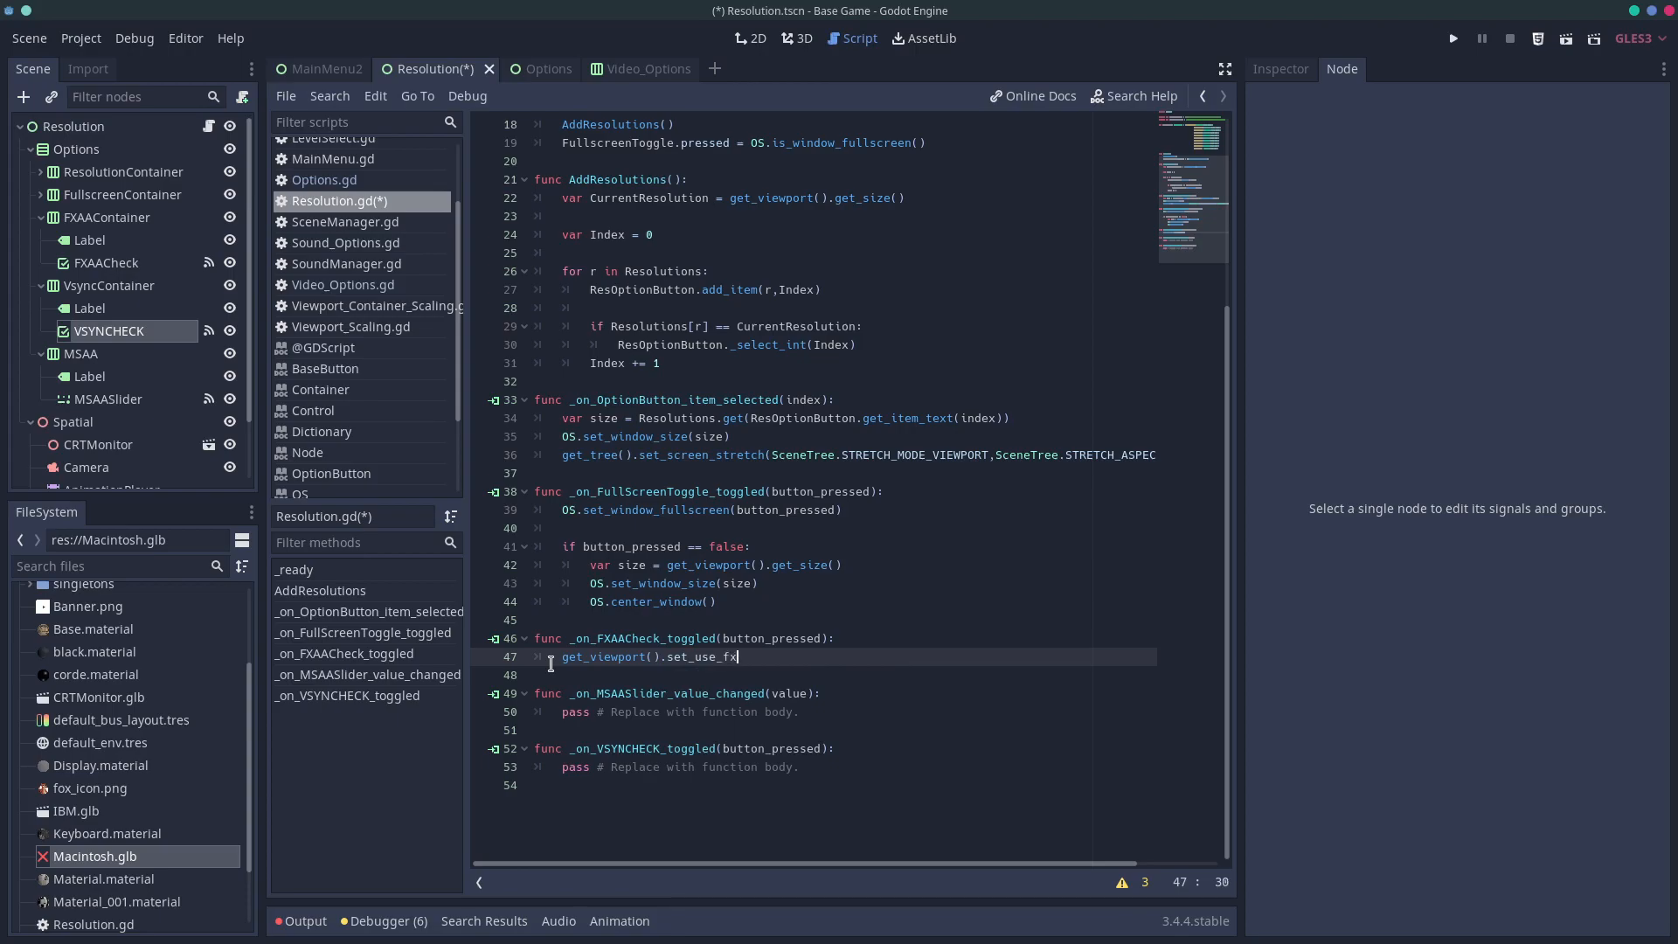
{"action": "type", "text": "aa()"}
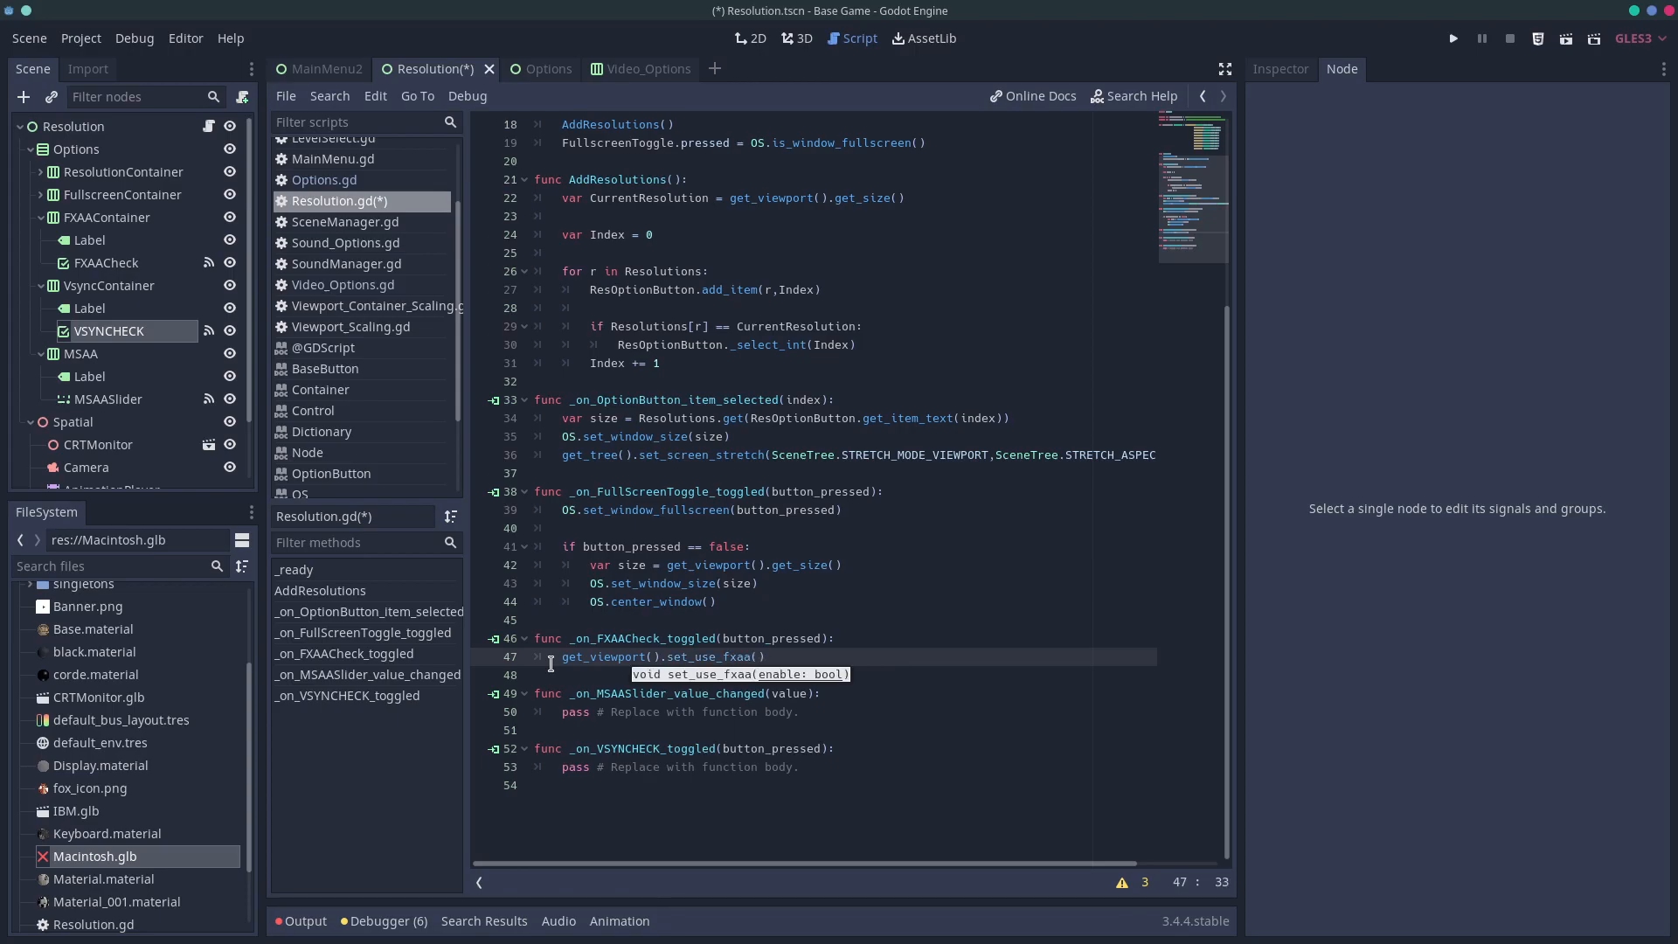
{"action": "type", "text": "button_pressed"}
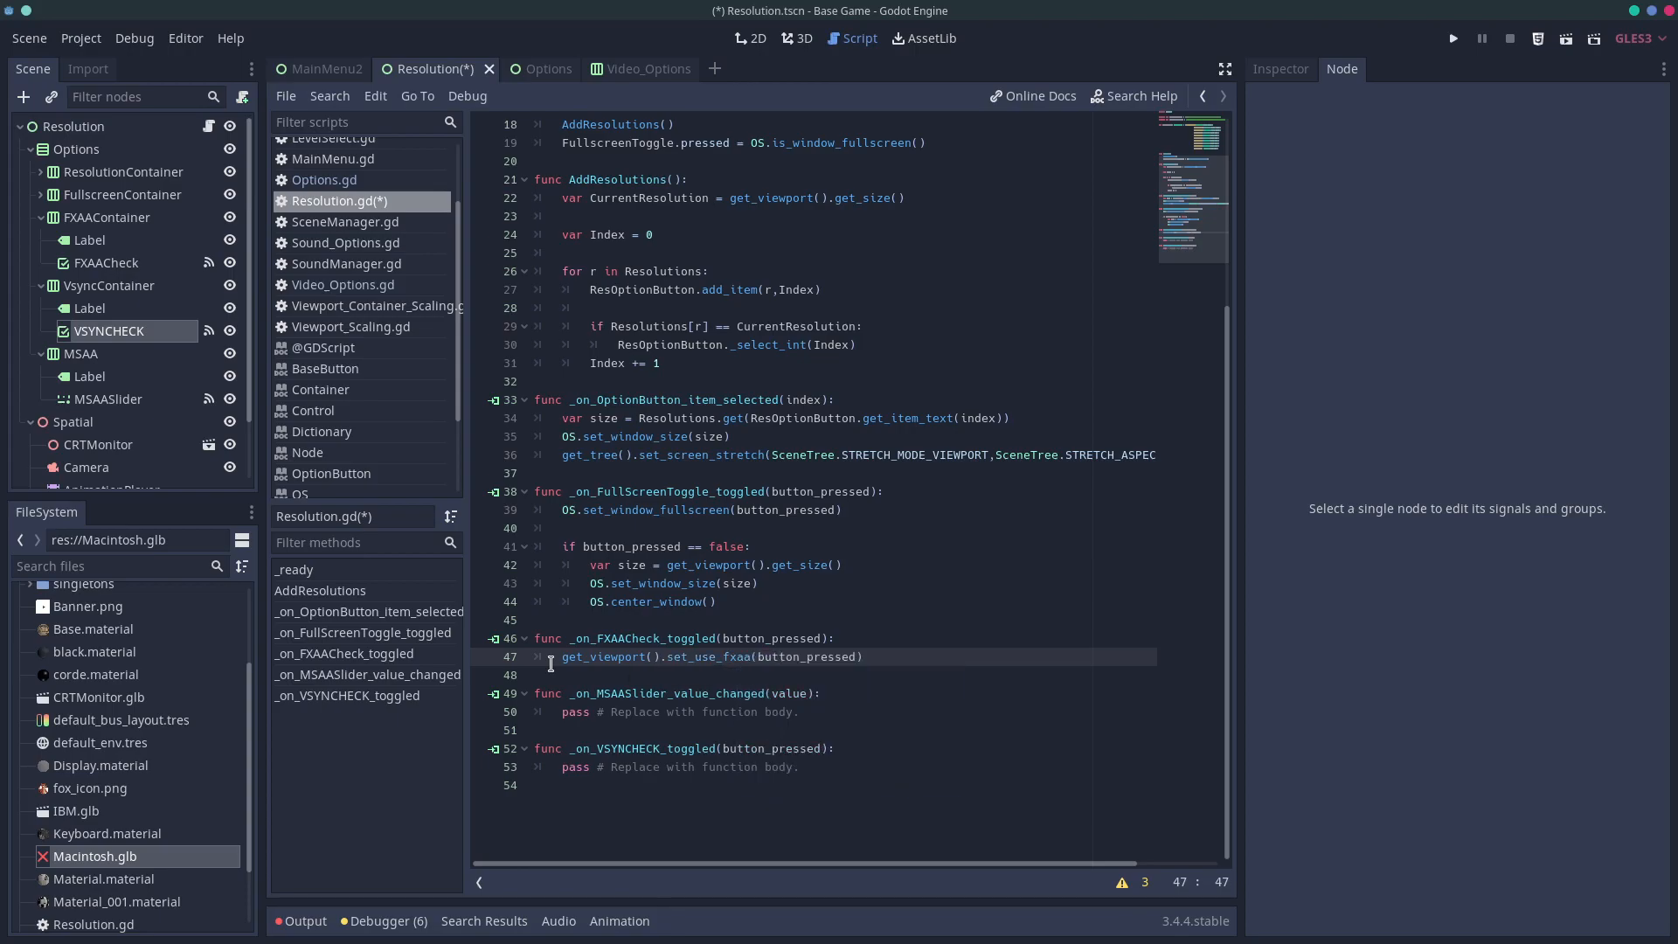
{"action": "double_click", "coordinate": [775, 638]}
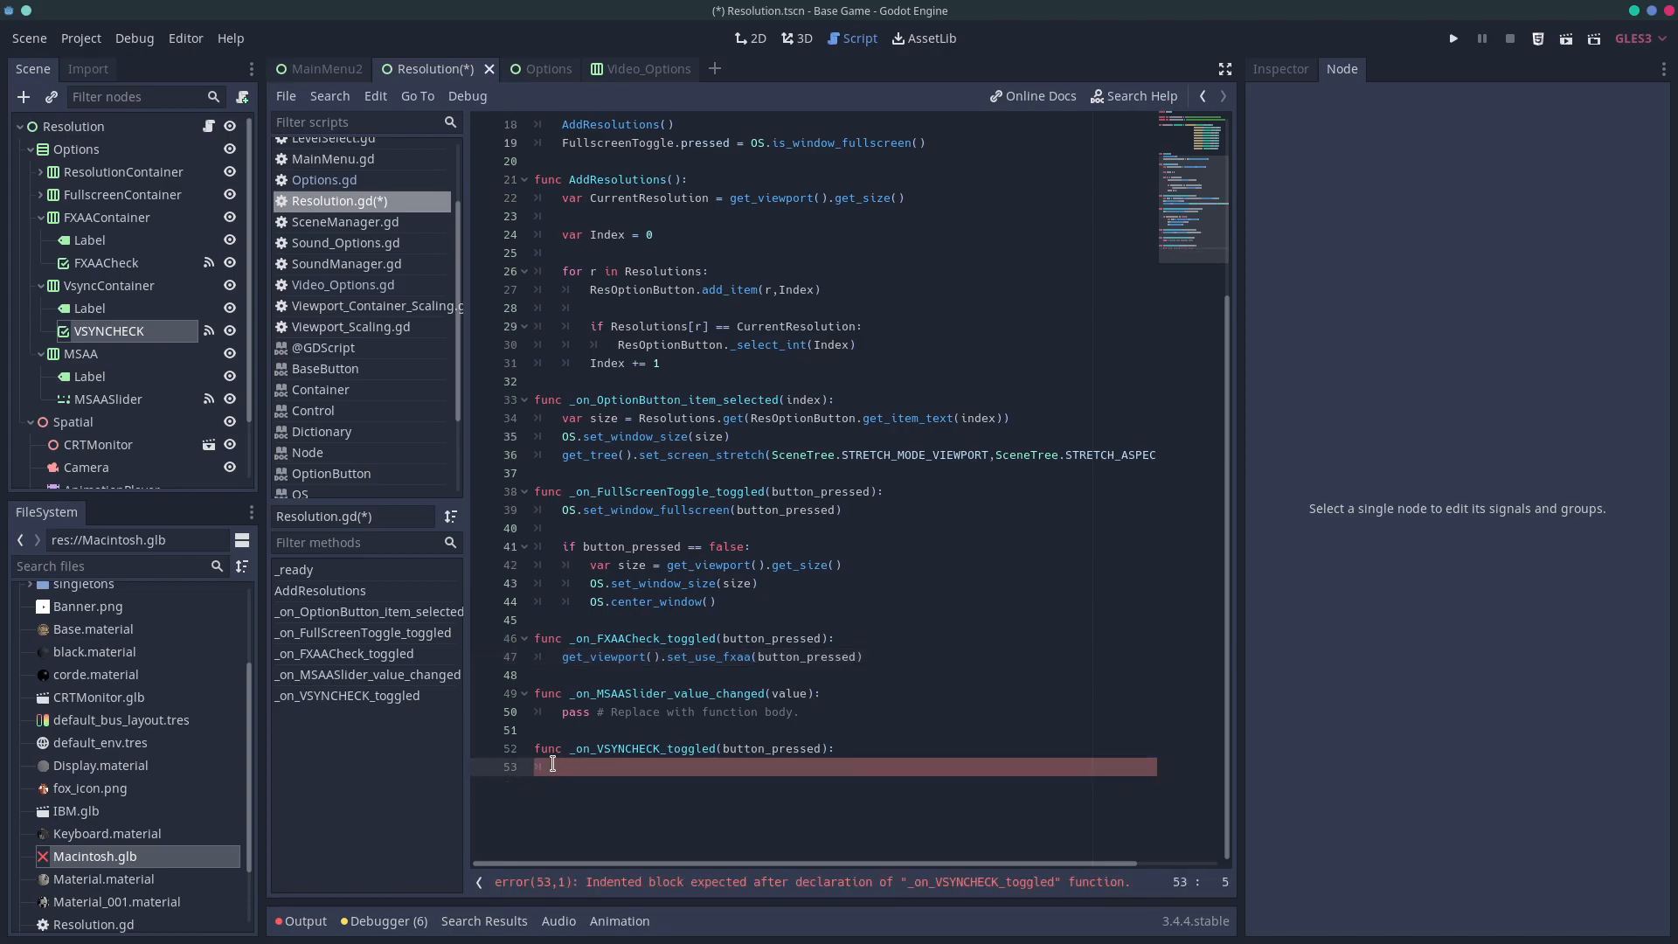
Write OS.set_use_vsync(button_pressed) in the VSYNCHECK handler
{"action": "type", "text": "OS."}
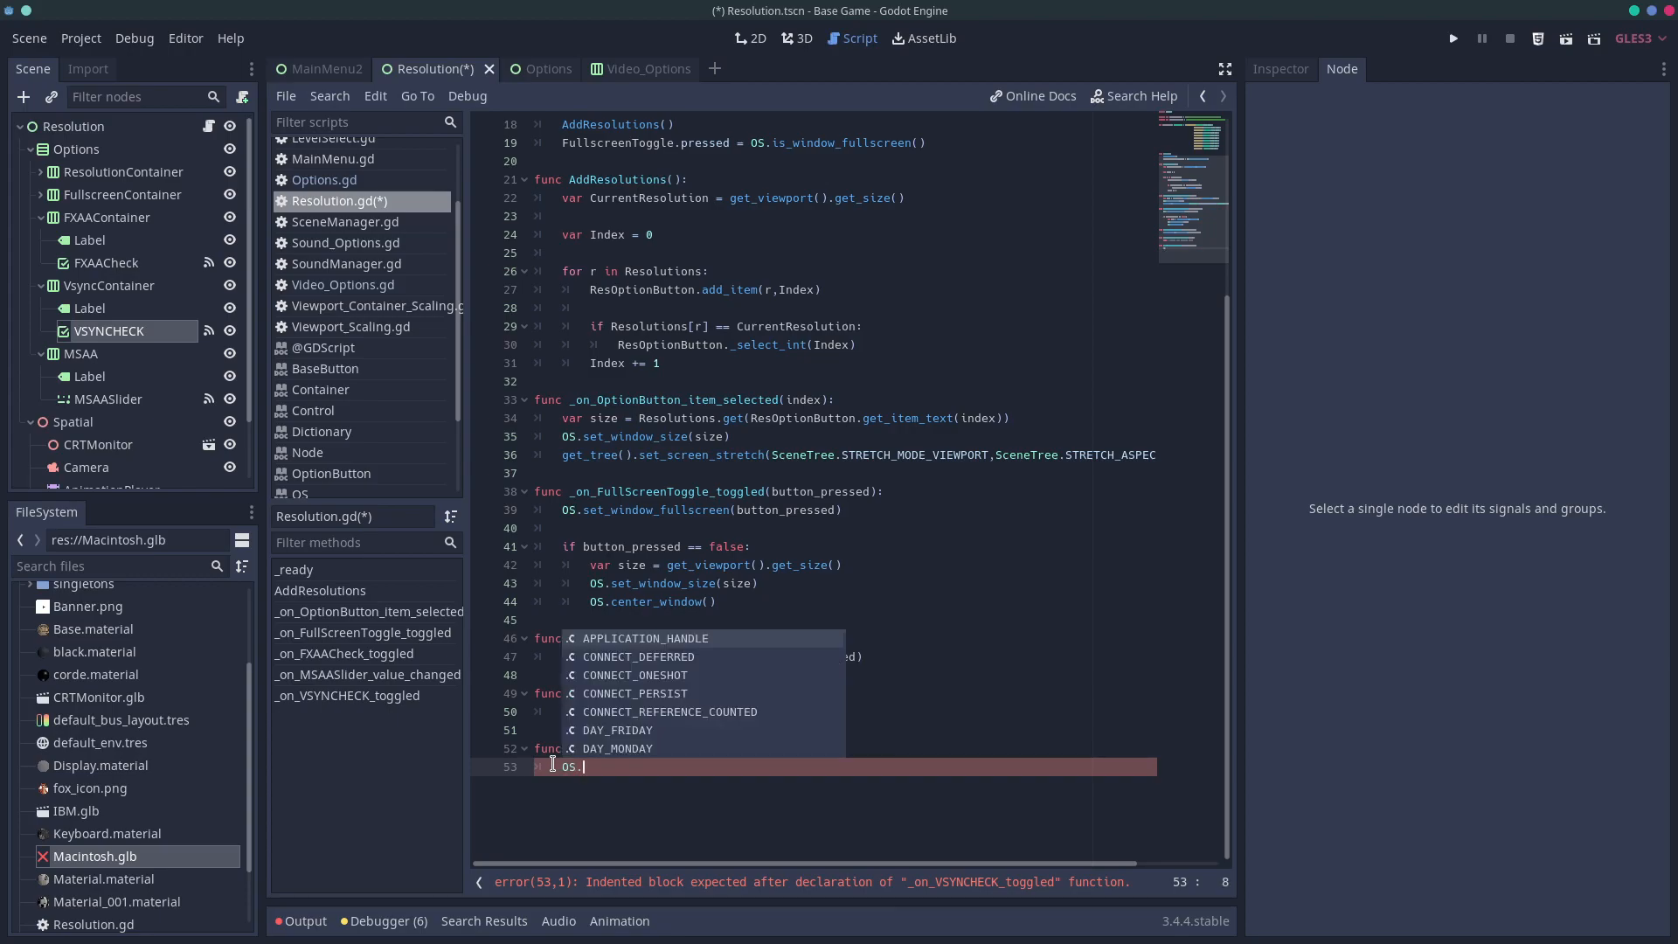
{"action": "type", "text": "set_u"}
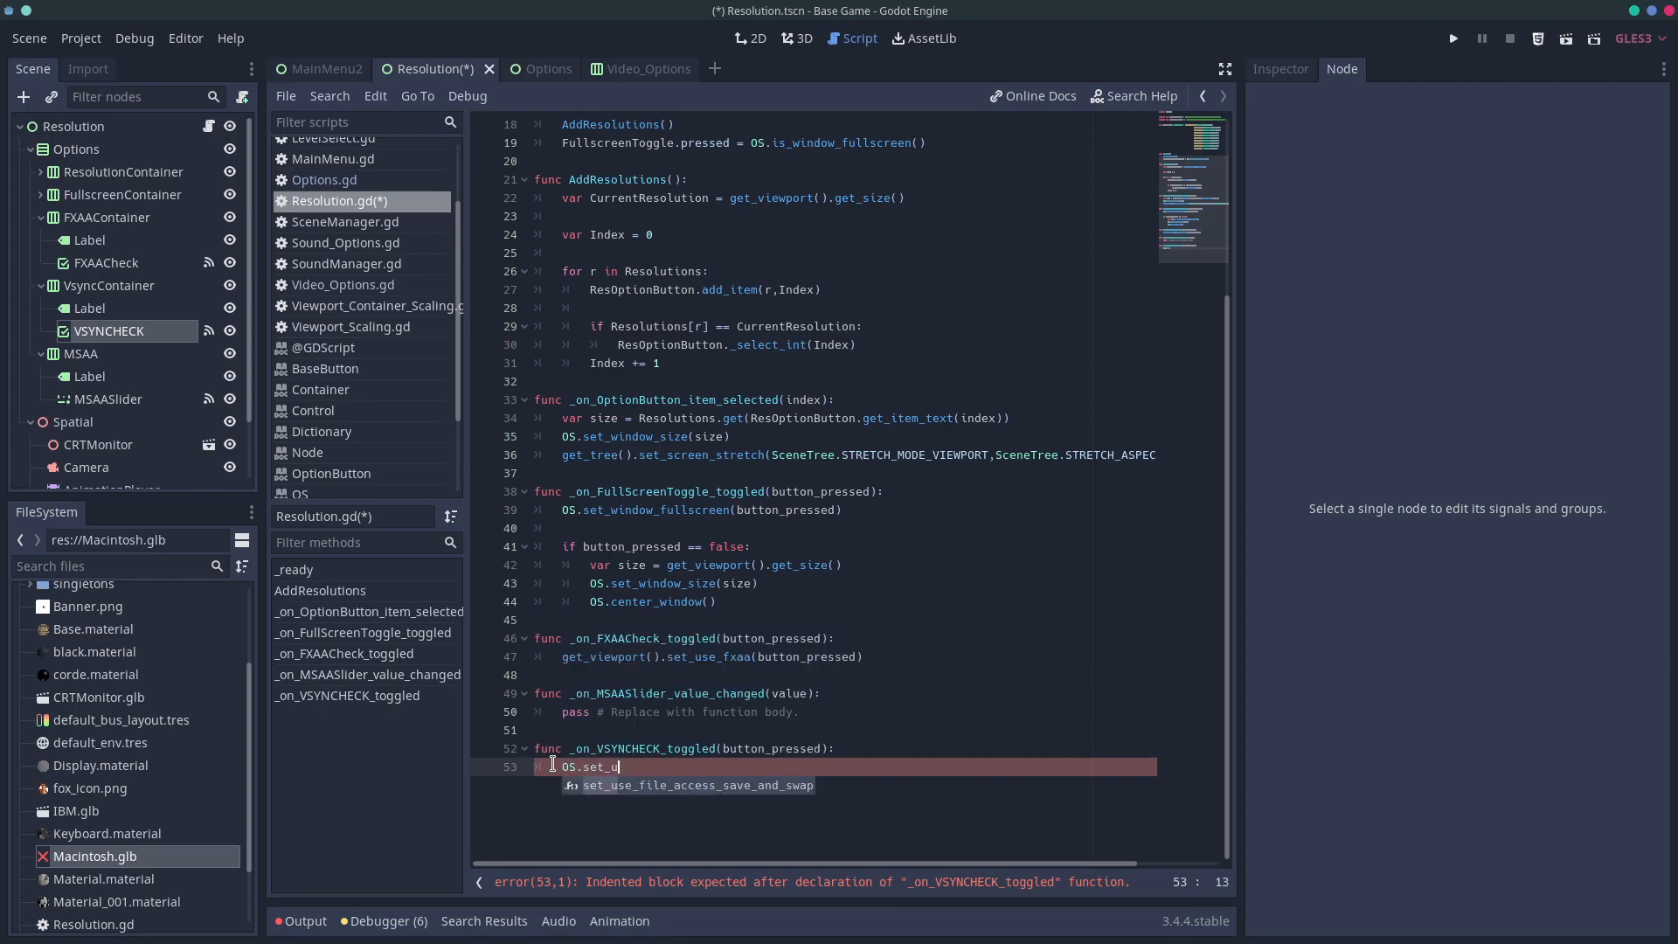
{"action": "type", "text": "se_v"}
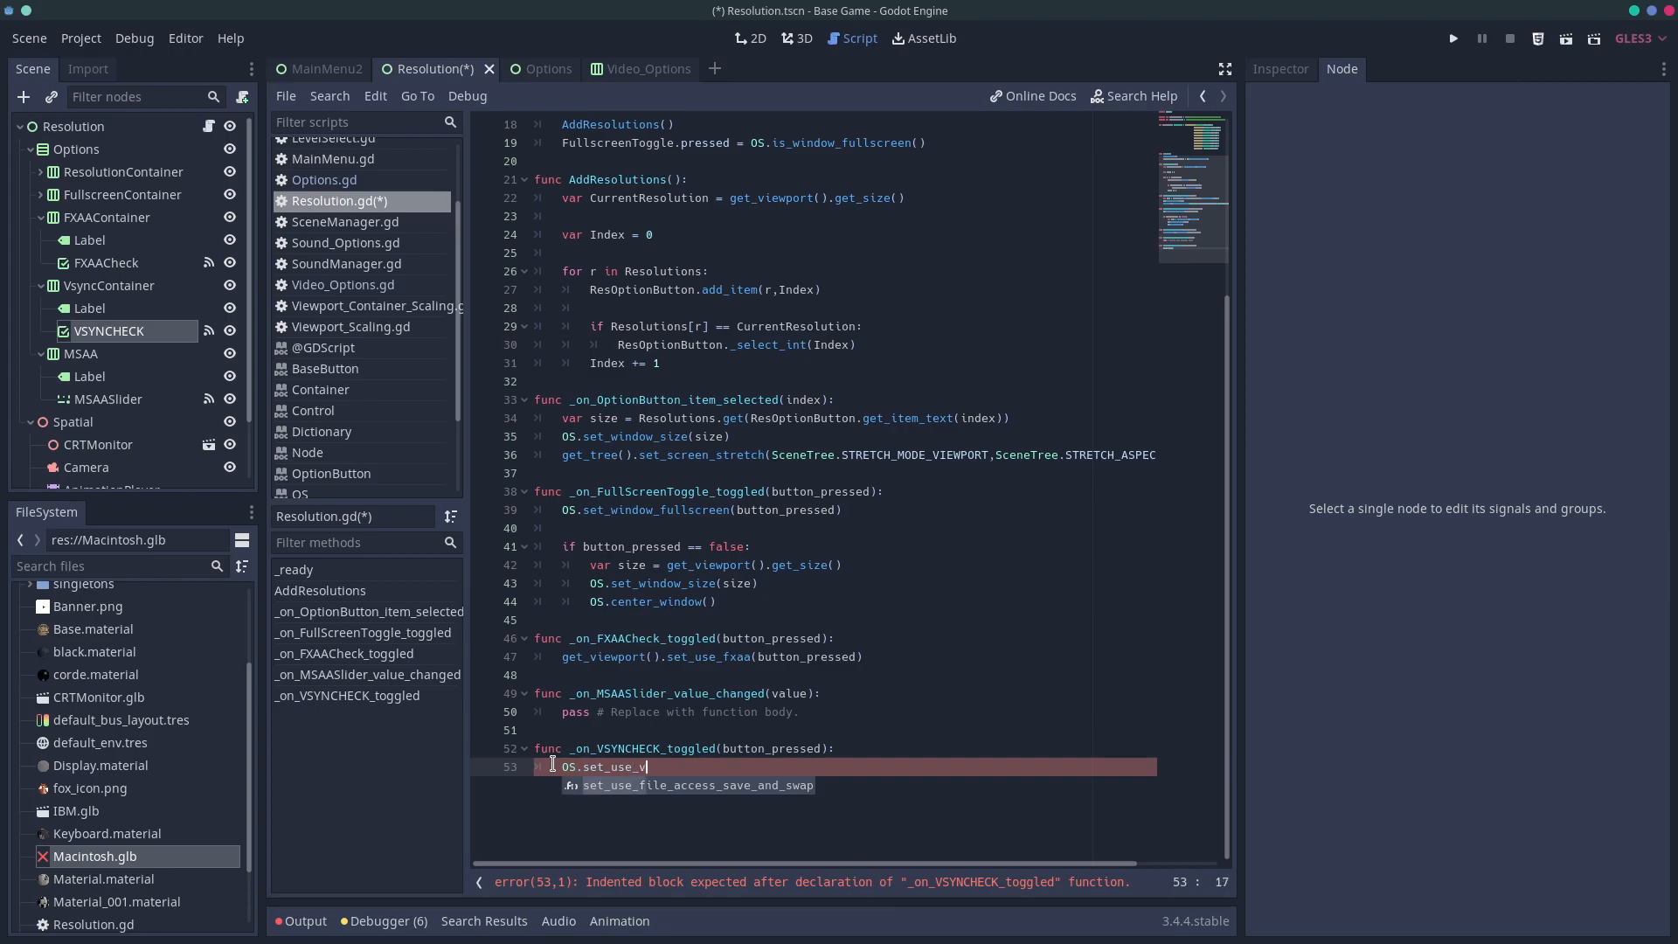
{"action": "type", "text": "s"}
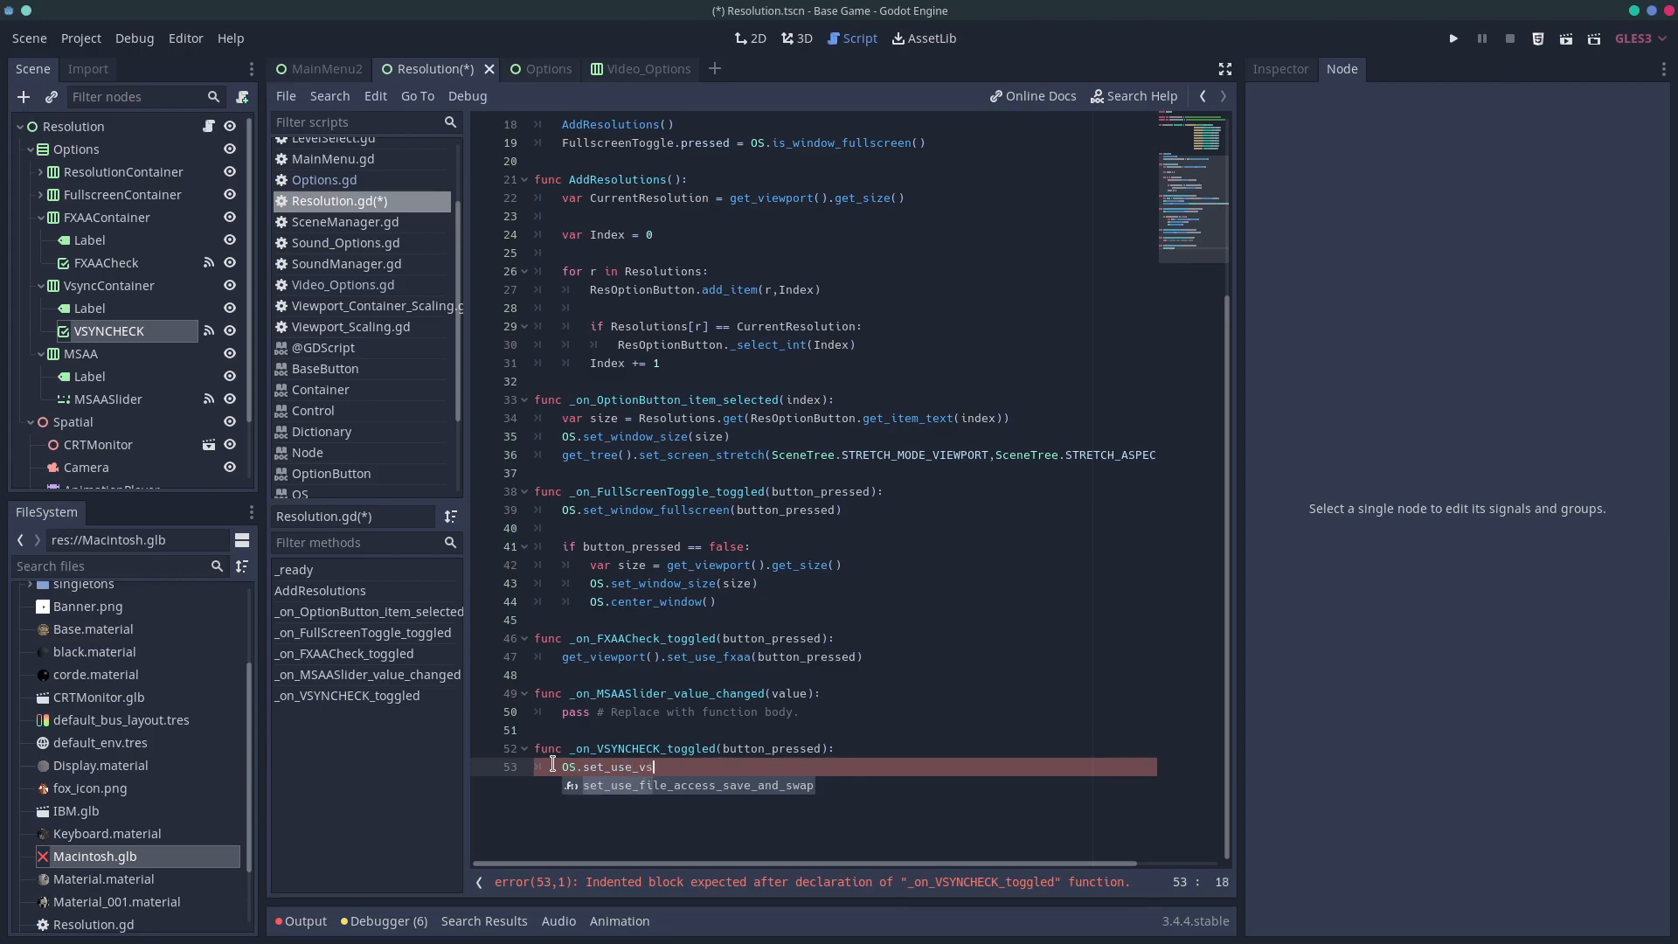
{"action": "key", "text": "Tab"}
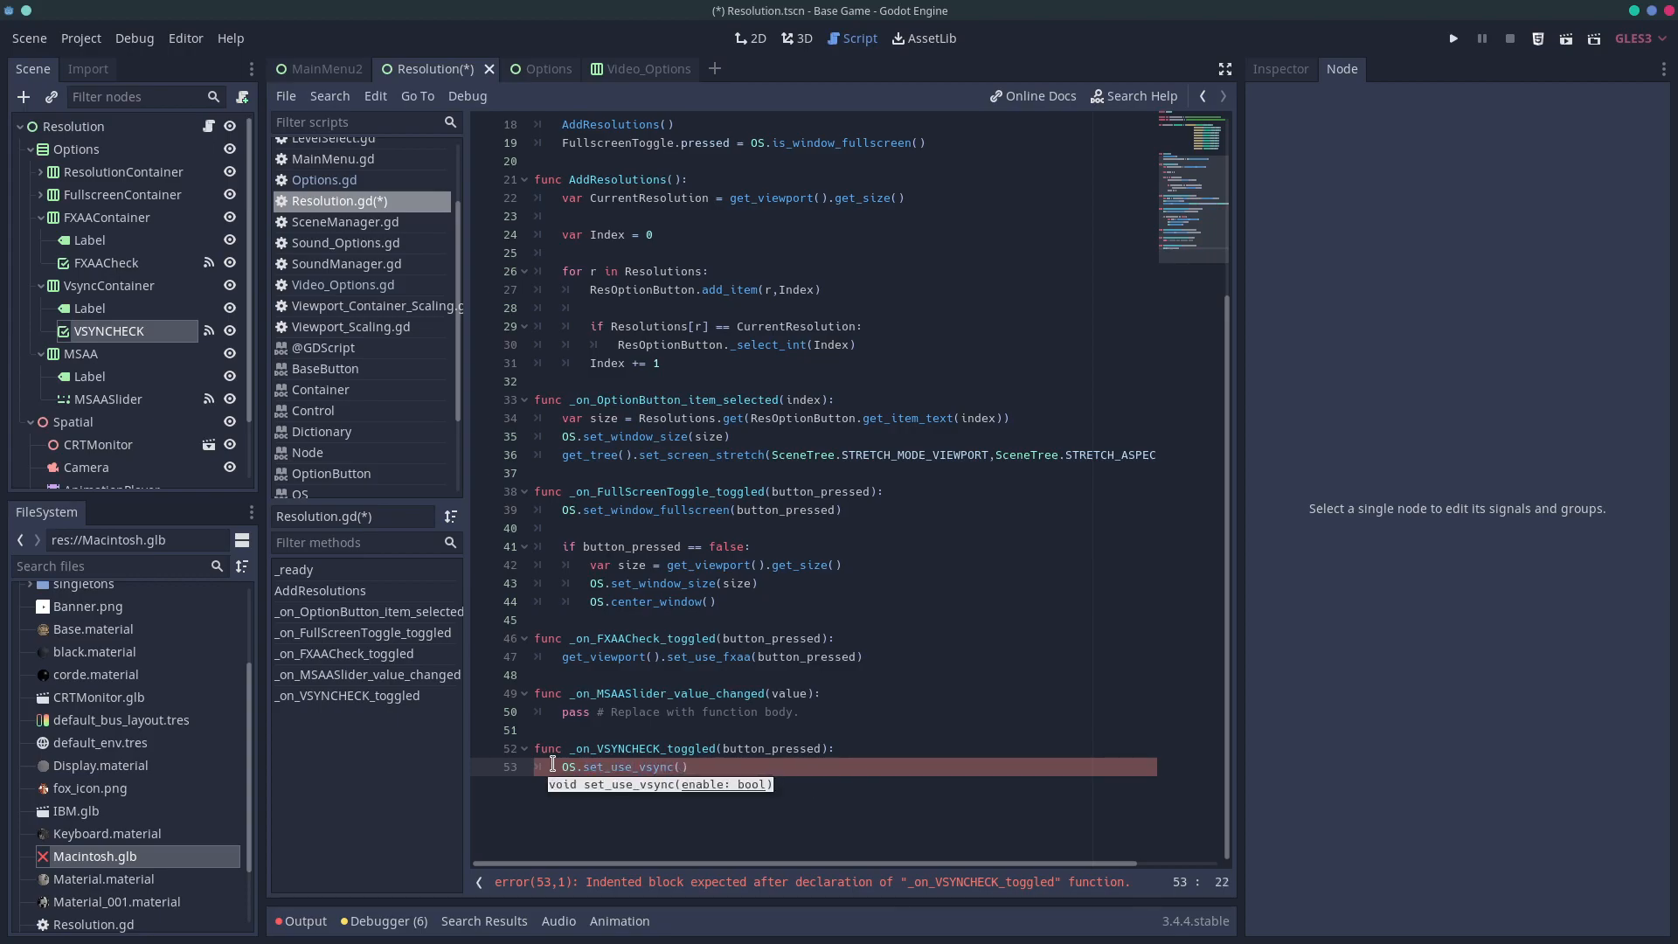
{"action": "type", "text": "button_pressed"}
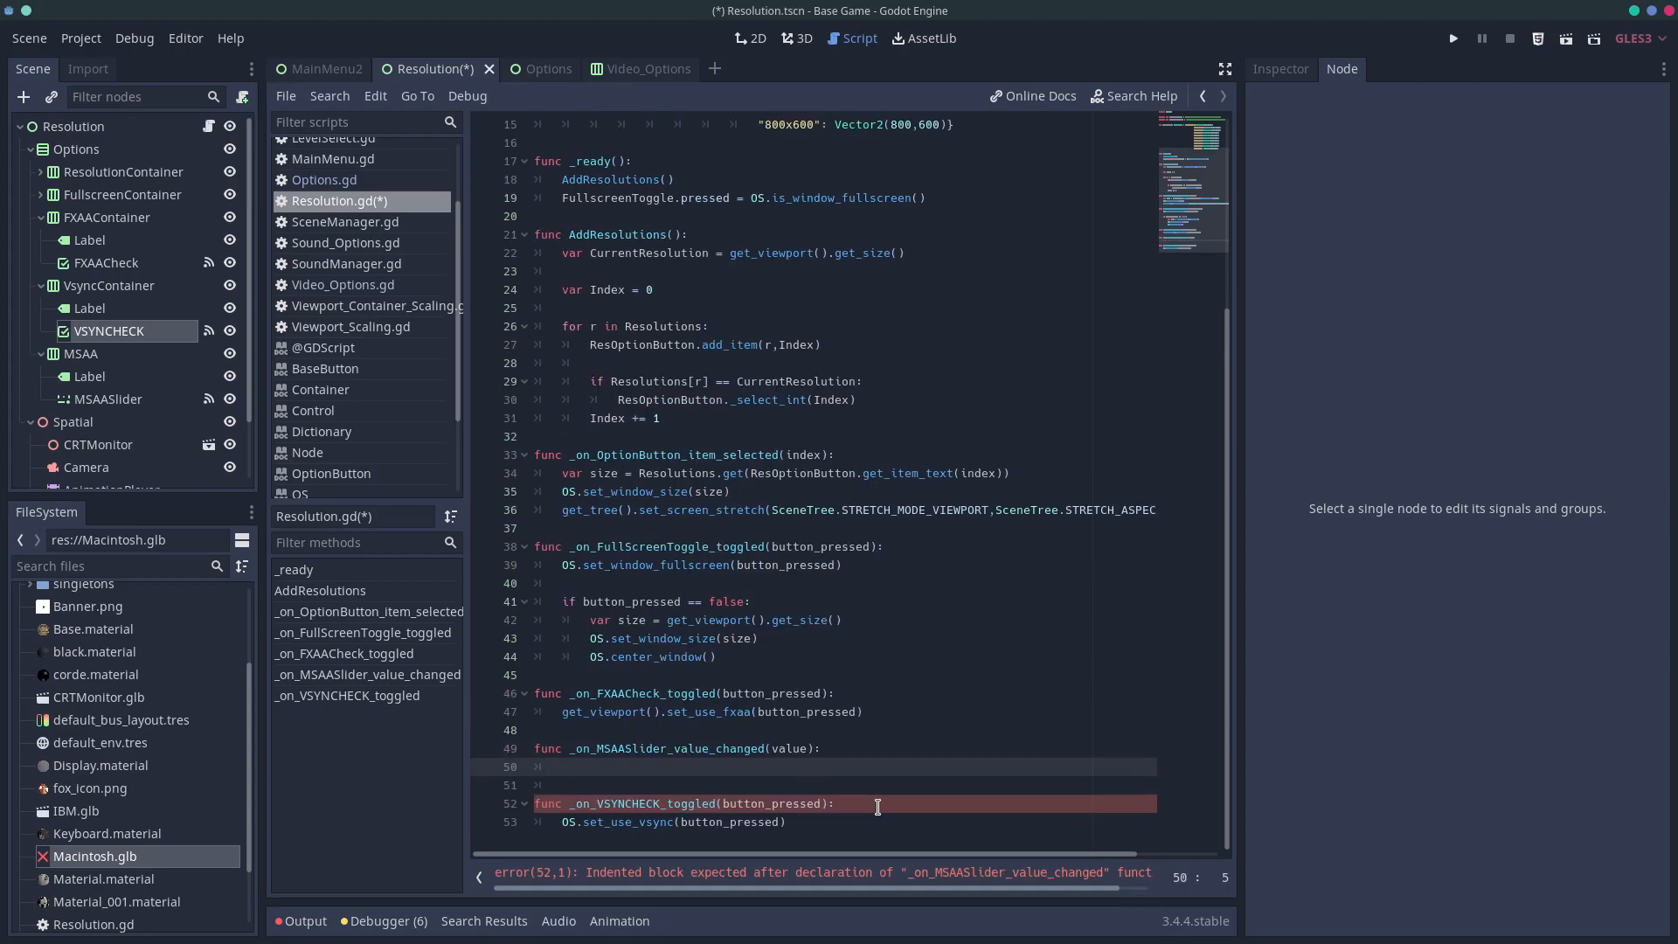
Make _on_MSAASlider_value_changed call get_viewport().set_msaa(value) instead of pass
{"action": "type", "text": "get_viewport().set_msaa("}
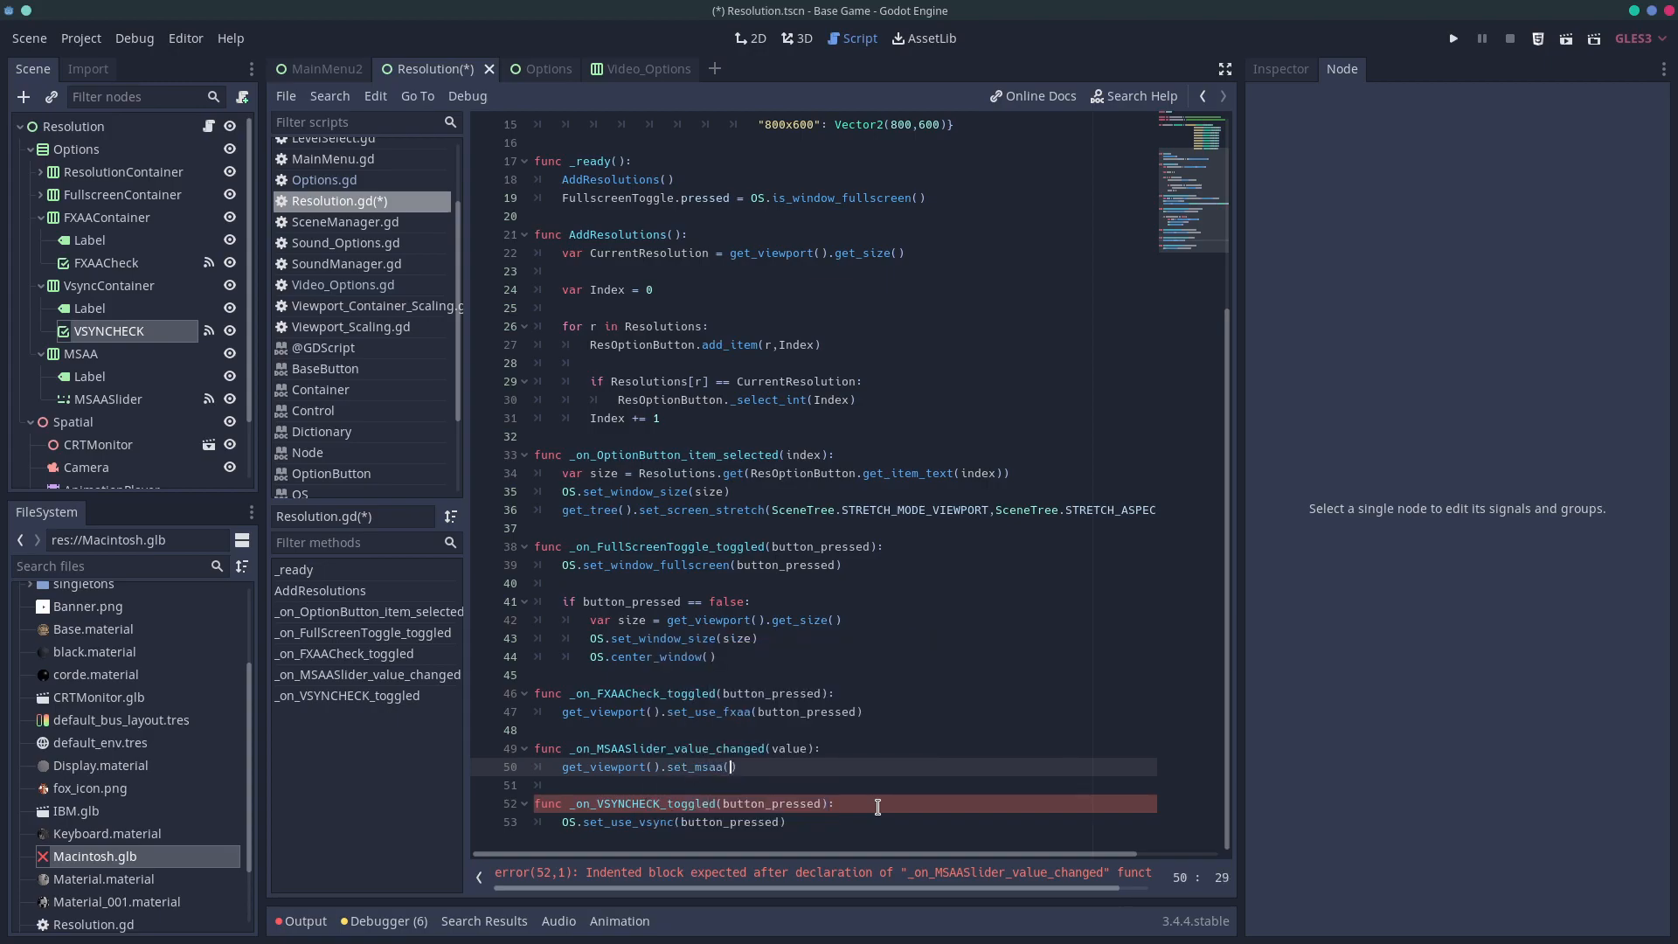
{"action": "type", "text": "v"}
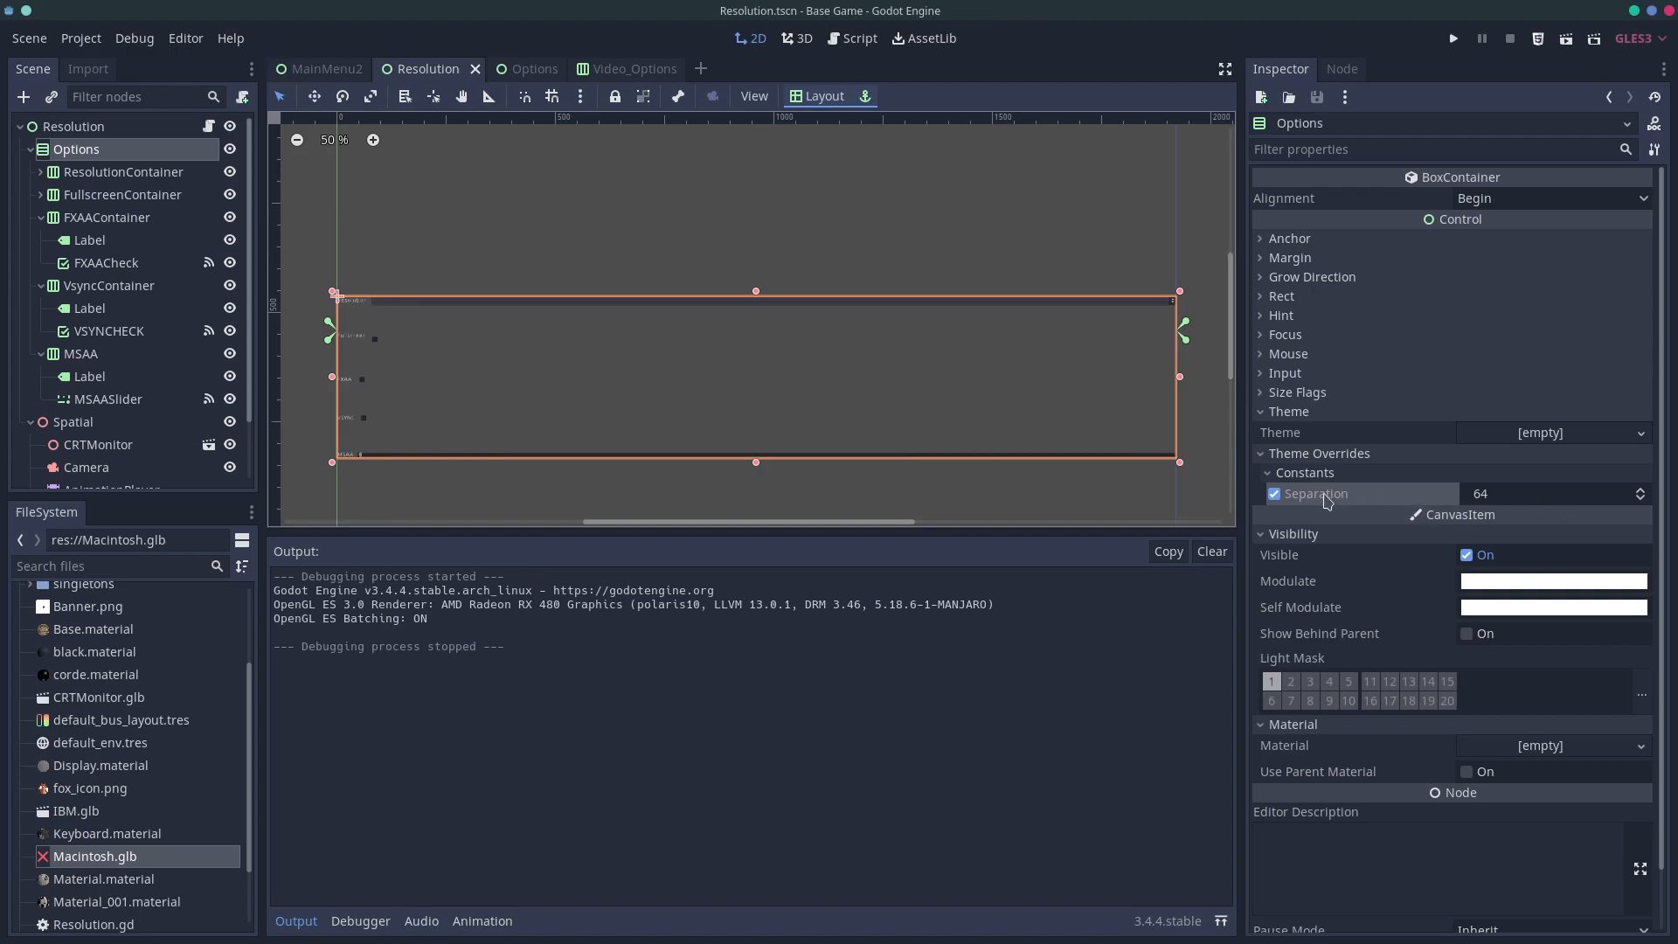
{"action": "mouse_move", "coordinate": [1455, 498]}
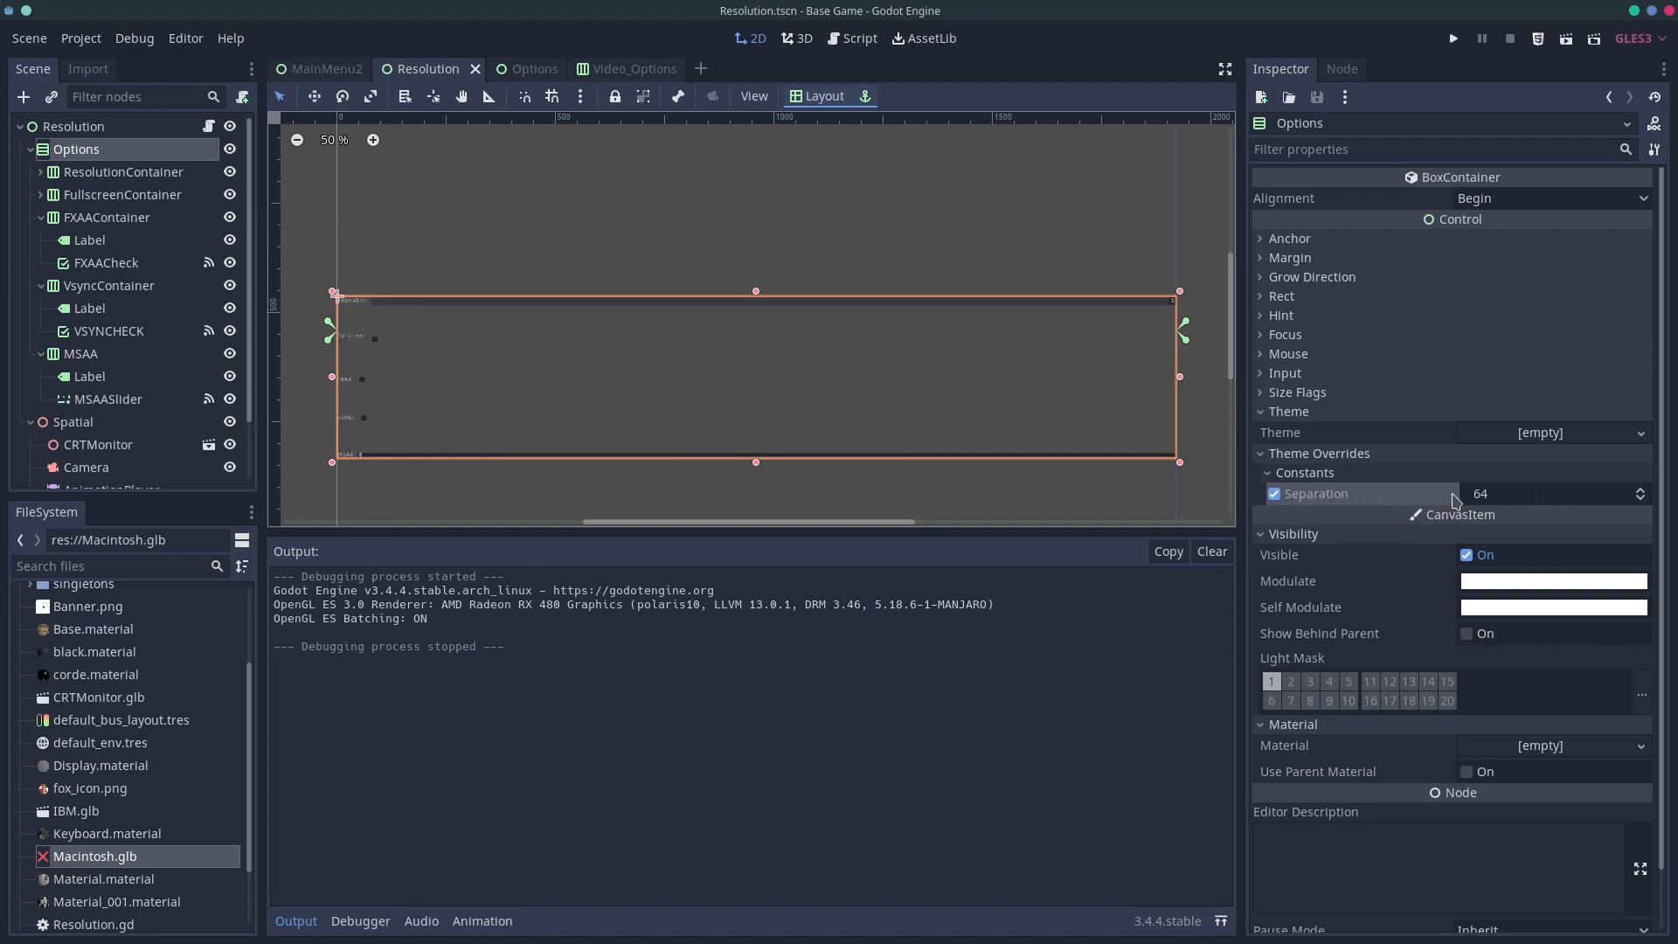
{"action": "mouse_move", "coordinate": [1256, 624]}
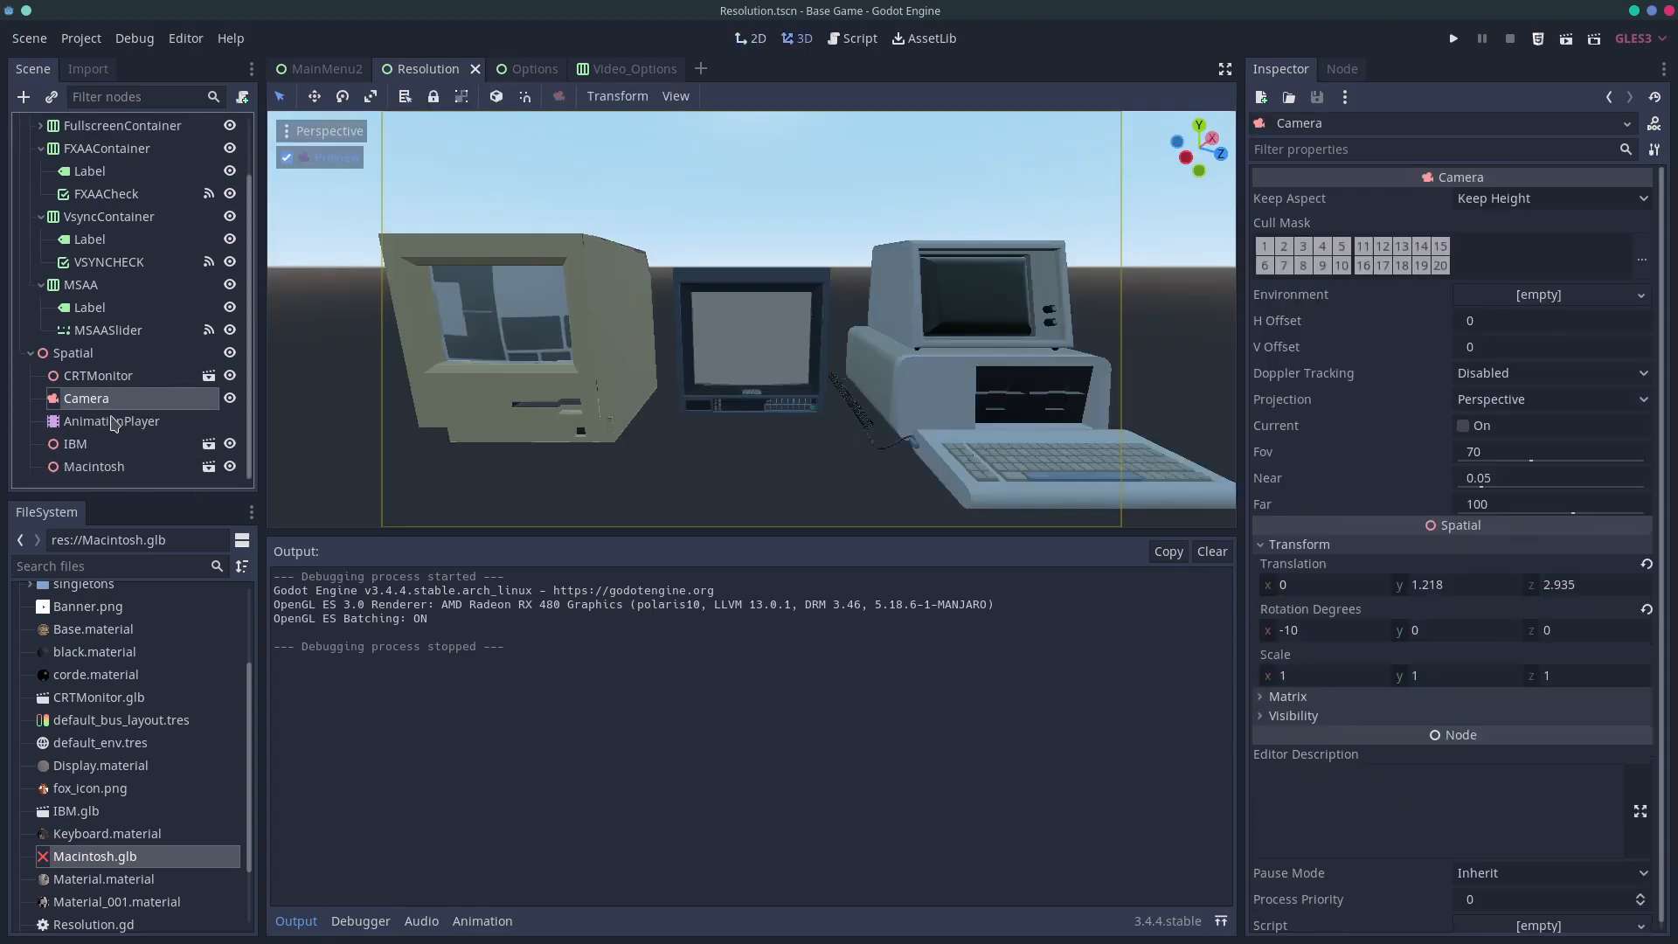
Select the AnimationPlayer node in the 3D scene
{"action": "left_click", "coordinate": [111, 420]}
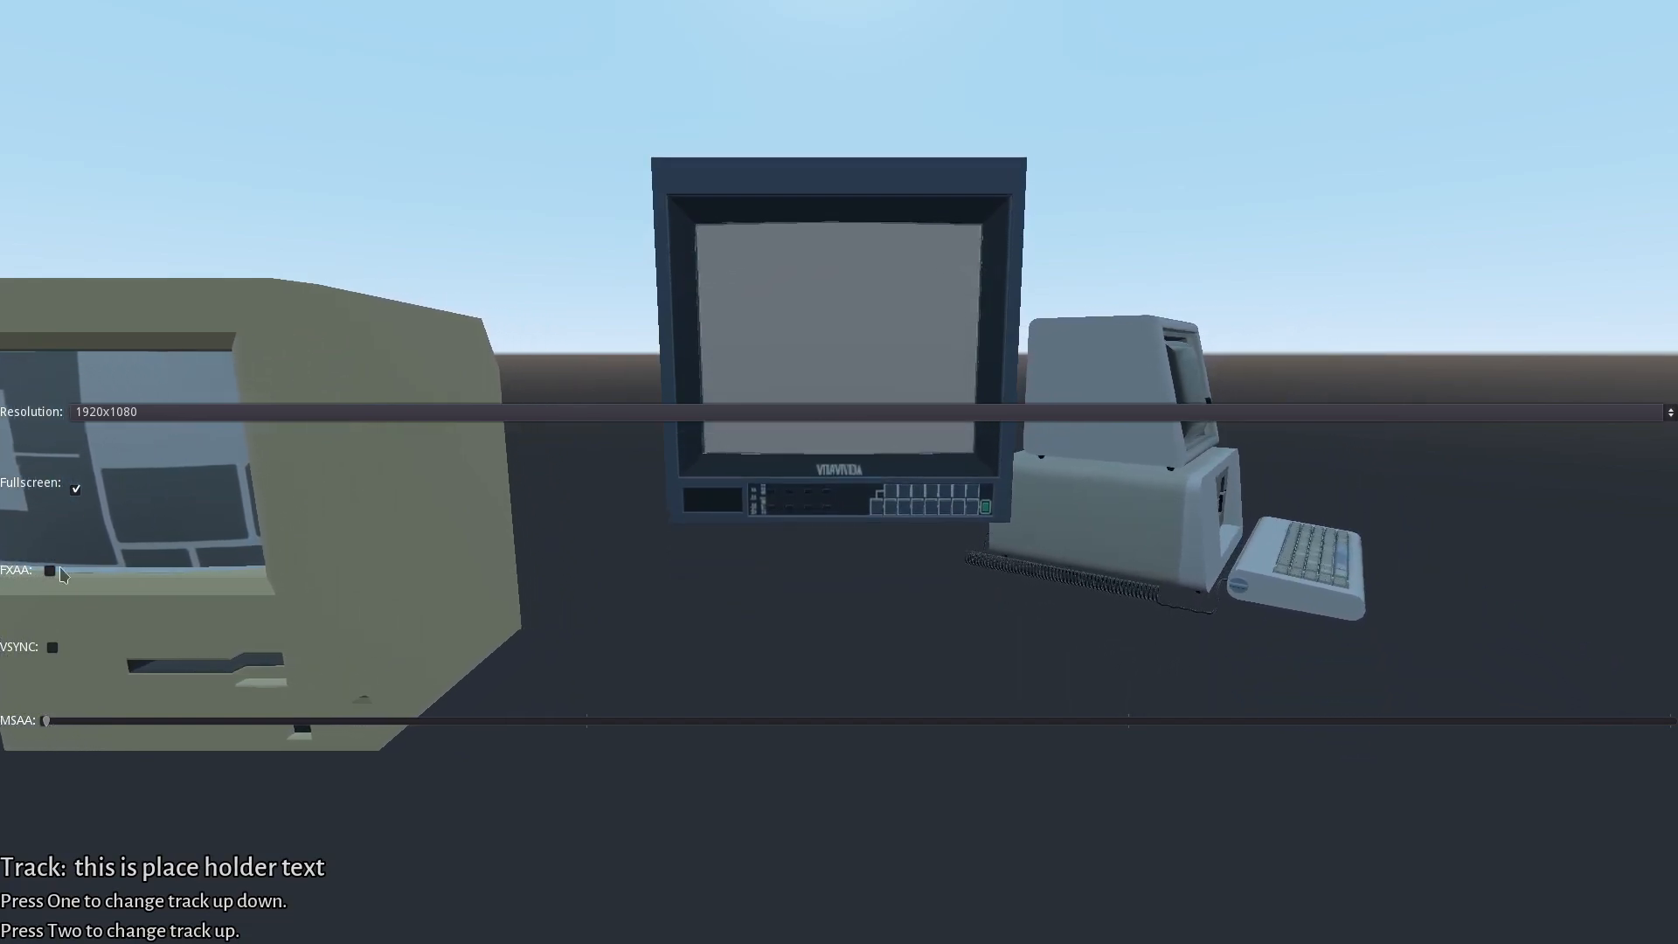
Toggle the FXAA checkbox on and off in the running game's options menu
{"action": "left_click", "coordinate": [50, 570]}
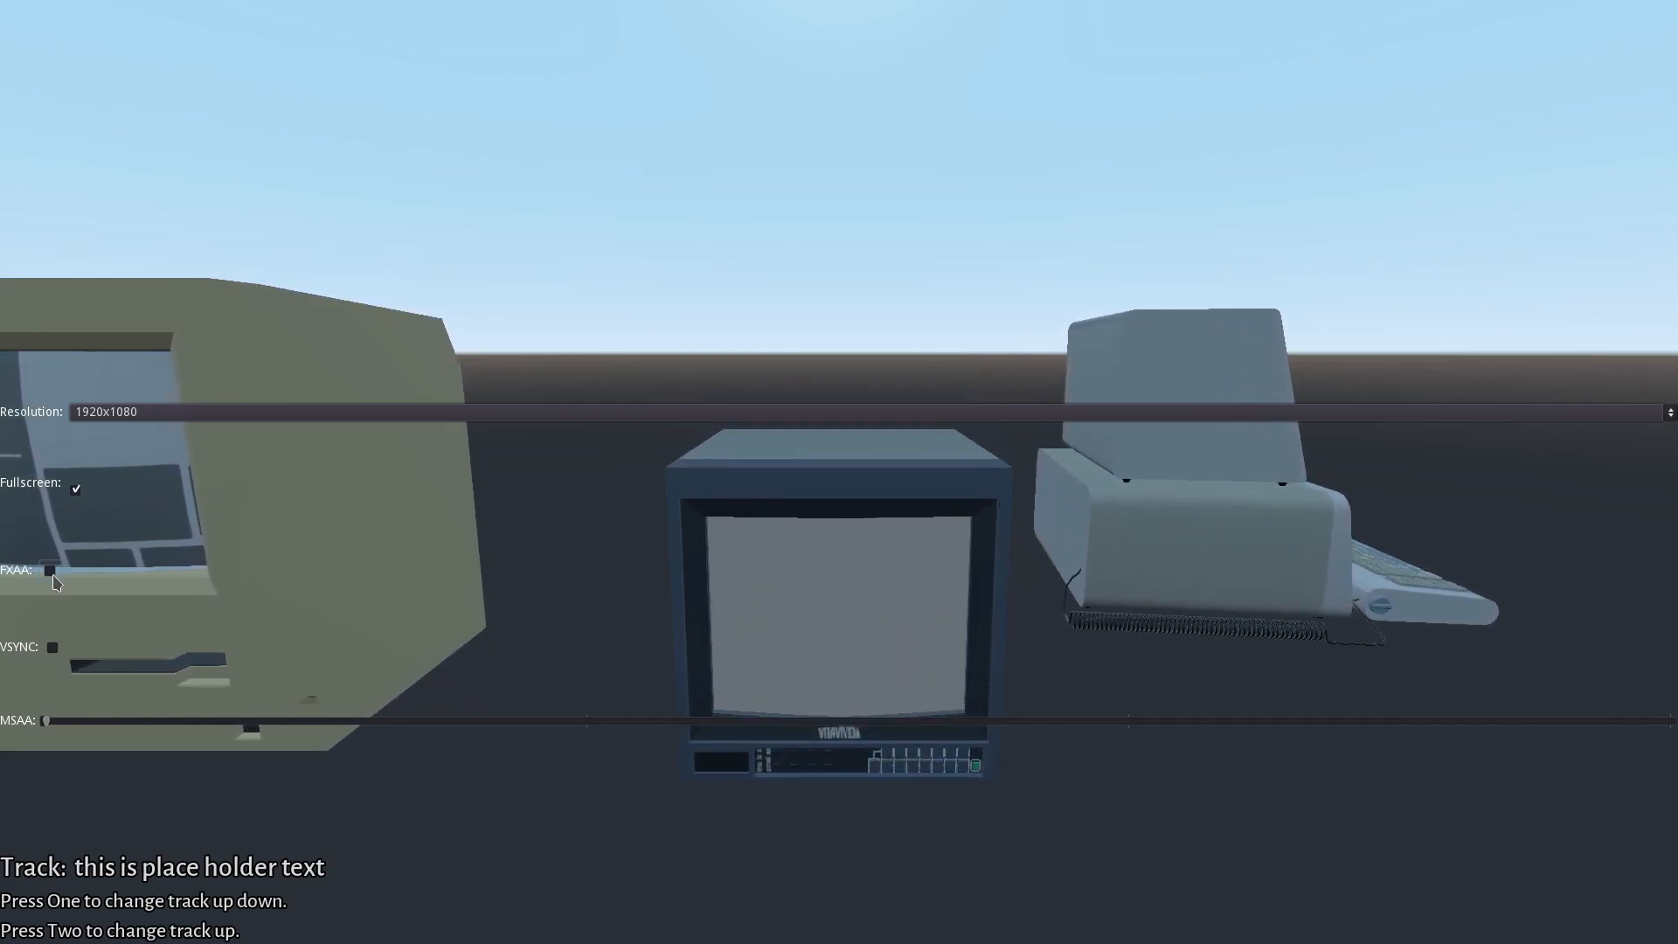
{"action": "left_click", "coordinate": [50, 570]}
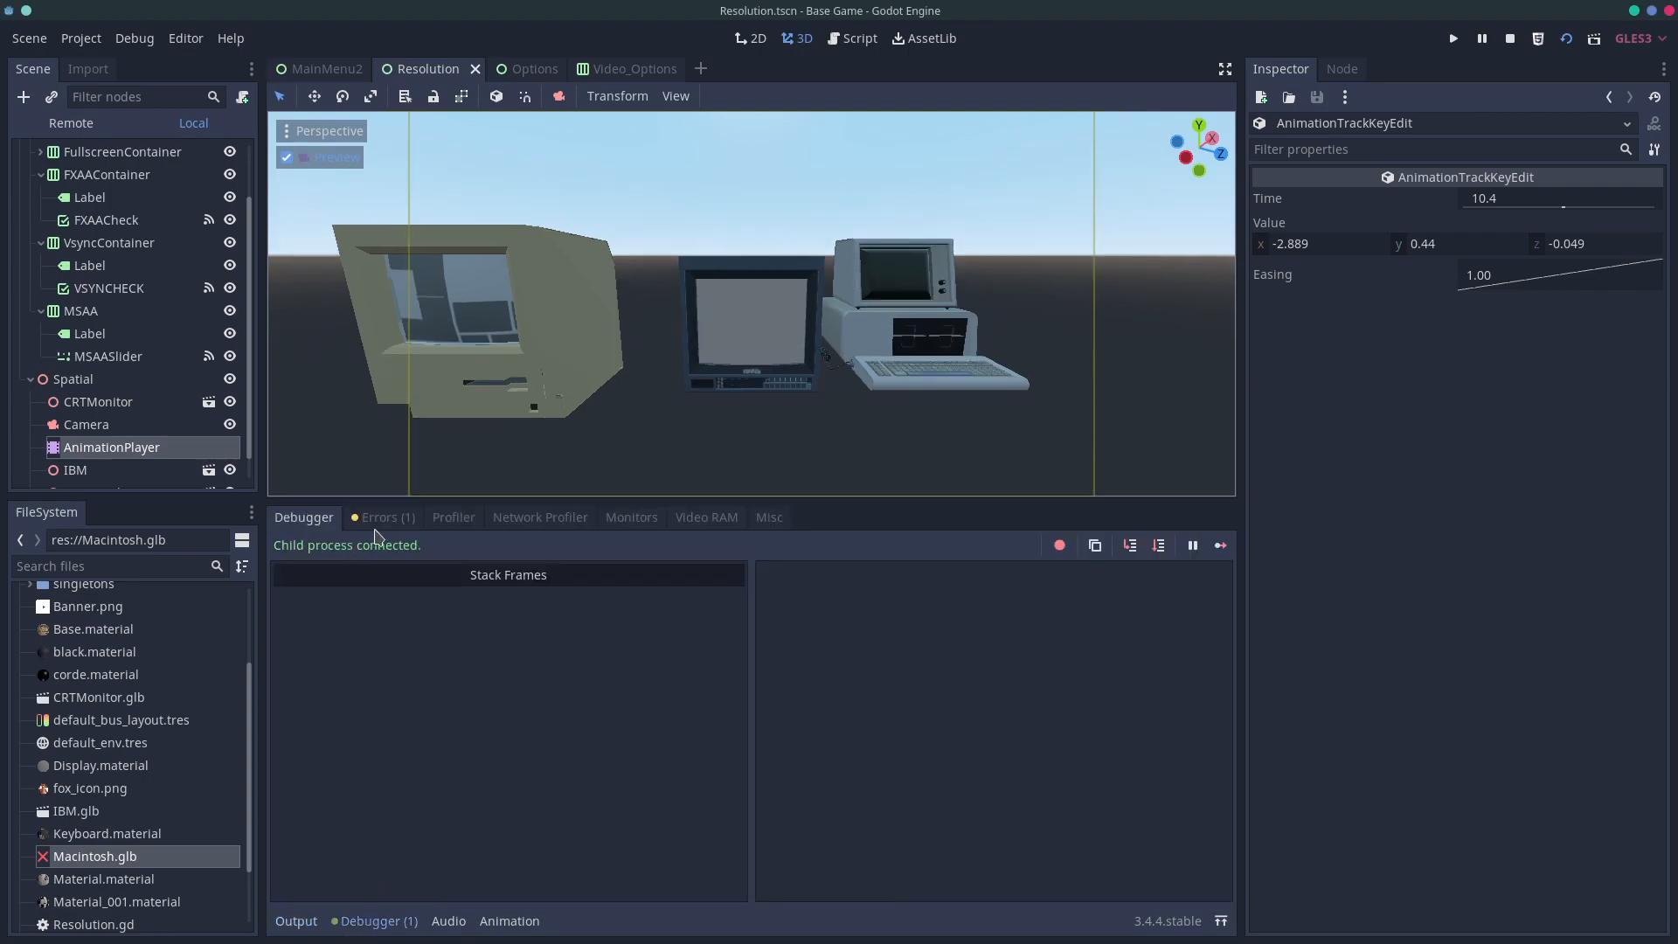
{"action": "left_click", "coordinate": [387, 517]}
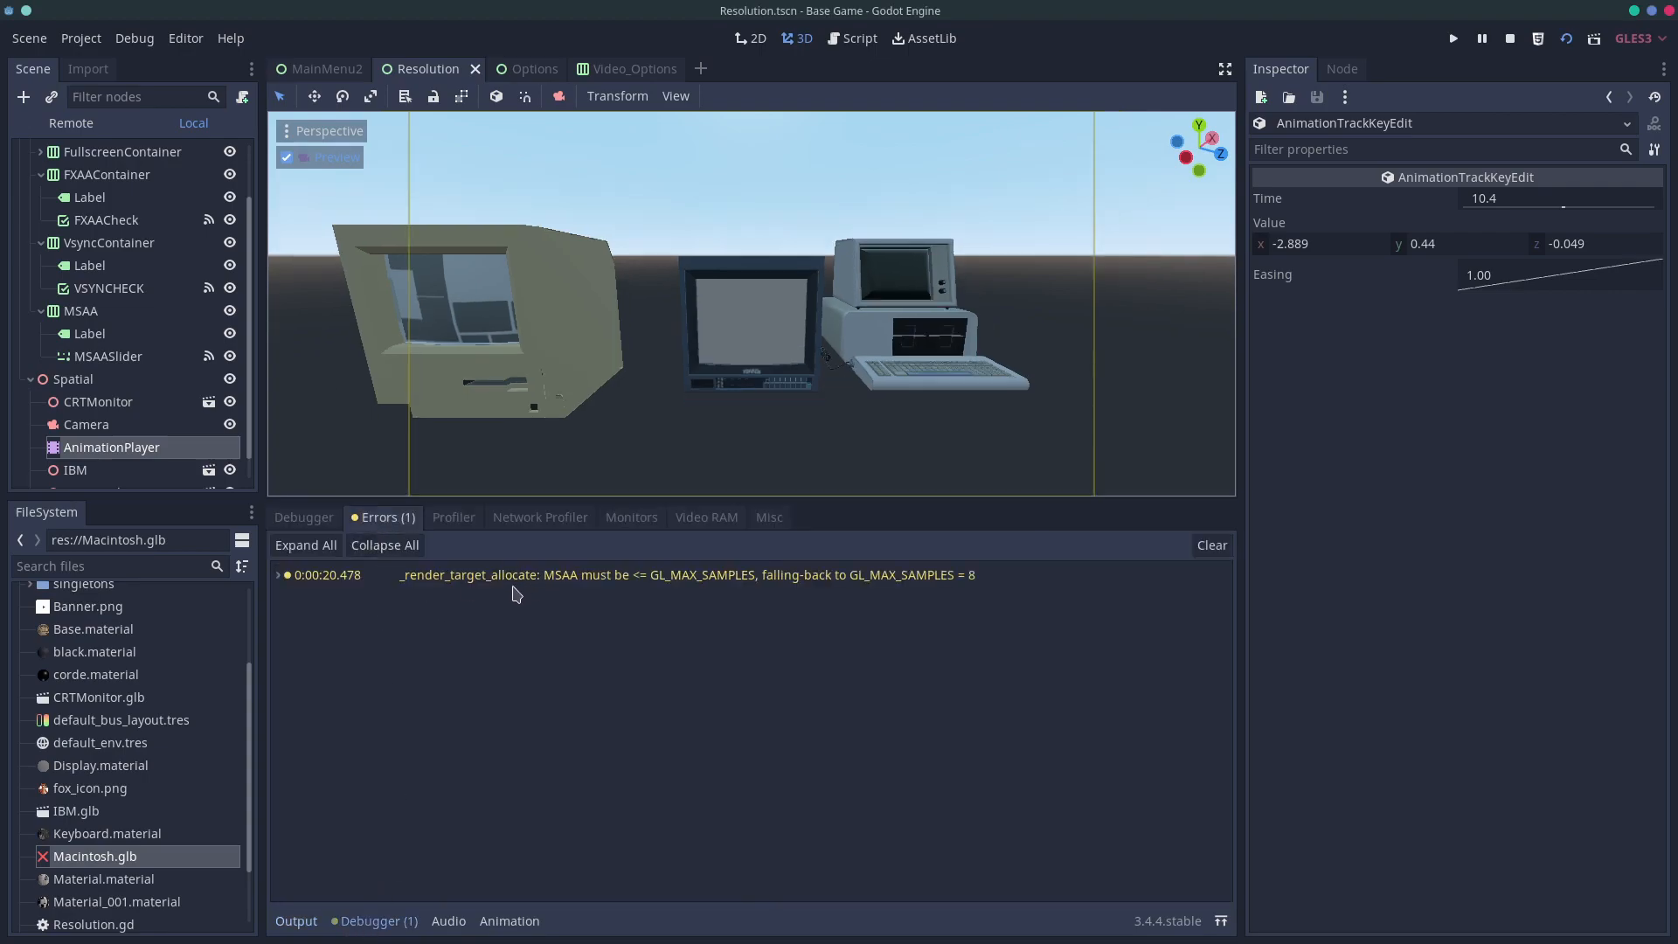
{"action": "mouse_move", "coordinate": [698, 605]}
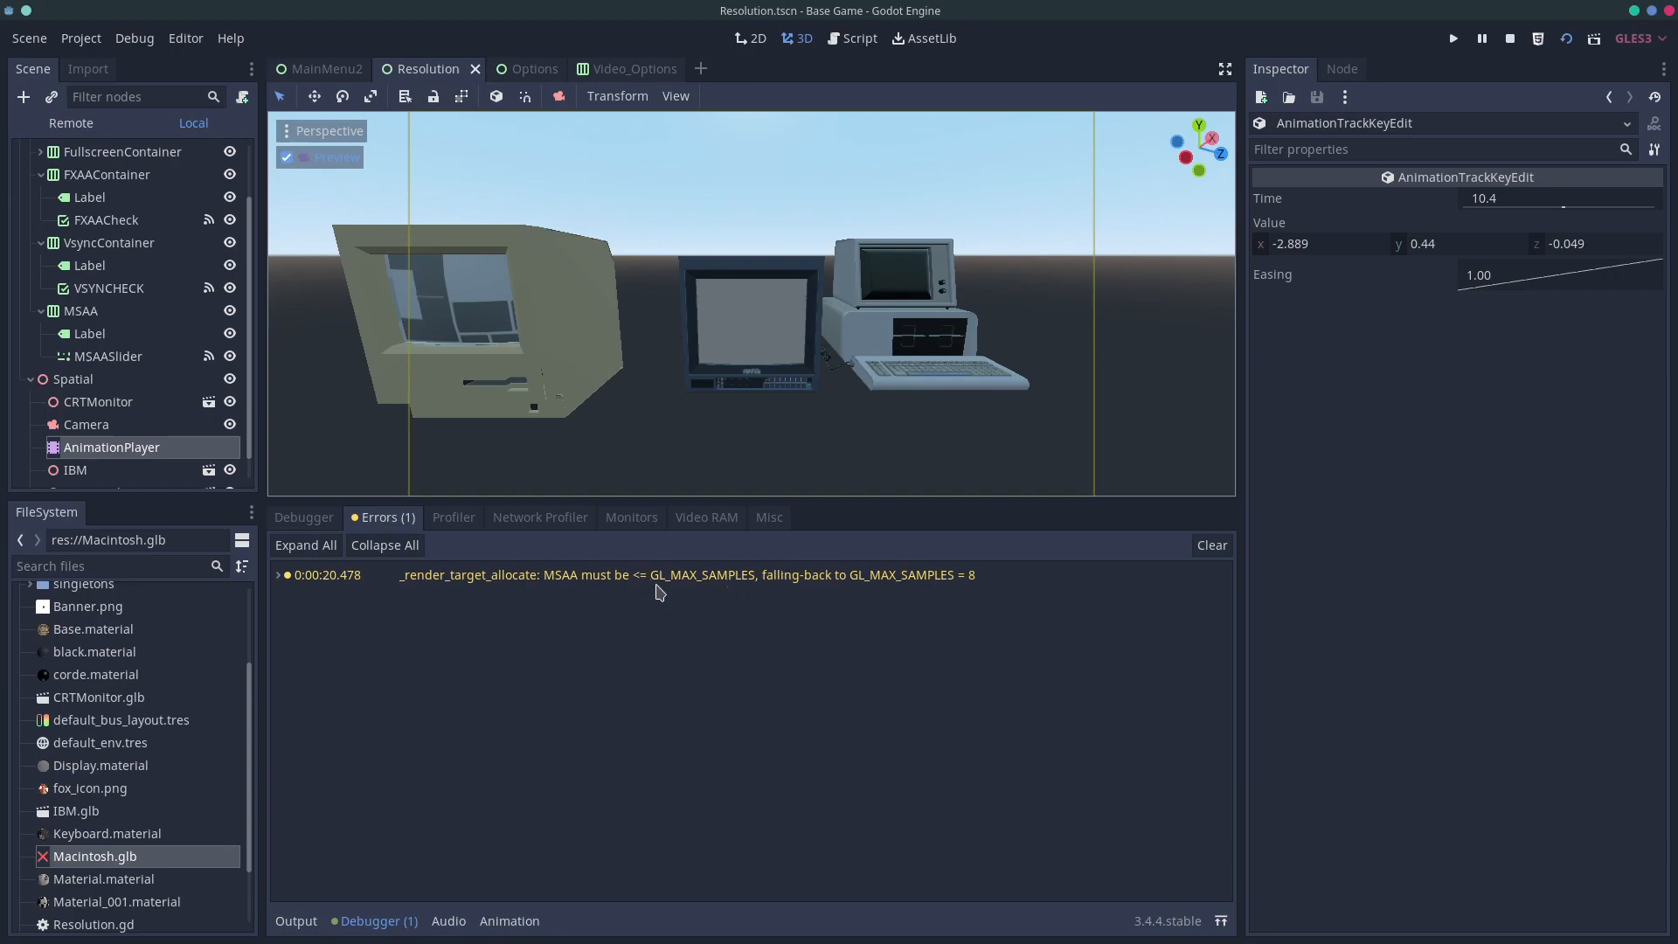
{"action": "mouse_move", "coordinate": [701, 591]}
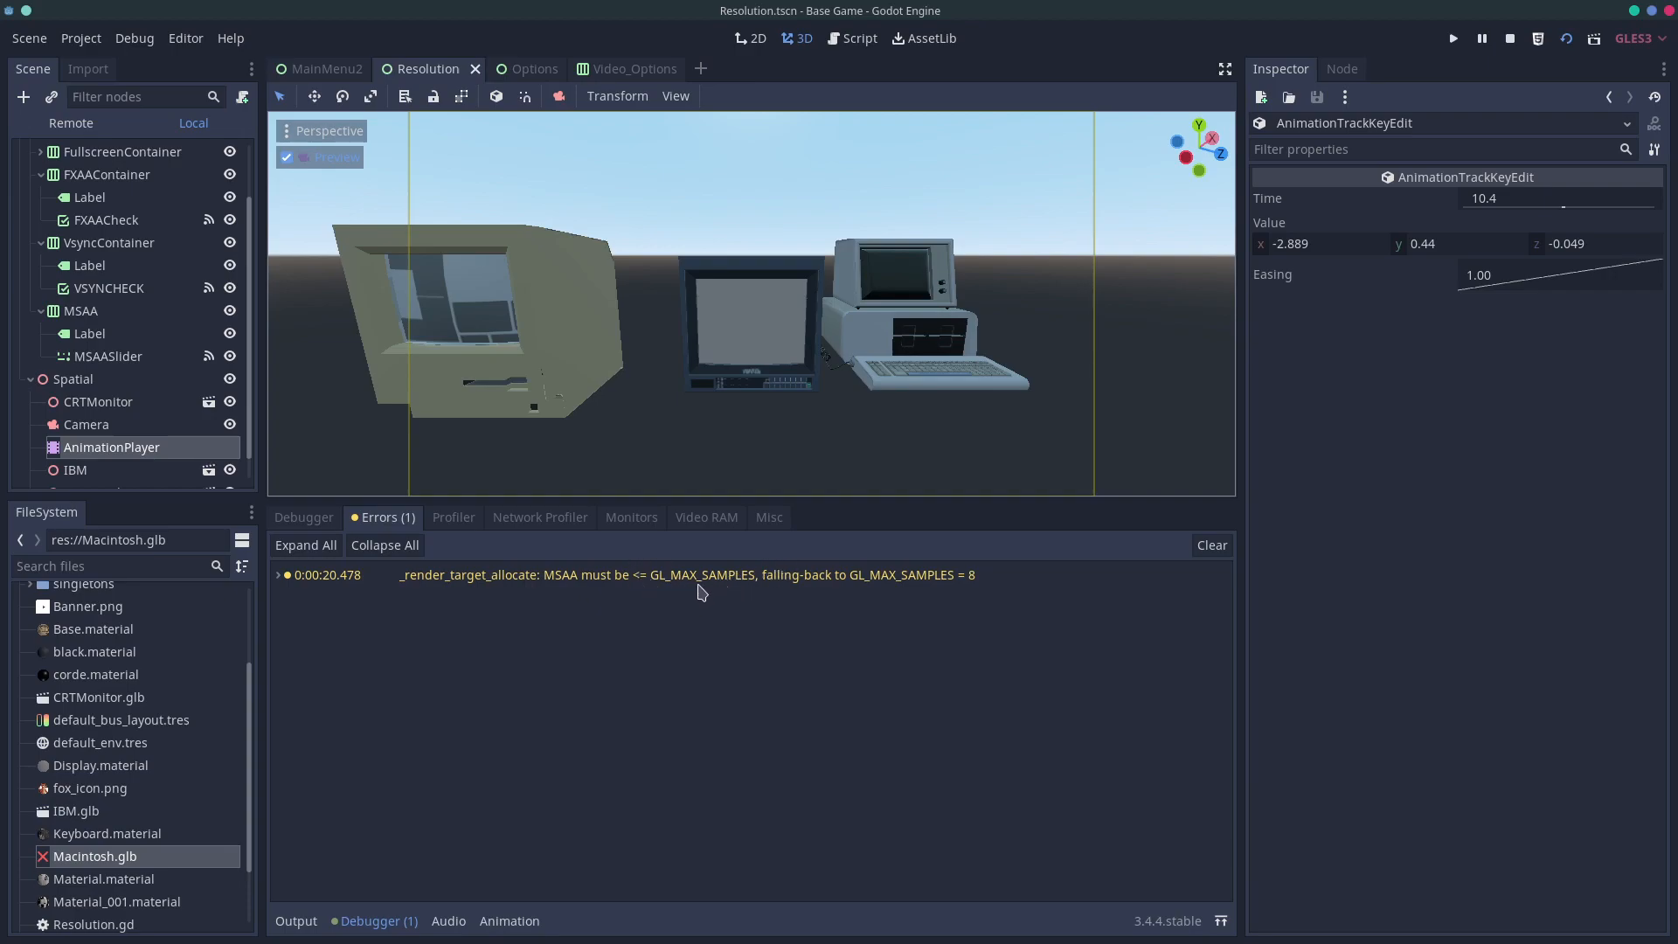
{"action": "mouse_move", "coordinate": [1016, 587]}
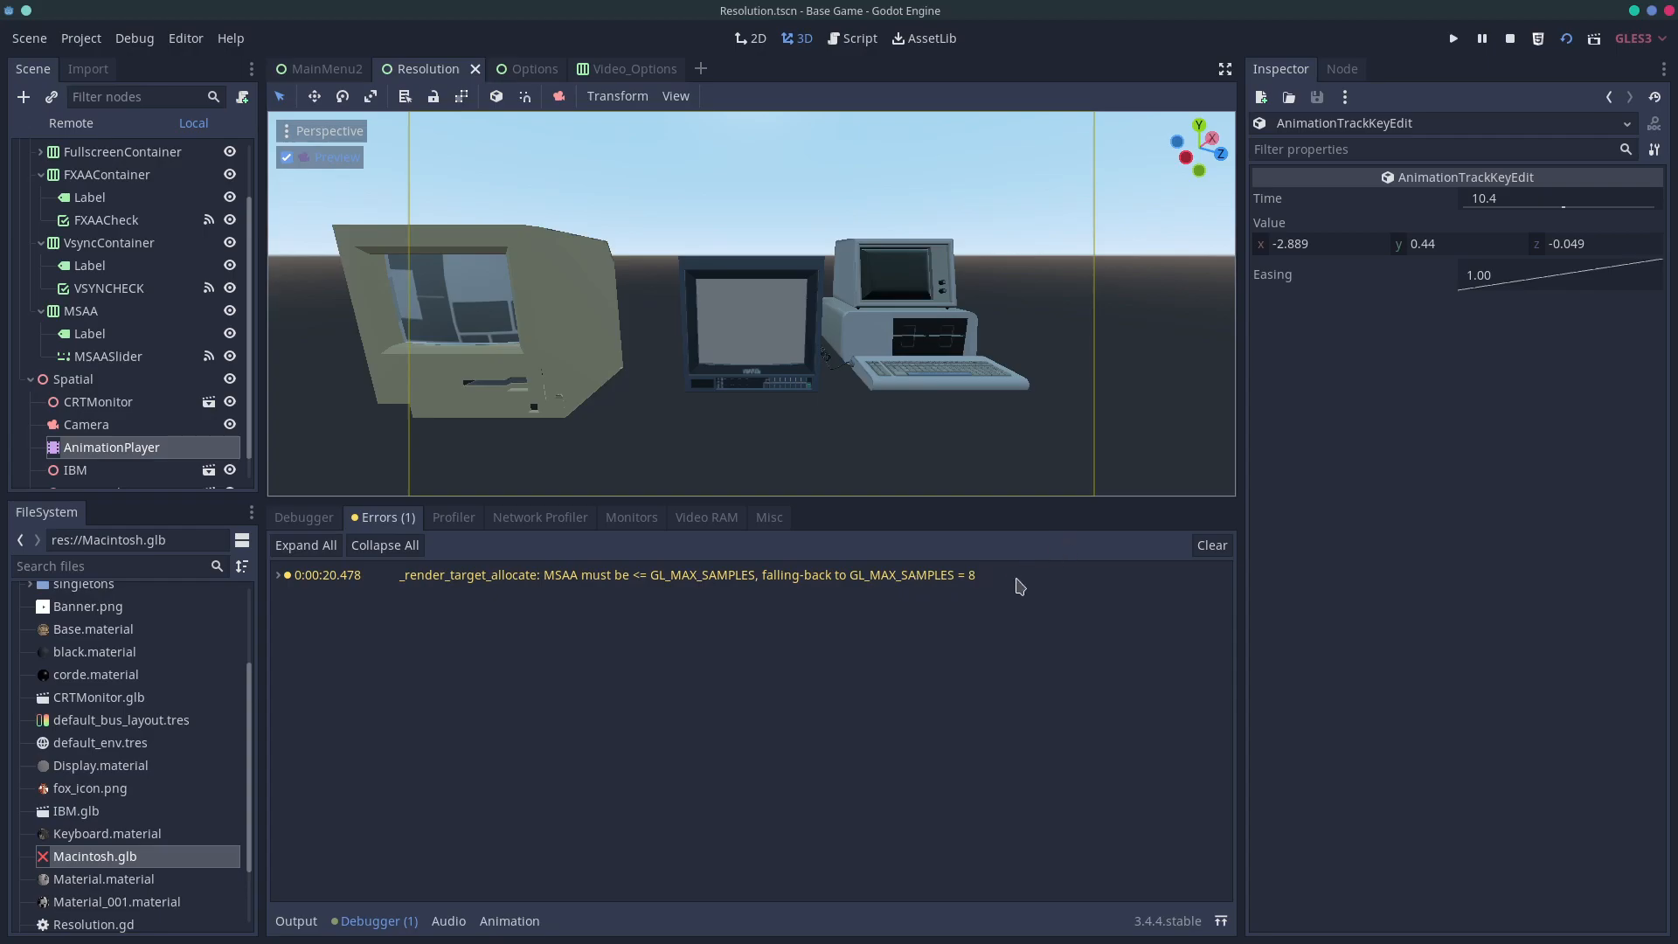
{"action": "mouse_move", "coordinate": [1003, 592]}
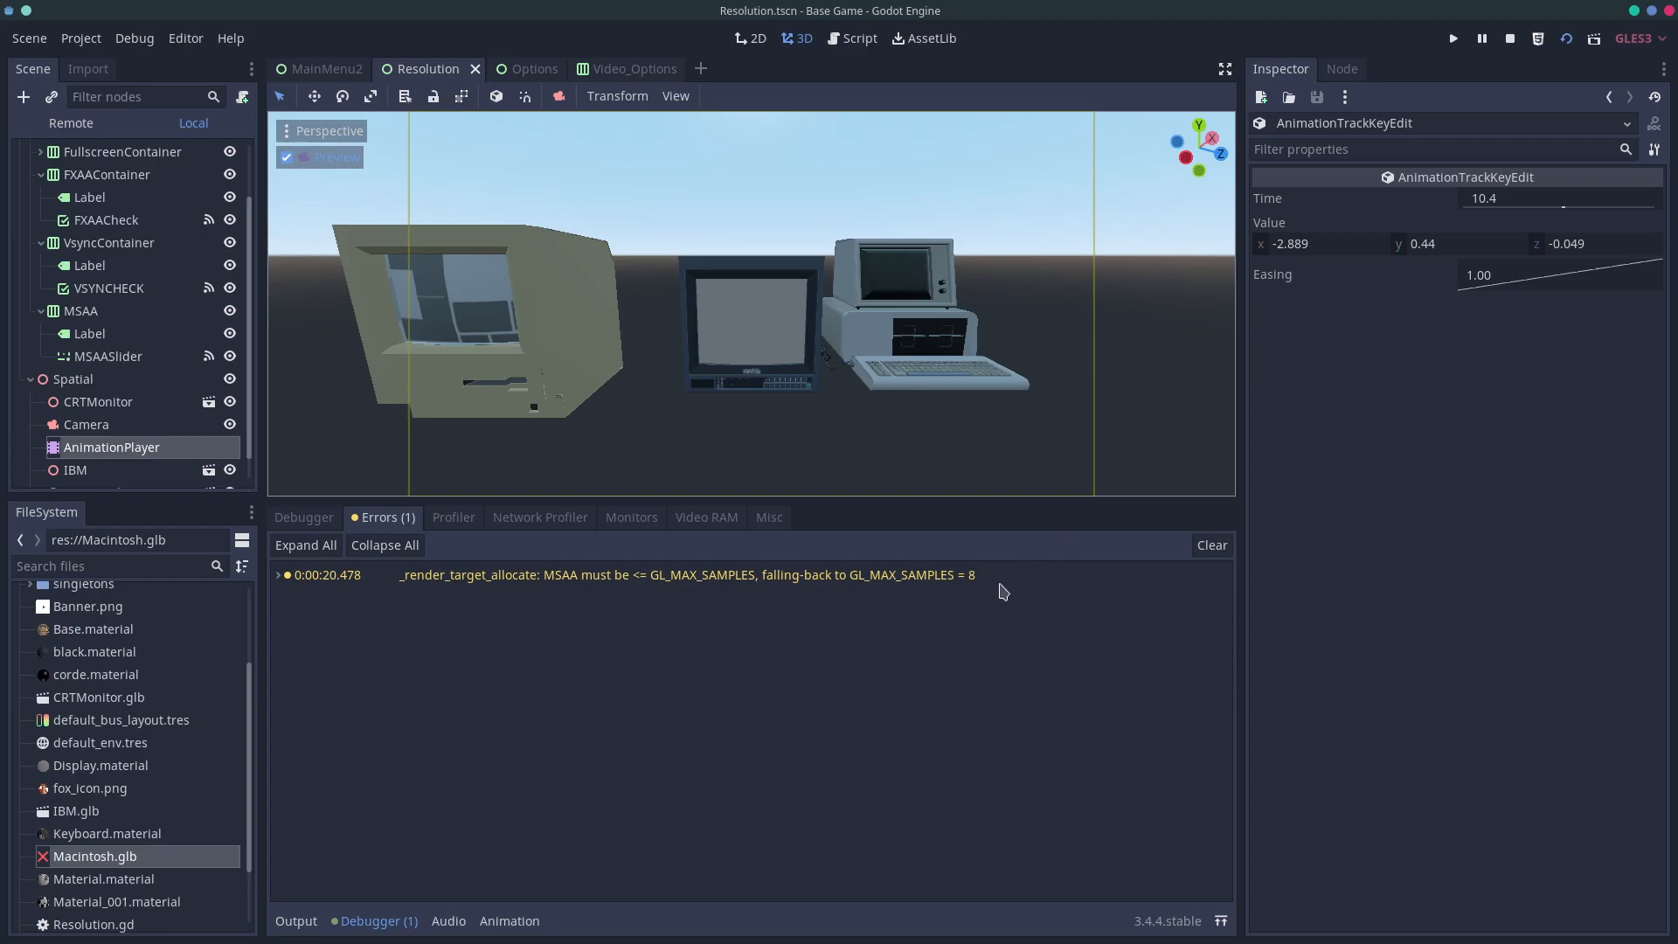
{"action": "left_click", "coordinate": [1453, 38]}
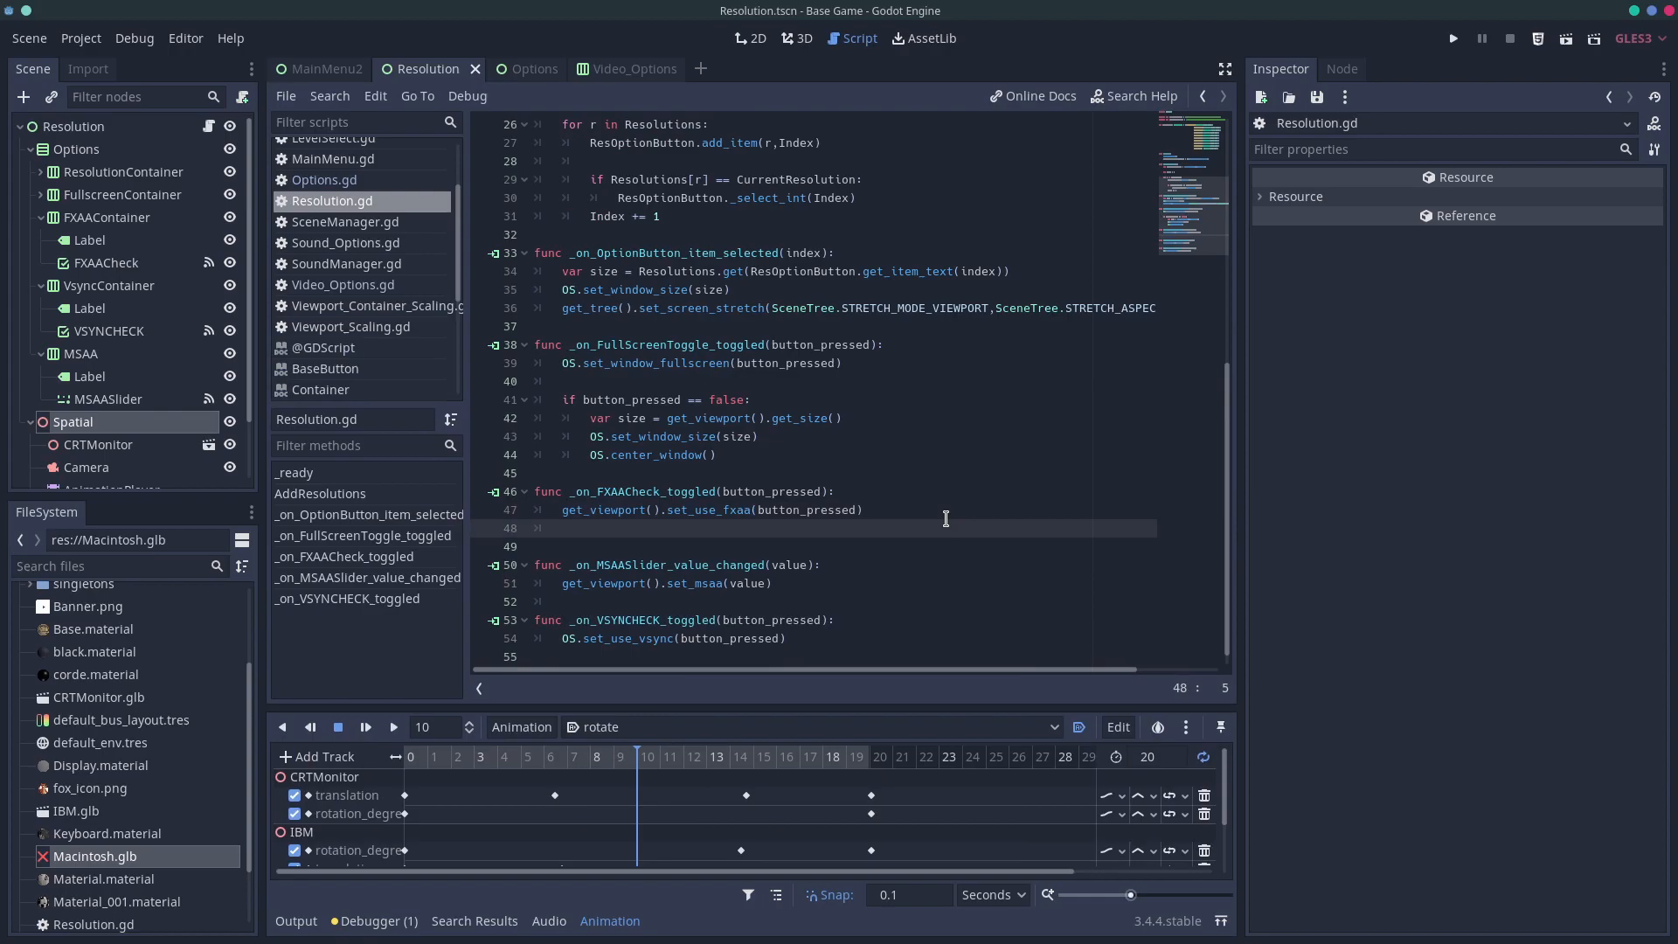
Add an if button_pressed branch calling get_viewport().set_sharpen_intensity() in the FXAA handler
{"action": "type", "text": "get_viewport()."}
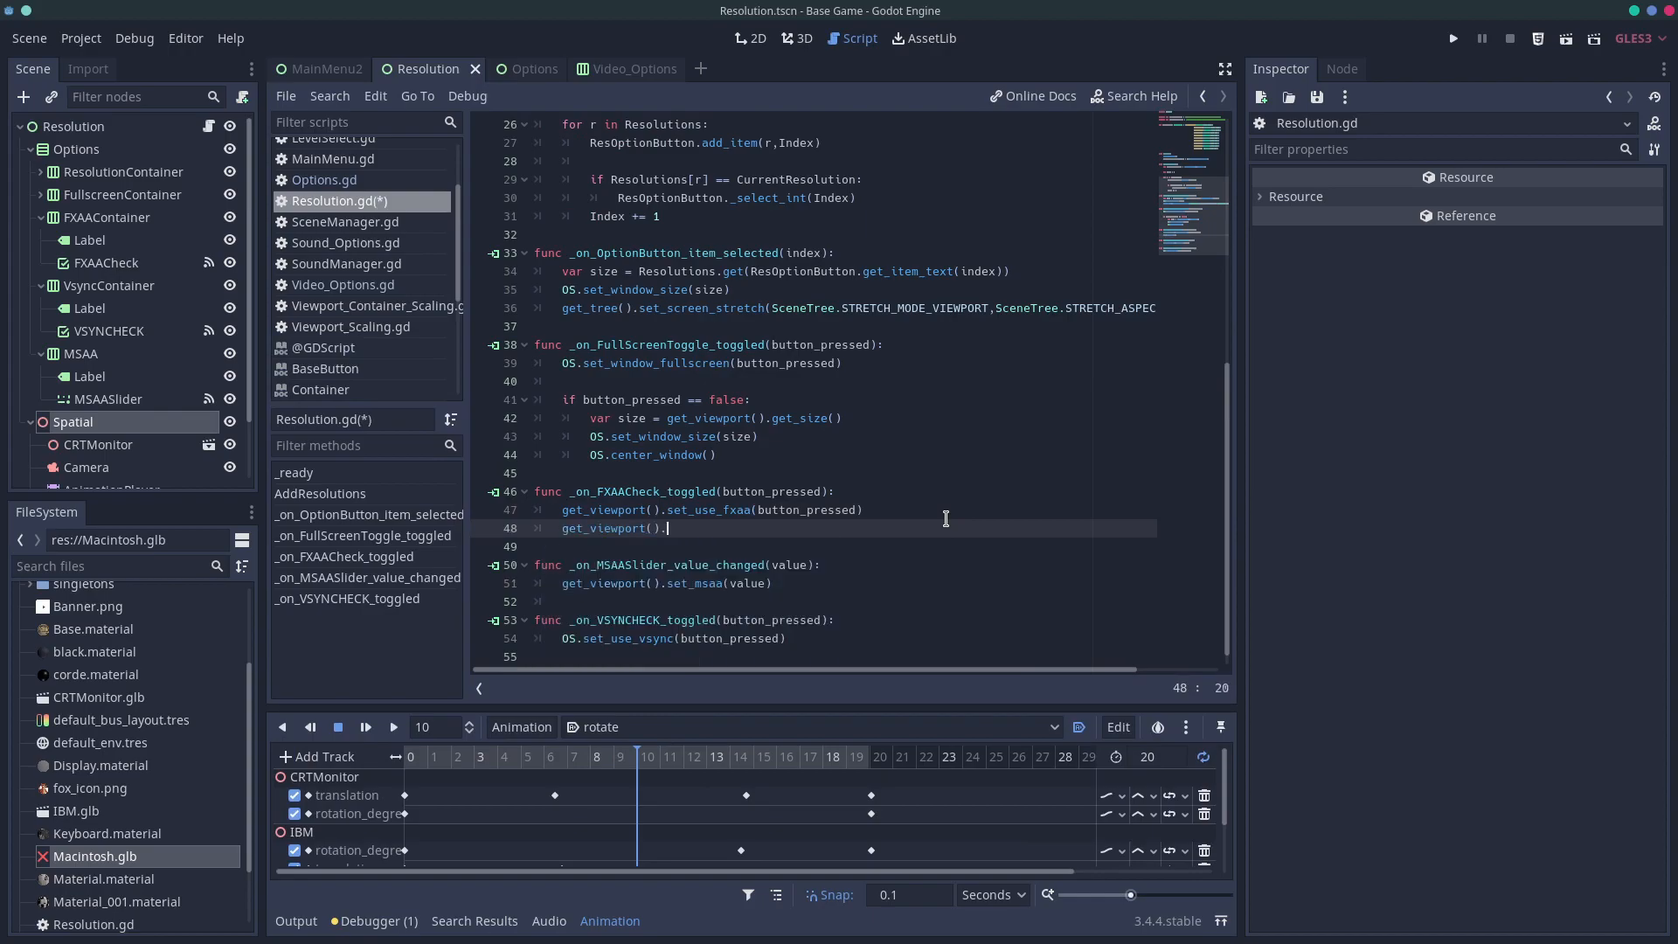
{"action": "type", "text": "set_sharpen_intensity(valu"}
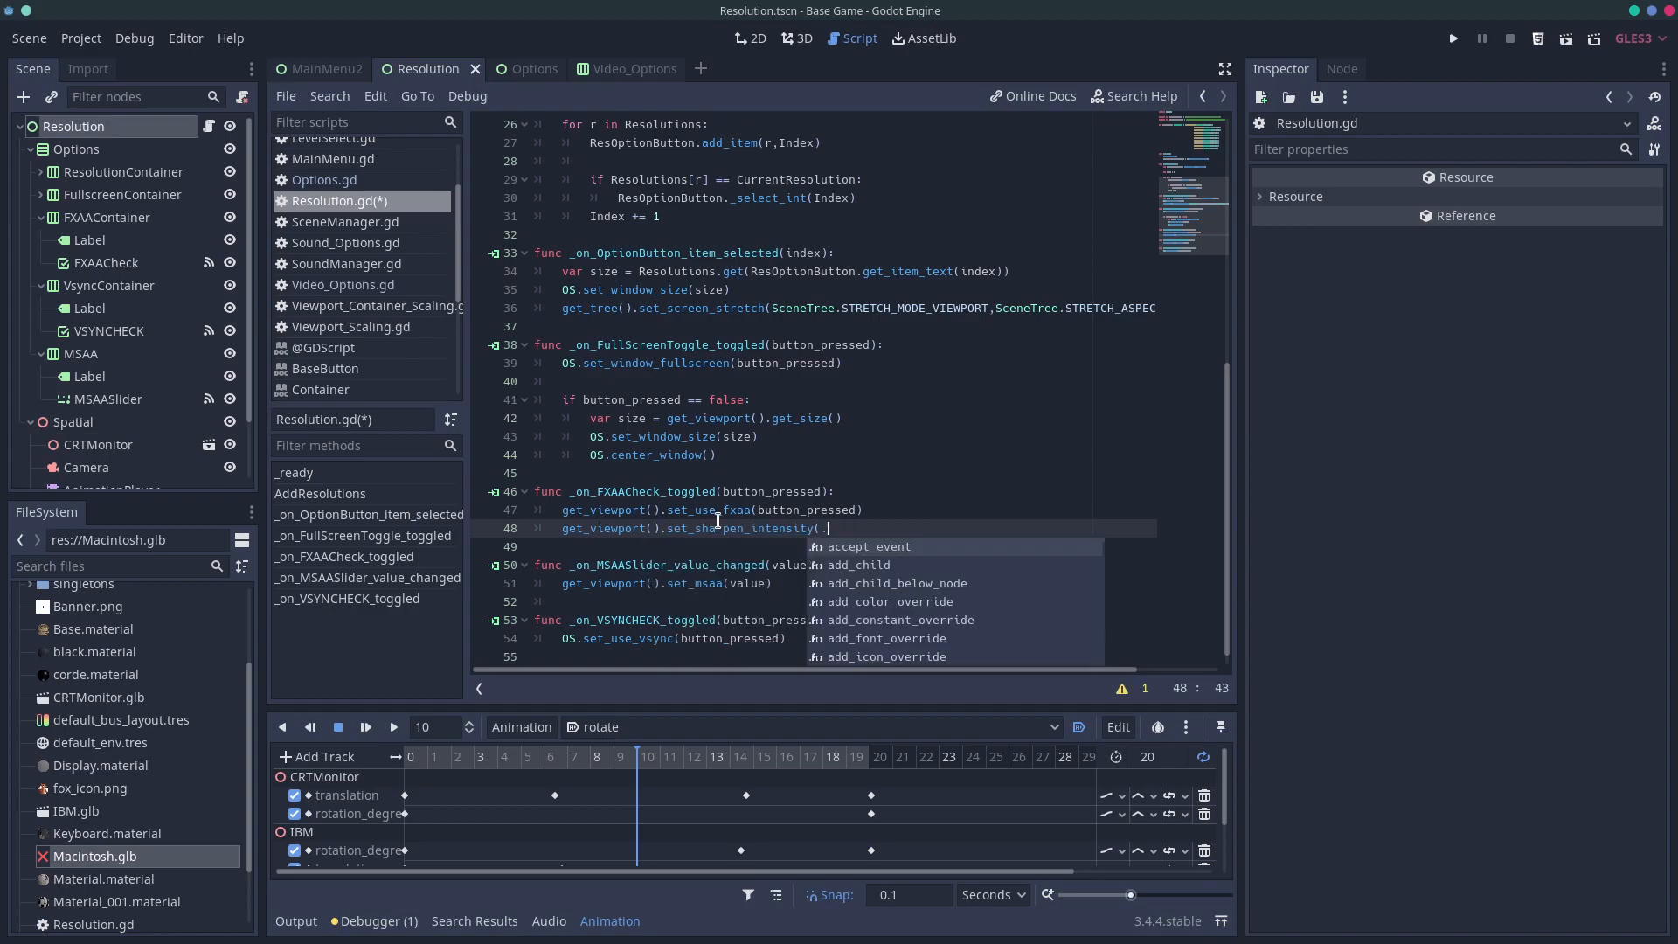
{"action": "type", "text": "4"}
{"action": "type", "text": "if But"}
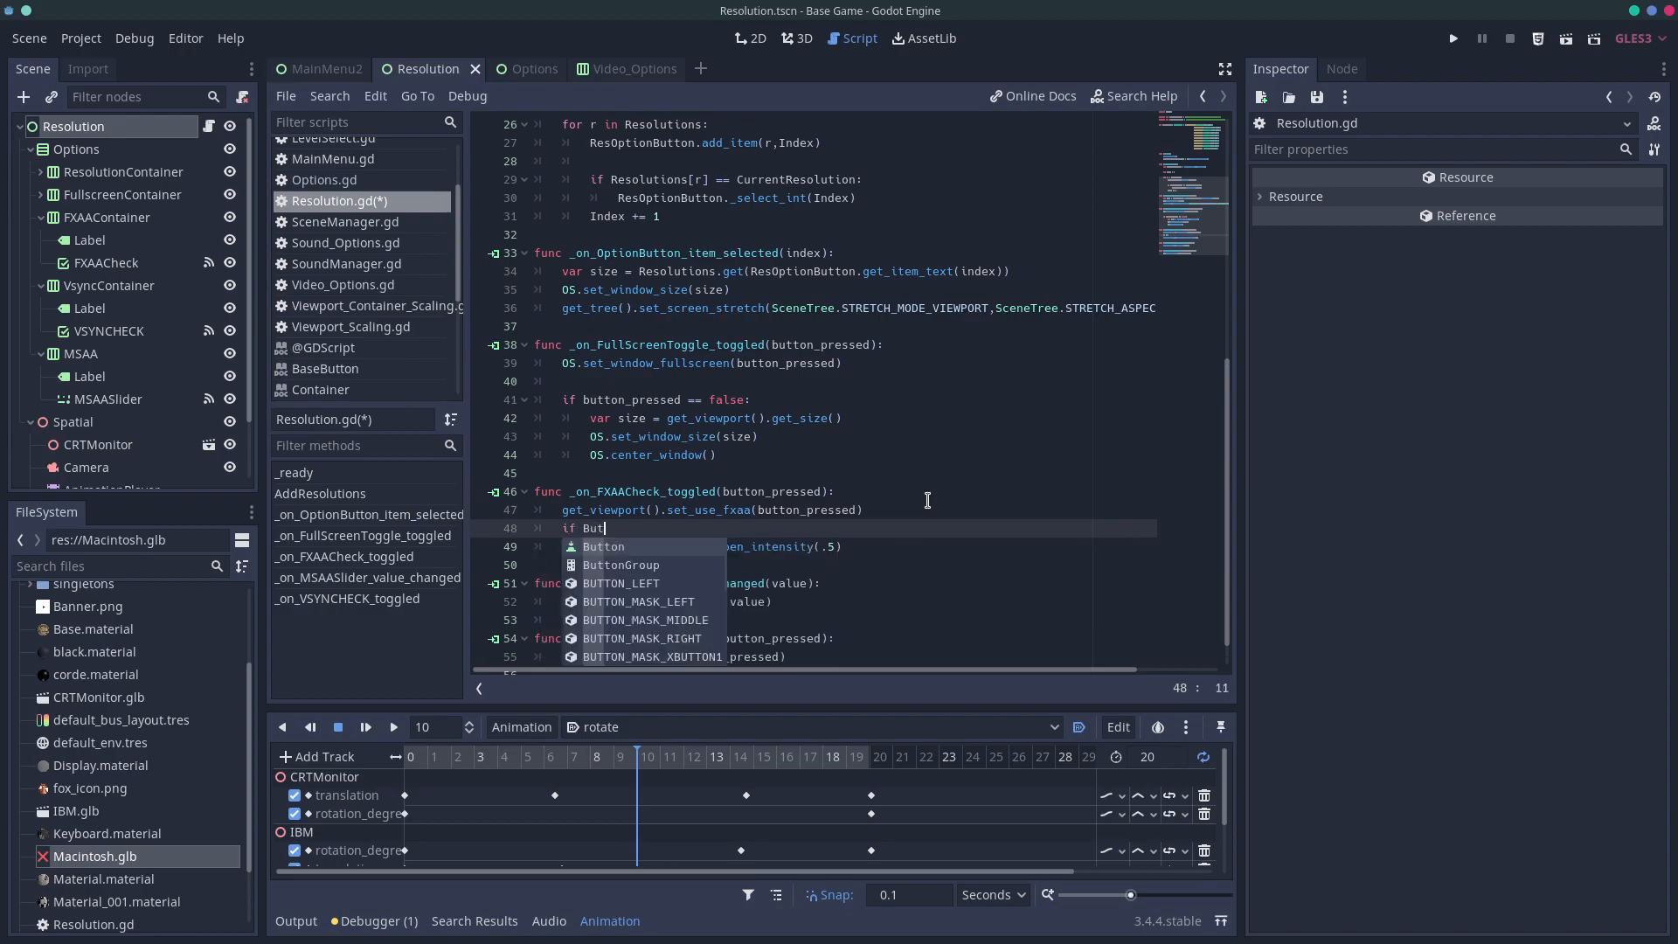
{"action": "key", "text": "BackSpace"}
{"action": "type", "text": "button_pressed:"}
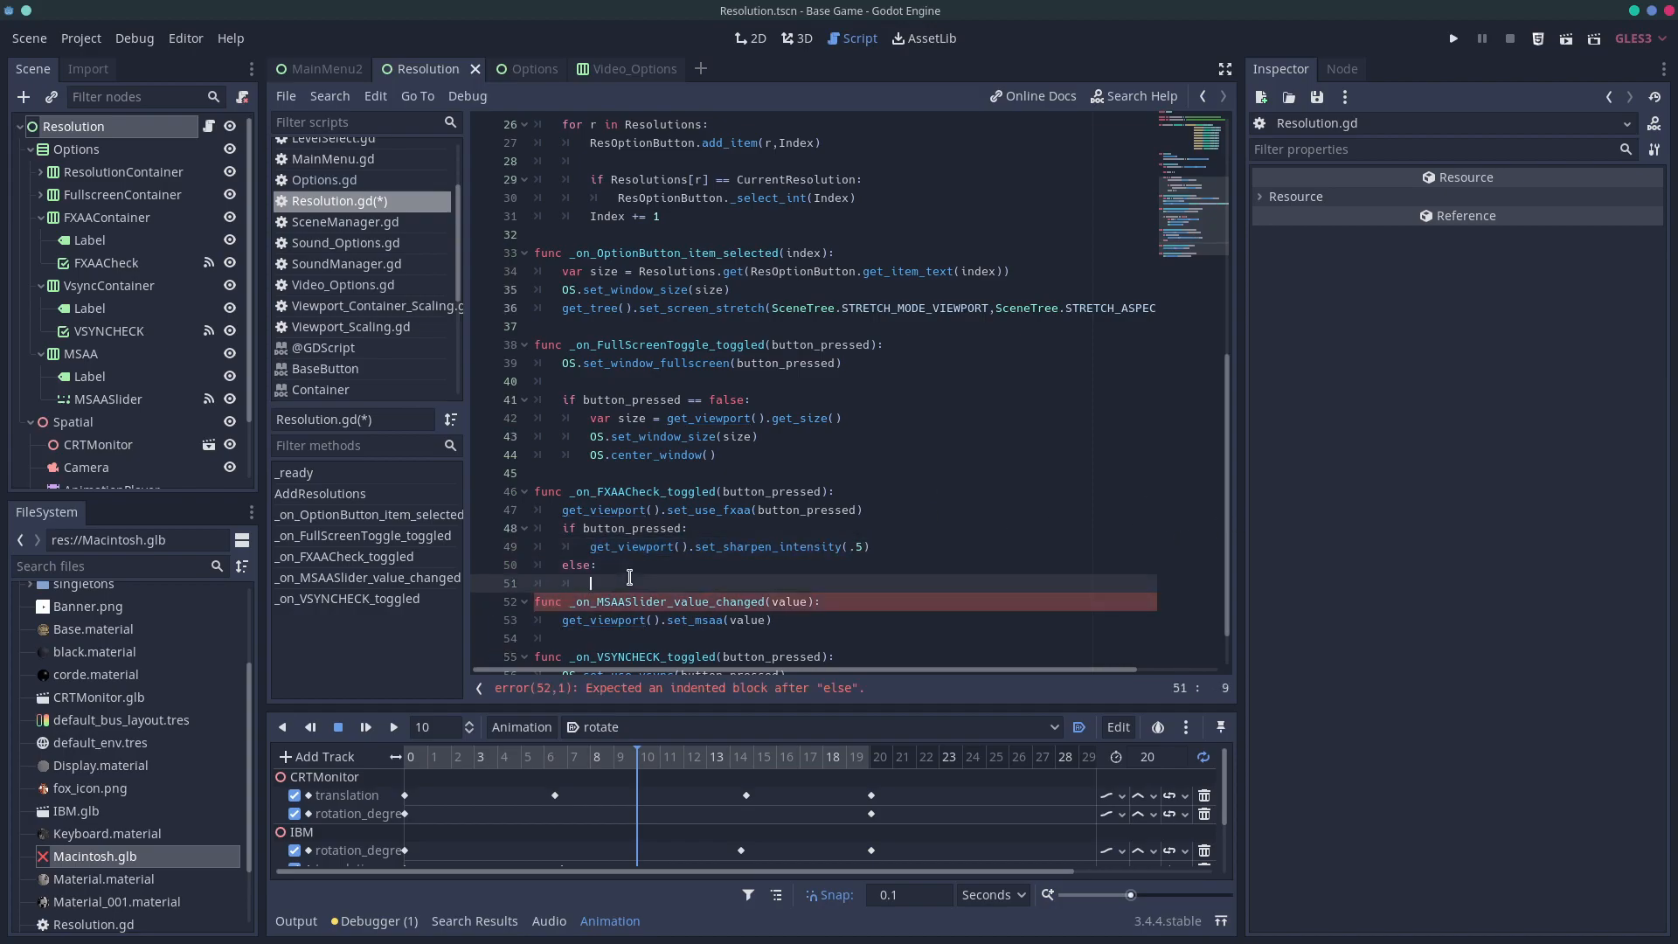
Add the else branch calling get_viewport().set_sharpen_intensity(0.5) when FXAA is unchecked
{"action": "type", "text": "get_viewport().set_sharpen_intensity(.5)"}
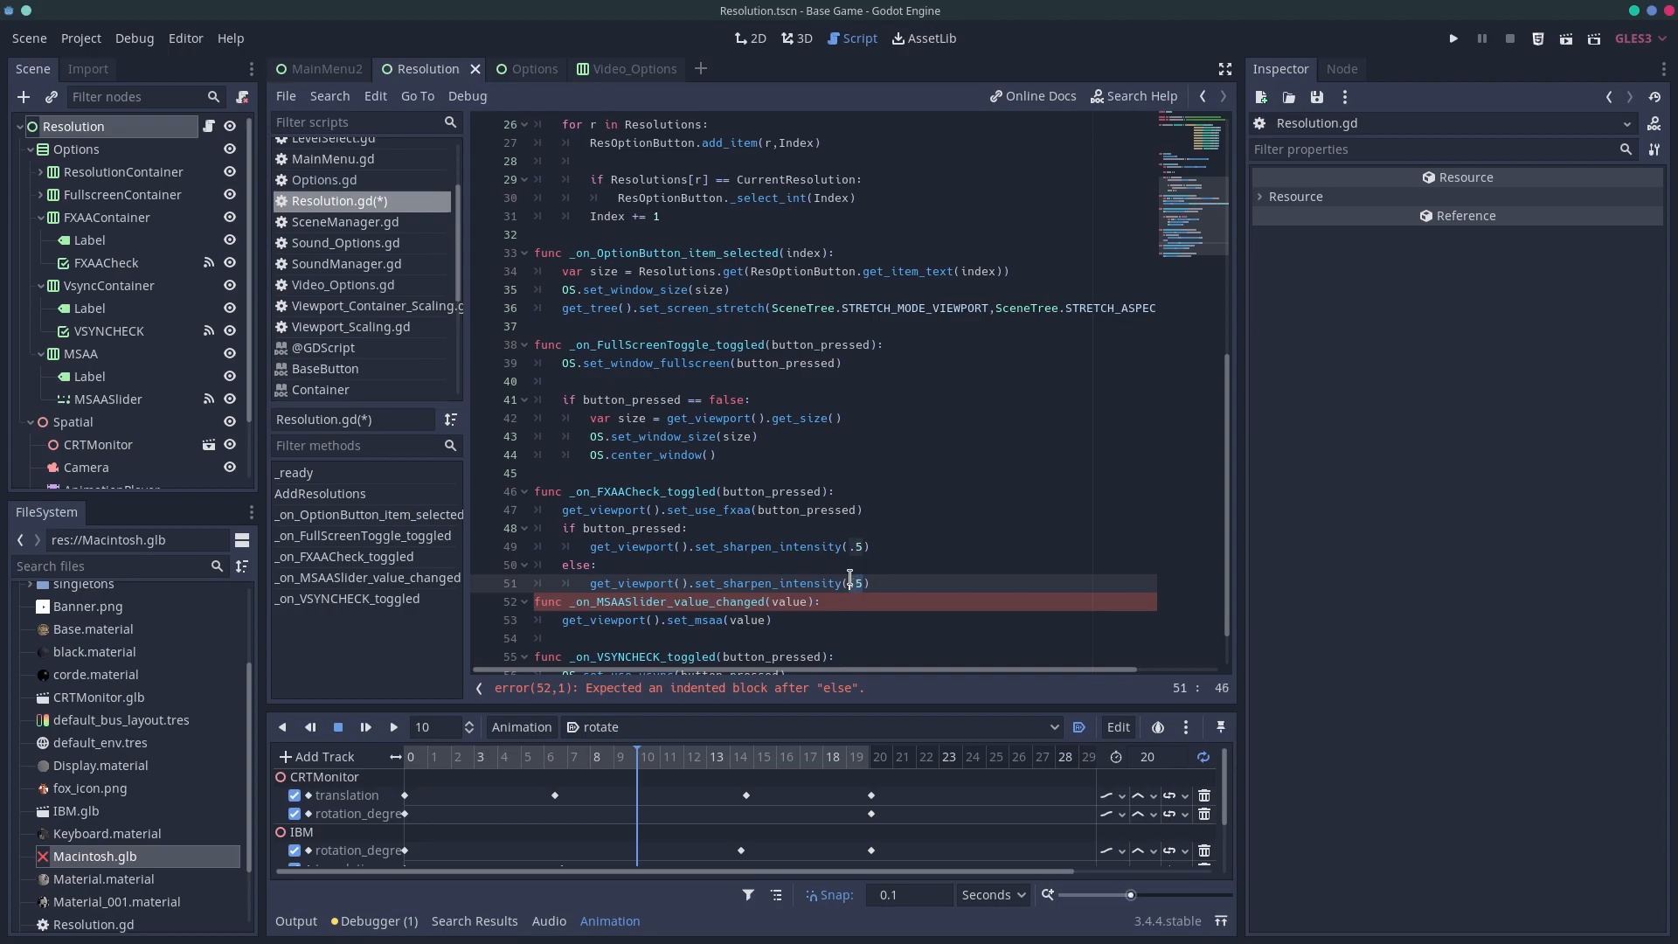
{"action": "type", "text": "0"}
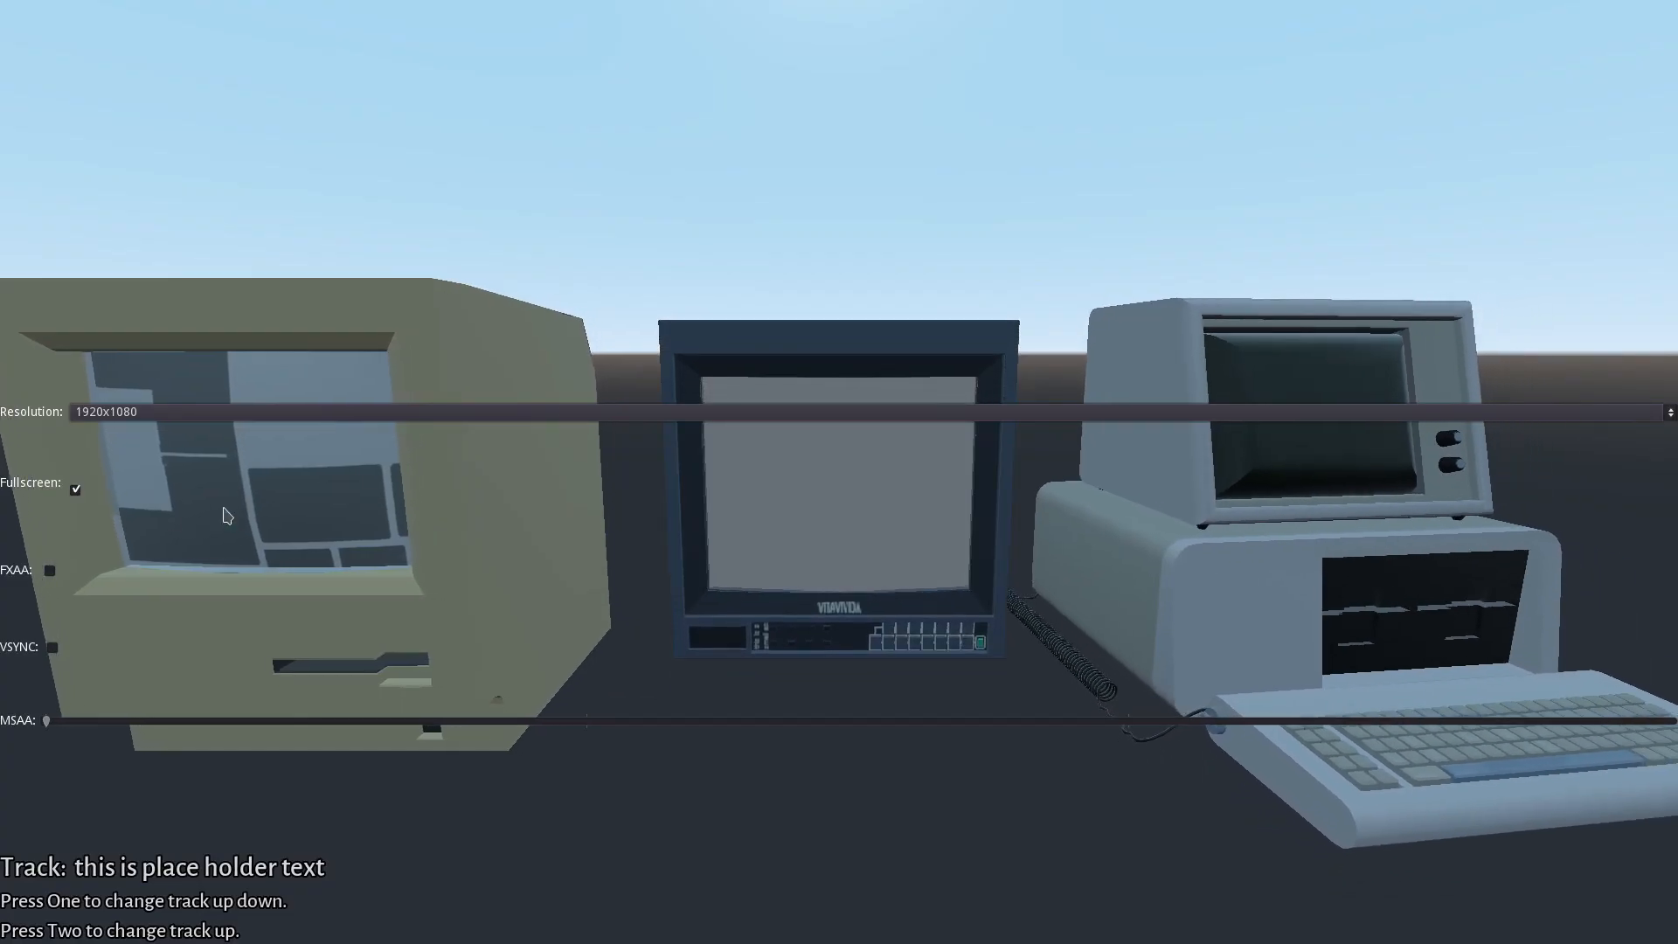
Tick and untick the FXAA checkbox in the running game to compare the effect
{"action": "left_click", "coordinate": [51, 570]}
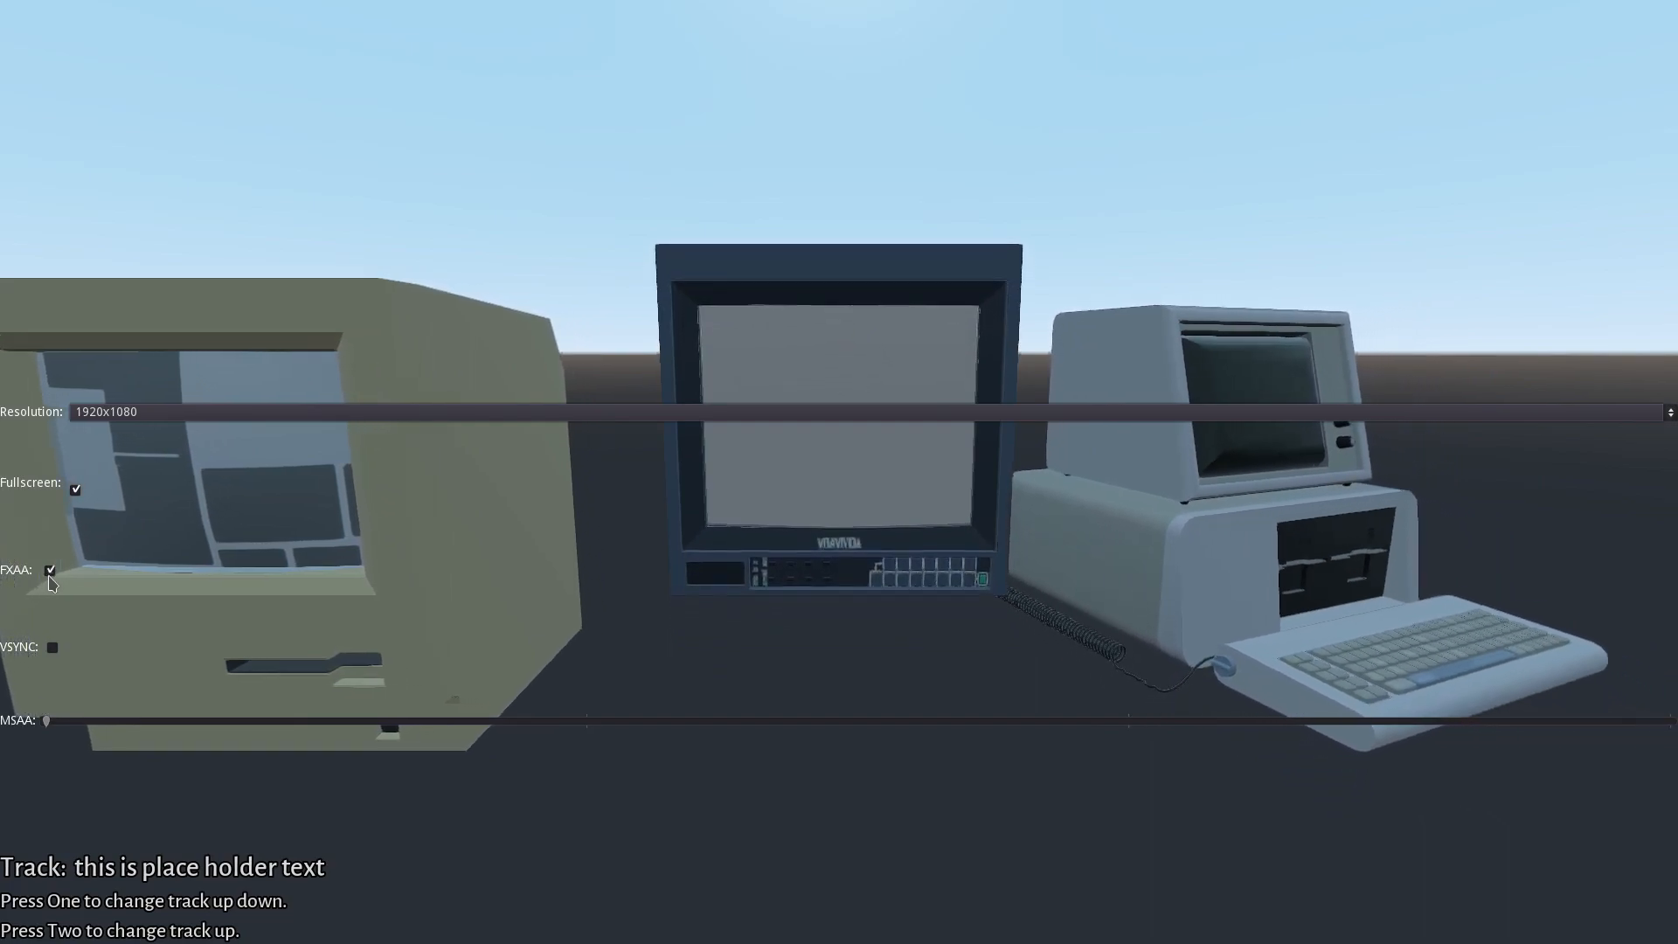
{"action": "left_click", "coordinate": [52, 569]}
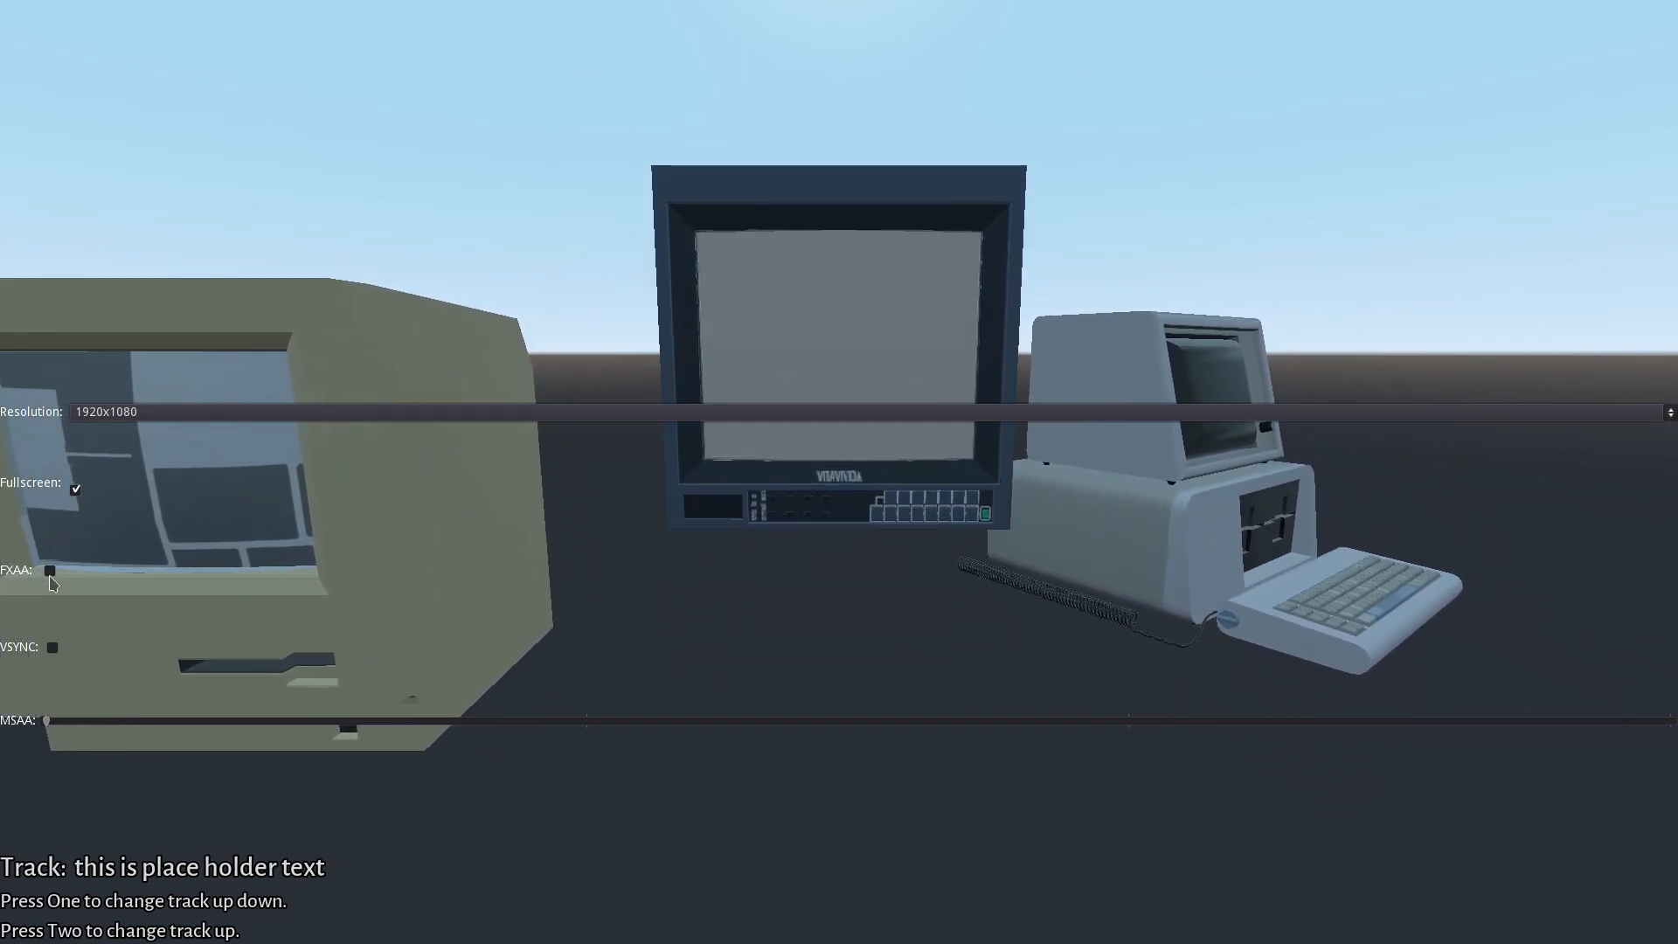
{"action": "left_click", "coordinate": [50, 571]}
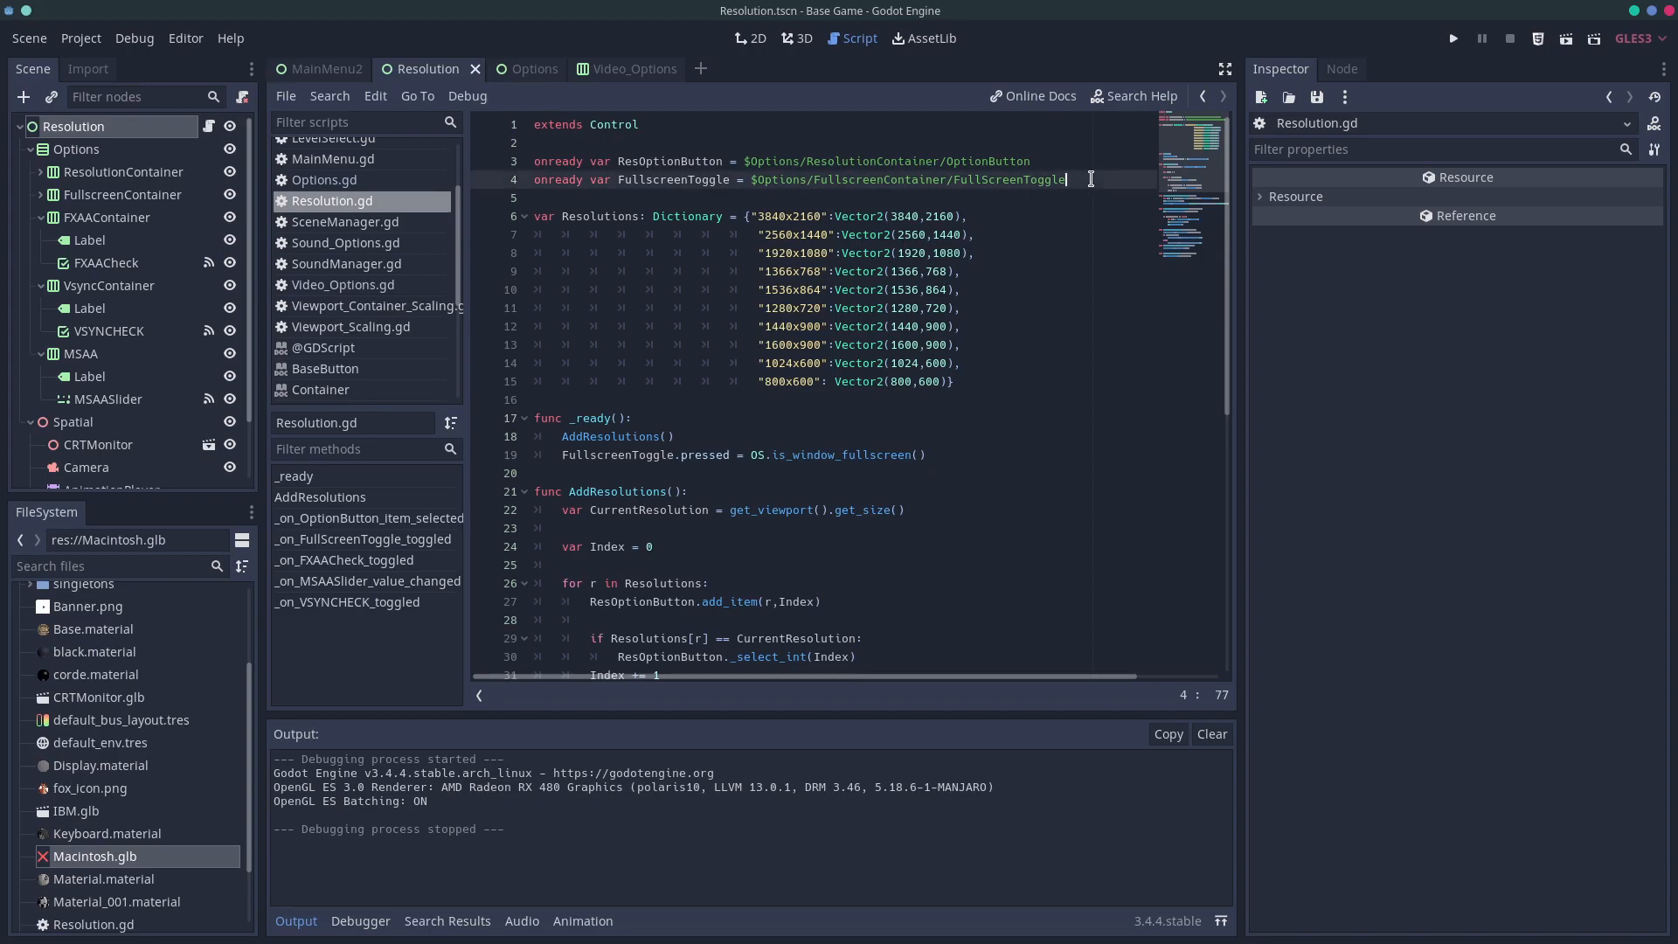
Add onready var VsyncToggle and FXAAToggle references with $Options/... node paths below FullscreenToggle
{"action": "key", "text": "Enter"}
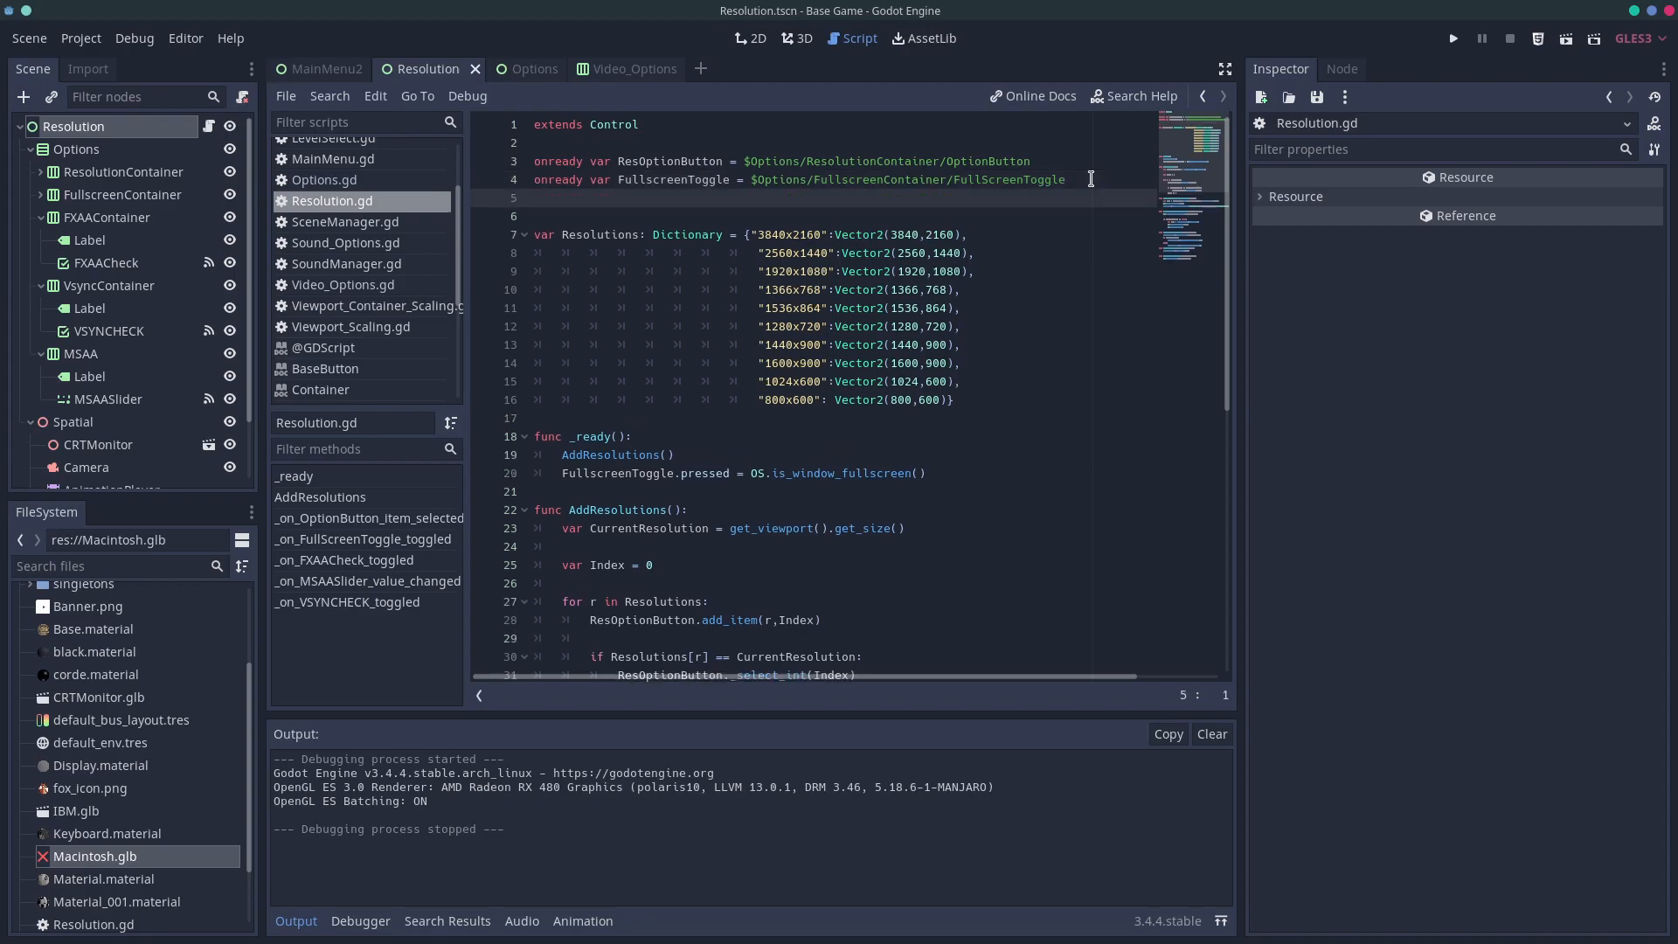
{"action": "type", "text": "onready var"}
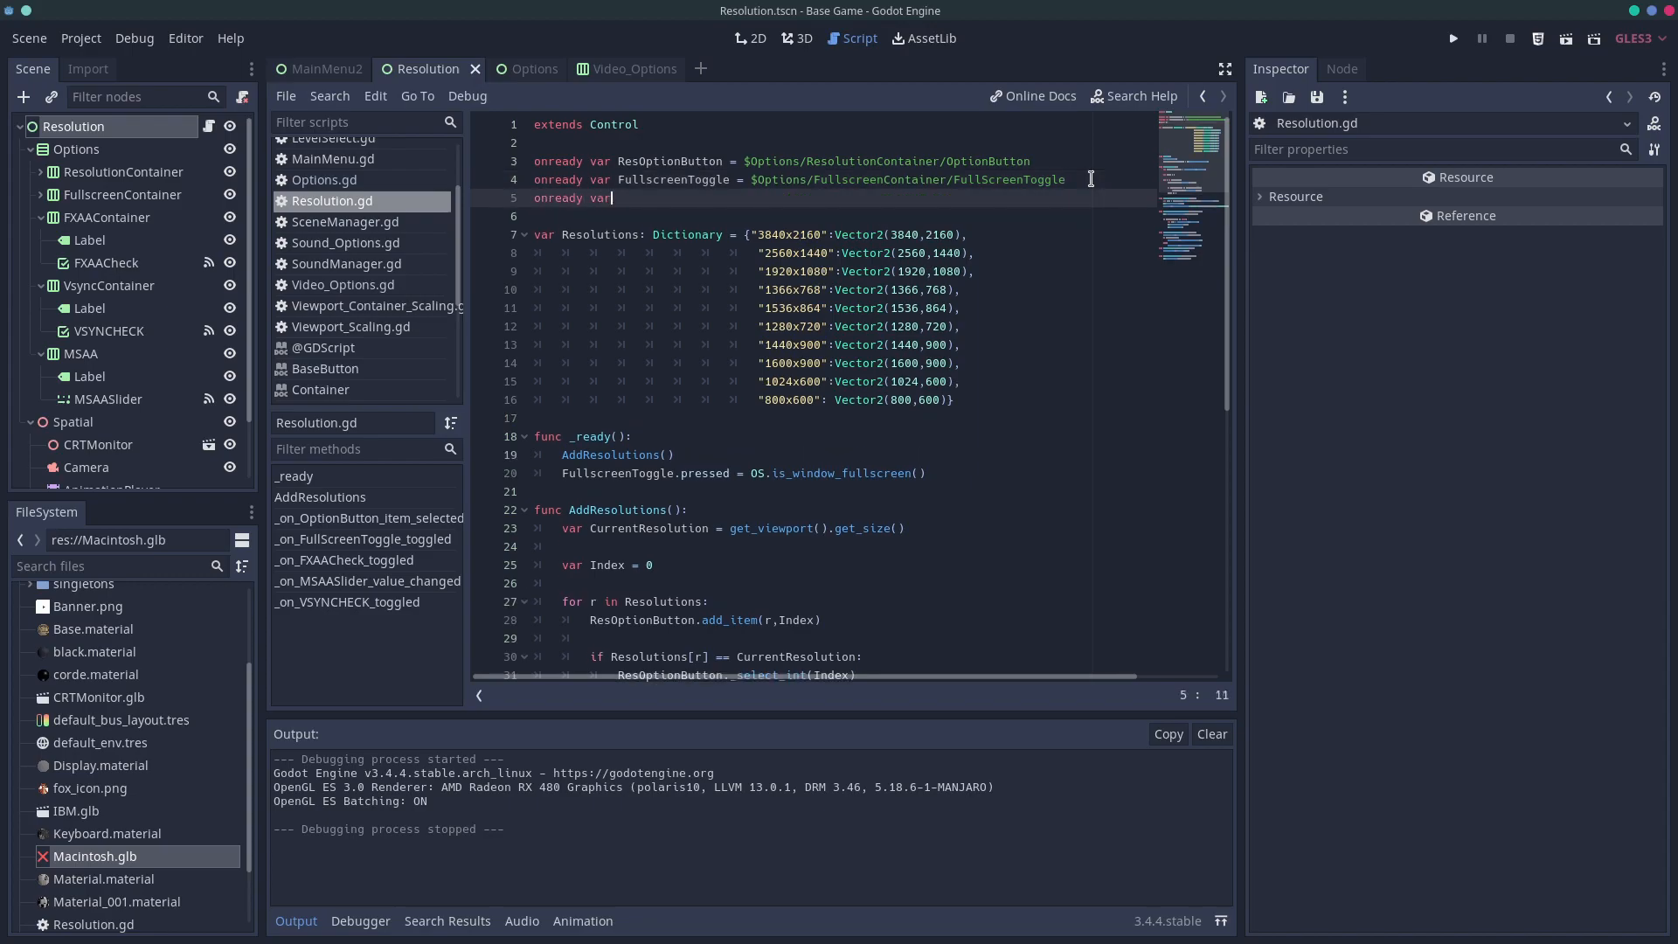
{"action": "type", "text": "V"}
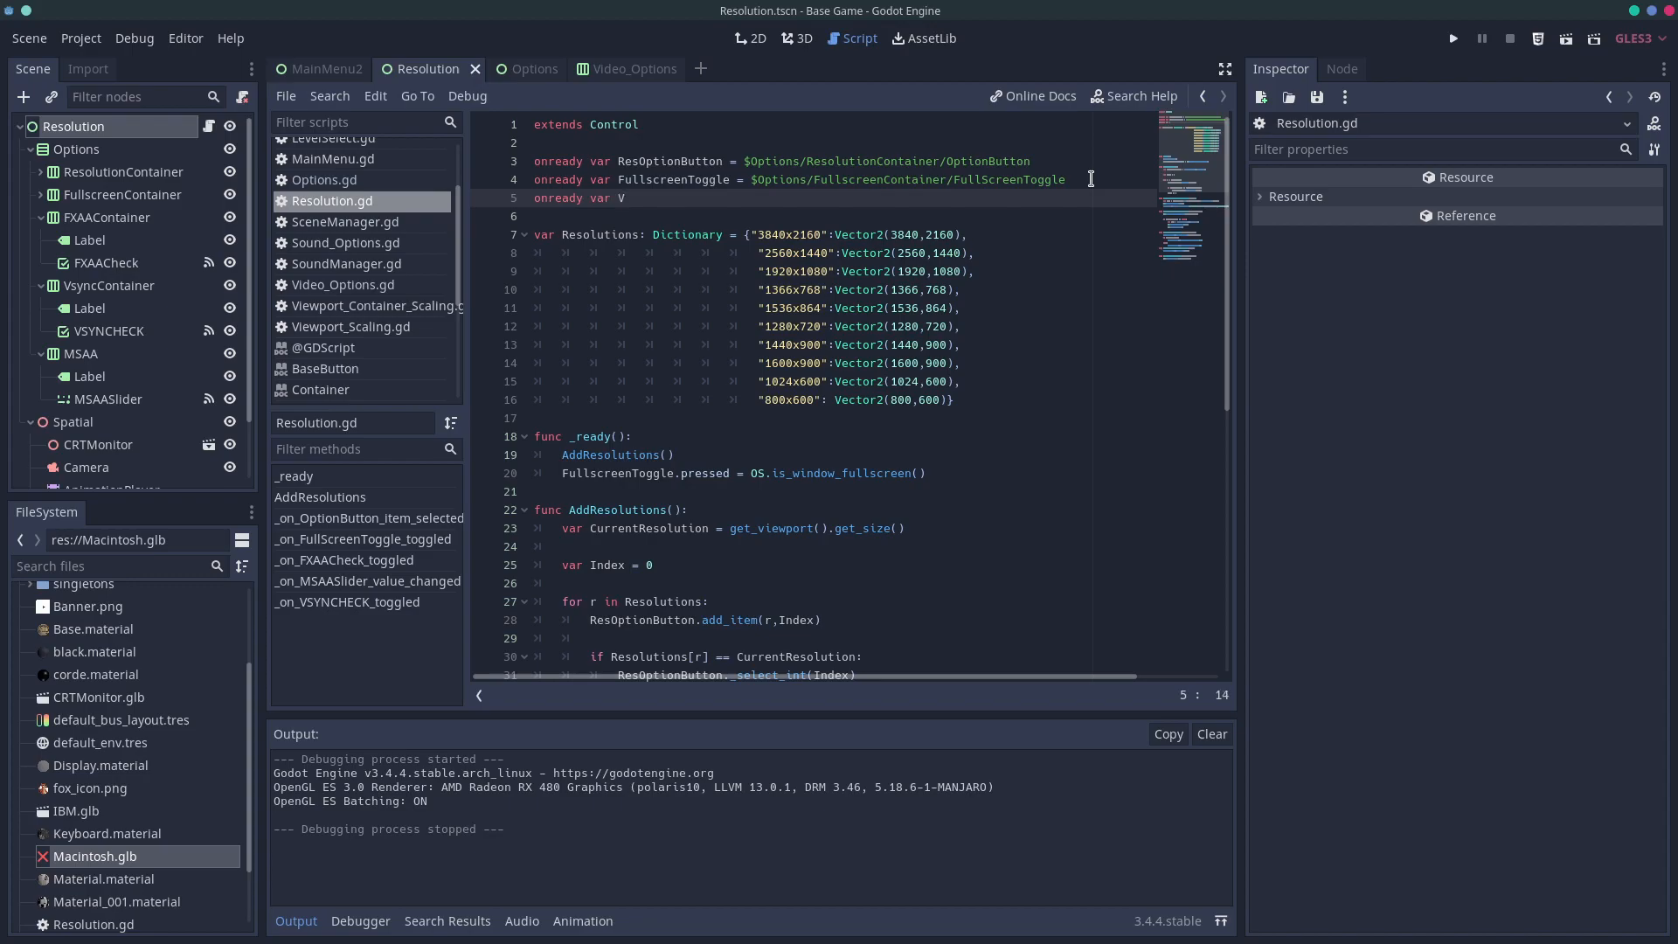
{"action": "type", "text": "s"}
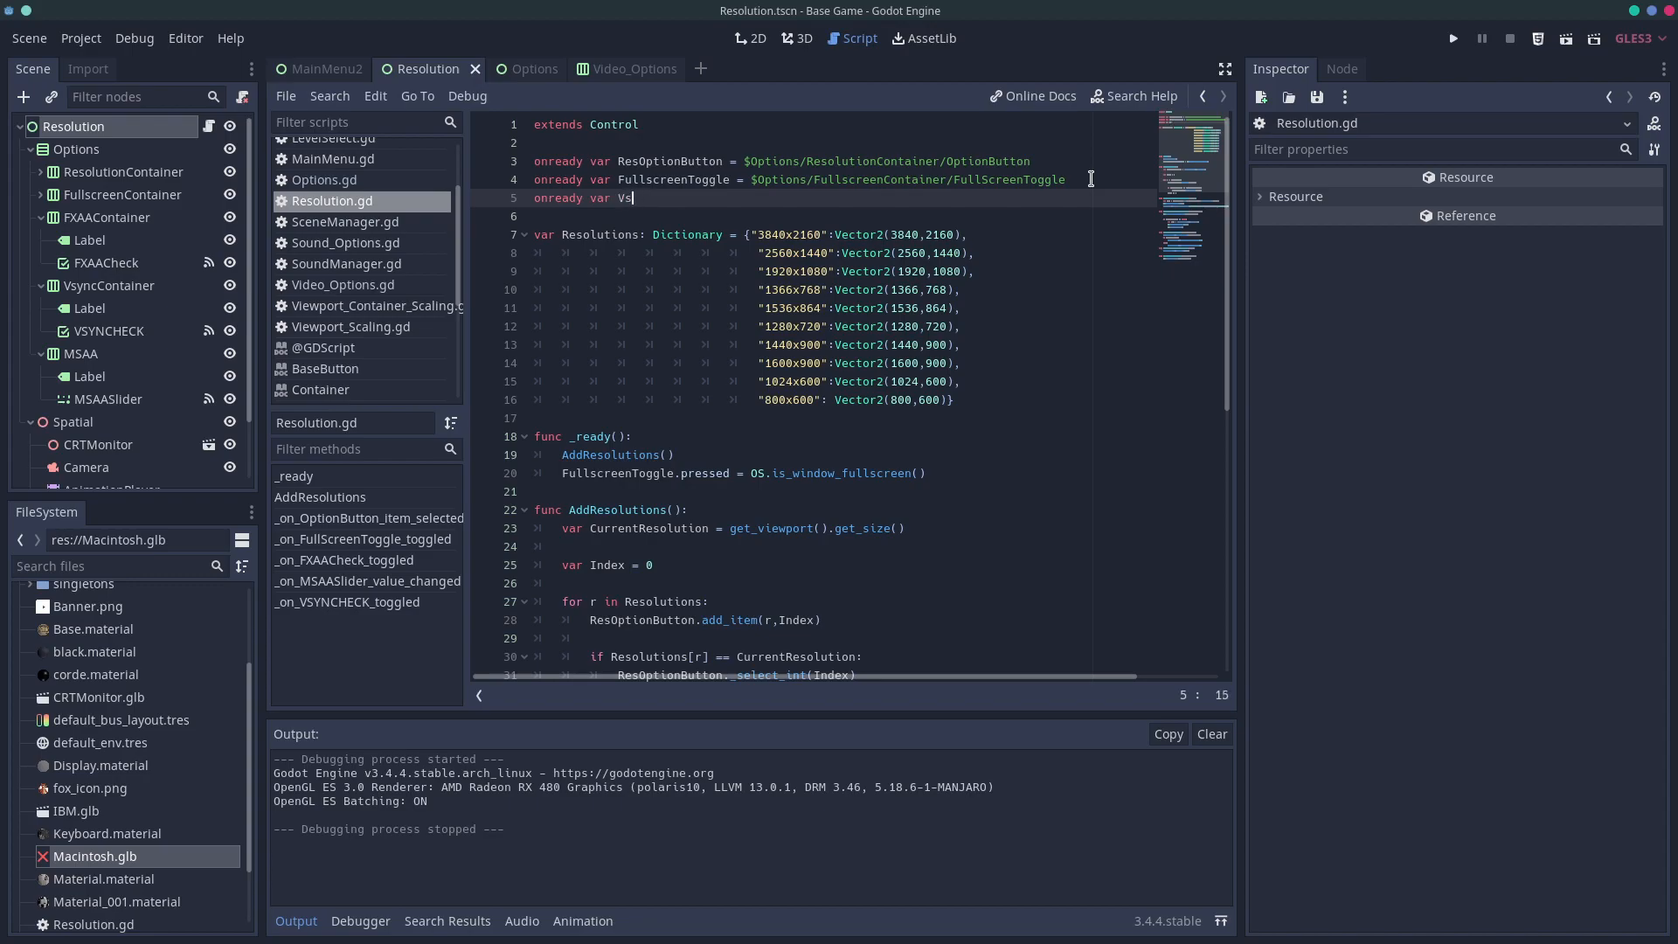
{"action": "type", "text": "yncToggl"}
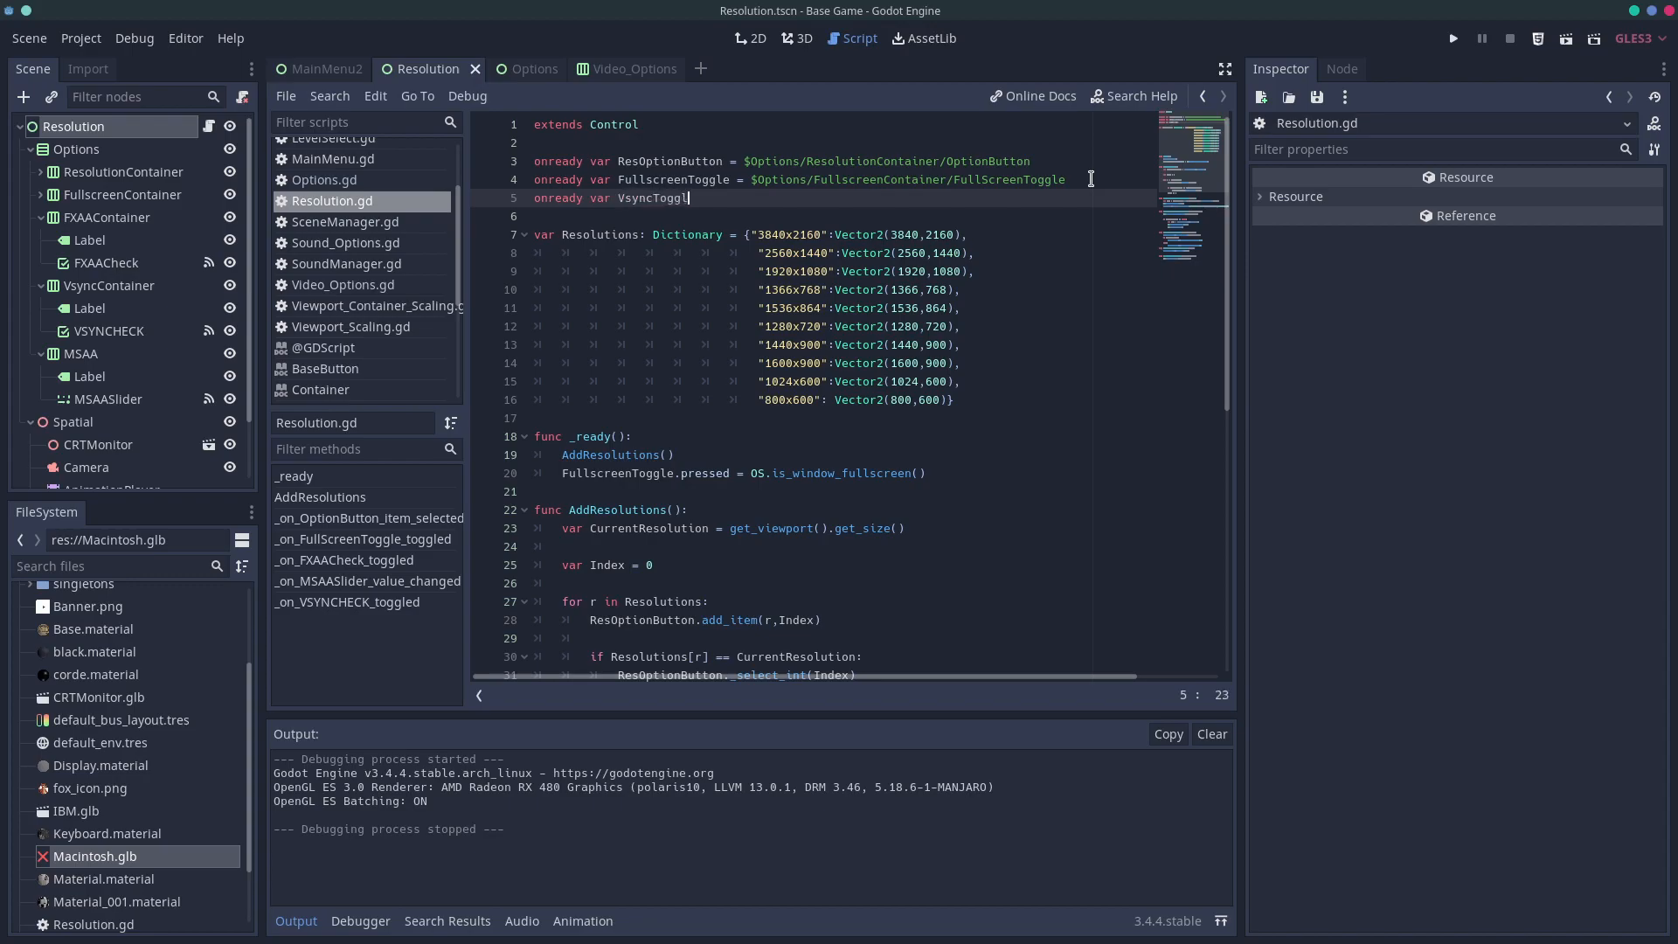
{"action": "type", "text": "= $"}
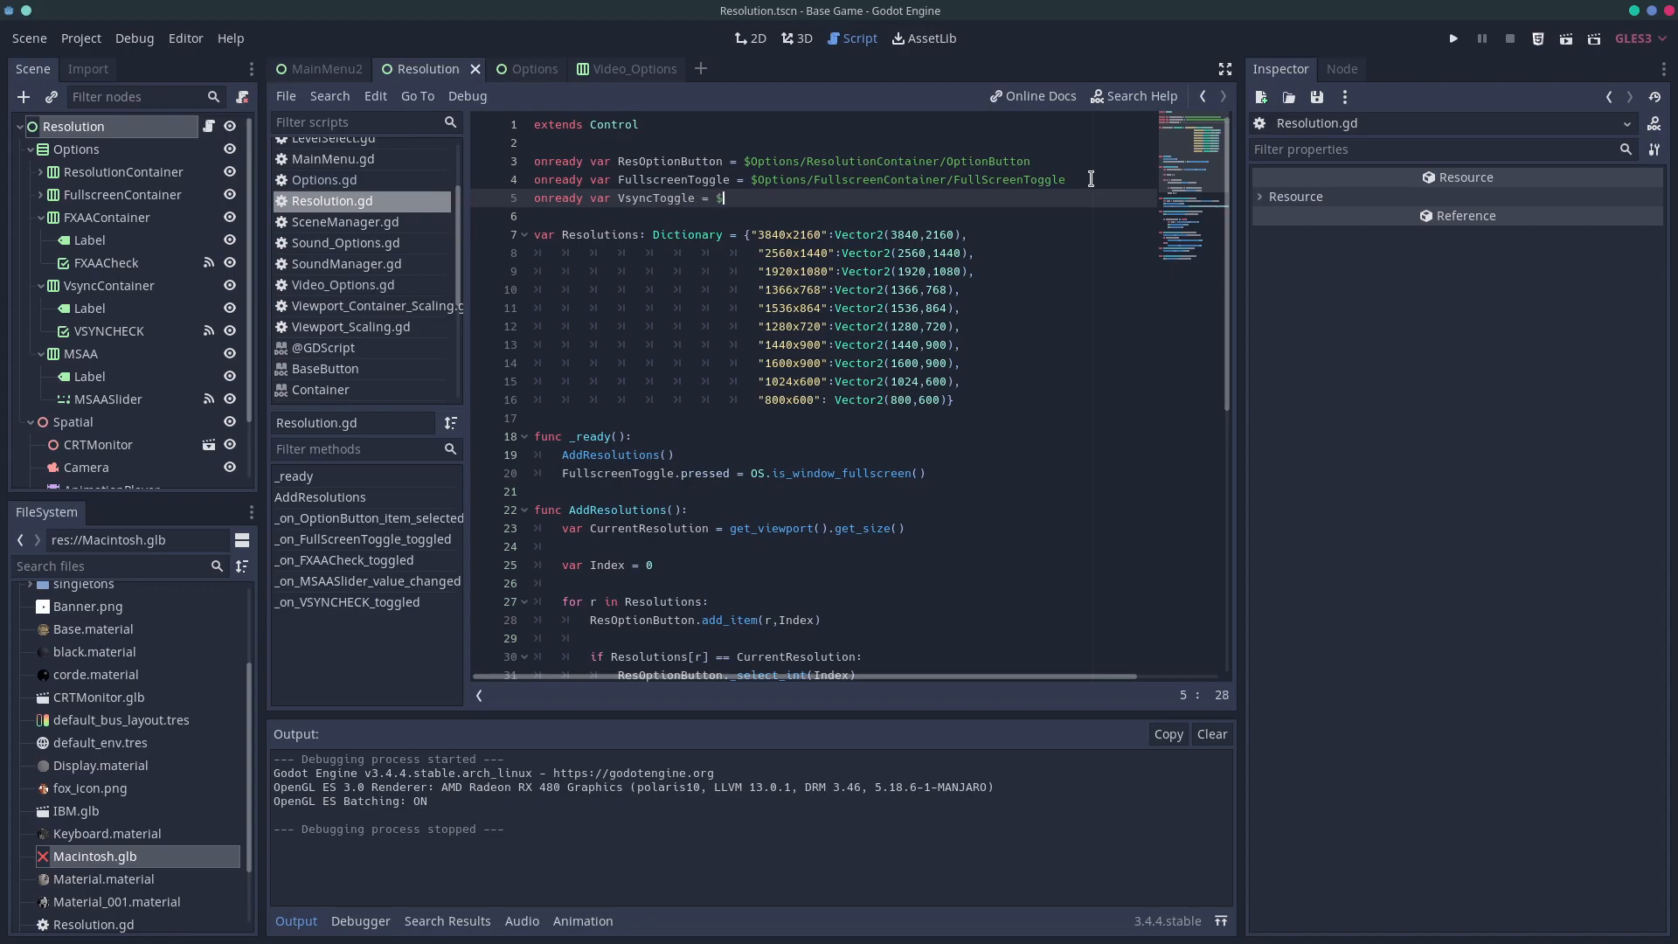
{"action": "type", "text": "vy"}
{"action": "left_click", "coordinate": [842, 216]}
{"action": "type", "text": "onready var FXAAToggle ="}
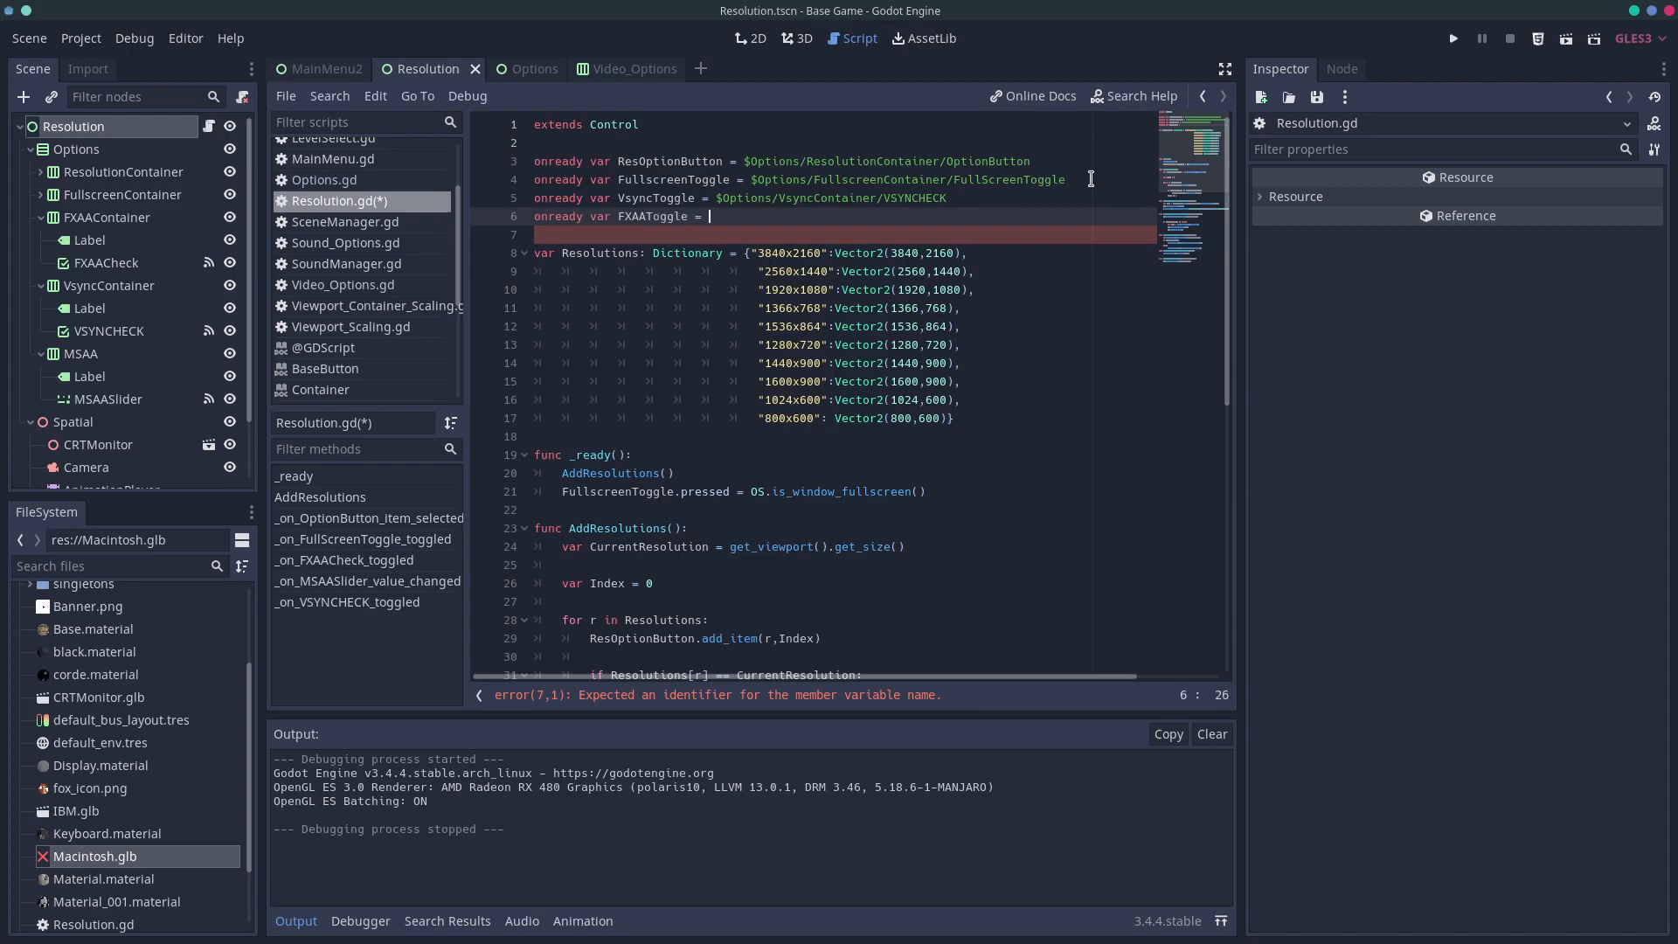
{"action": "type", "text": "$"}
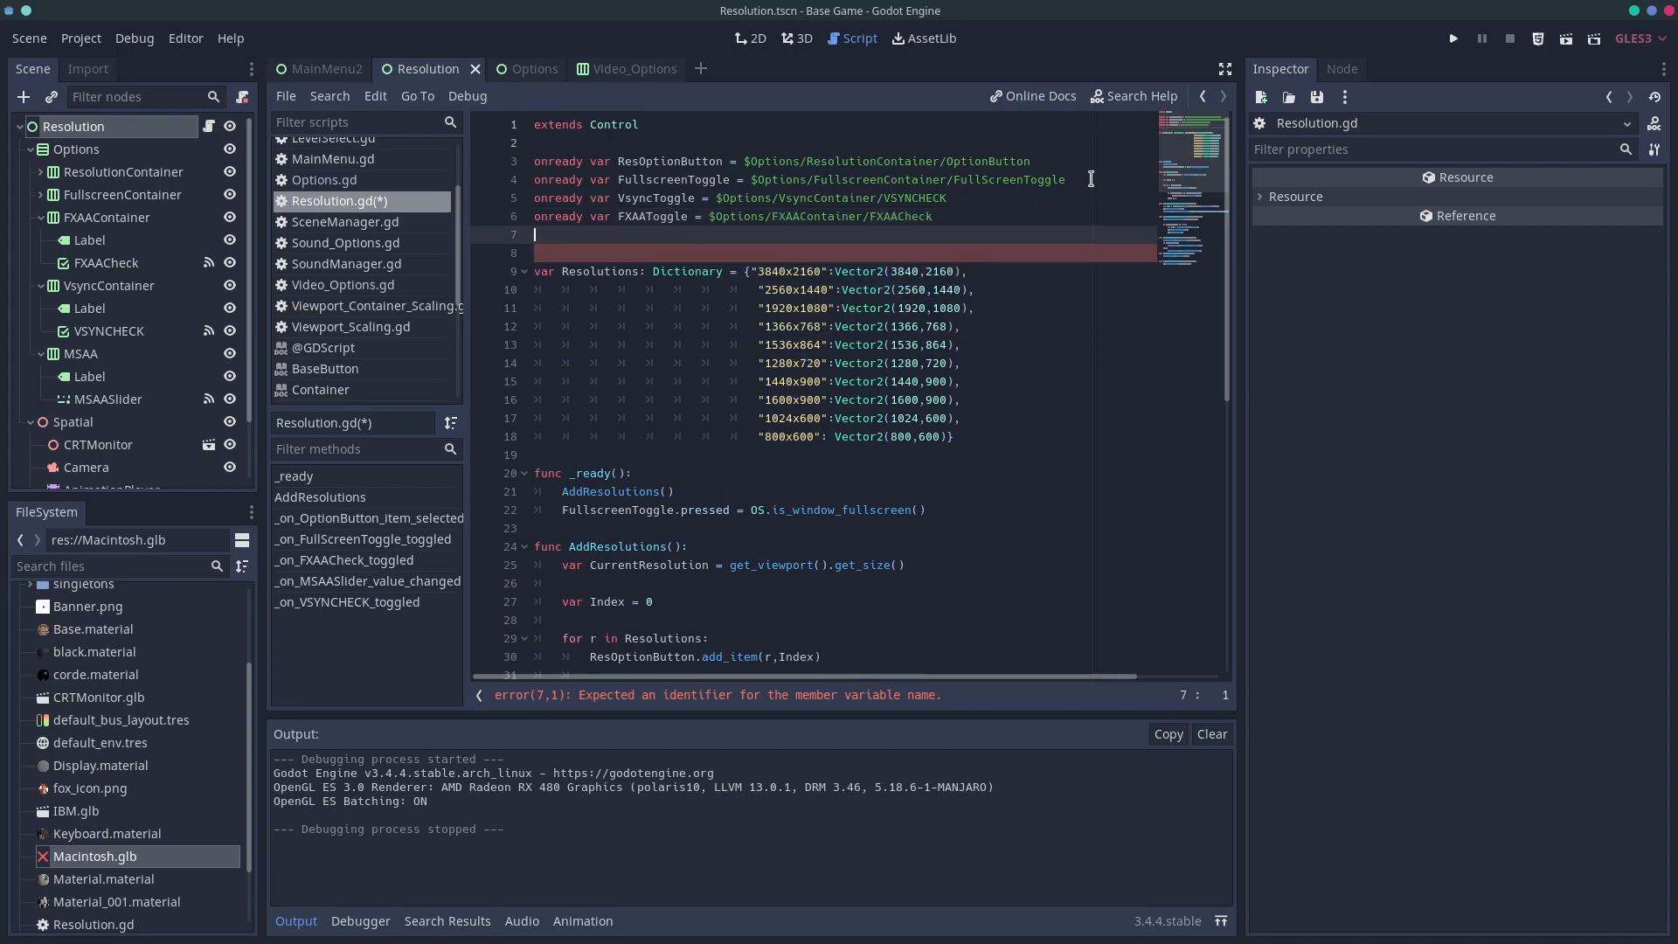
Add onready var MSAASlider referencing the MSAA slider under $Options
{"action": "type", "text": "onready var"}
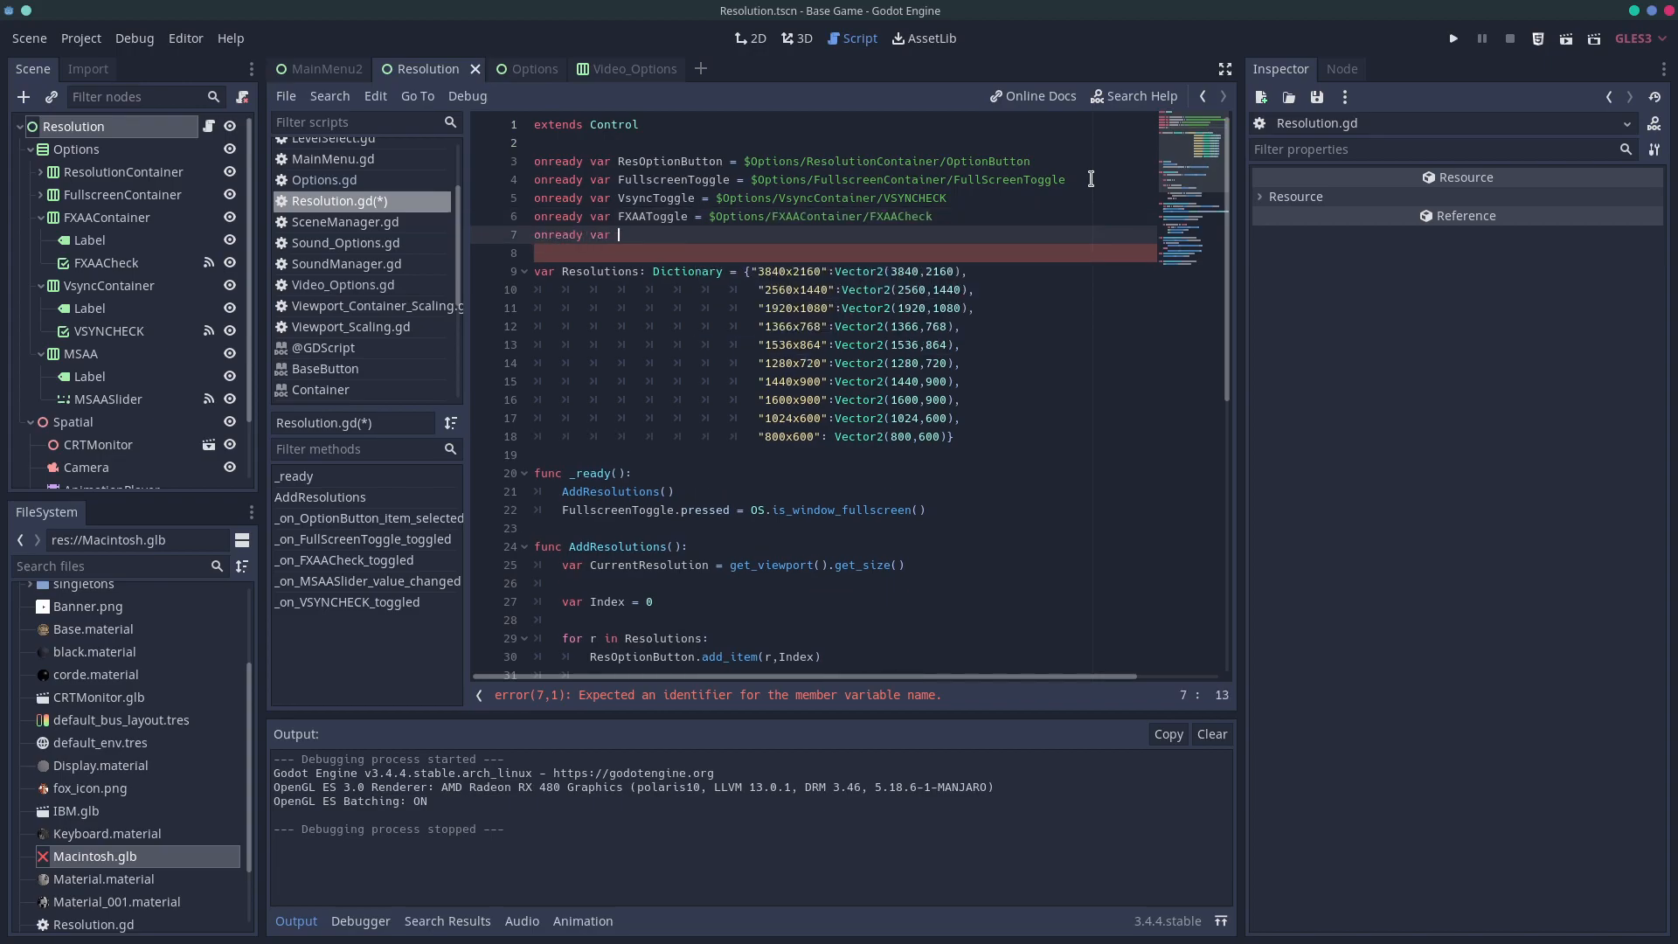
{"action": "type", "text": "MSA"}
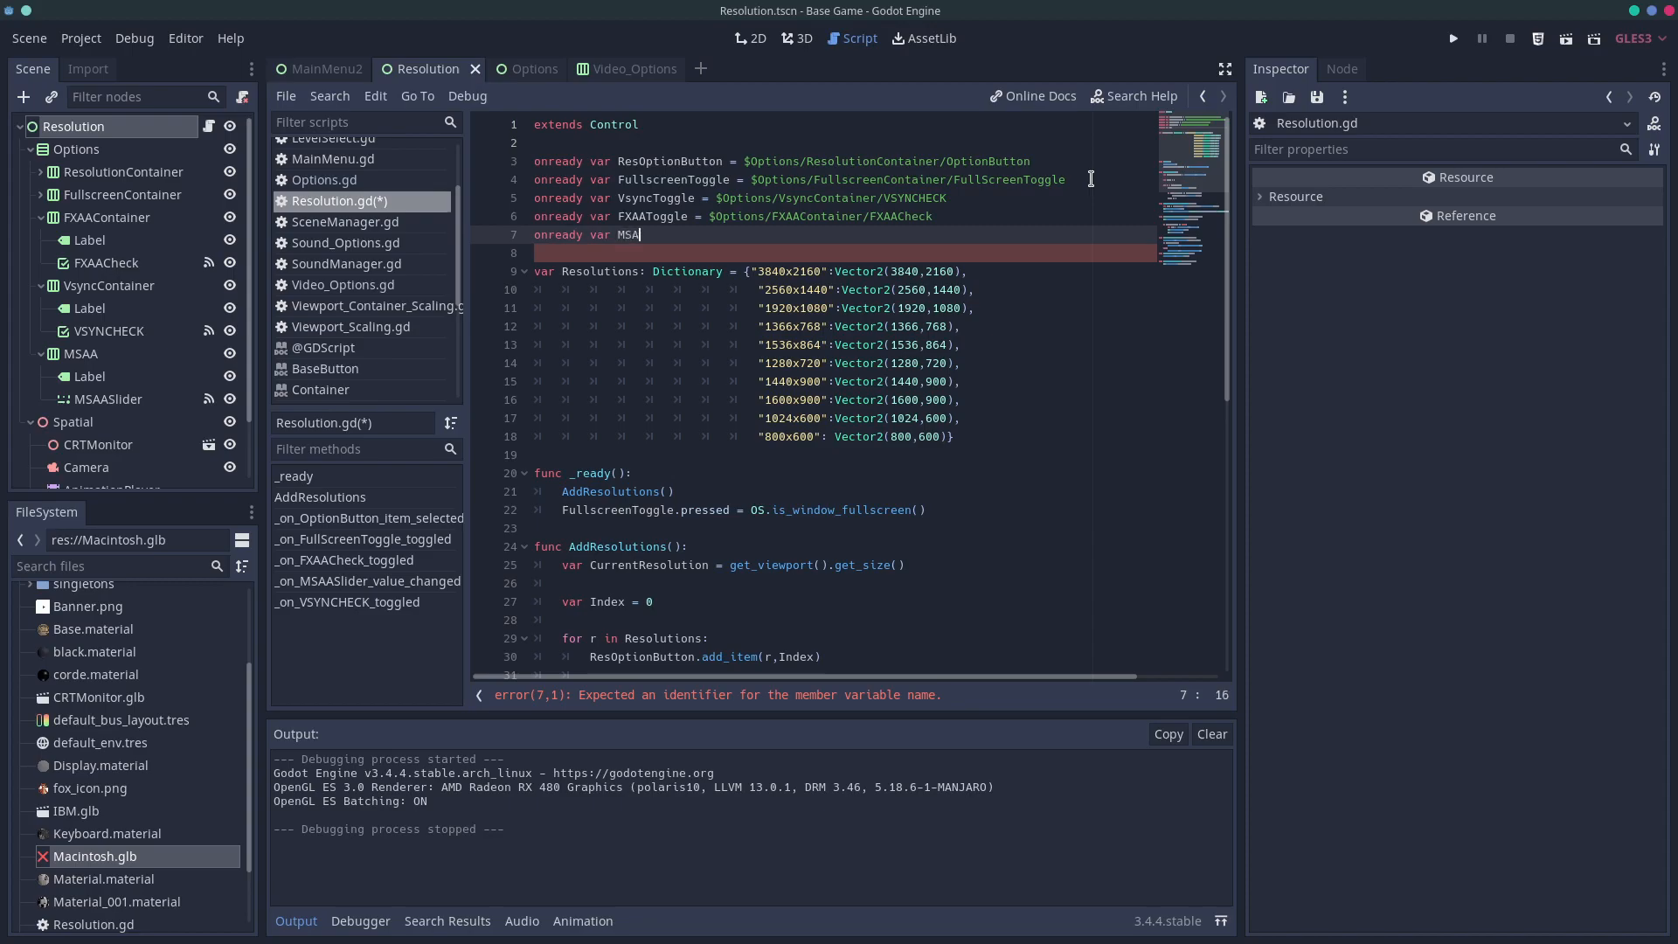
{"action": "type", "text": "Slider"}
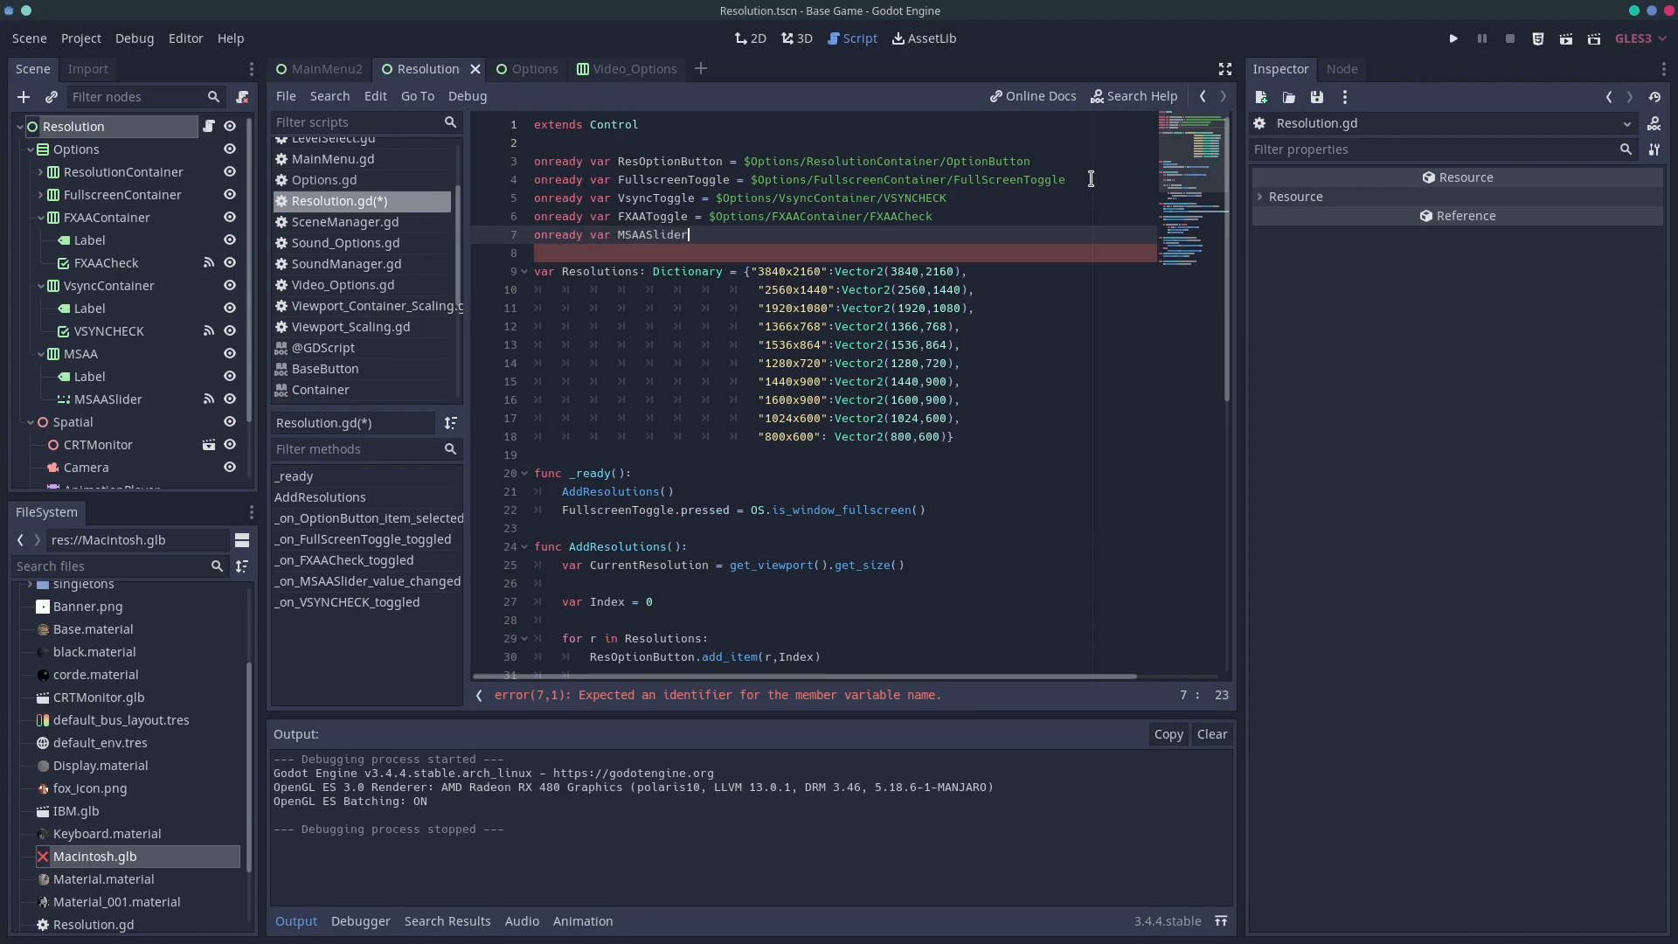
{"action": "type", "text": "= $"}
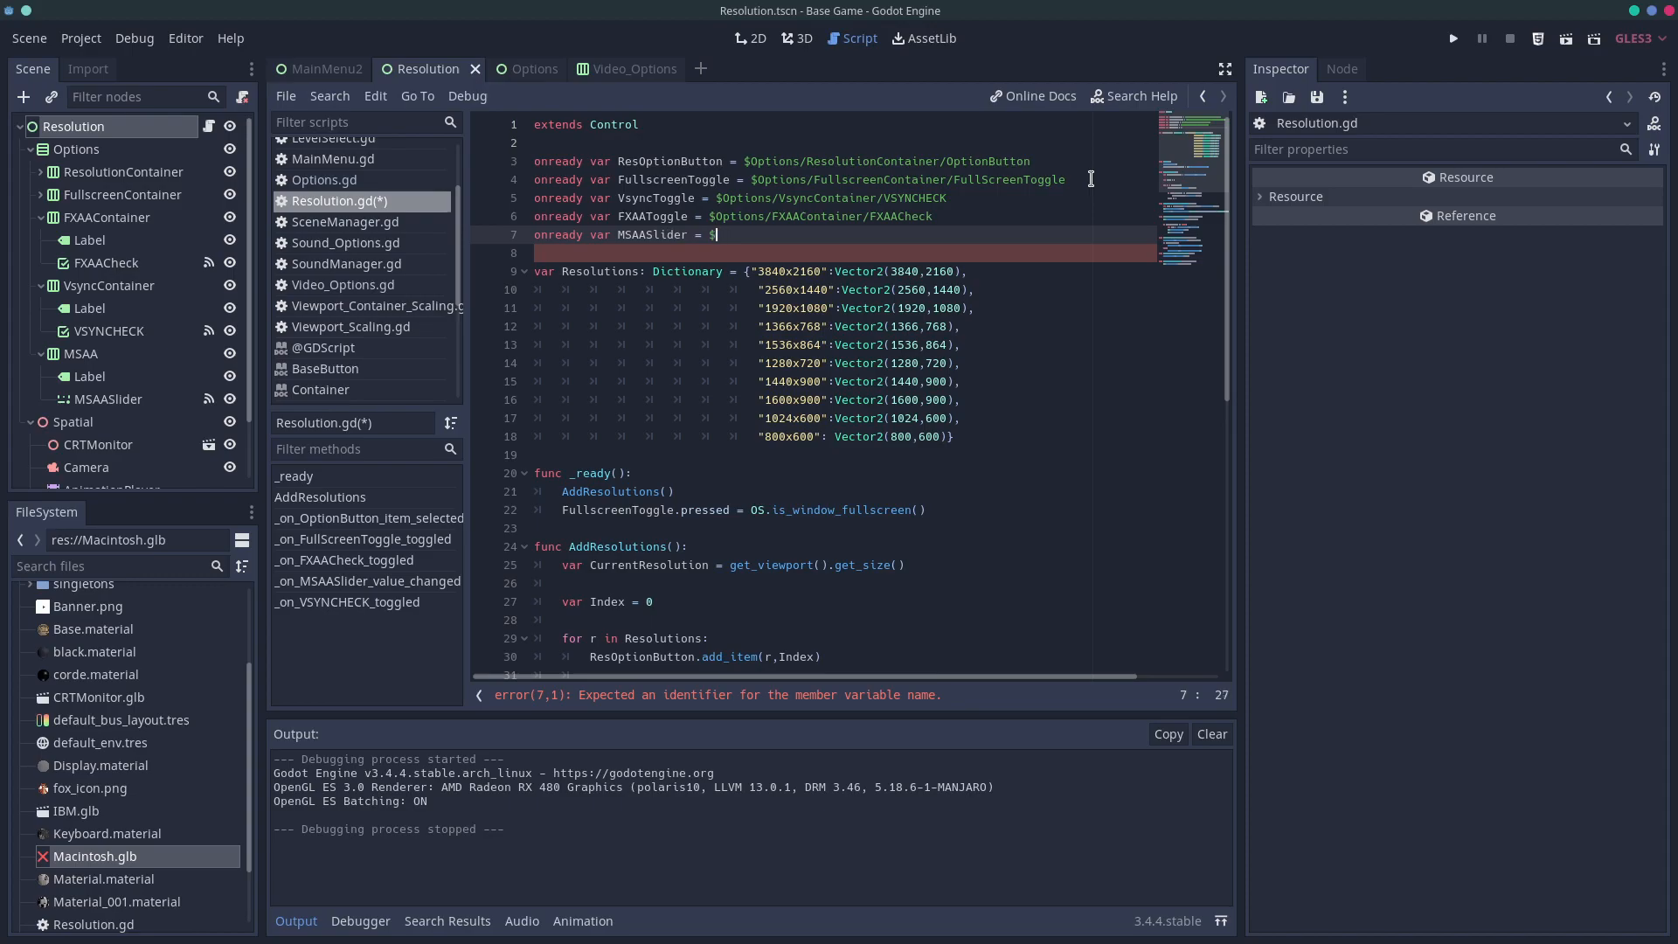
{"action": "type", "text": "$"}
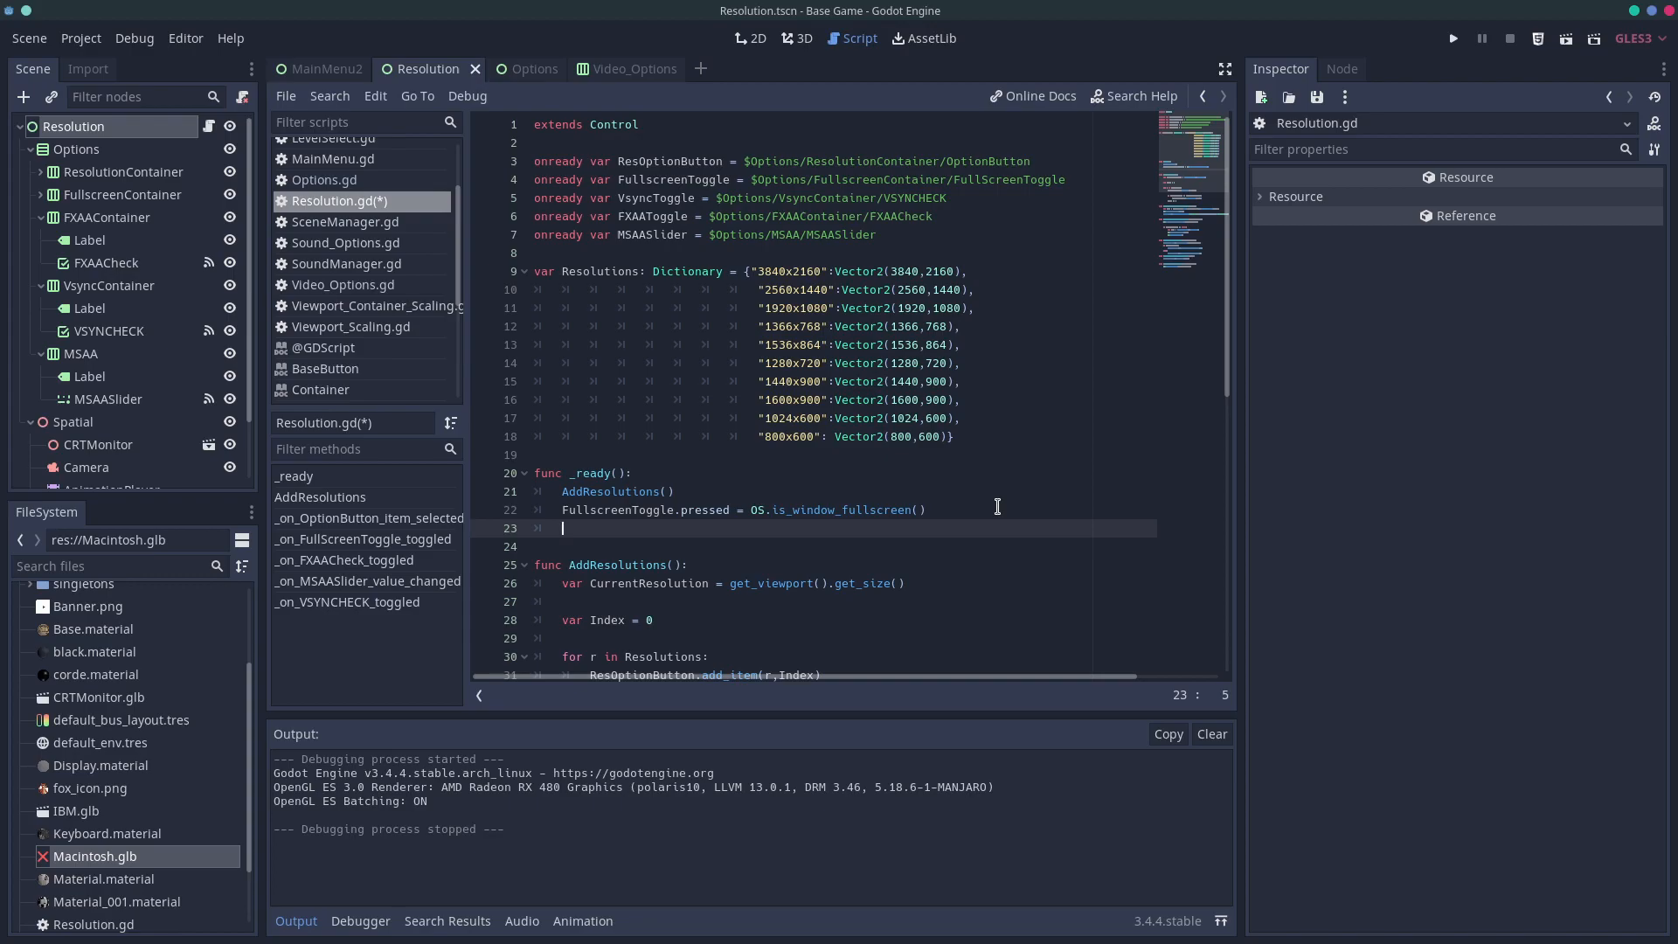
In _ready, set VsyncToggle with set_pressed_no_signal(OS.is_vsync_enabled())
{"action": "type", "text": "VsyncToggle"}
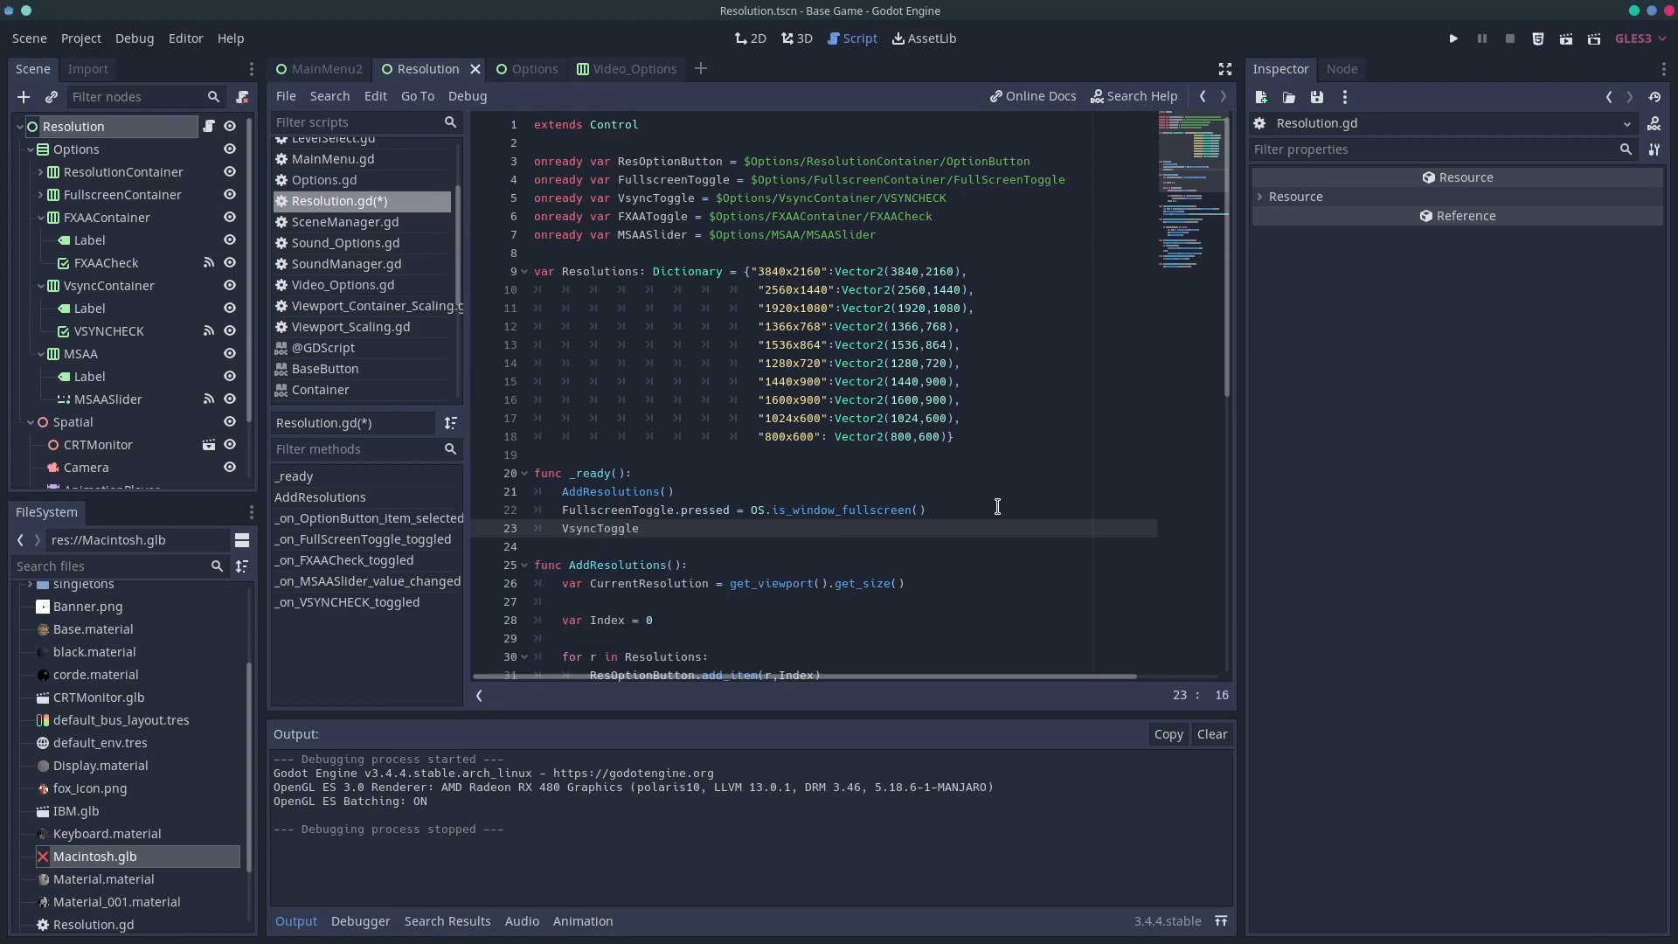
{"action": "type", "text": ".set_pressed_no_signal("}
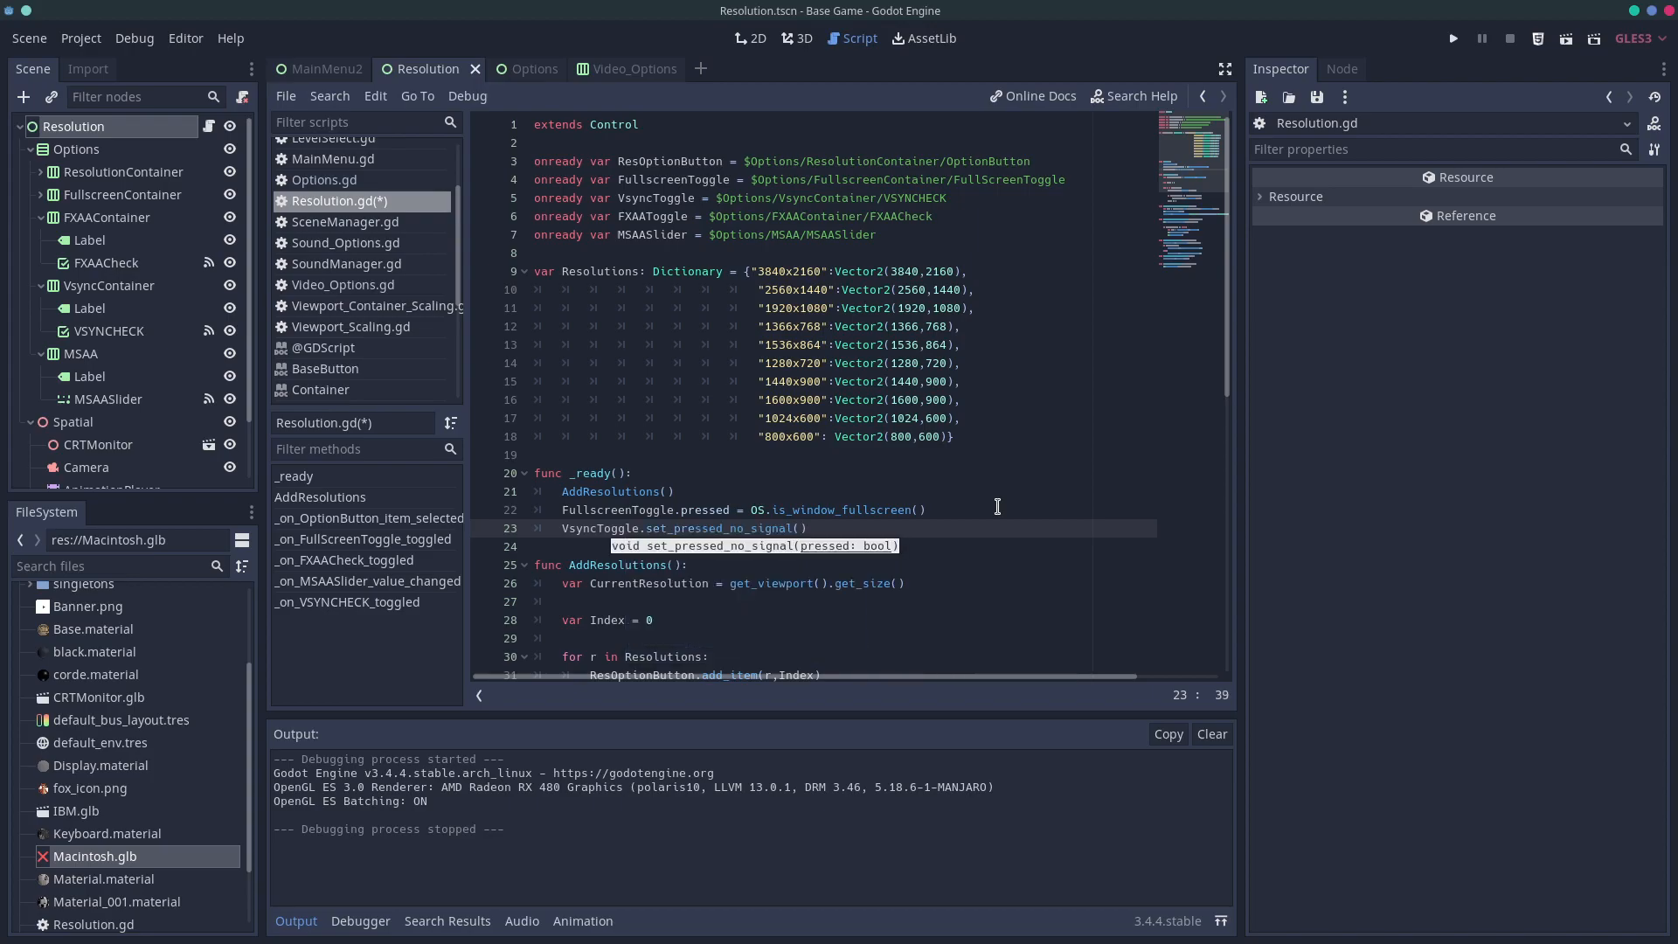
{"action": "type", "text": "OS."}
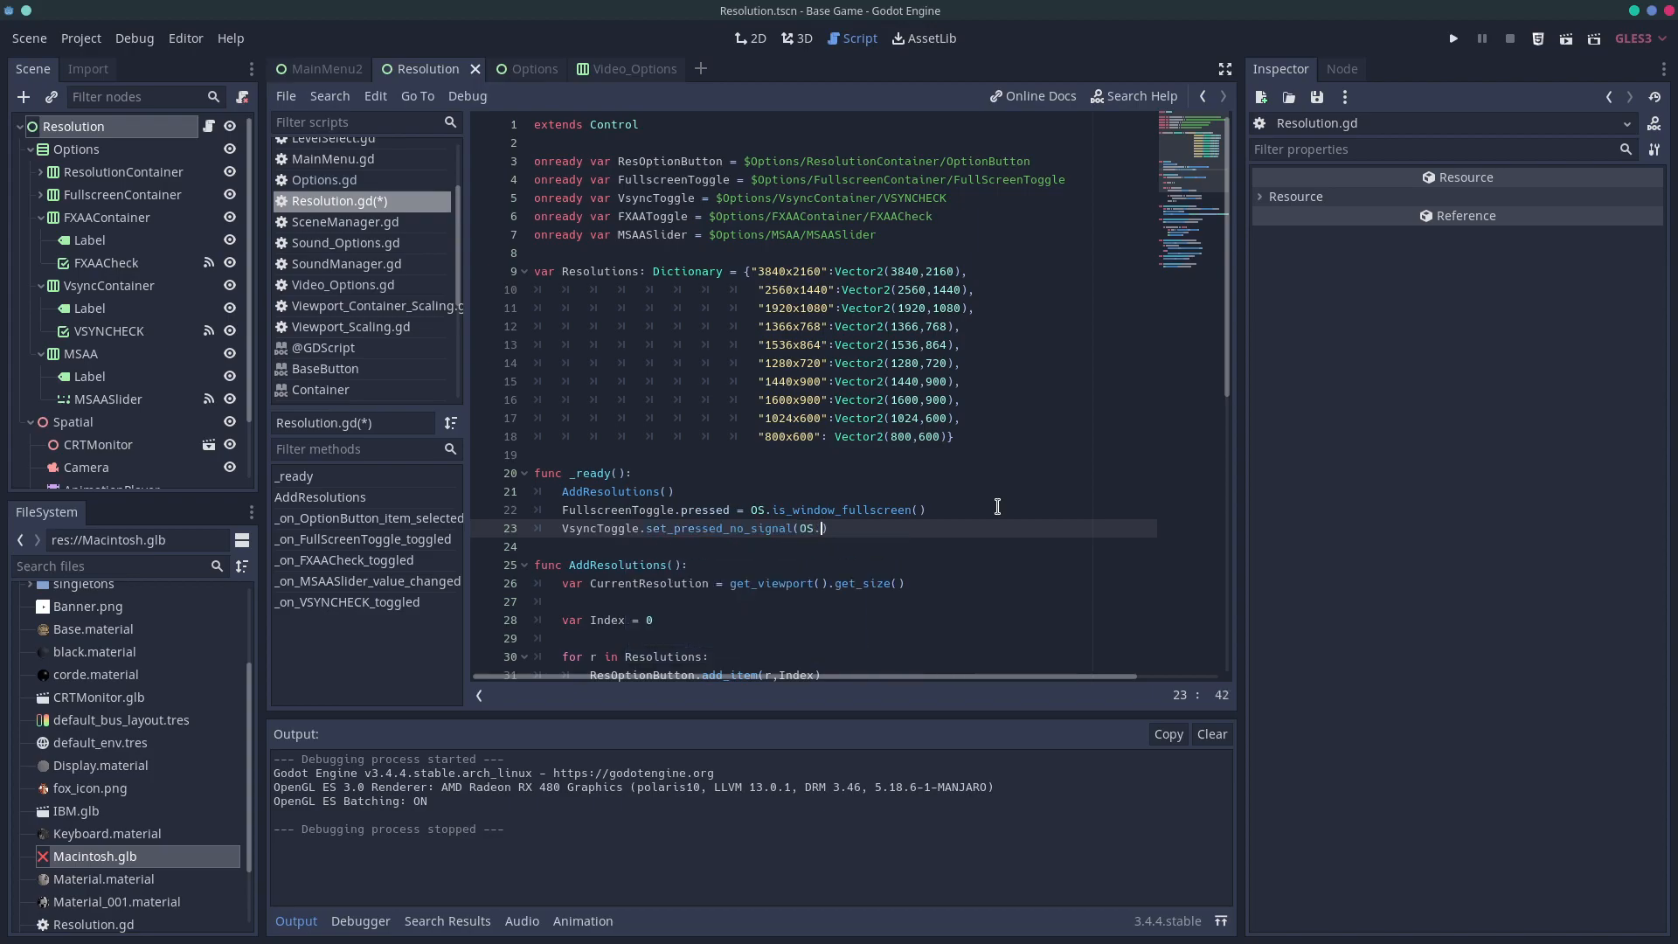
{"action": "type", "text": "is"}
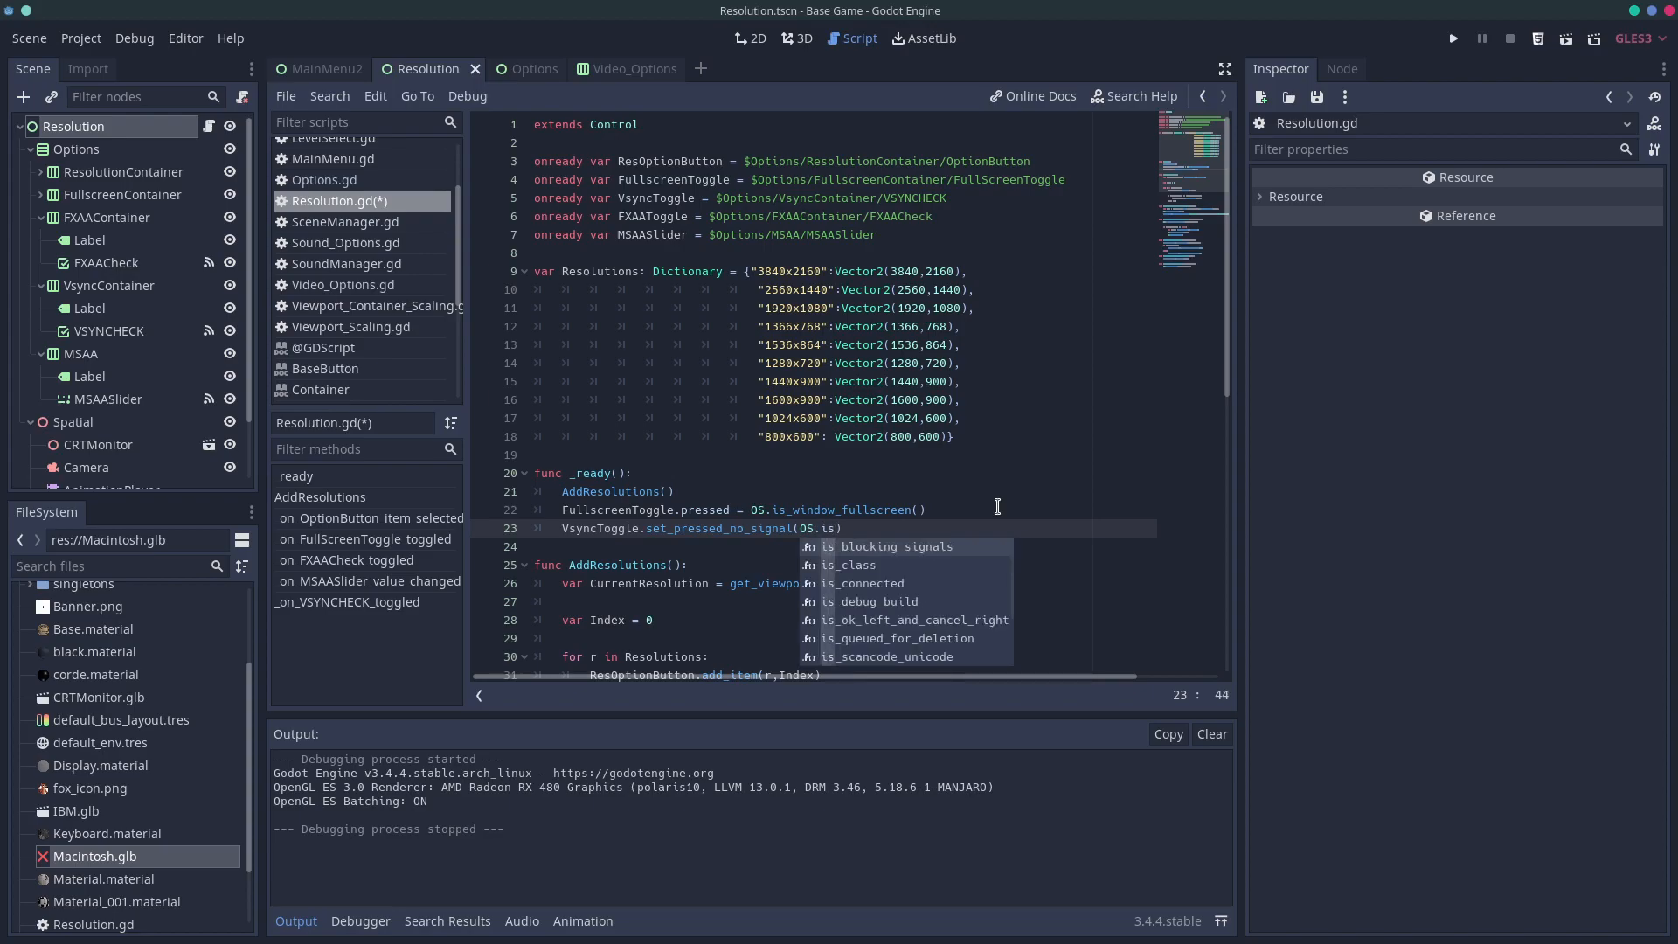
{"action": "type", "text": "vsy"}
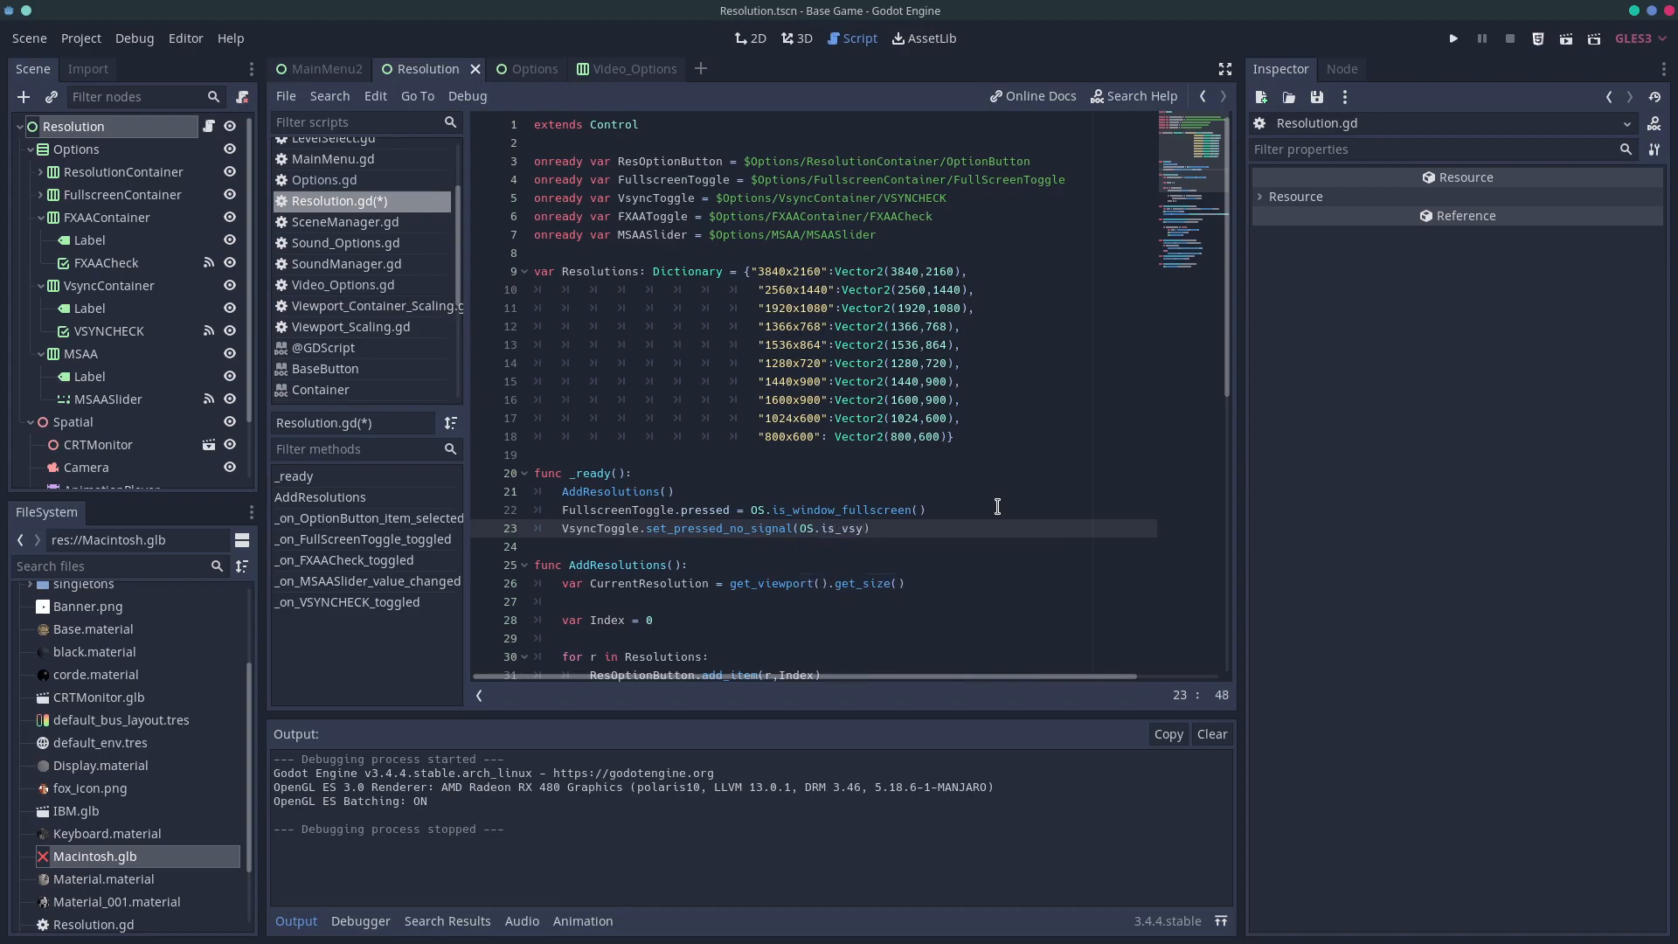
{"action": "type", "text": "nc"}
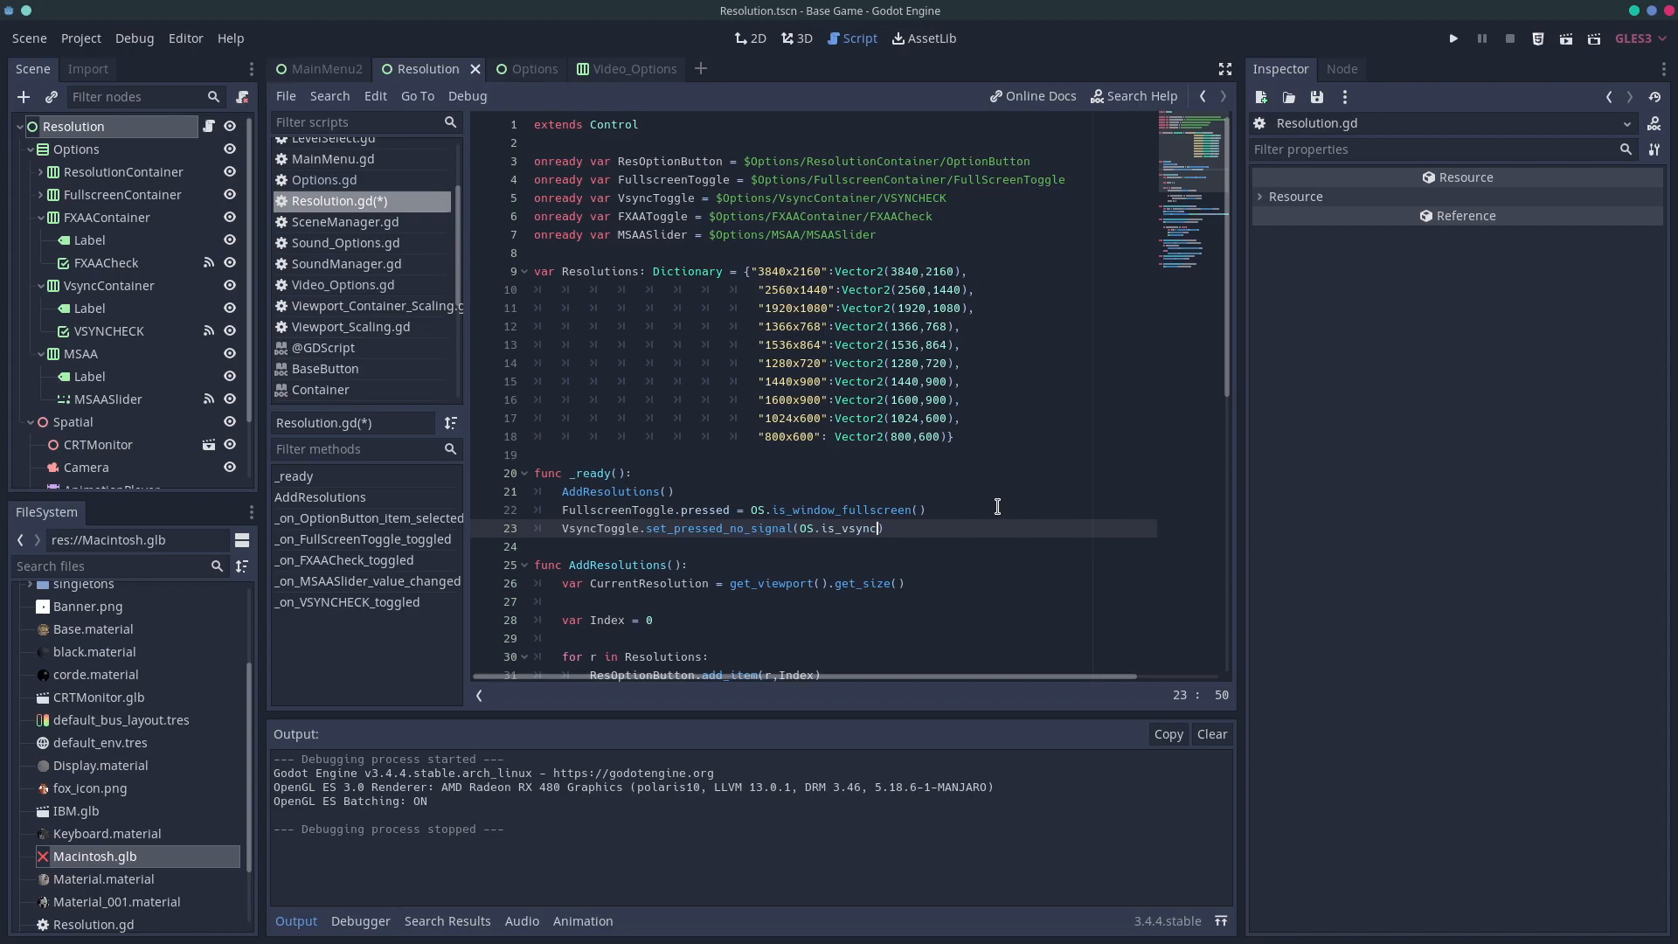
{"action": "type", "text": "_enabled"}
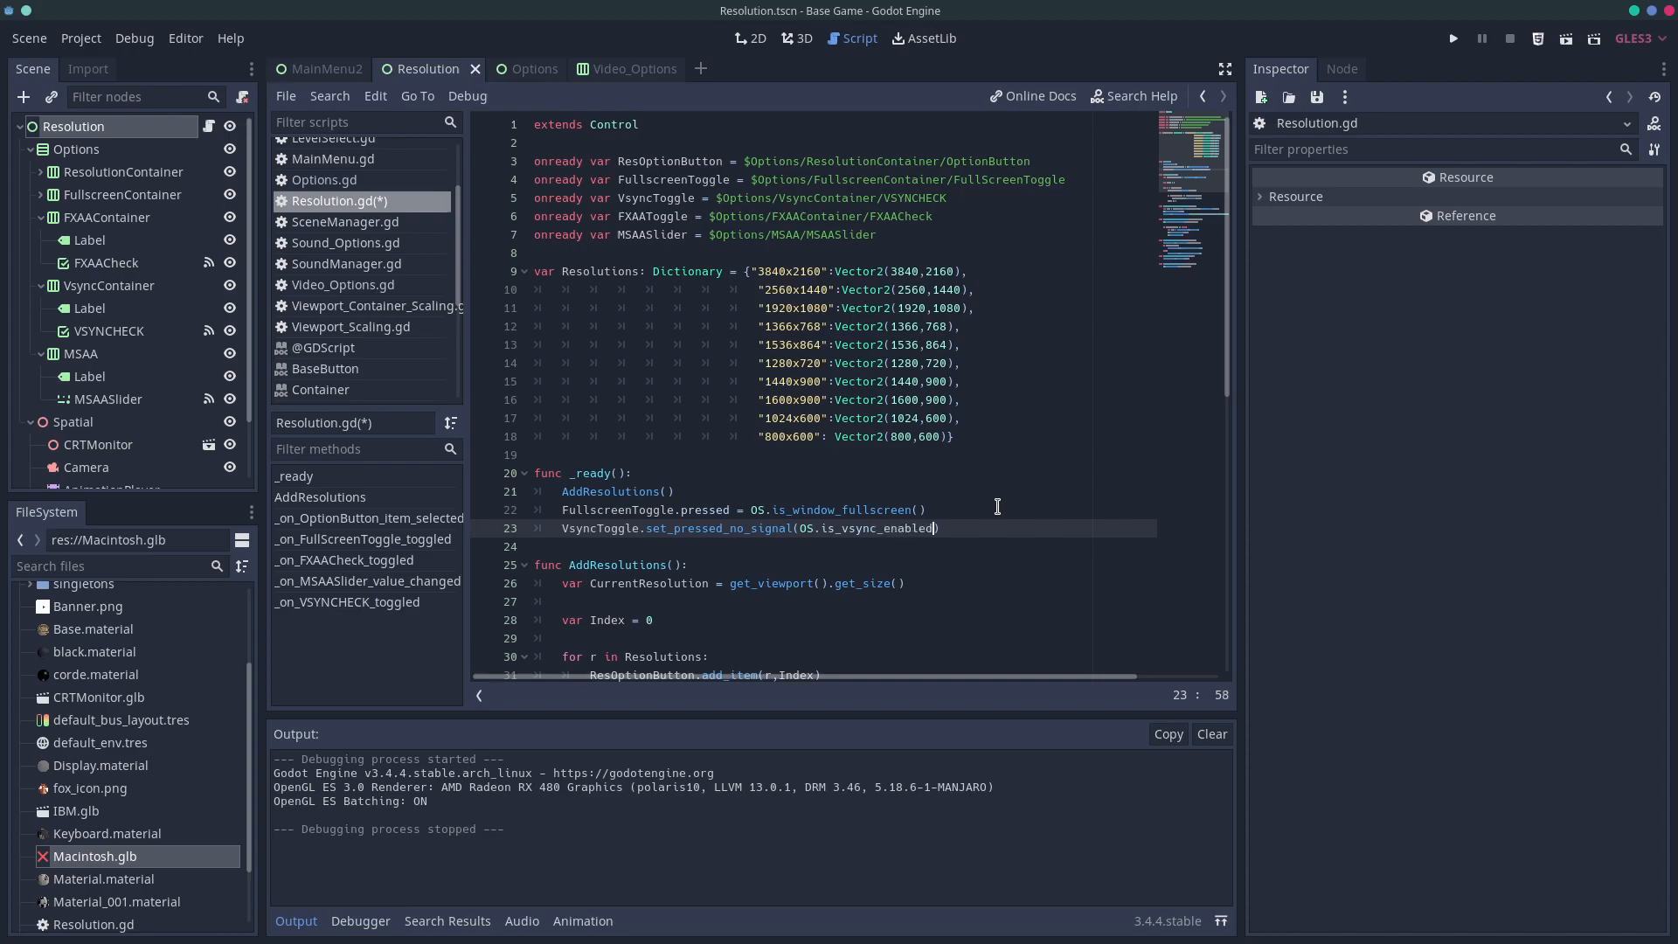
{"action": "key", "text": "Enter"}
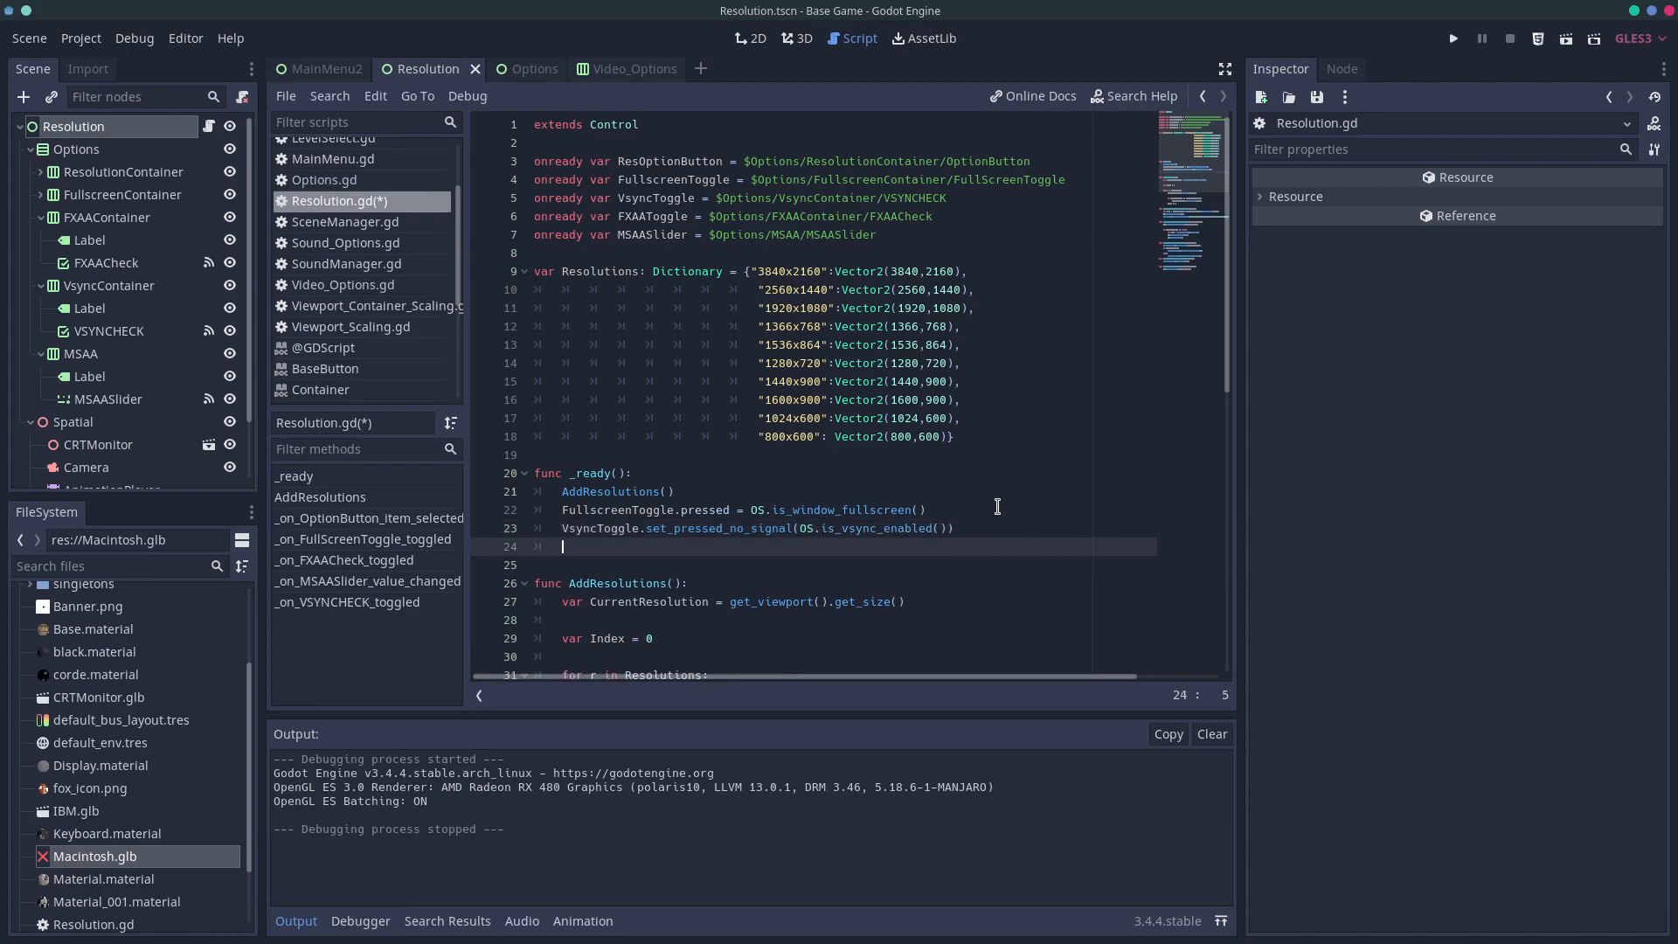
In _ready, set FXAAToggle with set_pressed_no_signal(get_viewport().get_use_fxaa())
{"action": "type", "text": "F"}
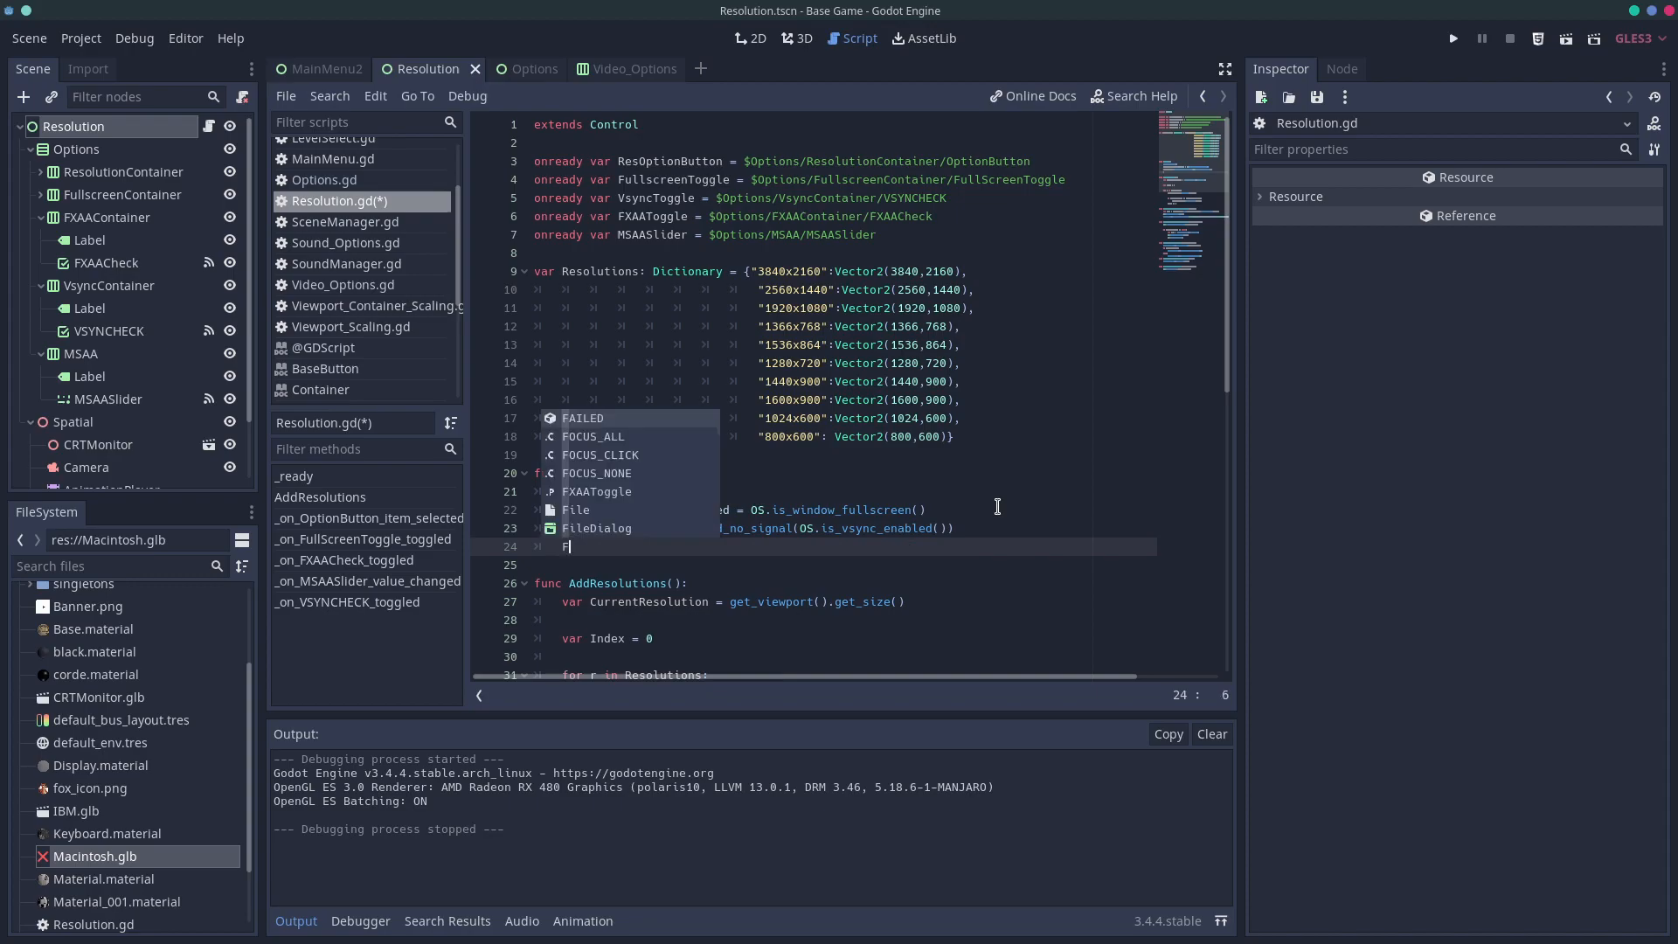
{"action": "type", "text": "FXAAToggle.set"}
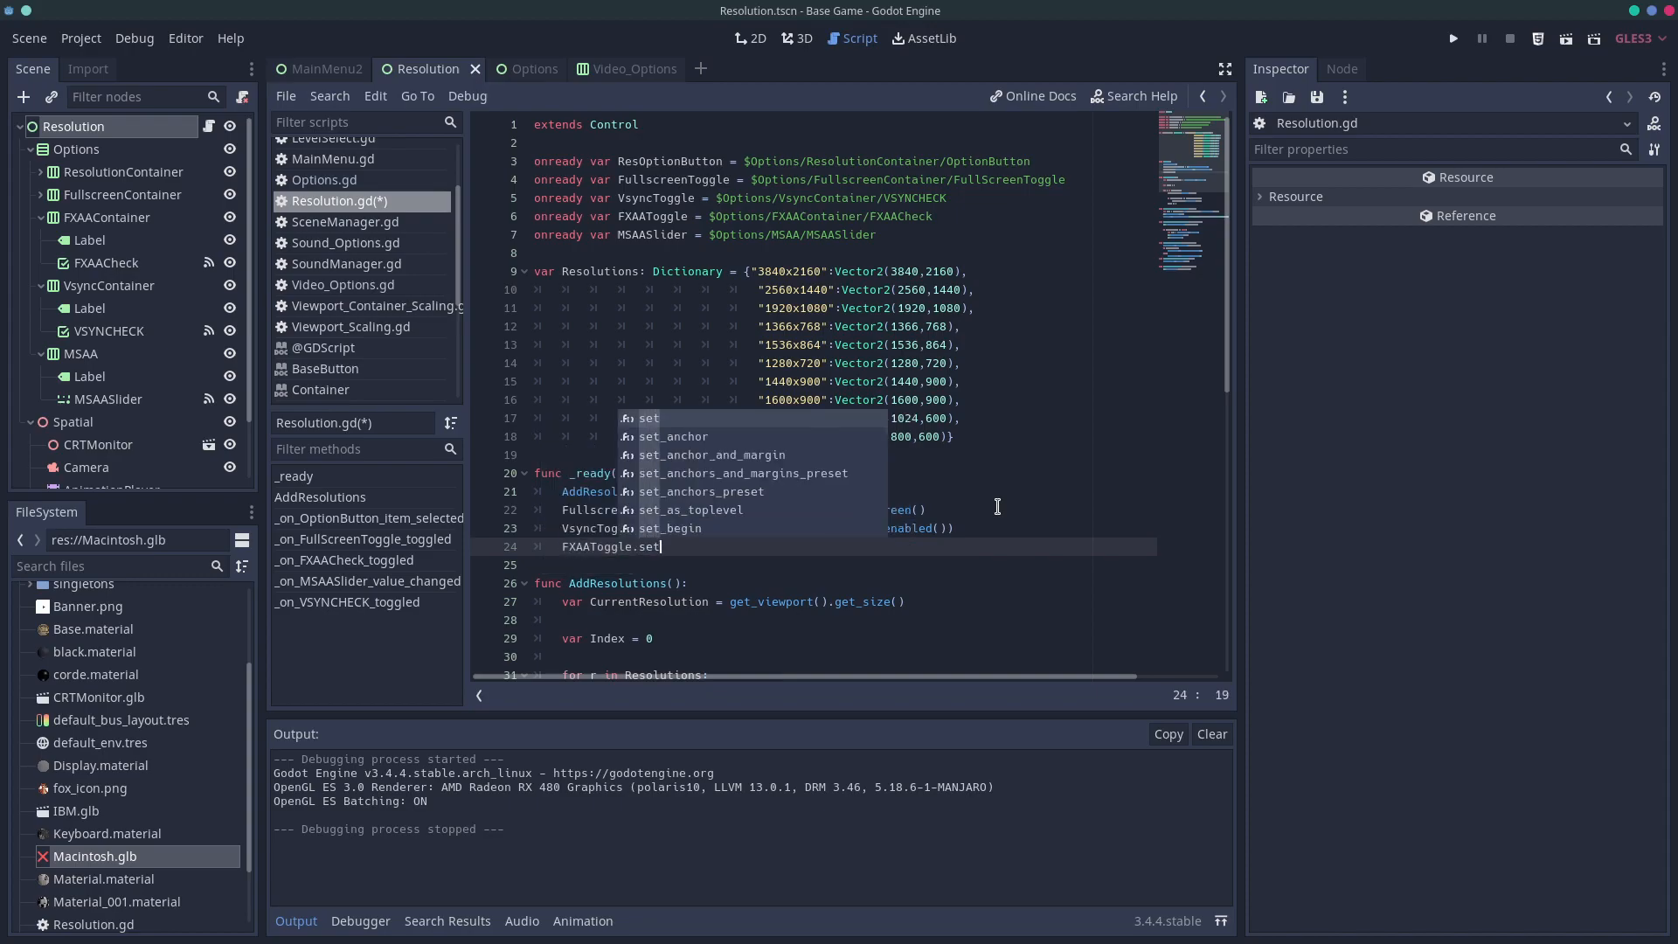
{"action": "type", "text": "va"}
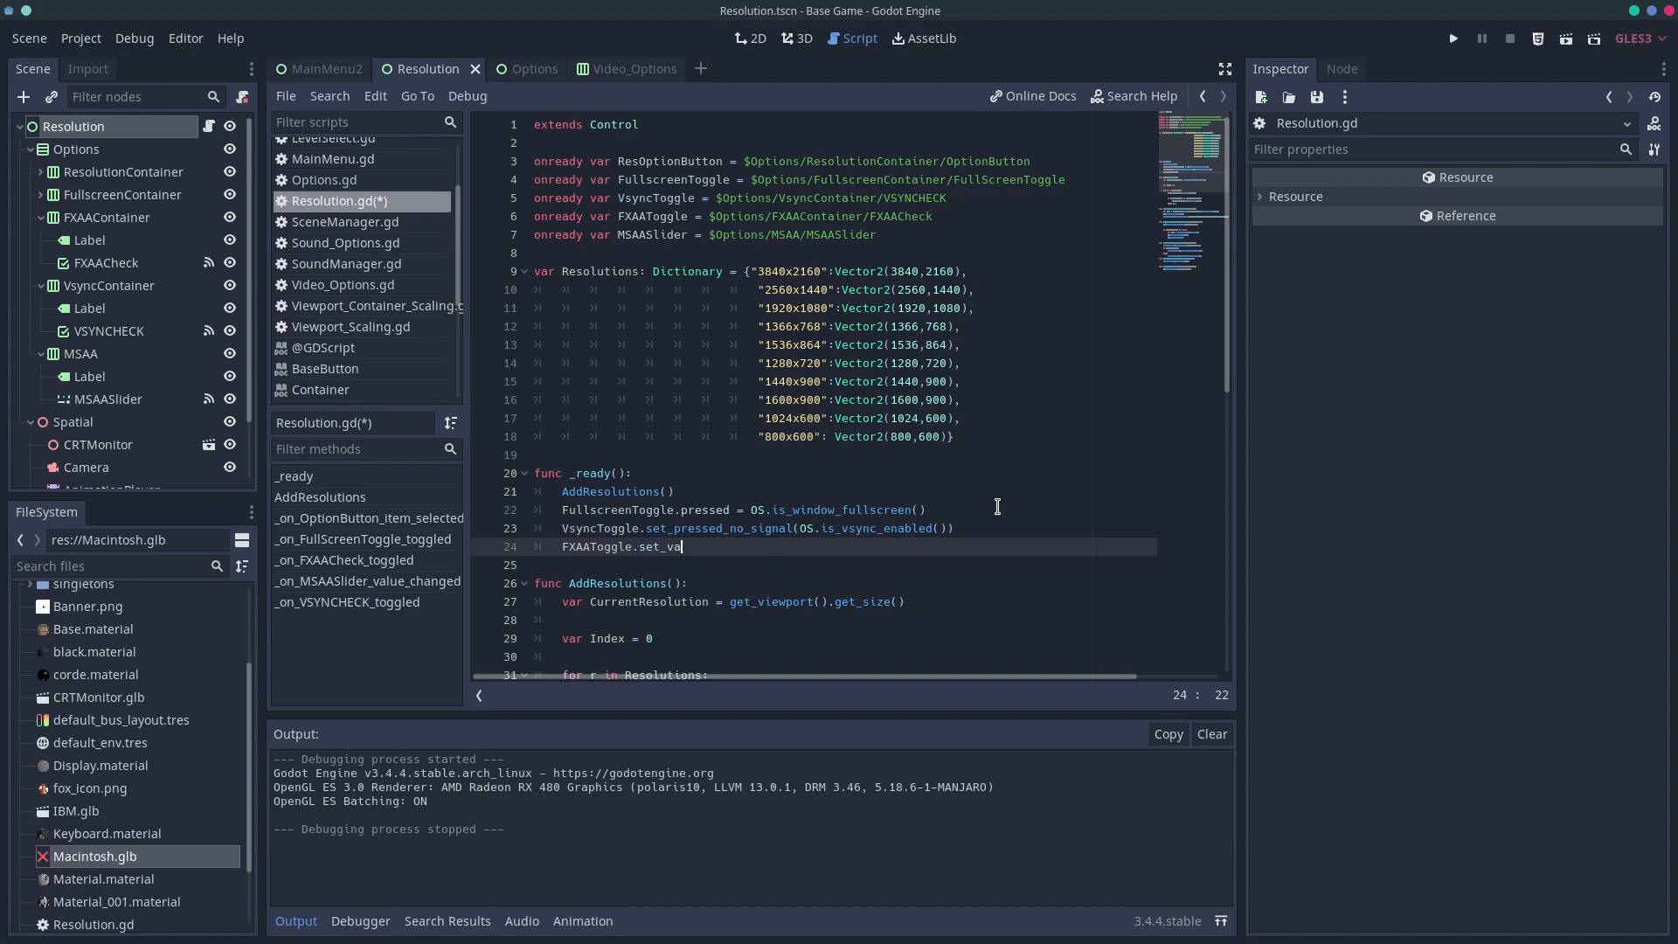
{"action": "type", "text": "_pressed_no_signal("}
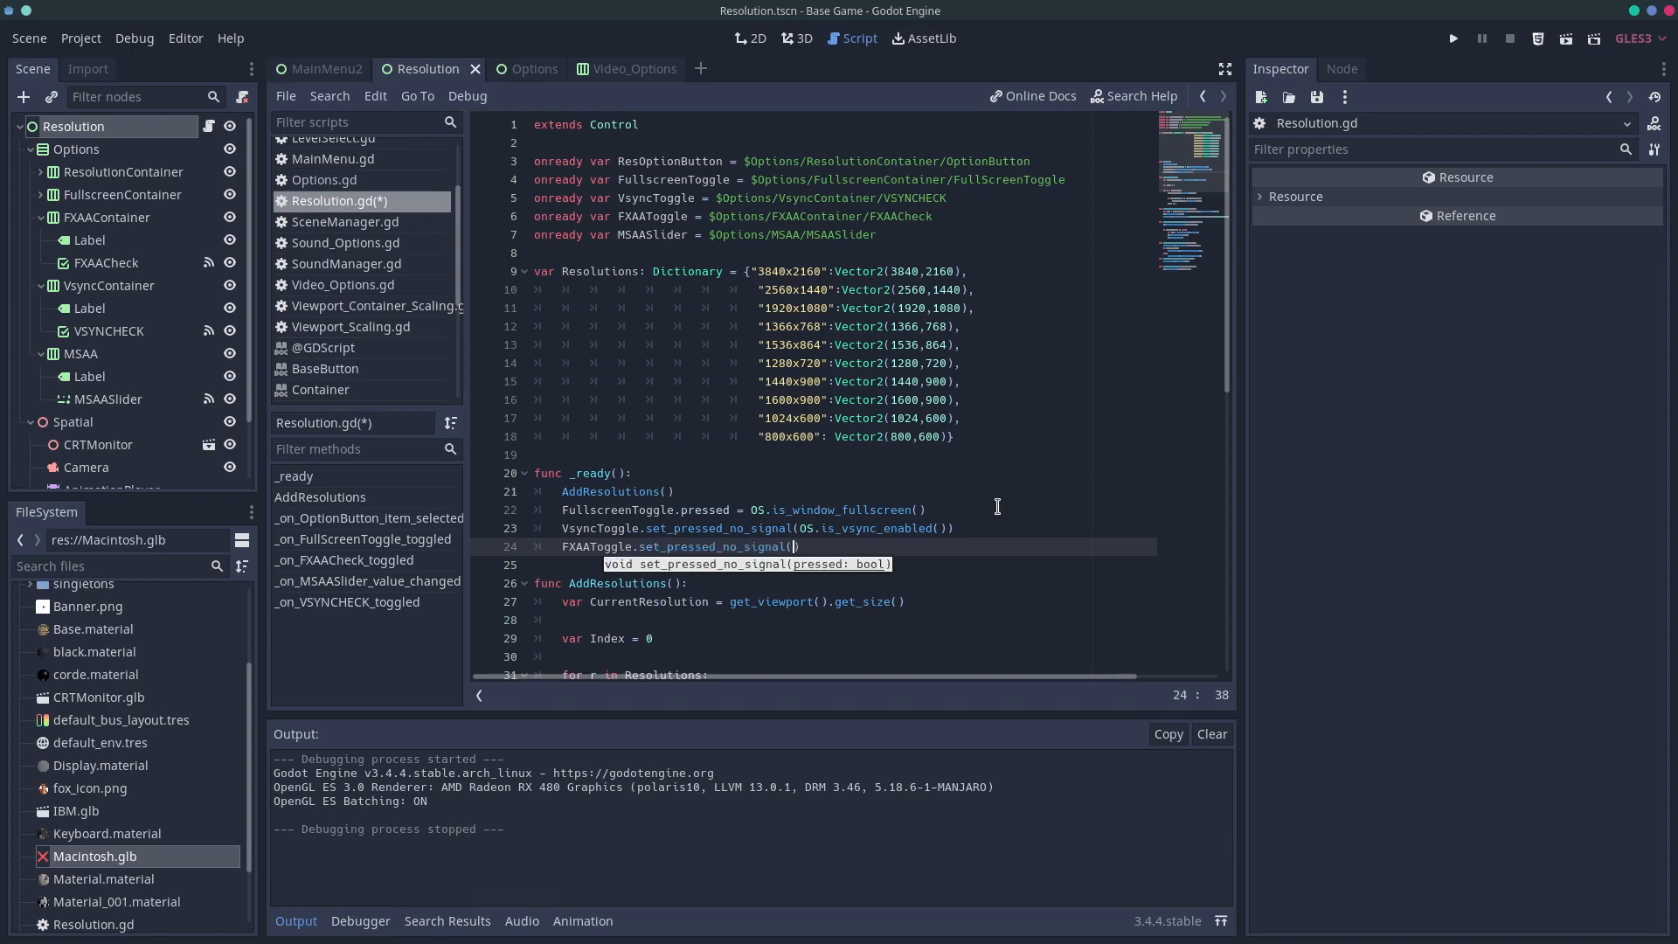
{"action": "type", "text": "get_viewport("}
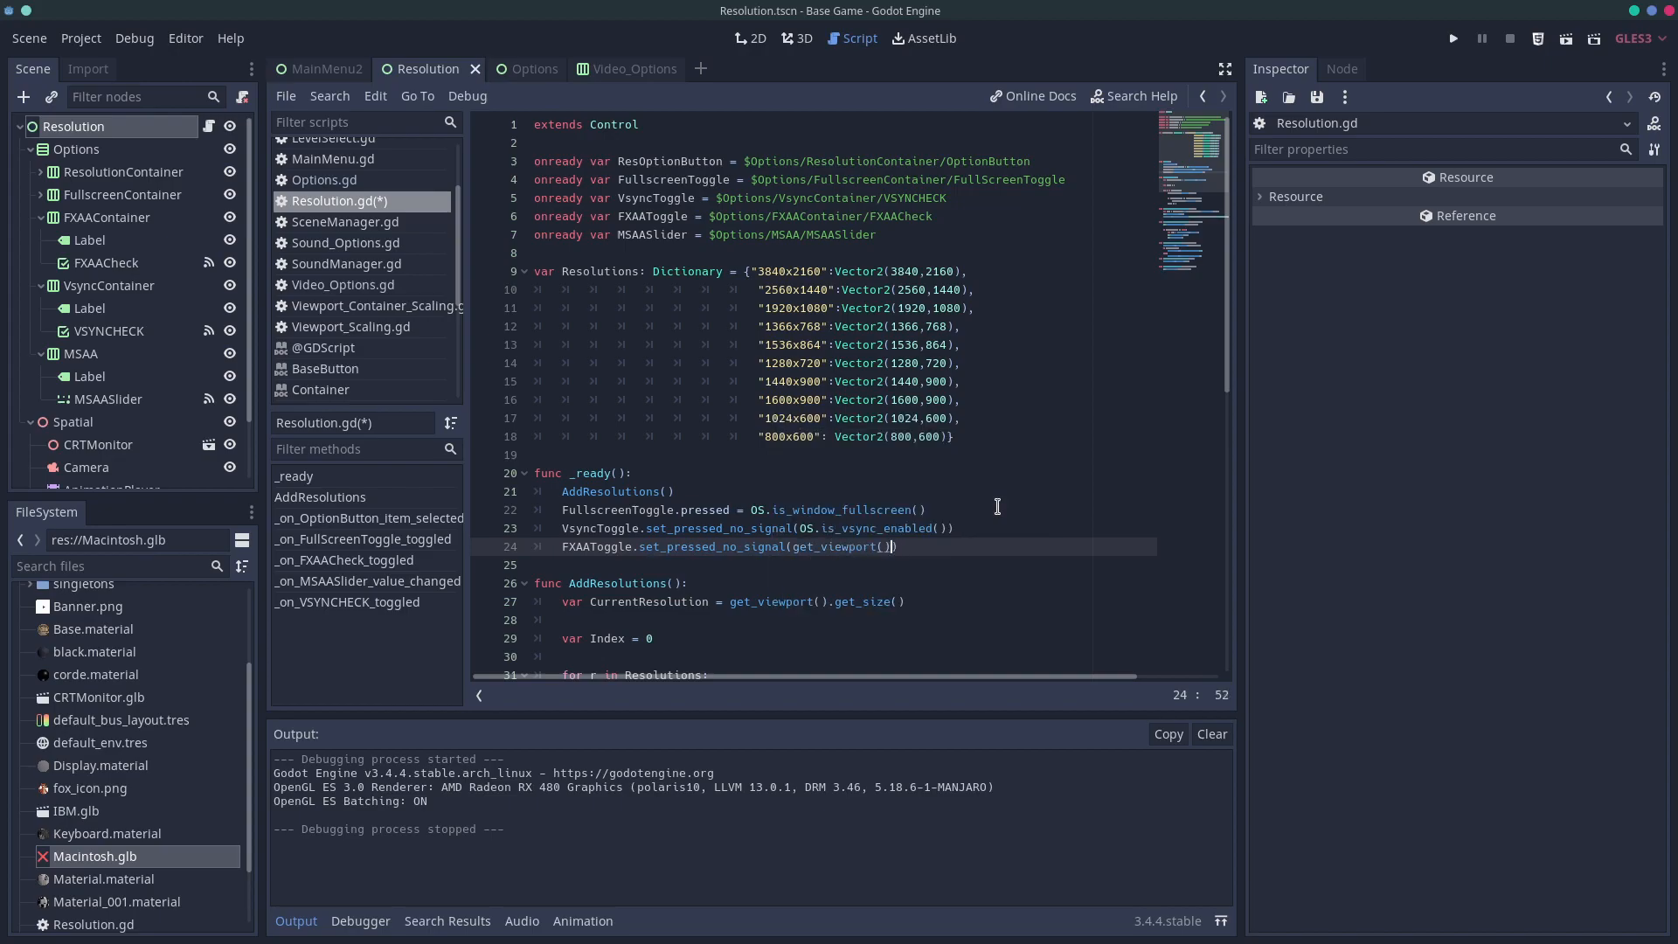
{"action": "type", "text": "."}
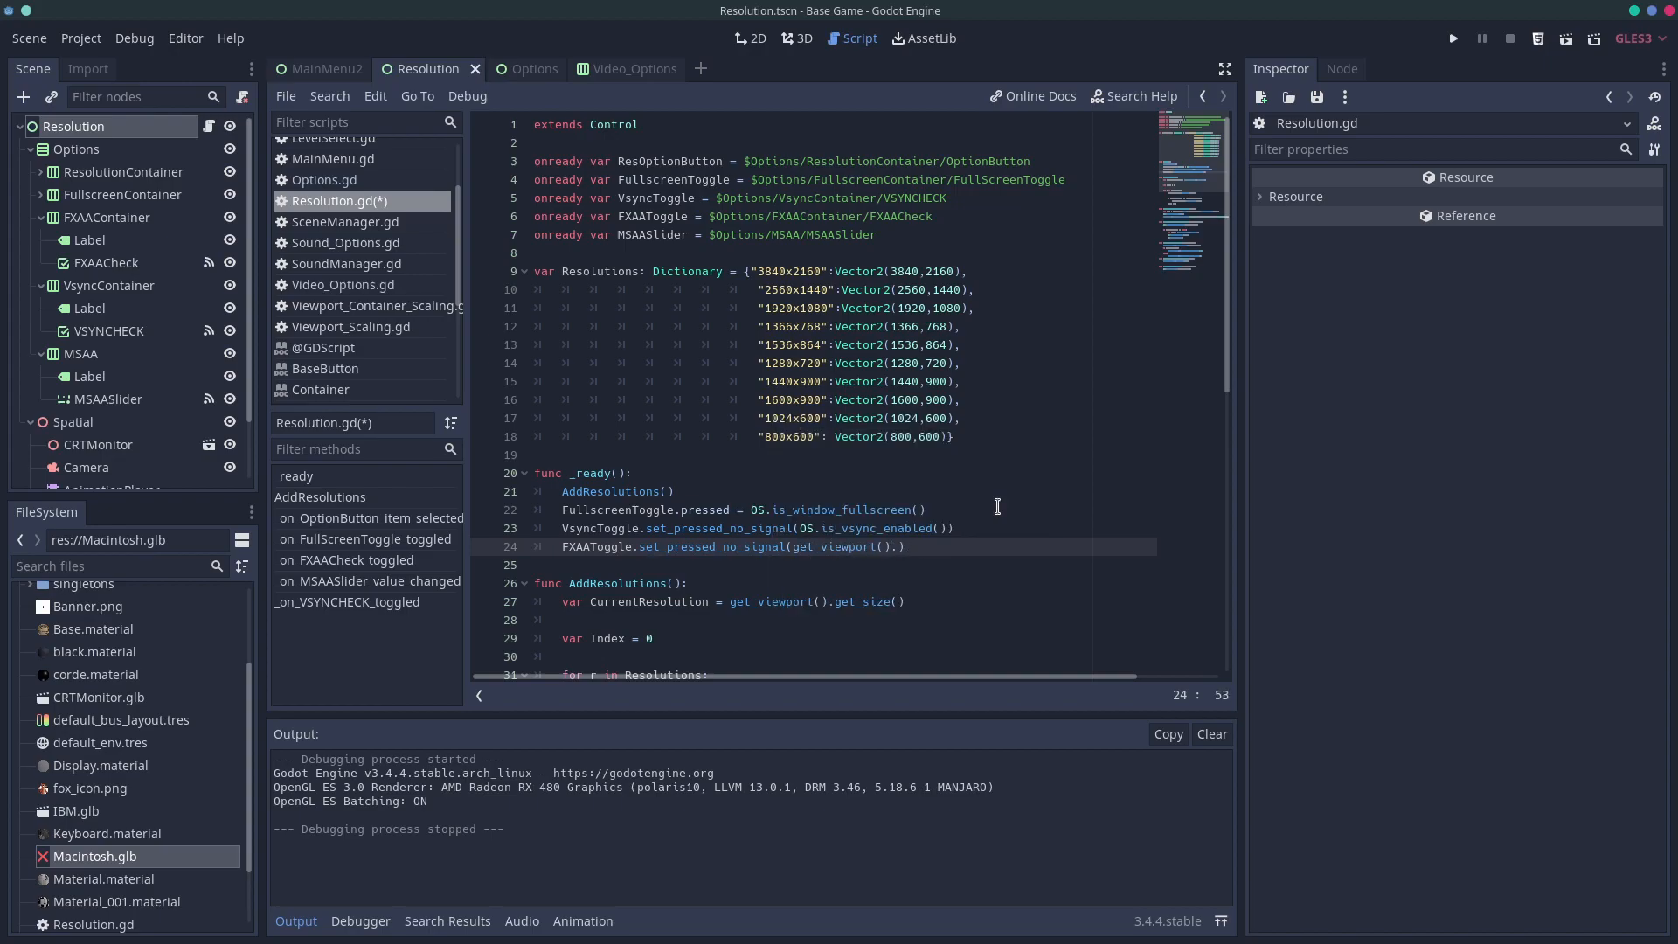
{"action": "type", "text": ".get_use"}
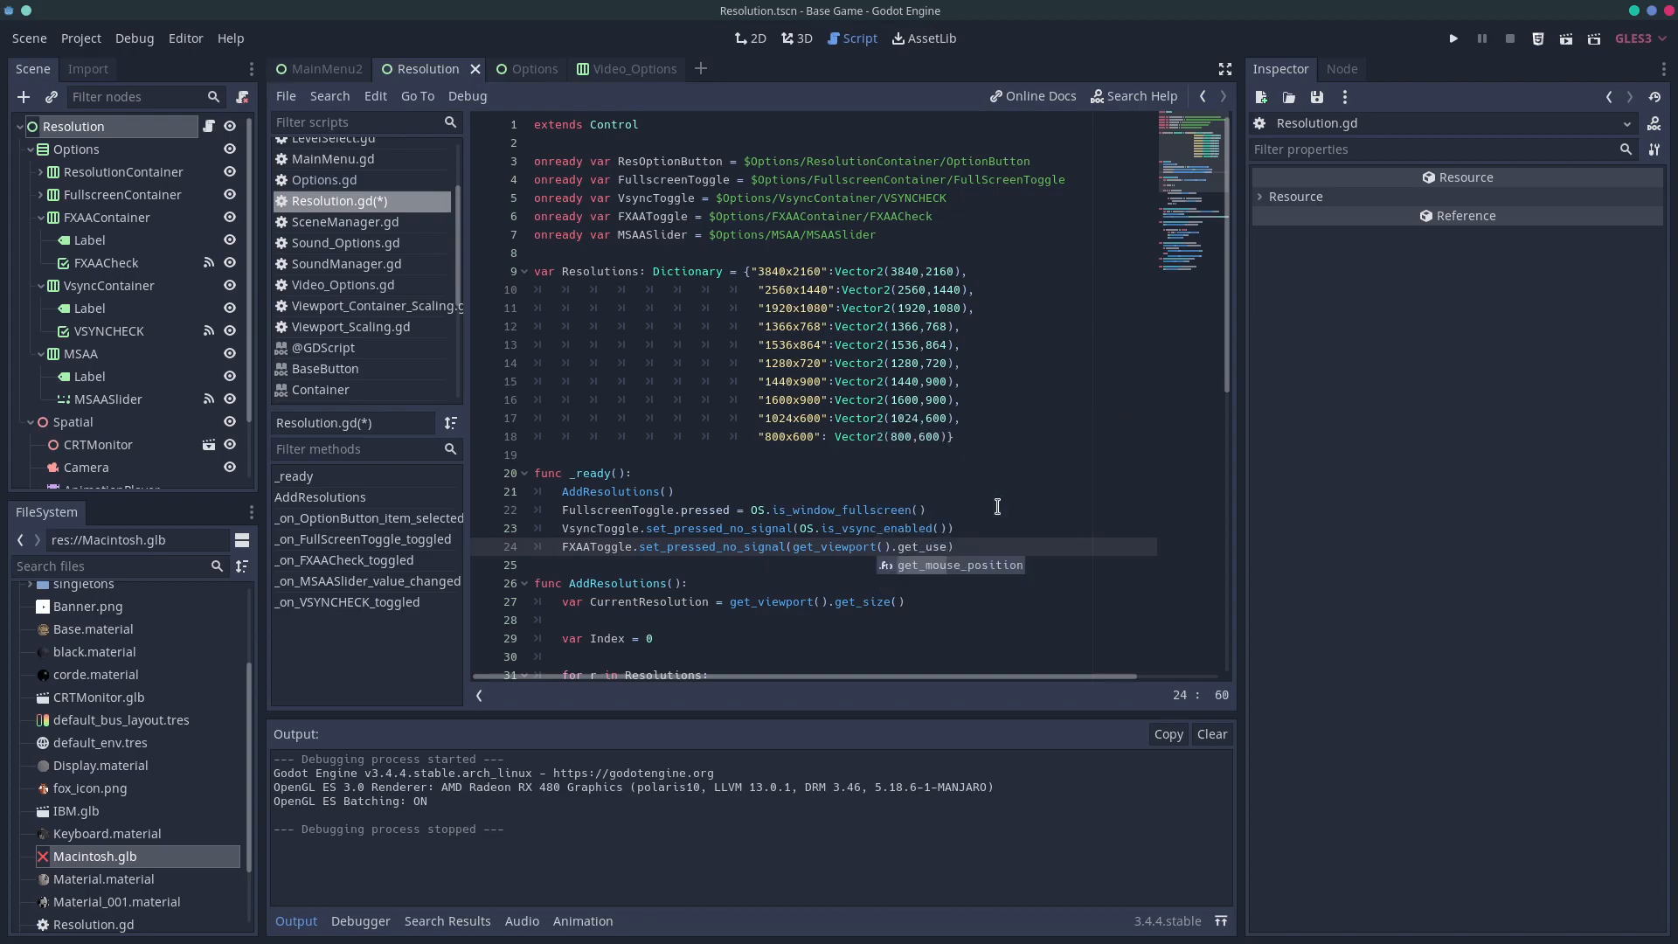
{"action": "type", "text": "_fxaa"}
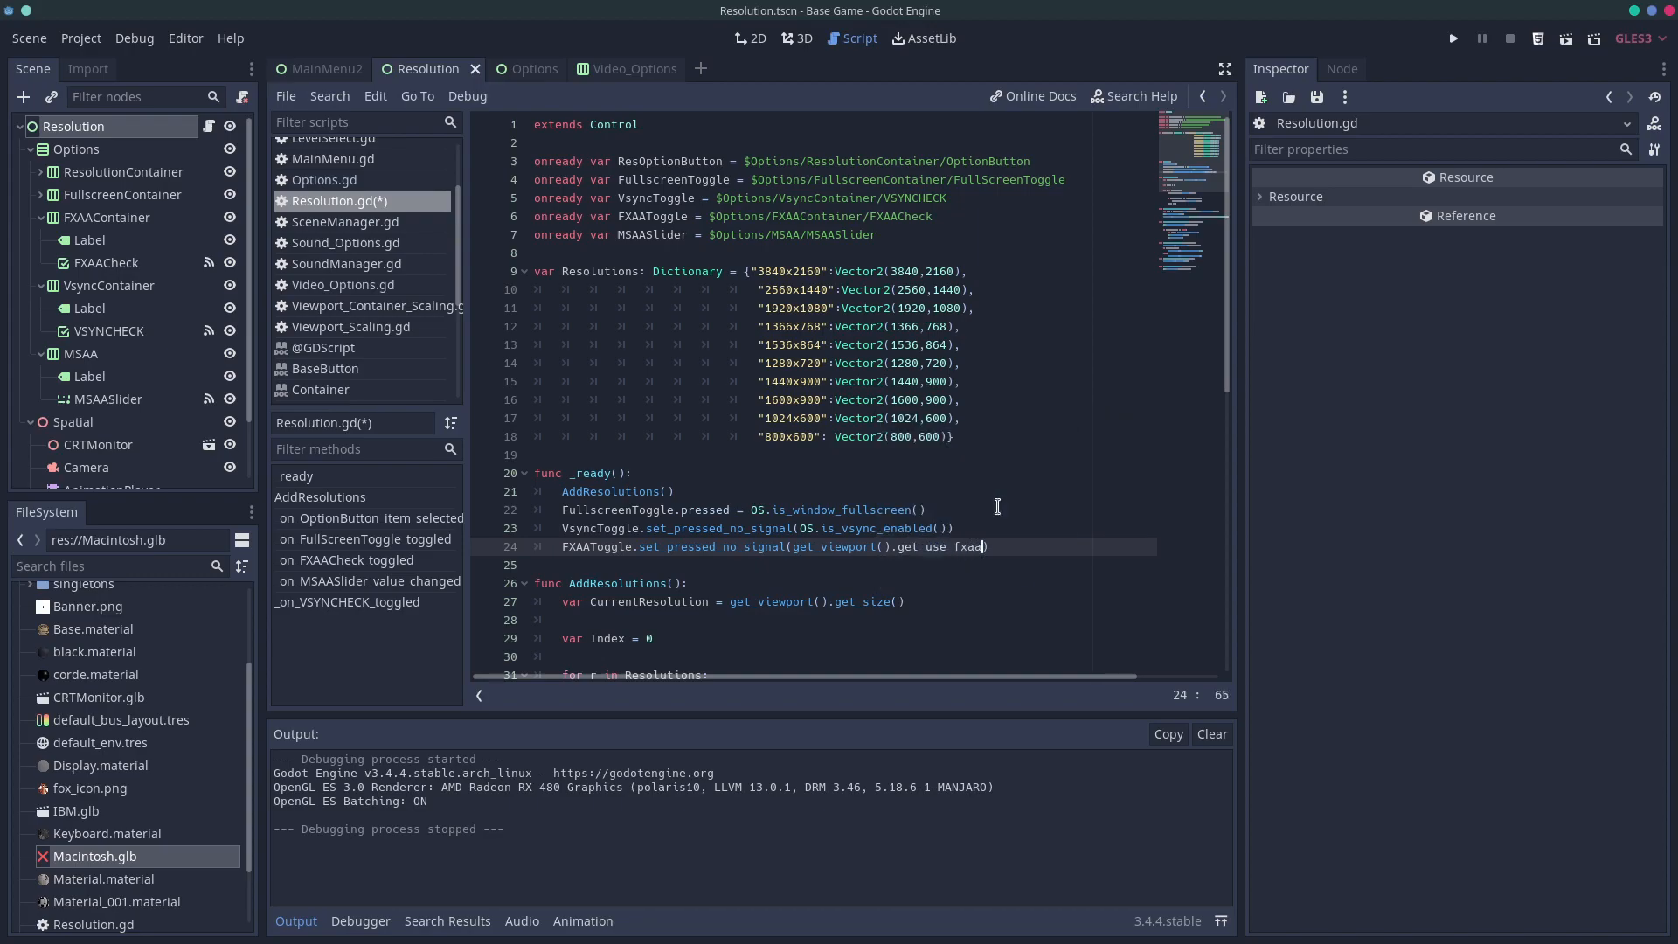
{"action": "key", "text": "Enter"}
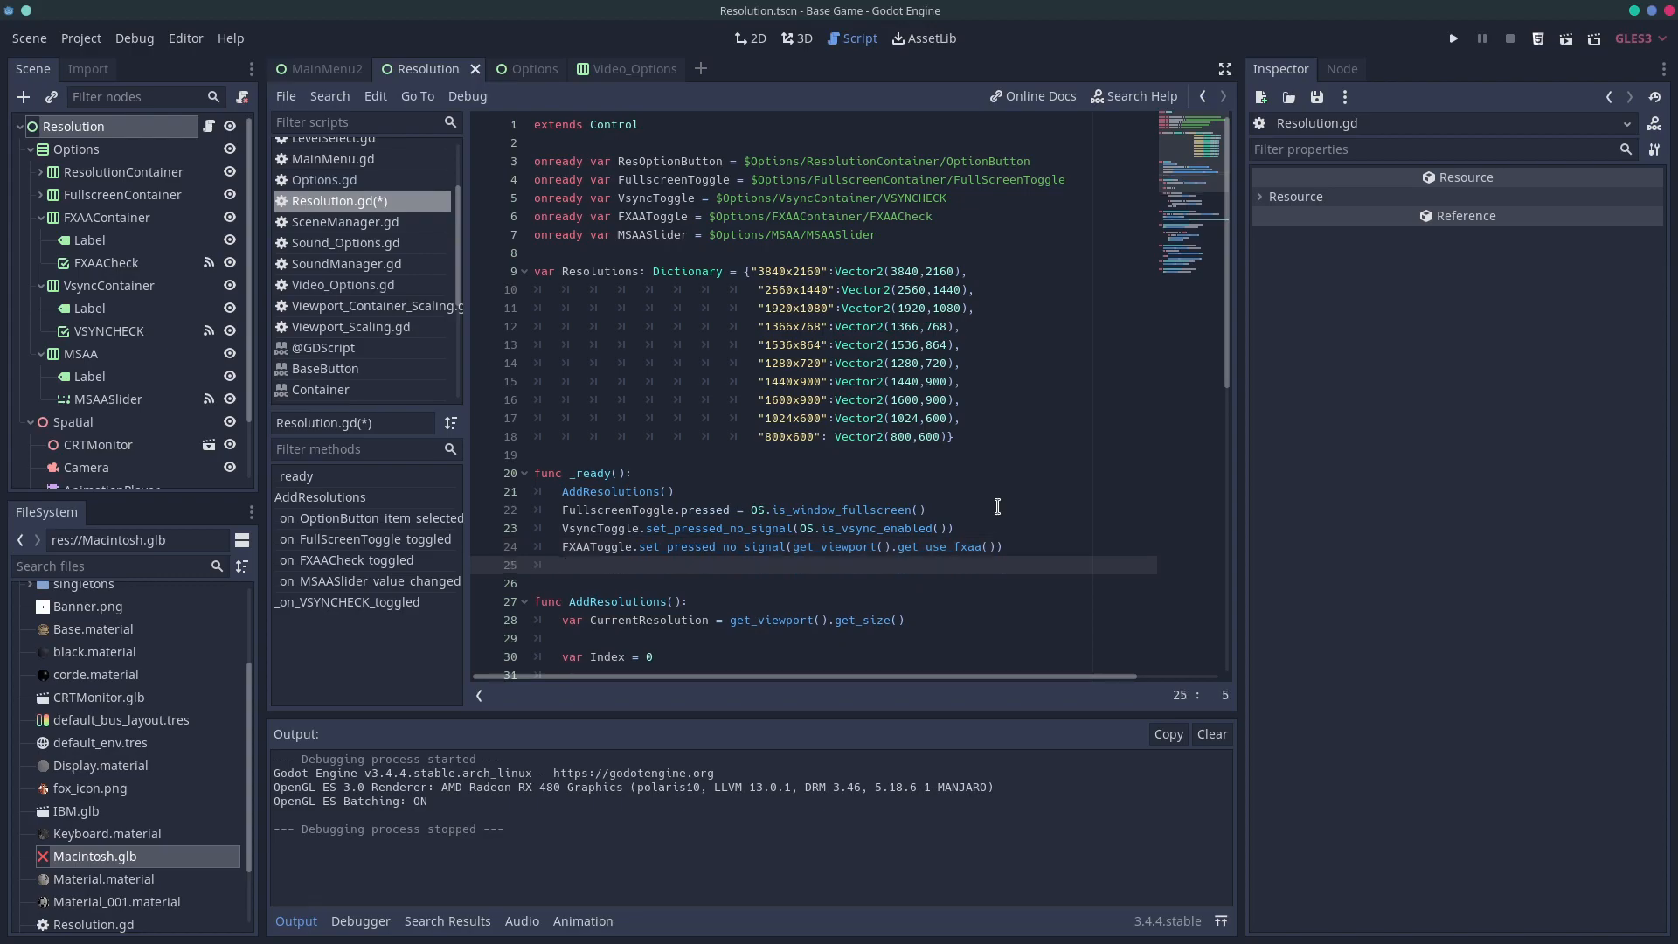
Add MSAASlider.set_value(get_viewport().get_msaa()) in _ready and save the script
{"action": "type", "text": "MSA"}
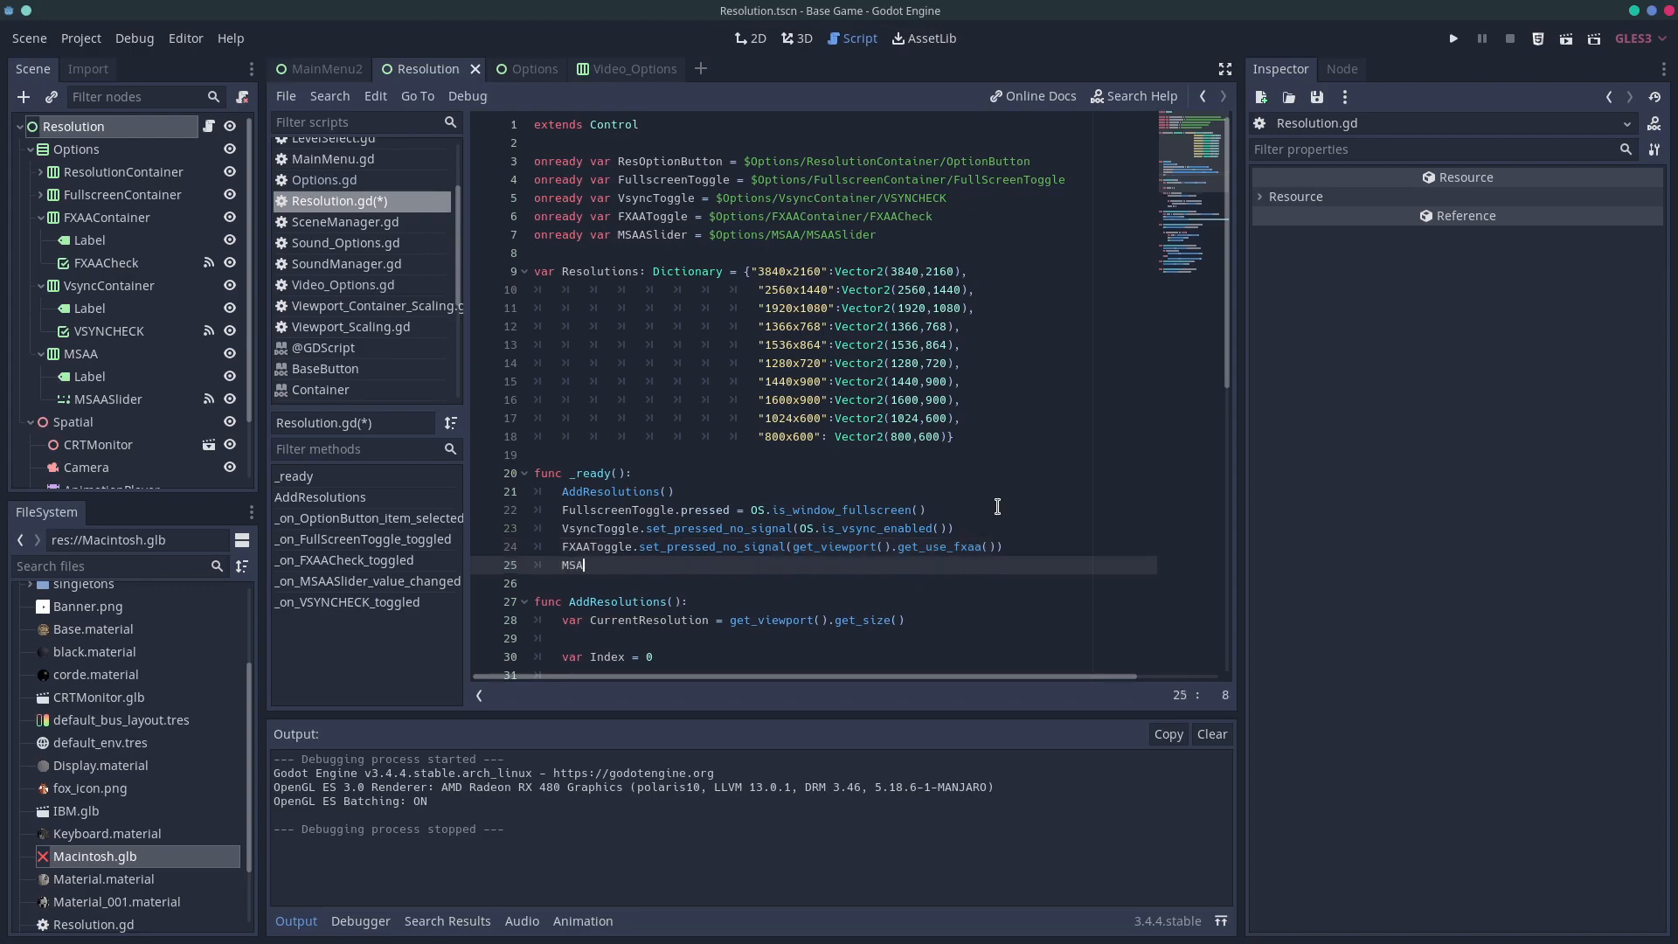
{"action": "type", "text": "ASlider."}
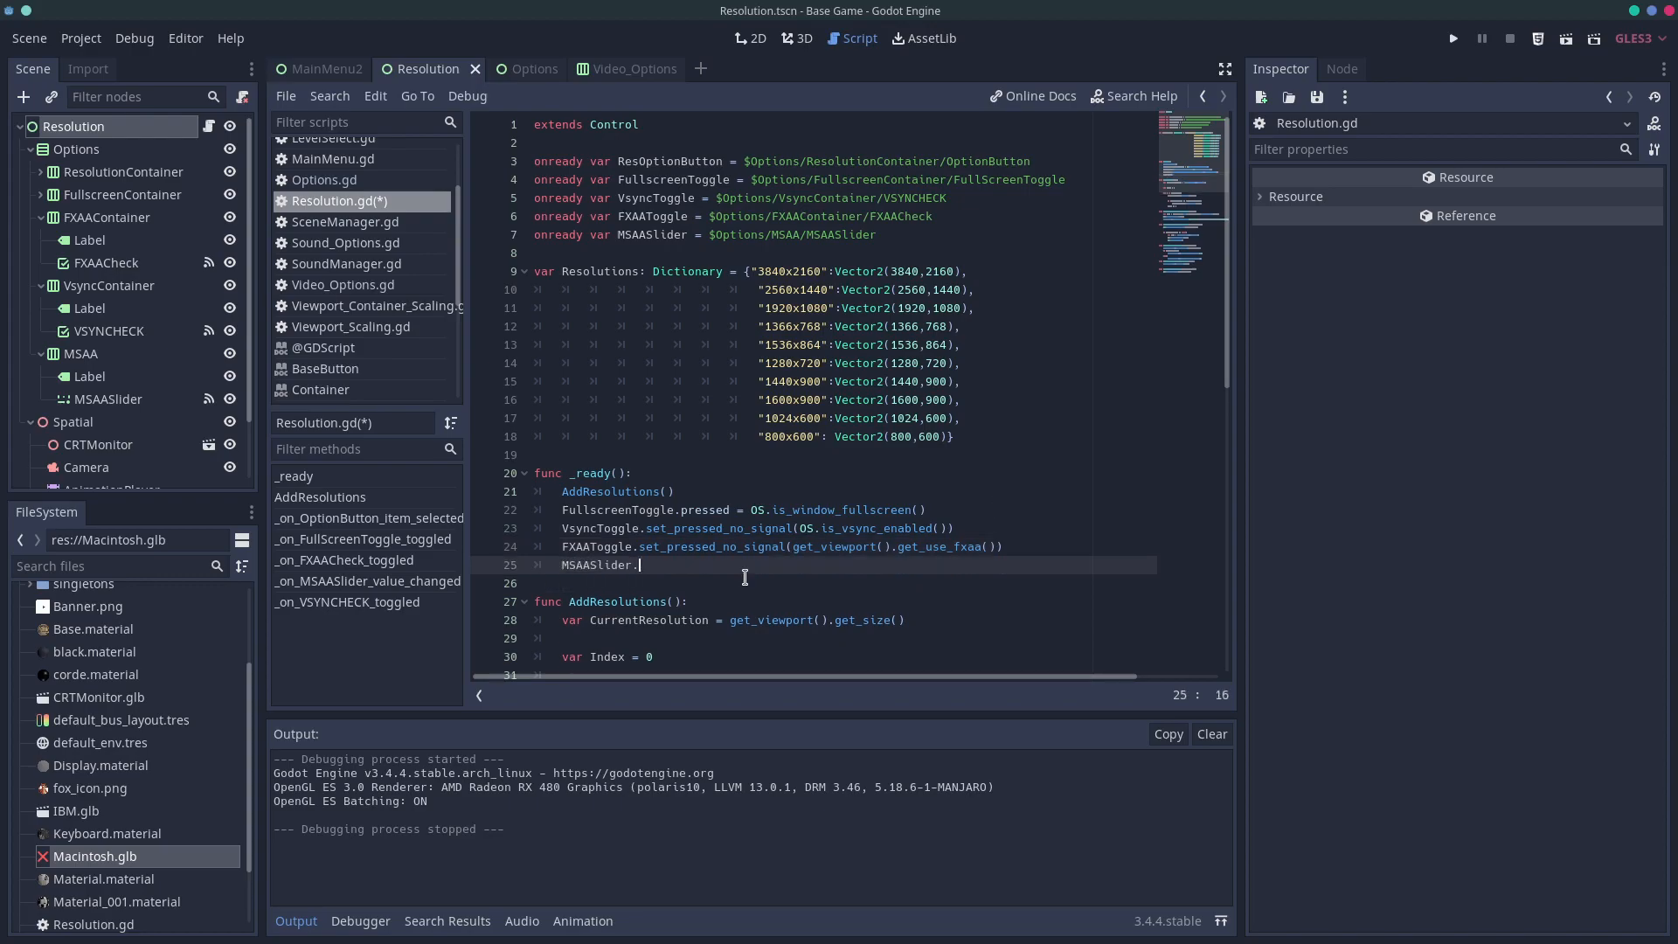
{"action": "type", "text": "set_value("}
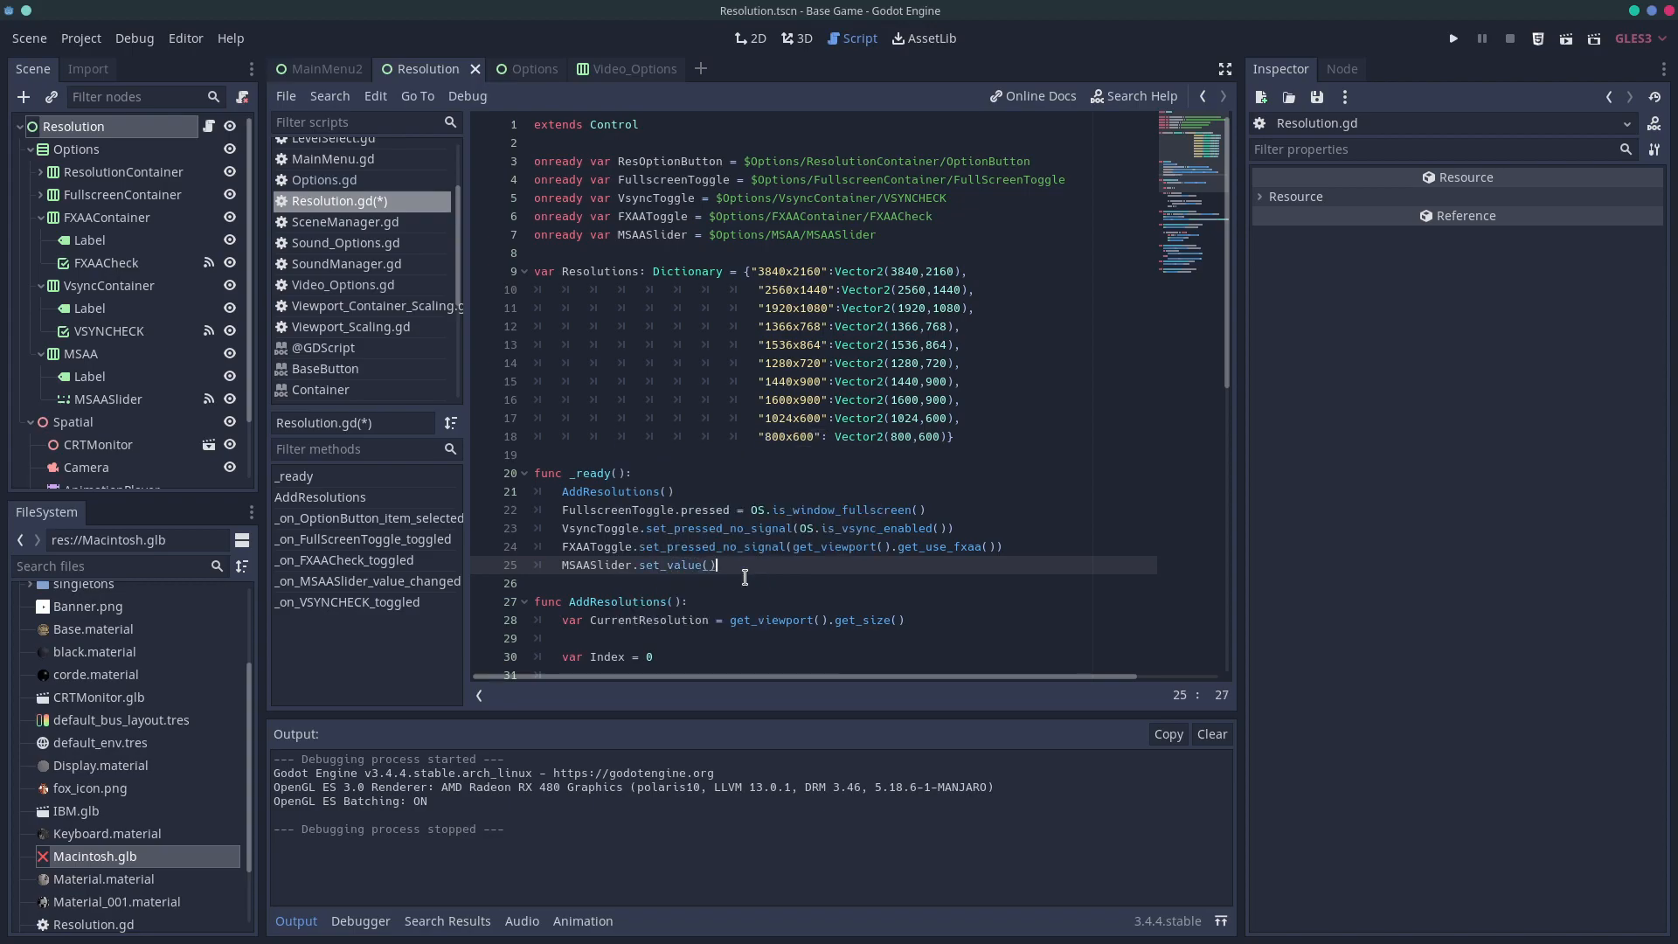
{"action": "key", "text": "BackSpace"}
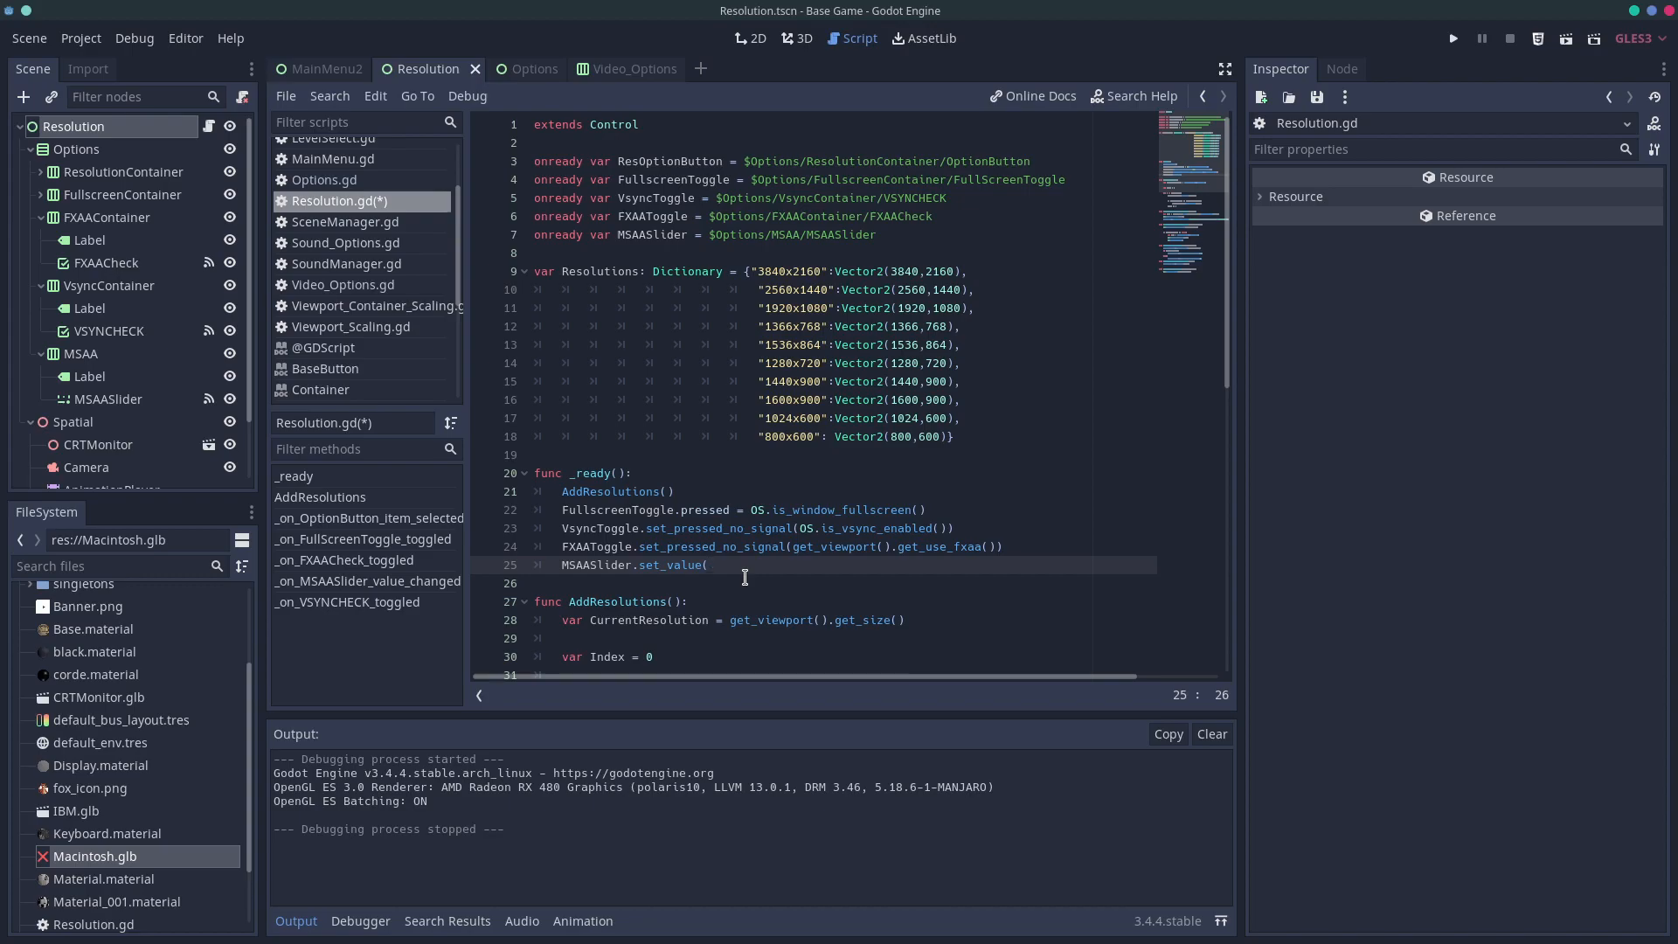
{"action": "type", "text": "get_viewport()."}
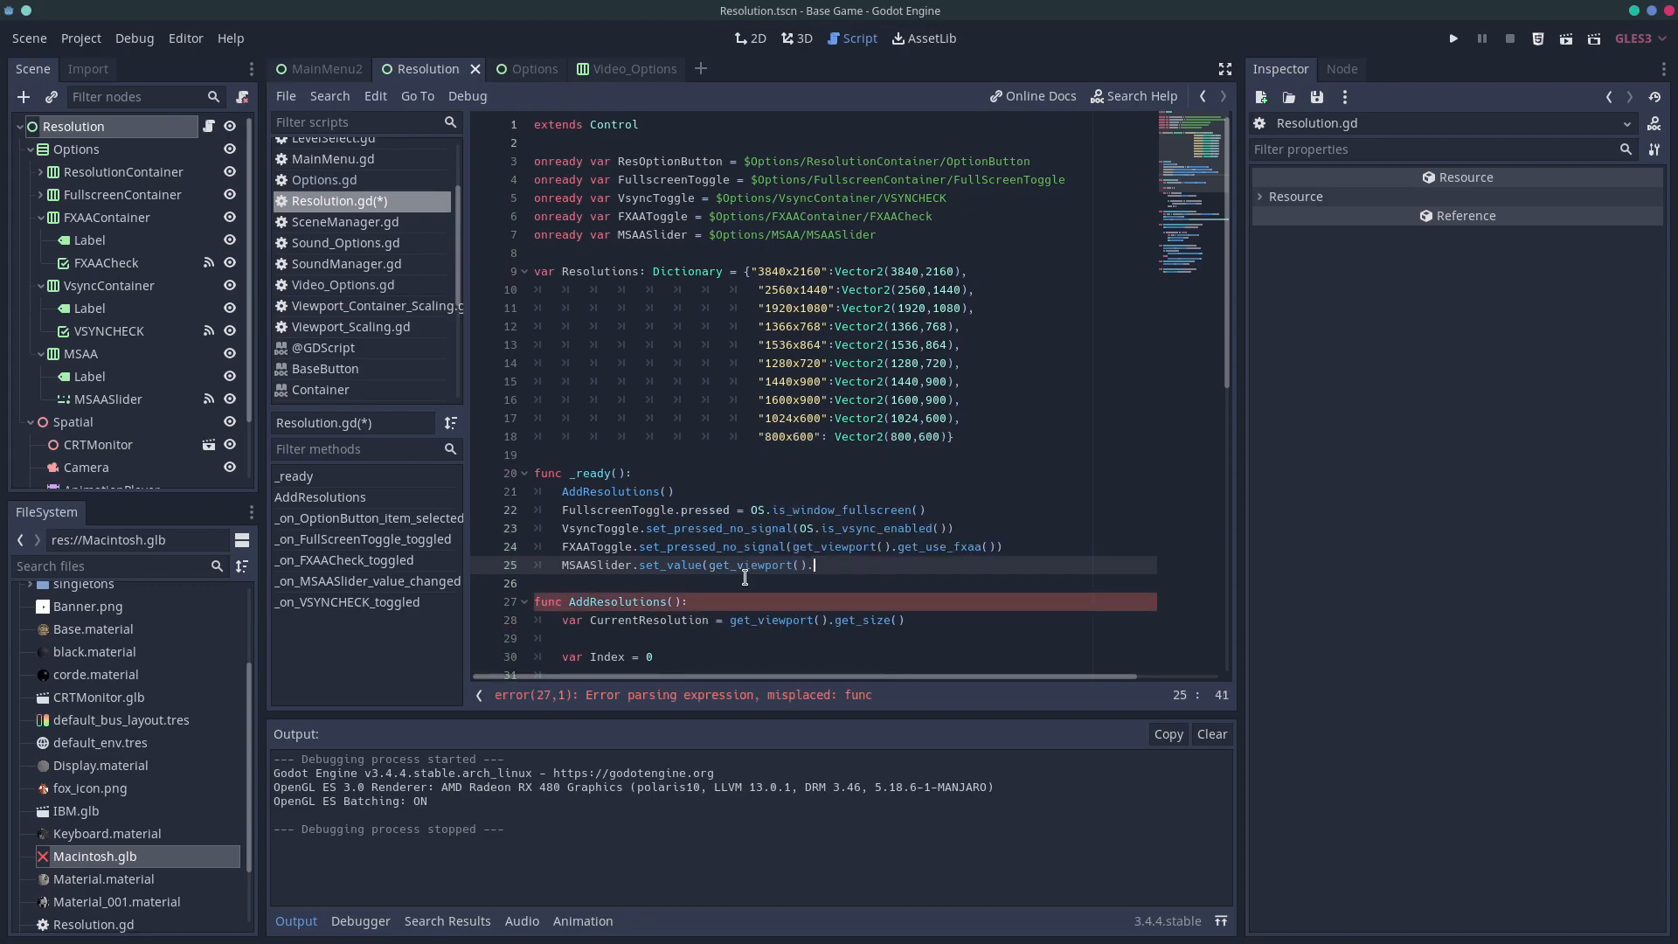
{"action": "type", "text": "g"}
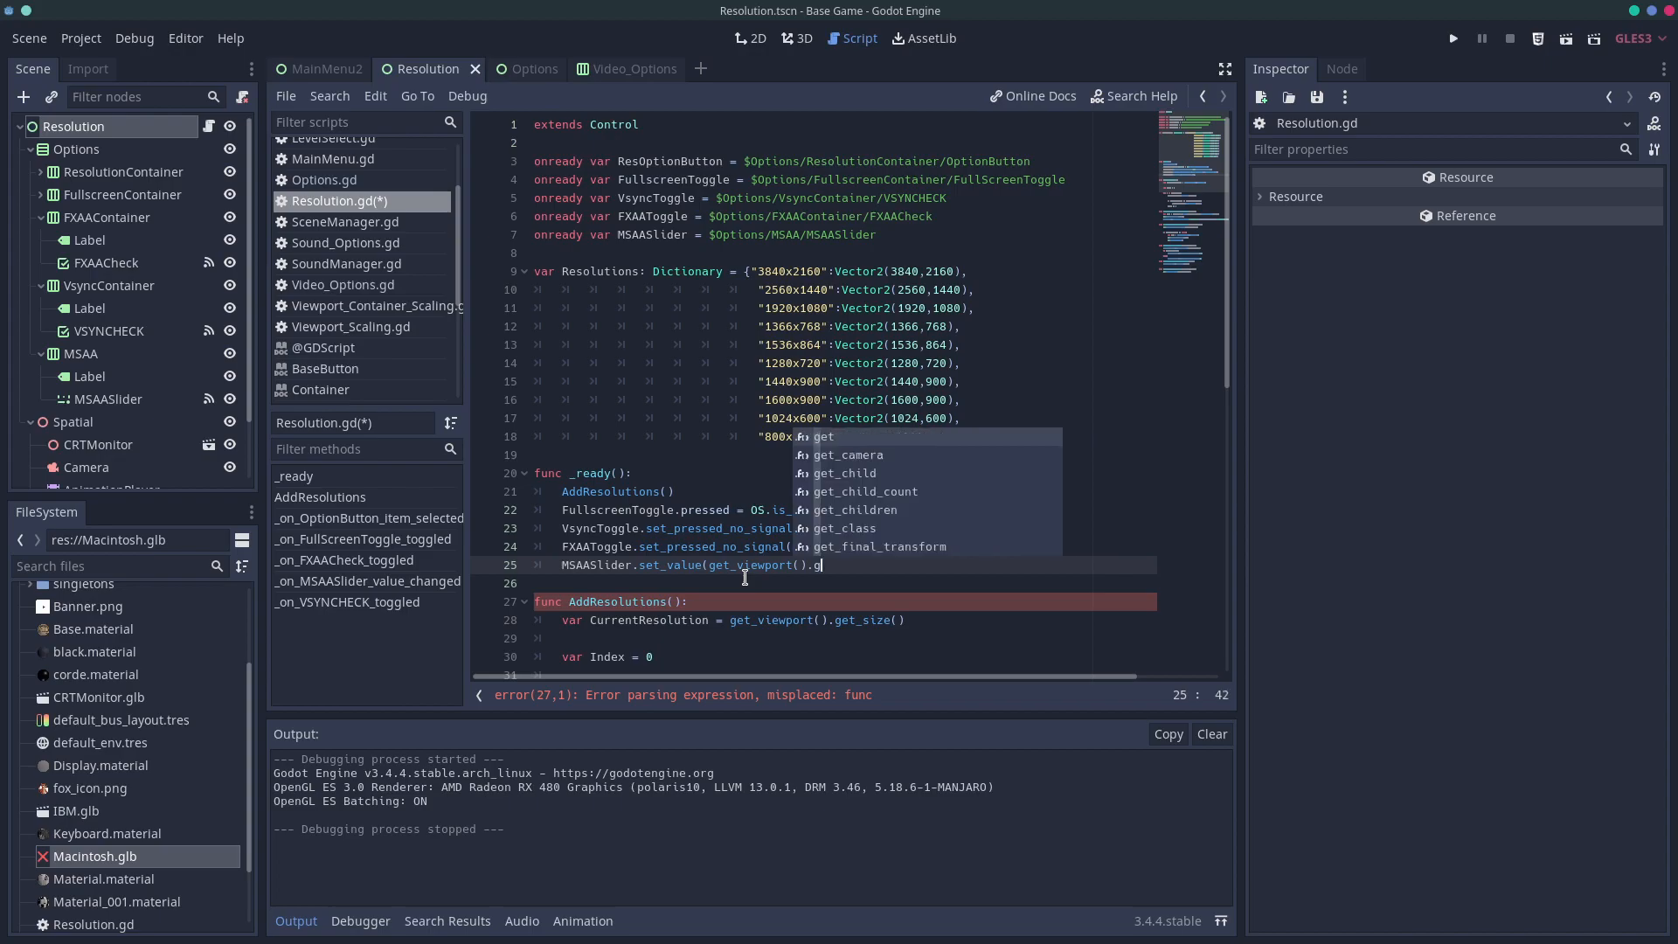
{"action": "type", "text": "msaa())"}
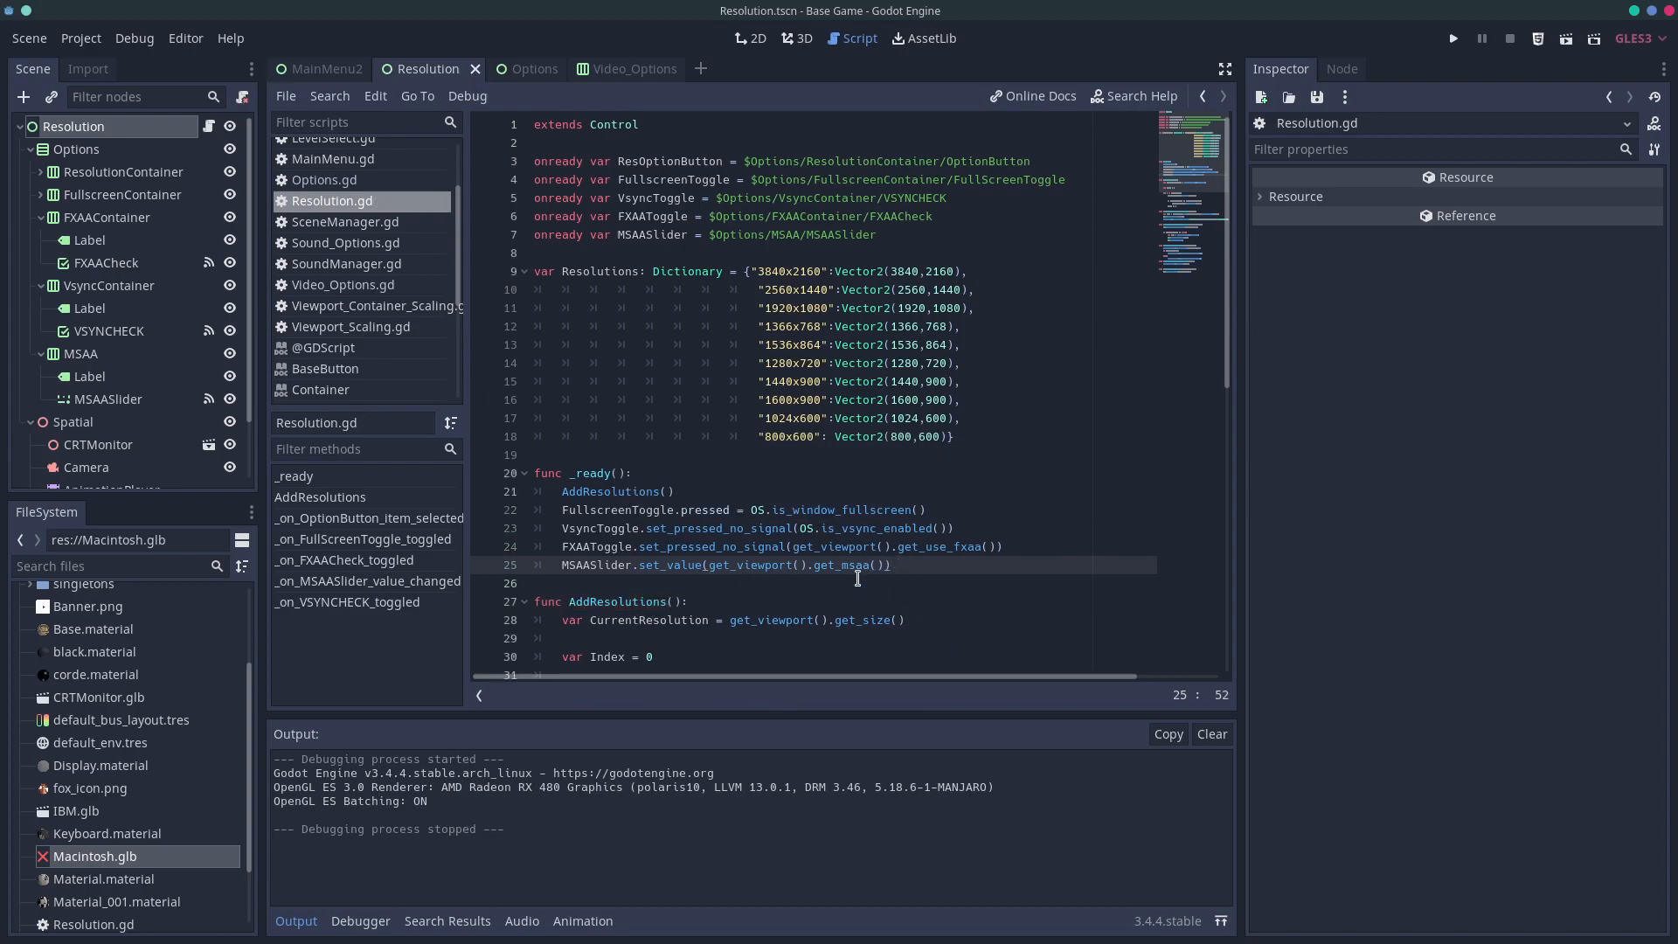
{"action": "left_click", "coordinate": [1452, 37]}
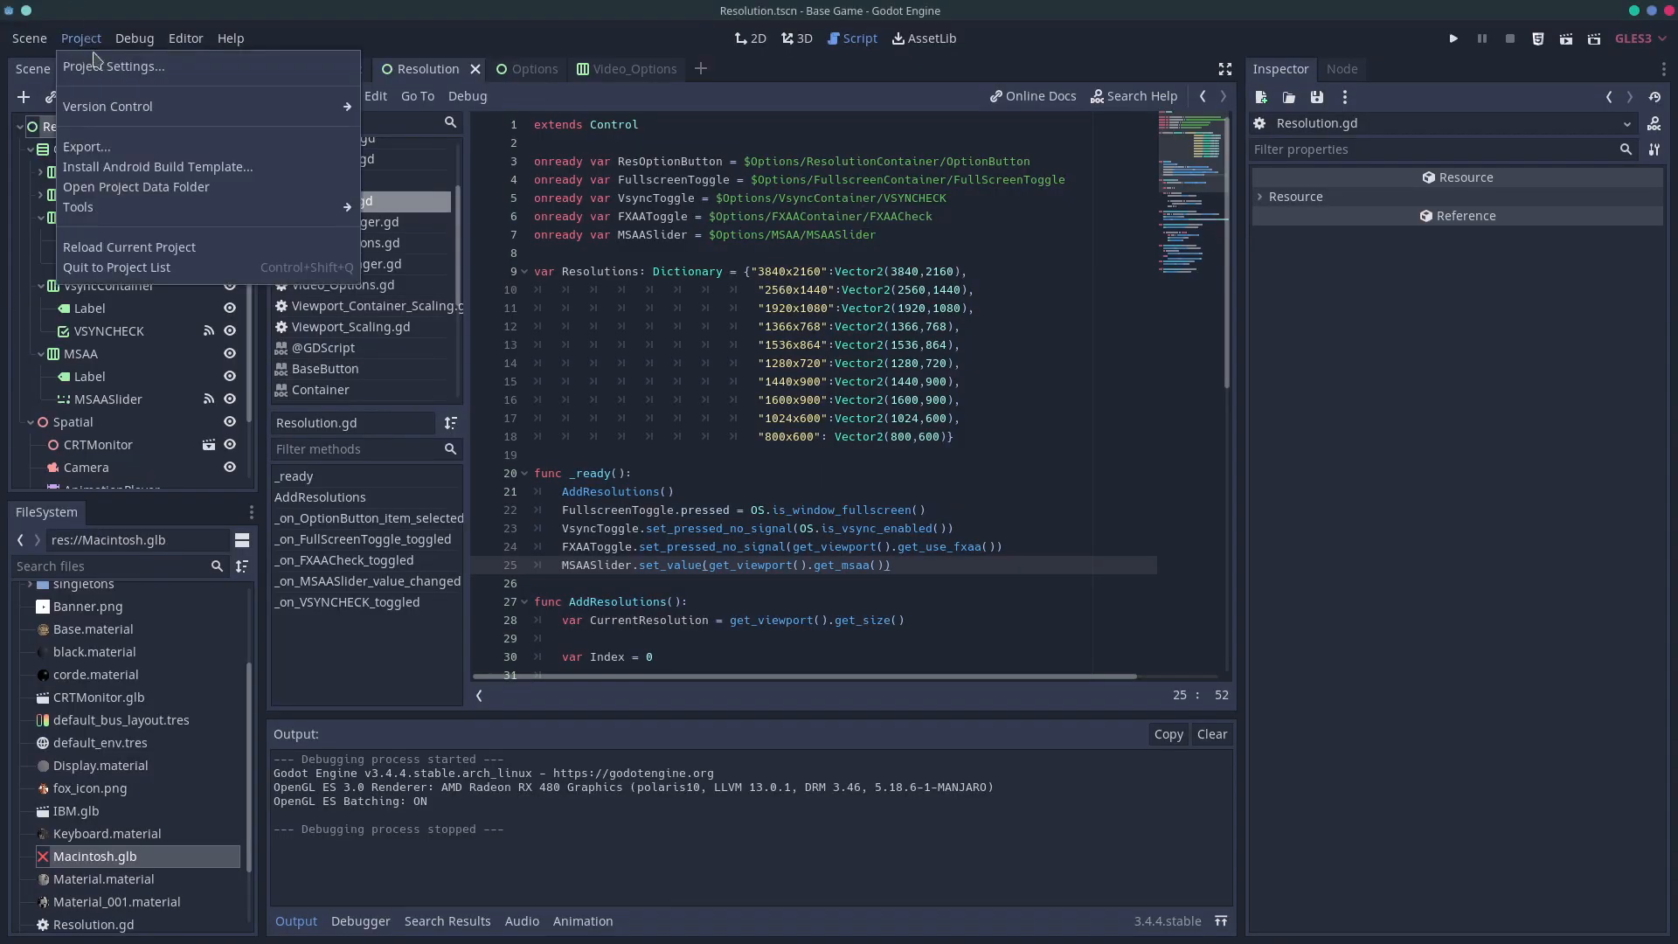
In Project Settings set Msaa to 4x, enable Use Fxaa and disable Use Vsync
{"action": "left_click", "coordinate": [118, 66]}
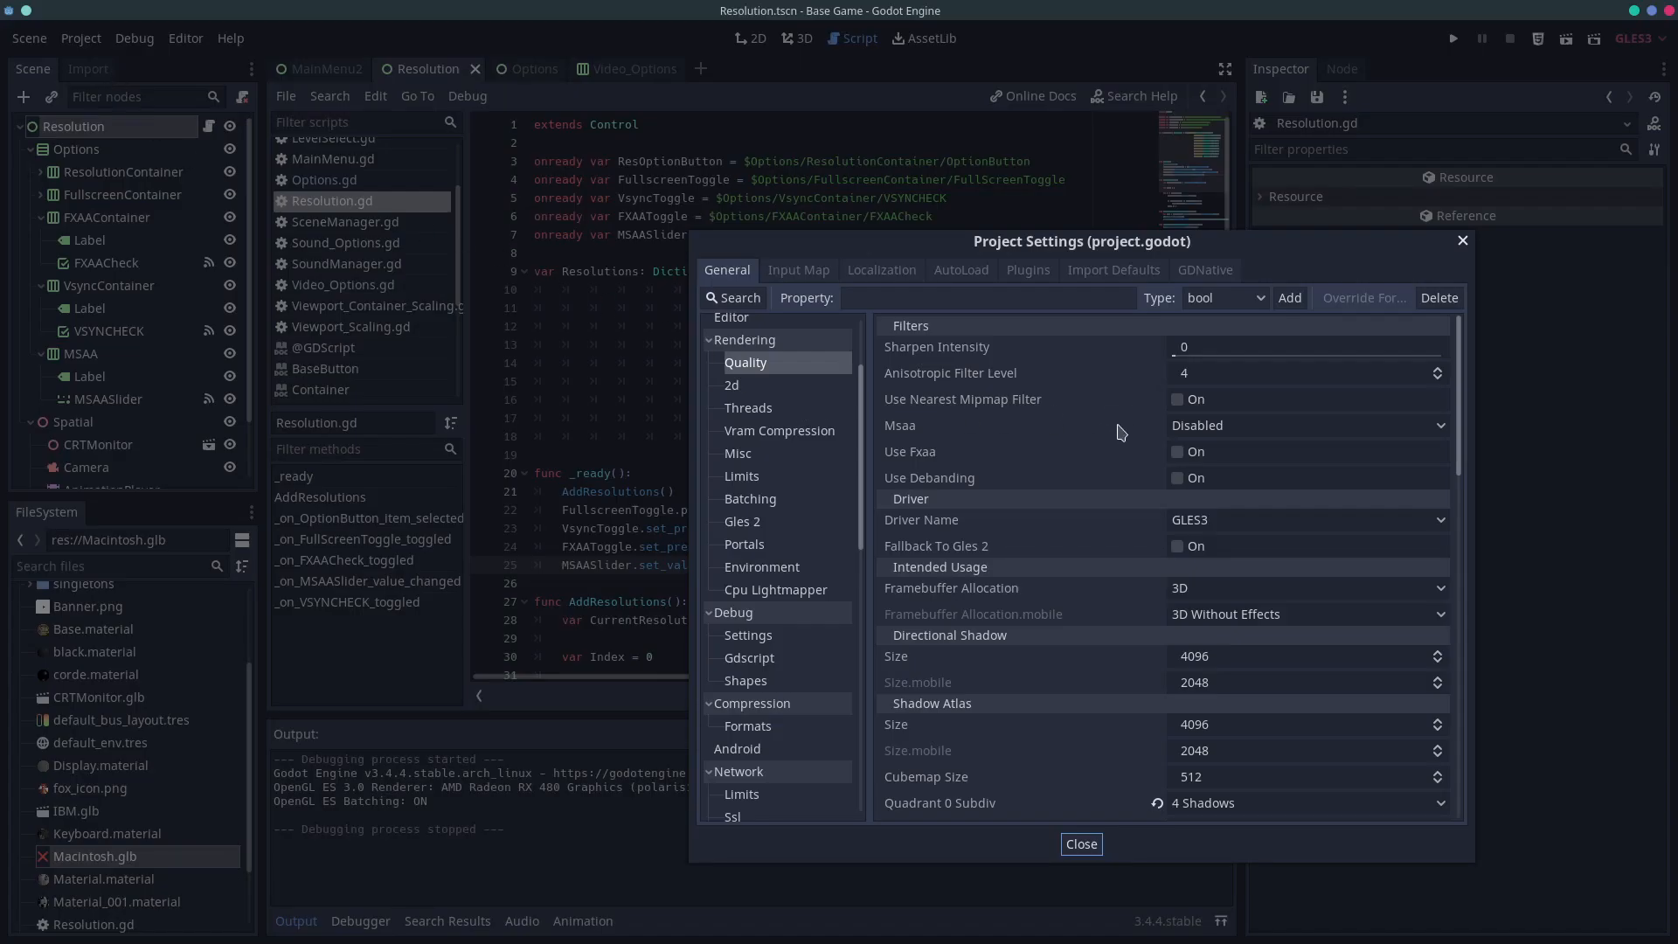
{"action": "left_click", "coordinate": [1308, 426]}
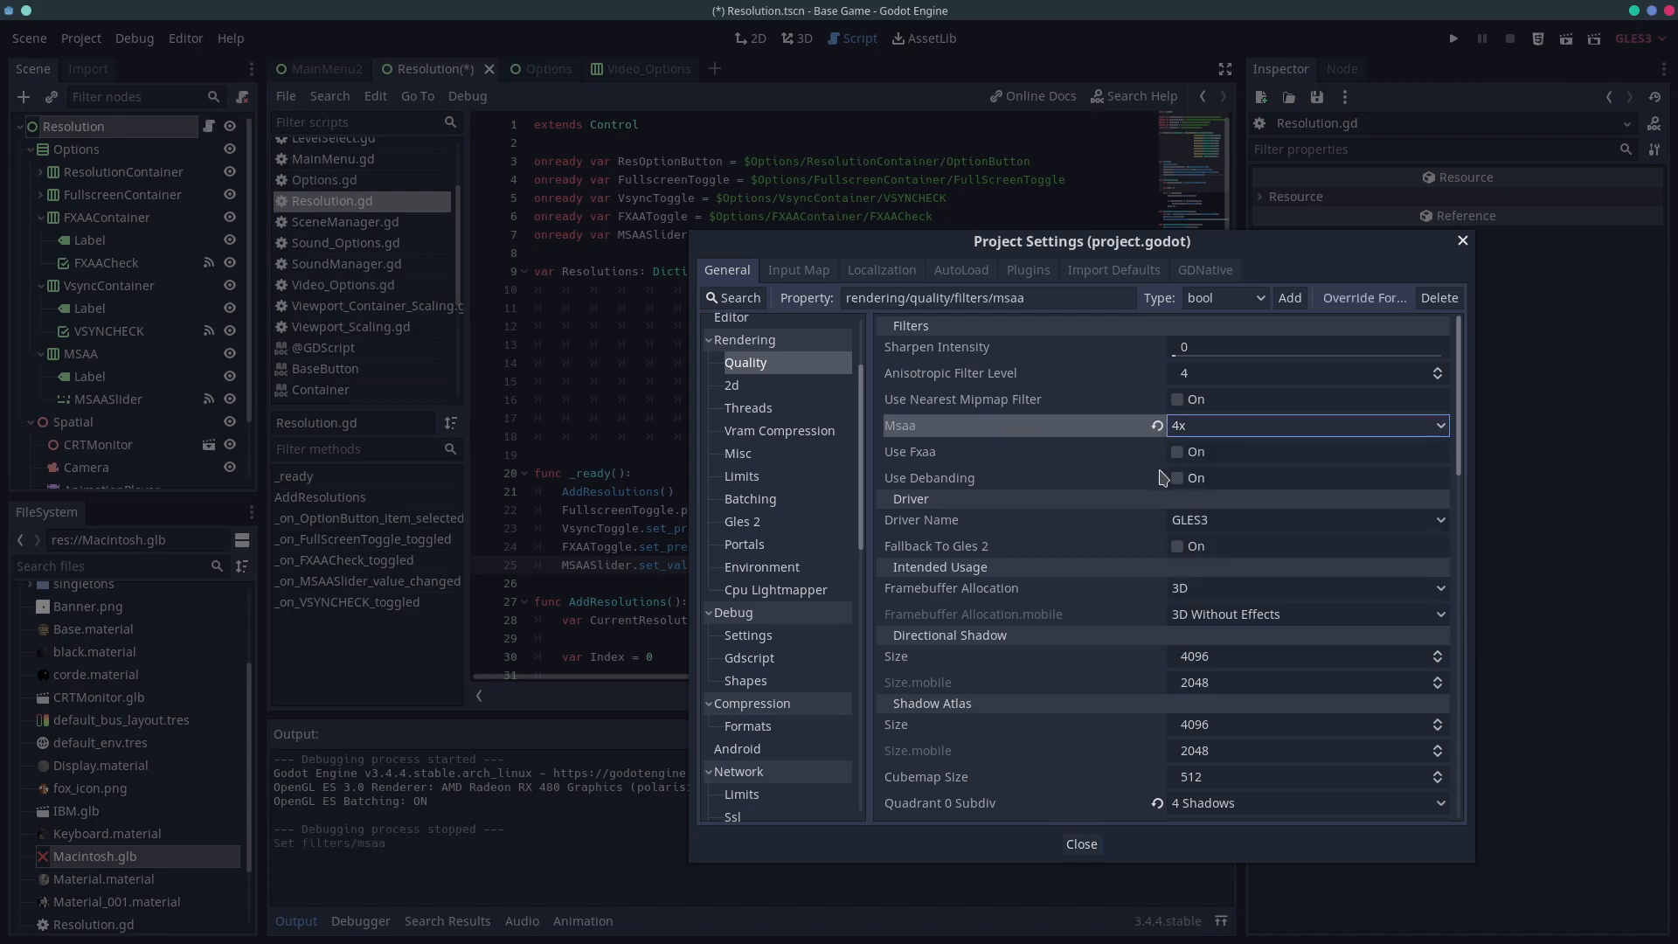
{"action": "left_click", "coordinate": [1177, 452]}
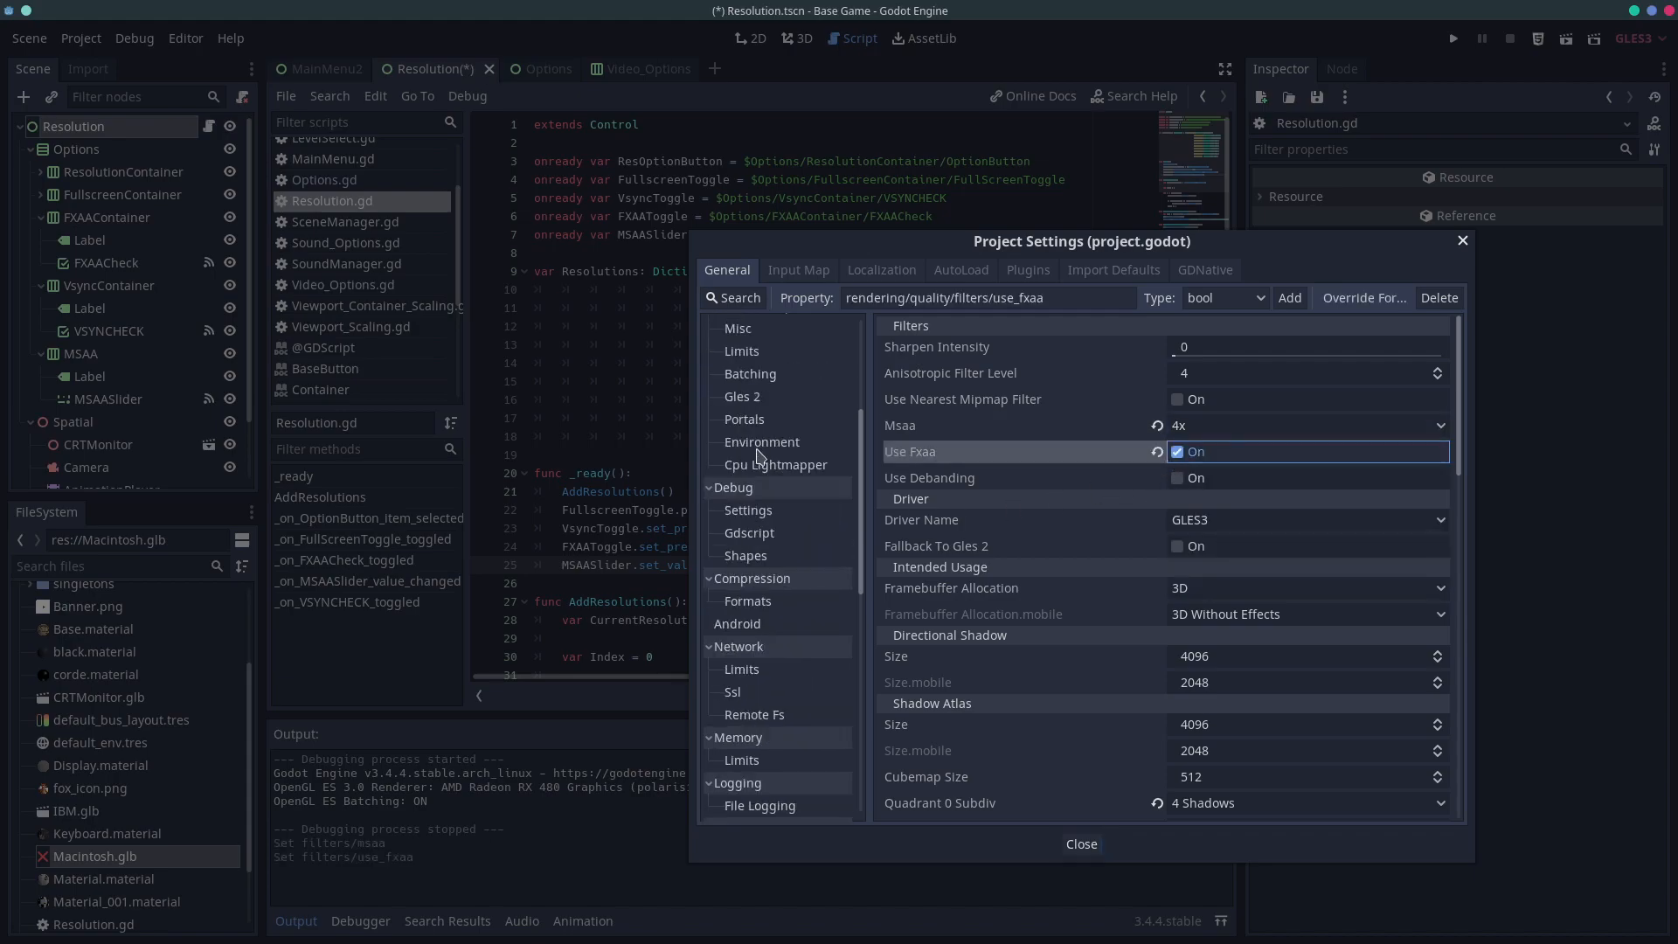
{"action": "type", "text": "vy"}
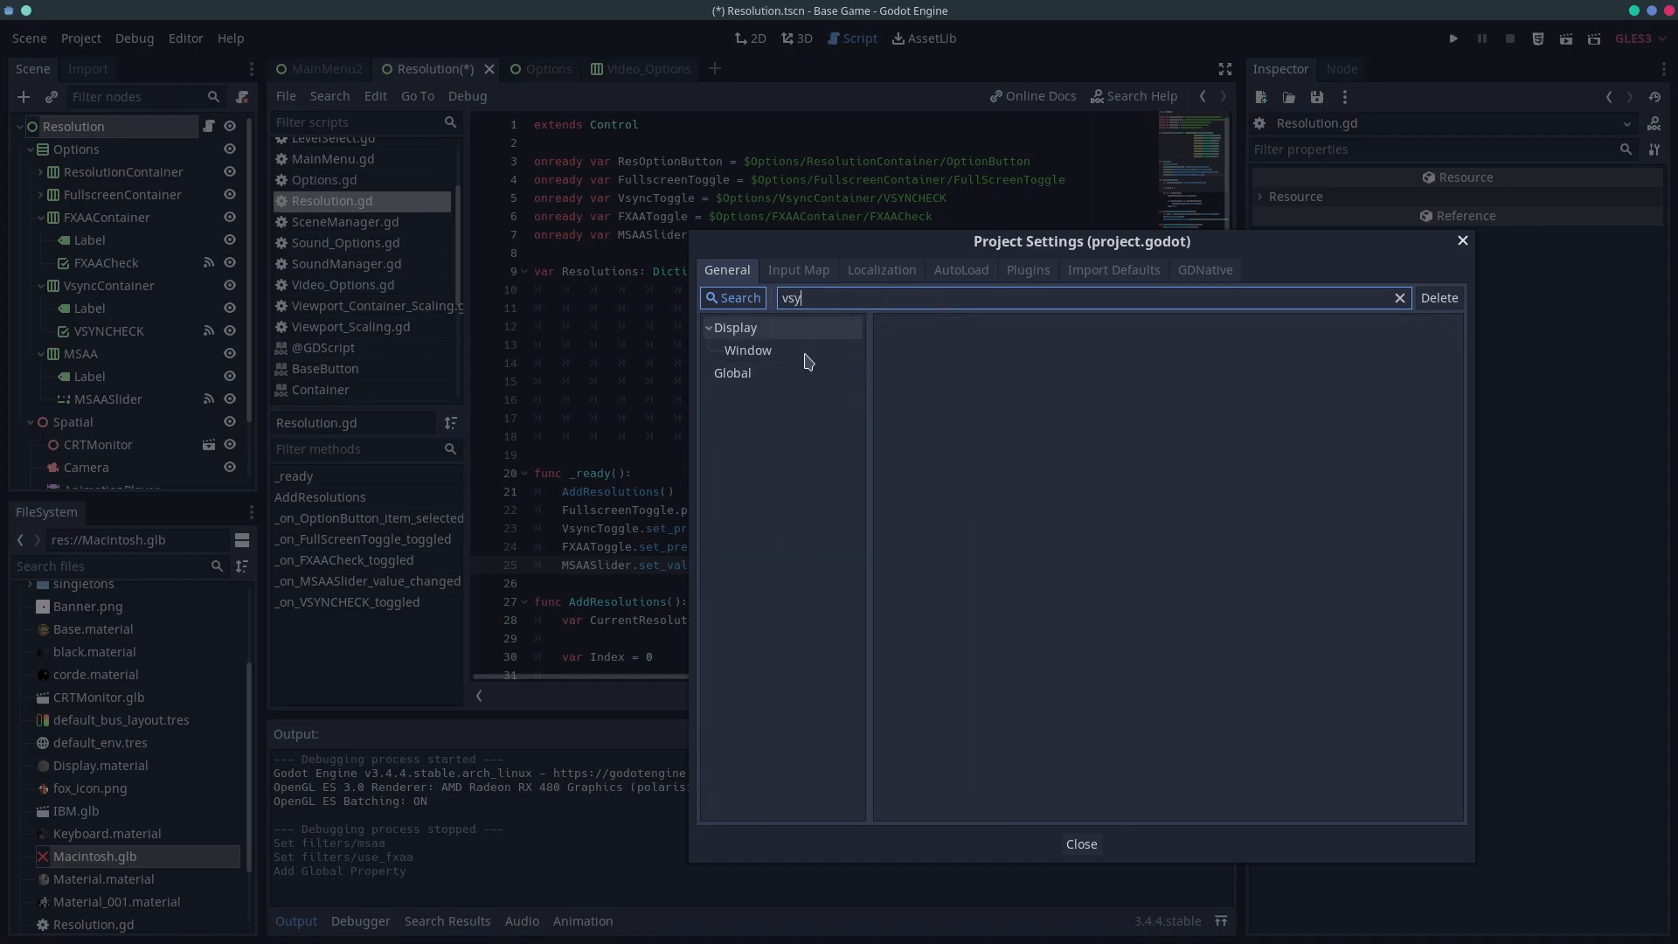
{"action": "left_click", "coordinate": [747, 349]}
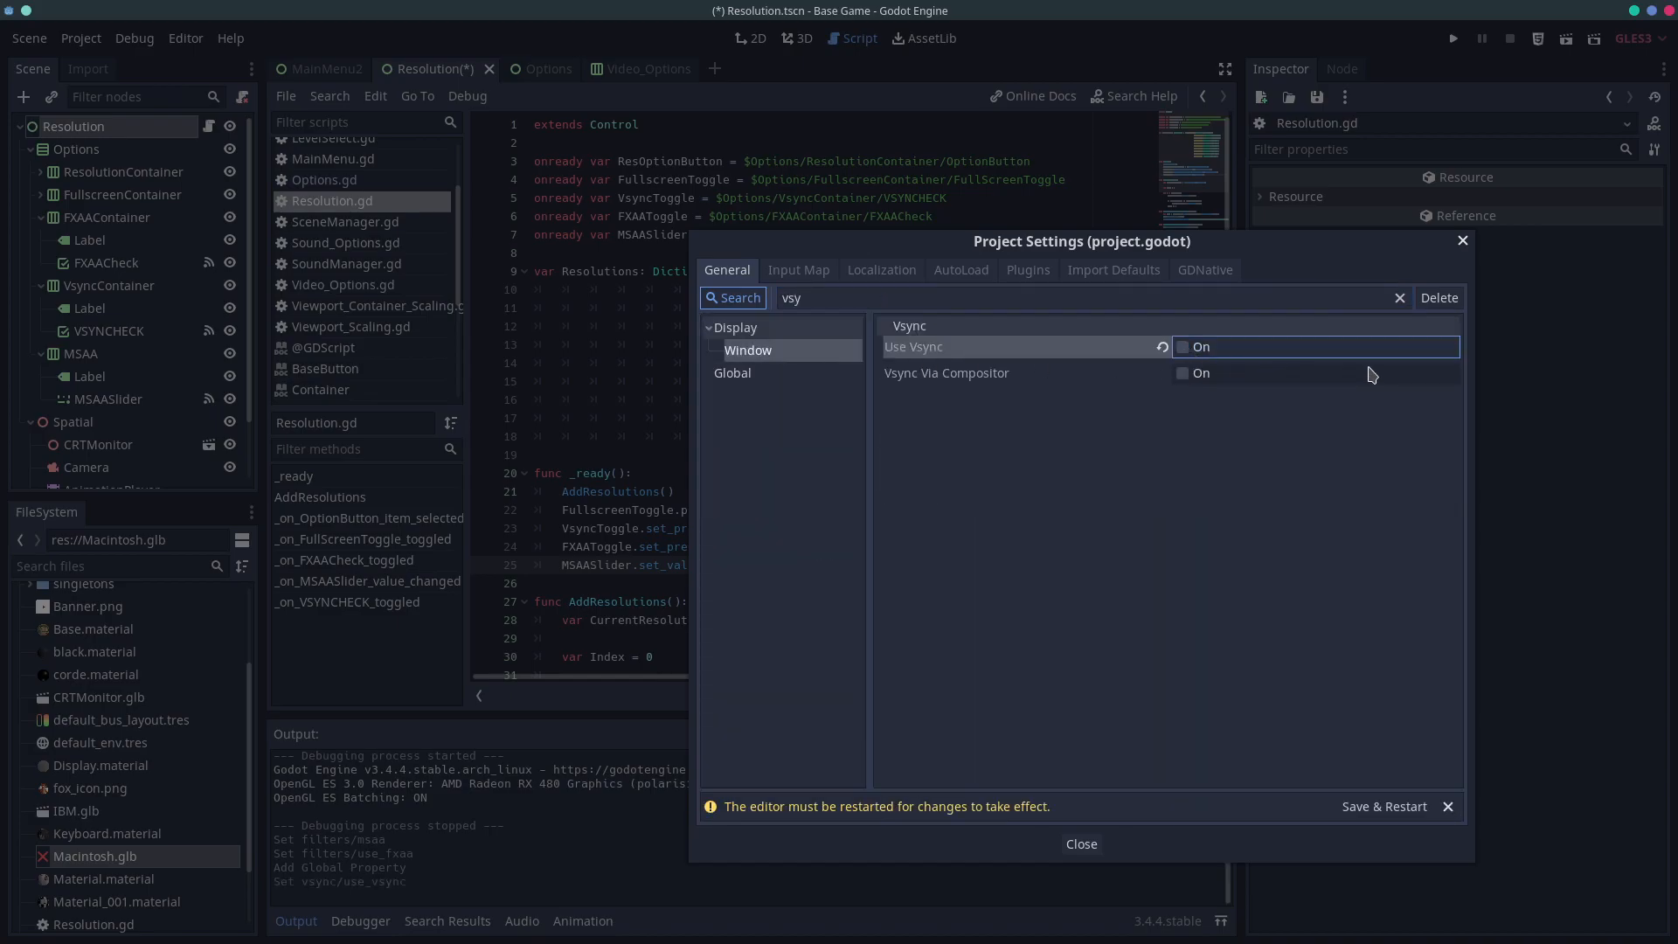